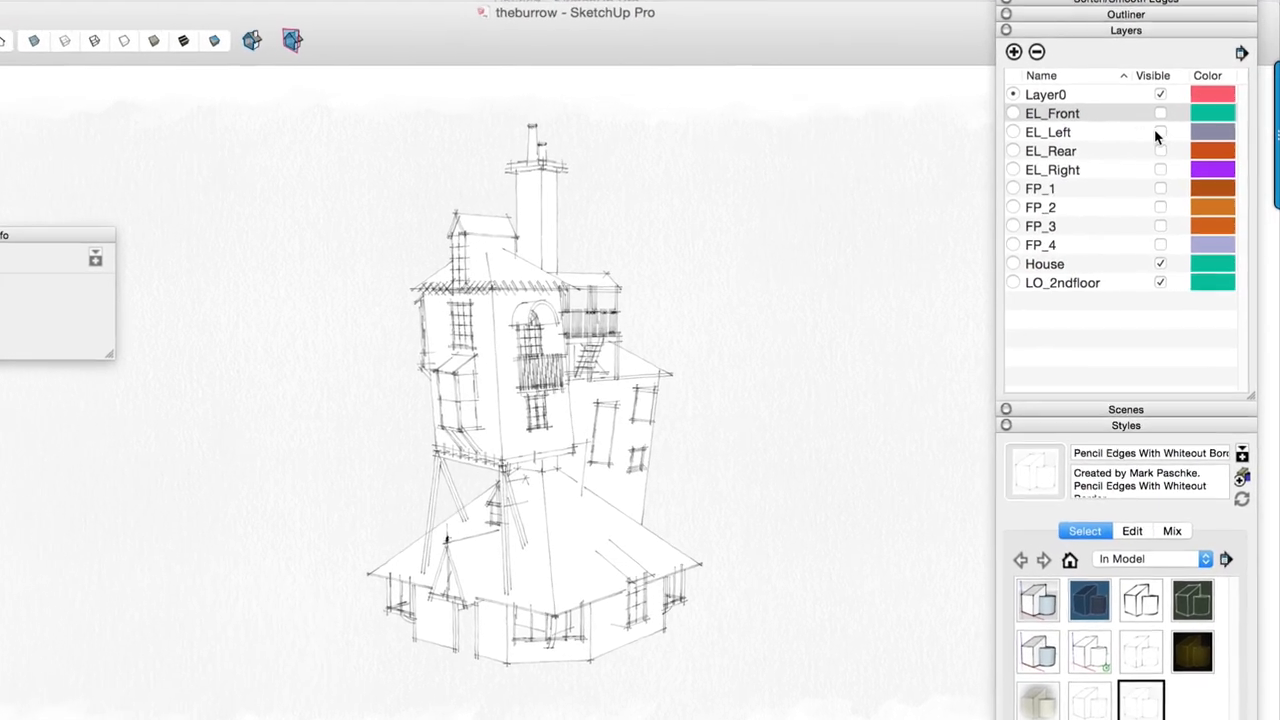
Step: Make the EL_Left and EL_Rear elevation layers and the FP_1 floor plan layer visible
{"action": "left_click", "coordinate": [1156, 126]}
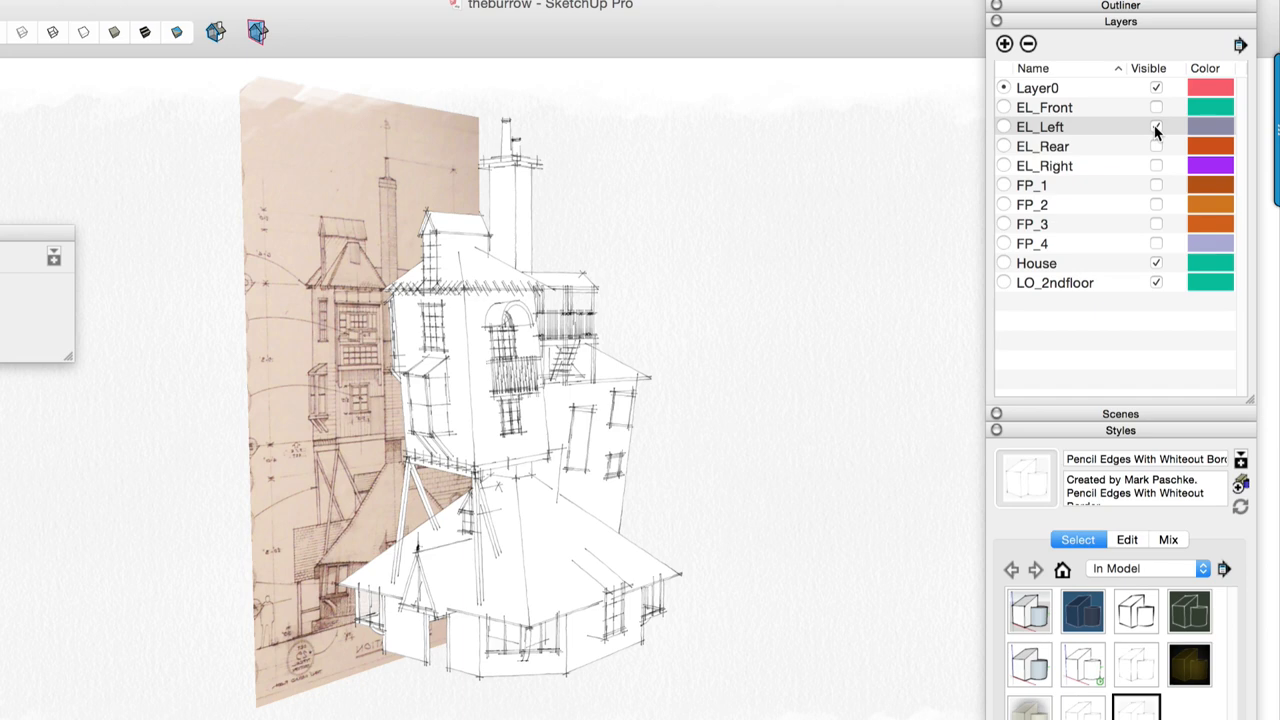
{"action": "left_click", "coordinate": [1156, 146]}
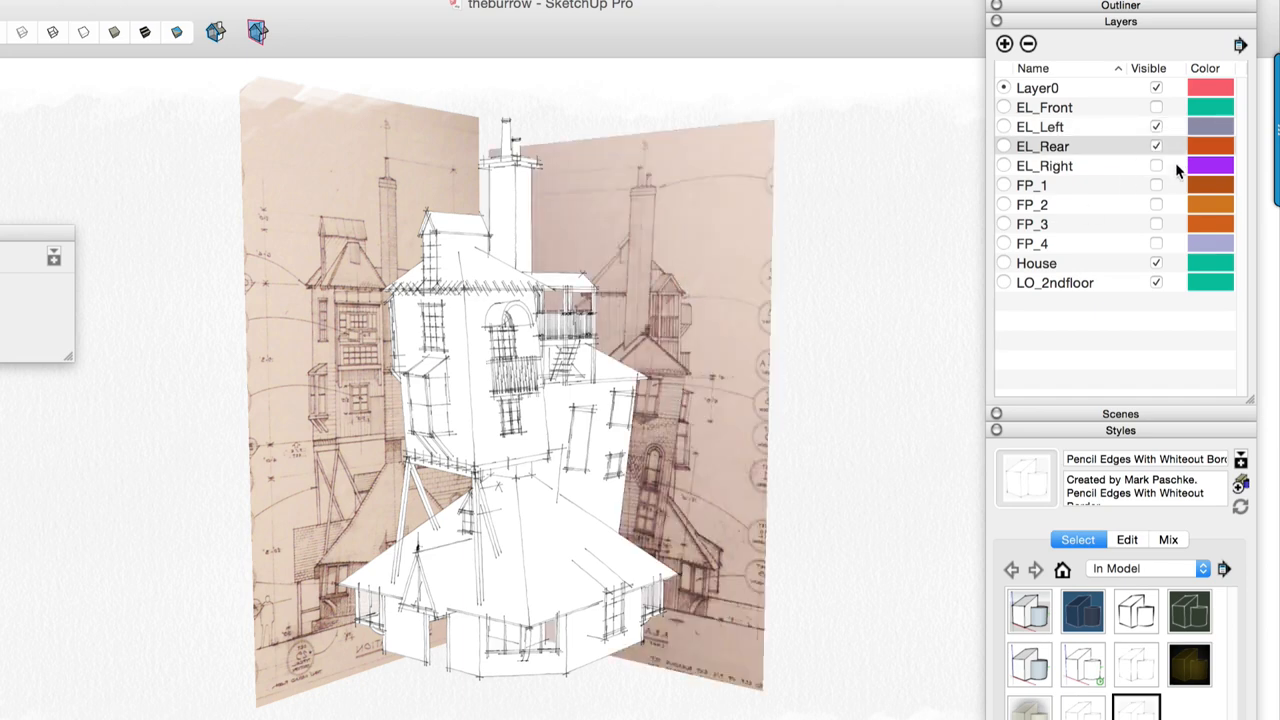
{"action": "left_click", "coordinate": [1156, 184]}
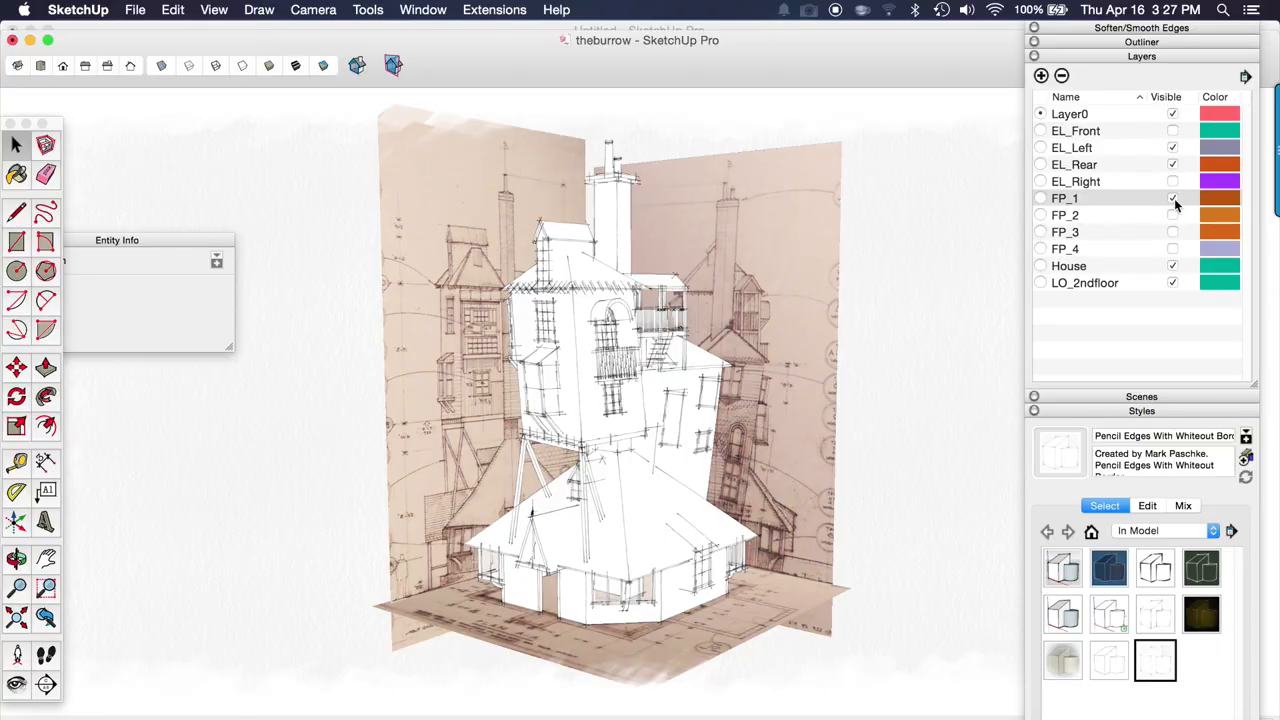
{"action": "left_click", "coordinate": [1172, 198]}
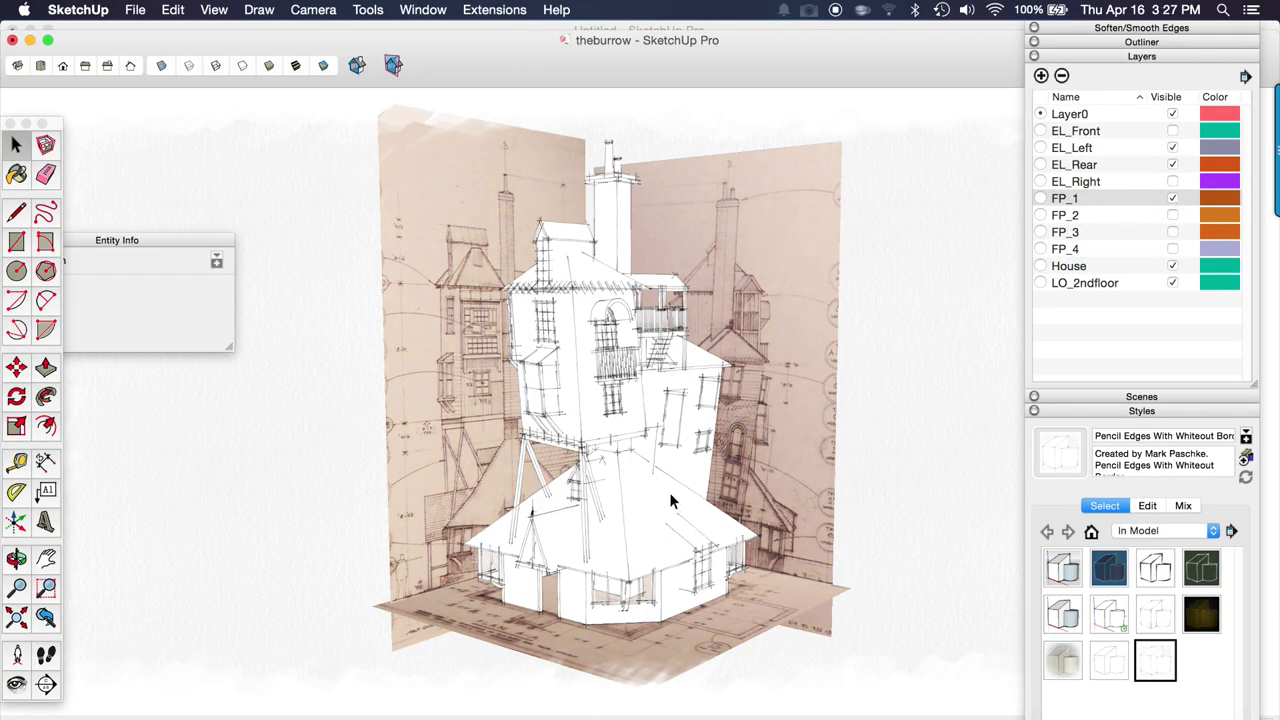
{"action": "mouse_move", "coordinate": [630, 324]}
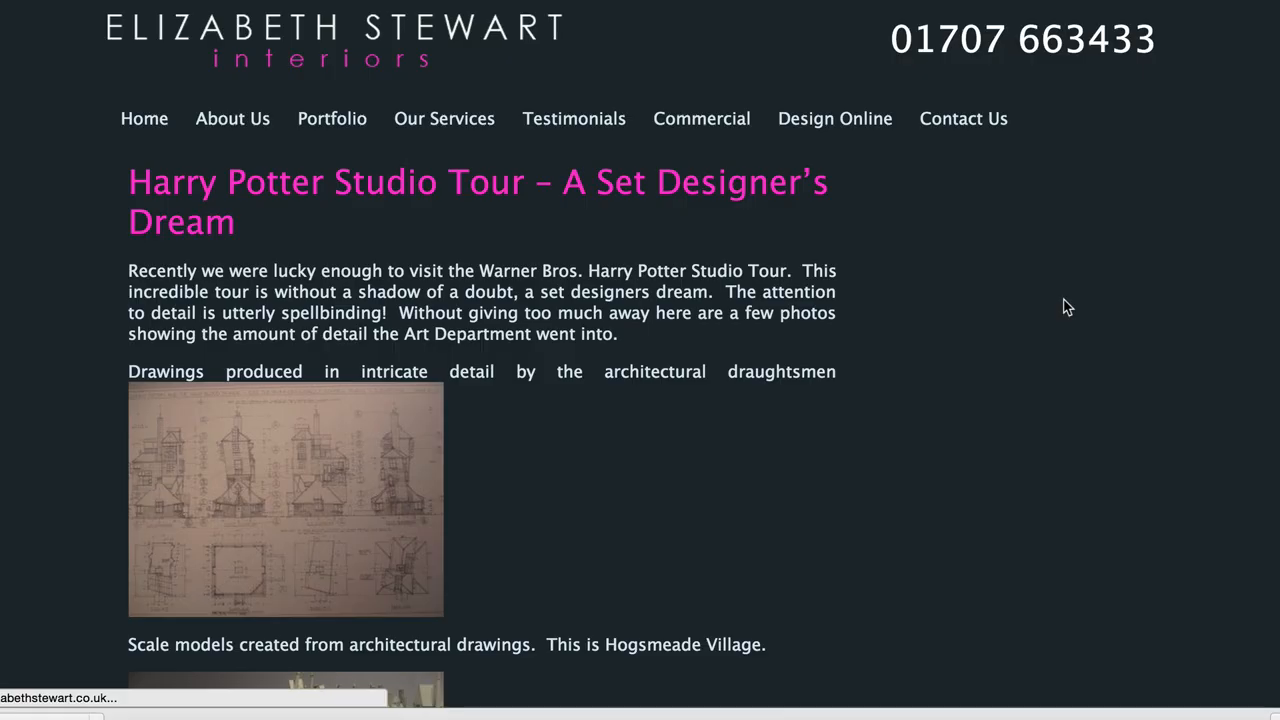
{"action": "scroll", "scroll_direction": "down", "scroll_amount": 3}
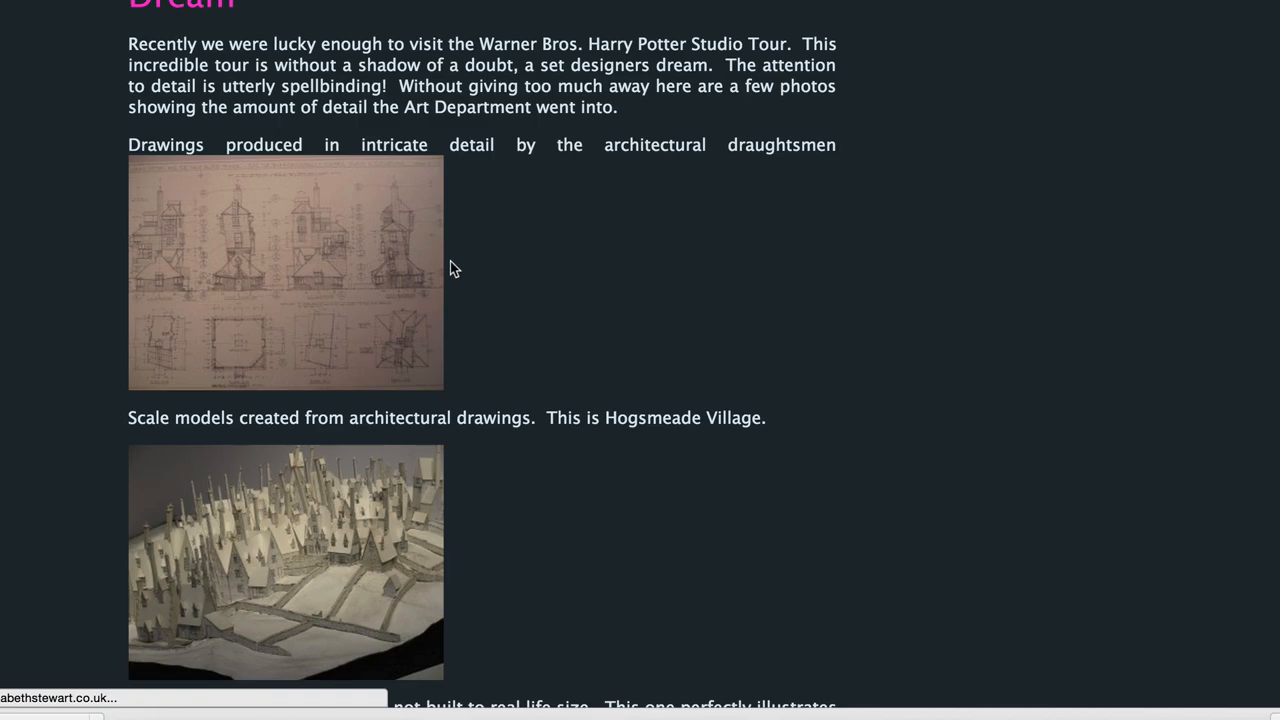
{"action": "left_click", "coordinate": [284, 272]}
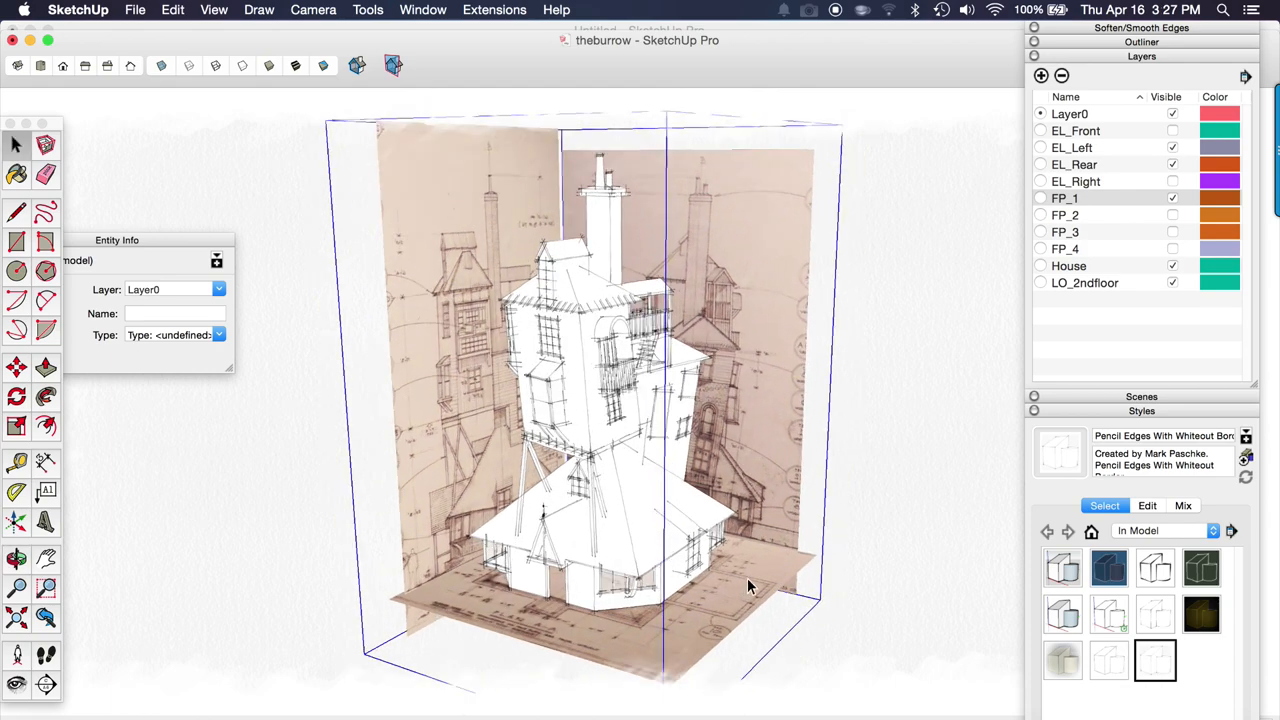
{"action": "mouse_move", "coordinate": [684, 640]}
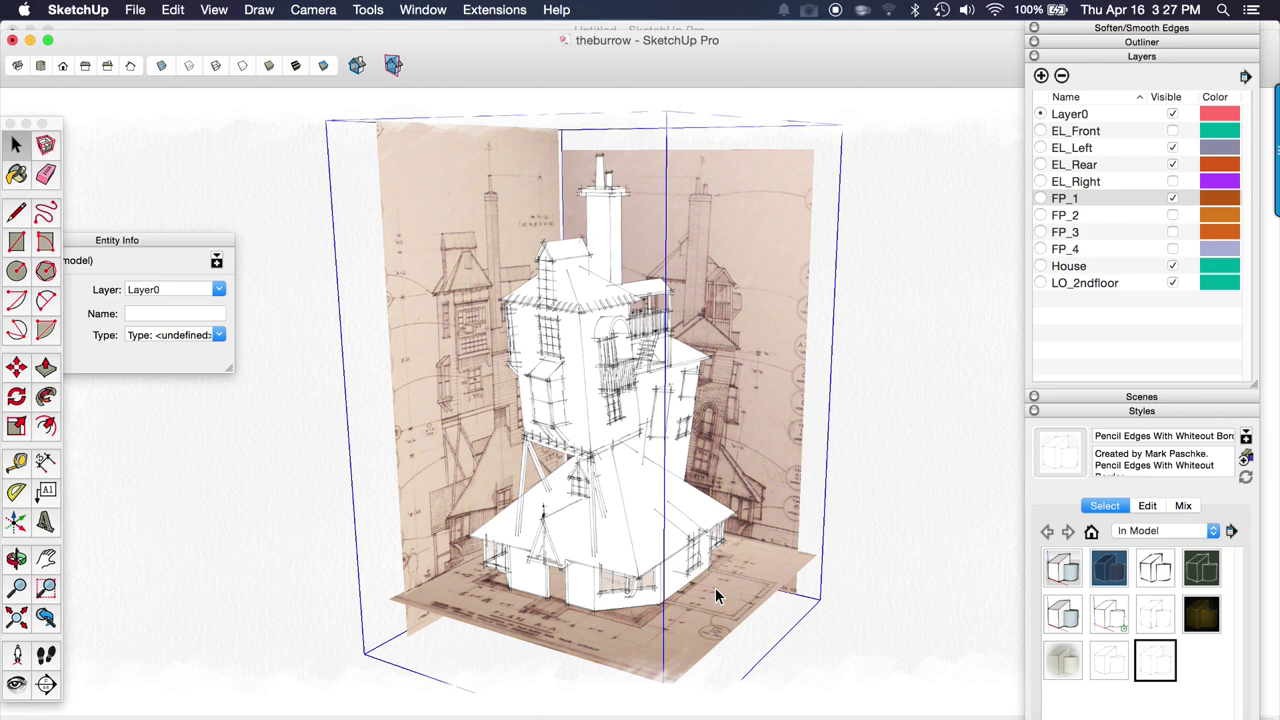
{"action": "mouse_move", "coordinate": [616, 472]}
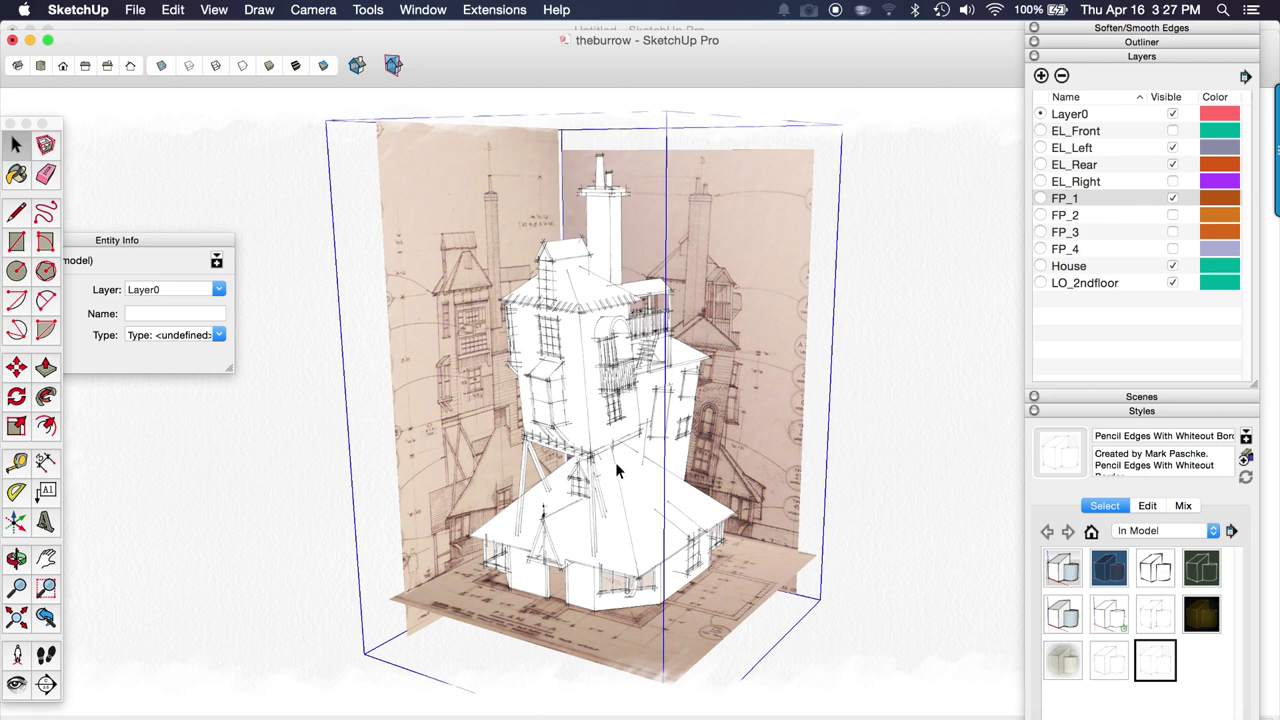
{"action": "mouse_move", "coordinate": [790, 458]}
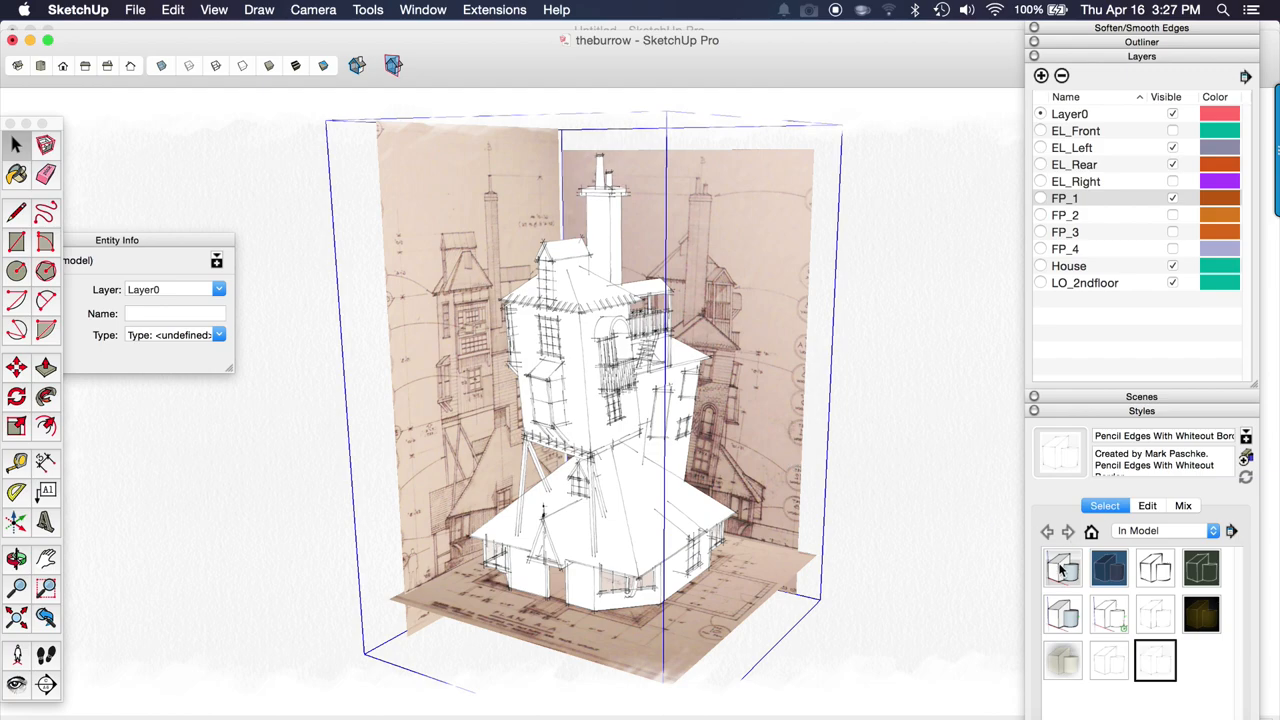
Step: Apply the Architectural Design Style and turn on the second floor plan layer
{"action": "left_click", "coordinate": [1064, 568]}
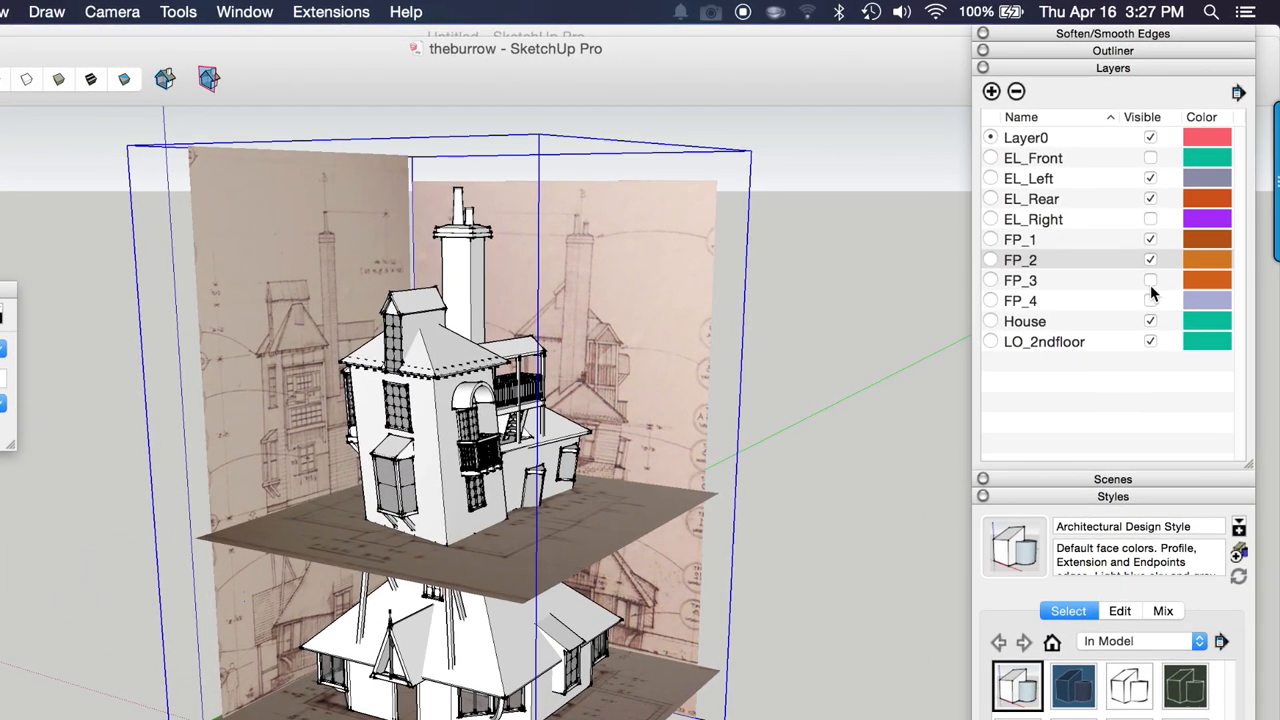
{"action": "left_click", "coordinate": [1150, 280]}
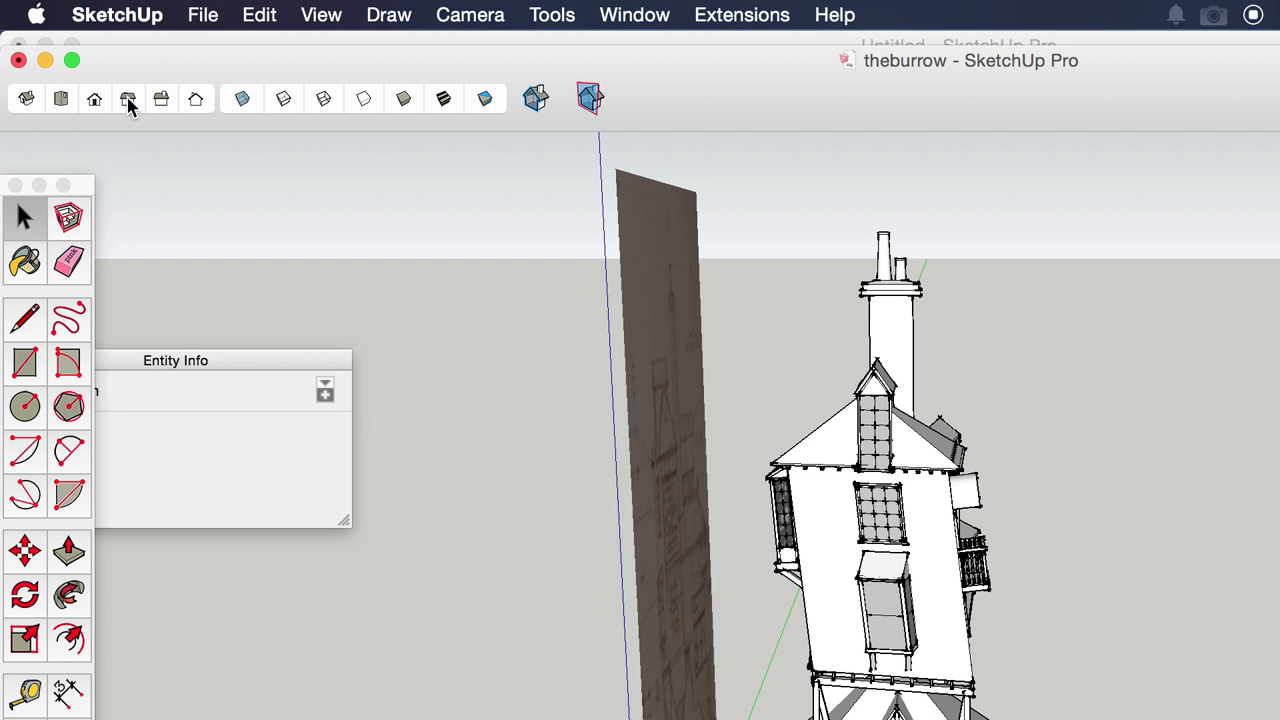
Step: Switch to the Left standard view, then start a new untitled model
{"action": "left_click", "coordinate": [128, 100]}
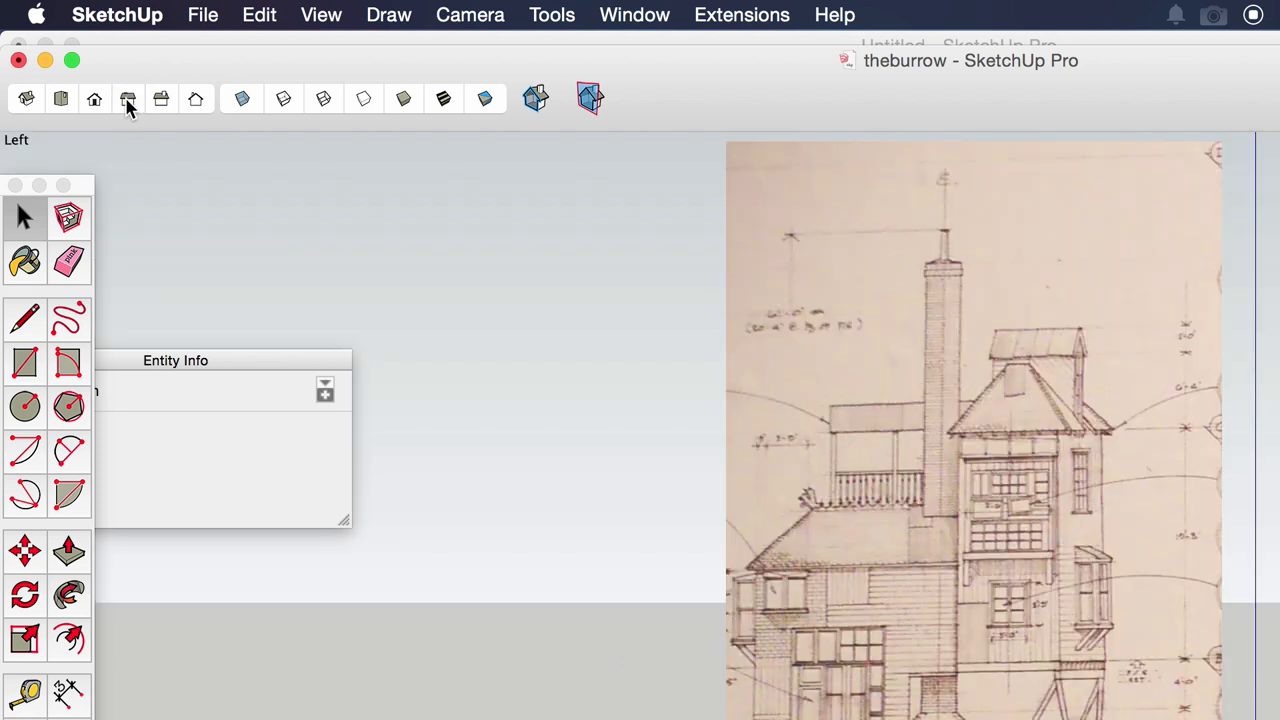
{"action": "mouse_move", "coordinate": [460, 36]}
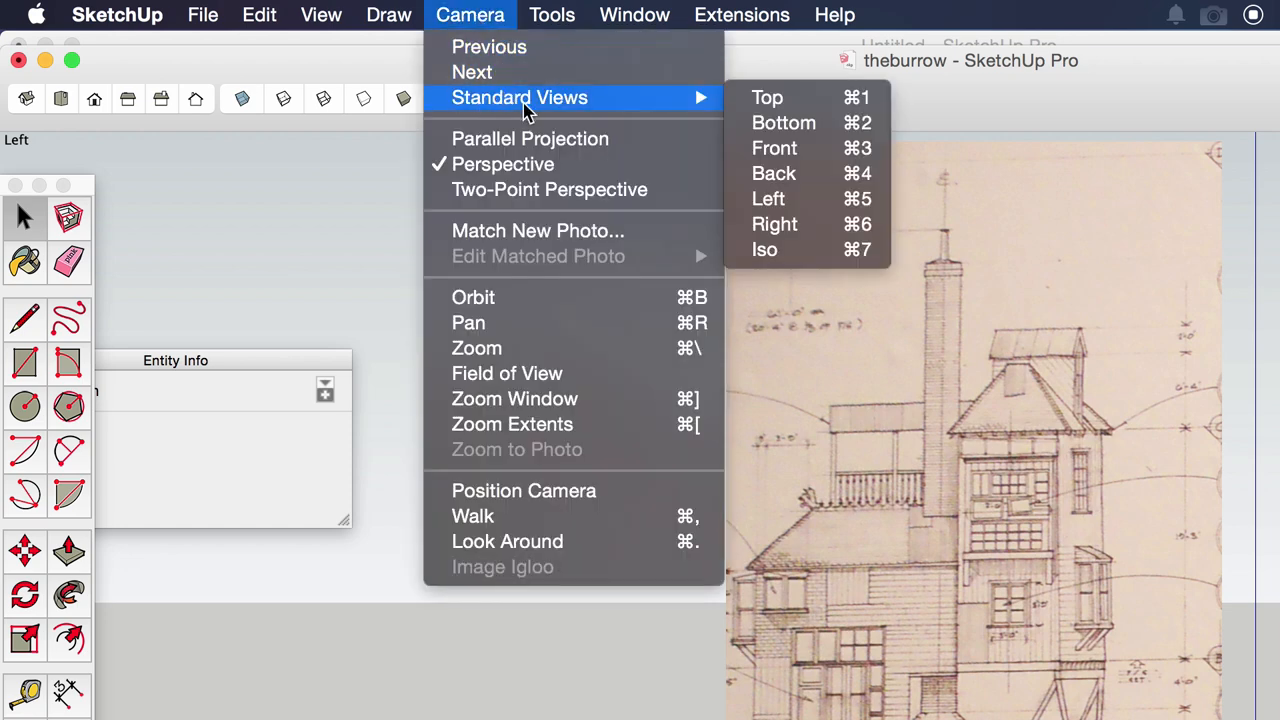
{"action": "mouse_move", "coordinate": [768, 198]}
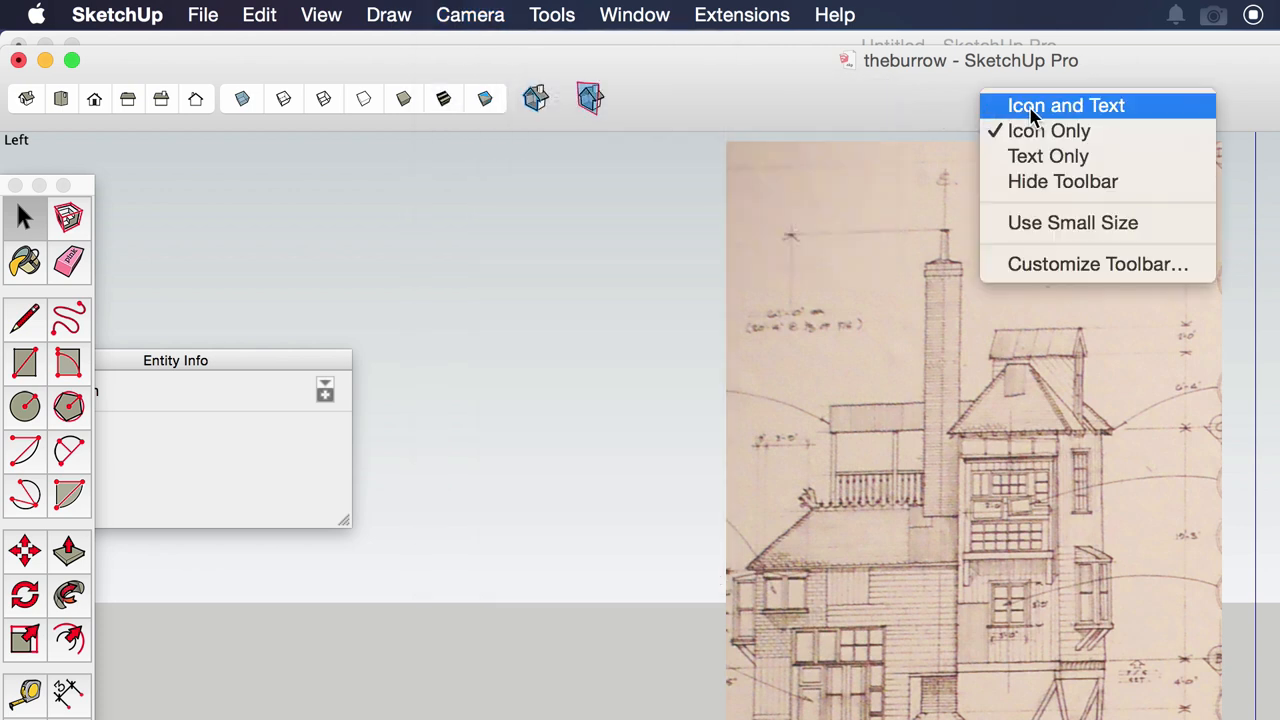
{"action": "mouse_move", "coordinate": [780, 104]}
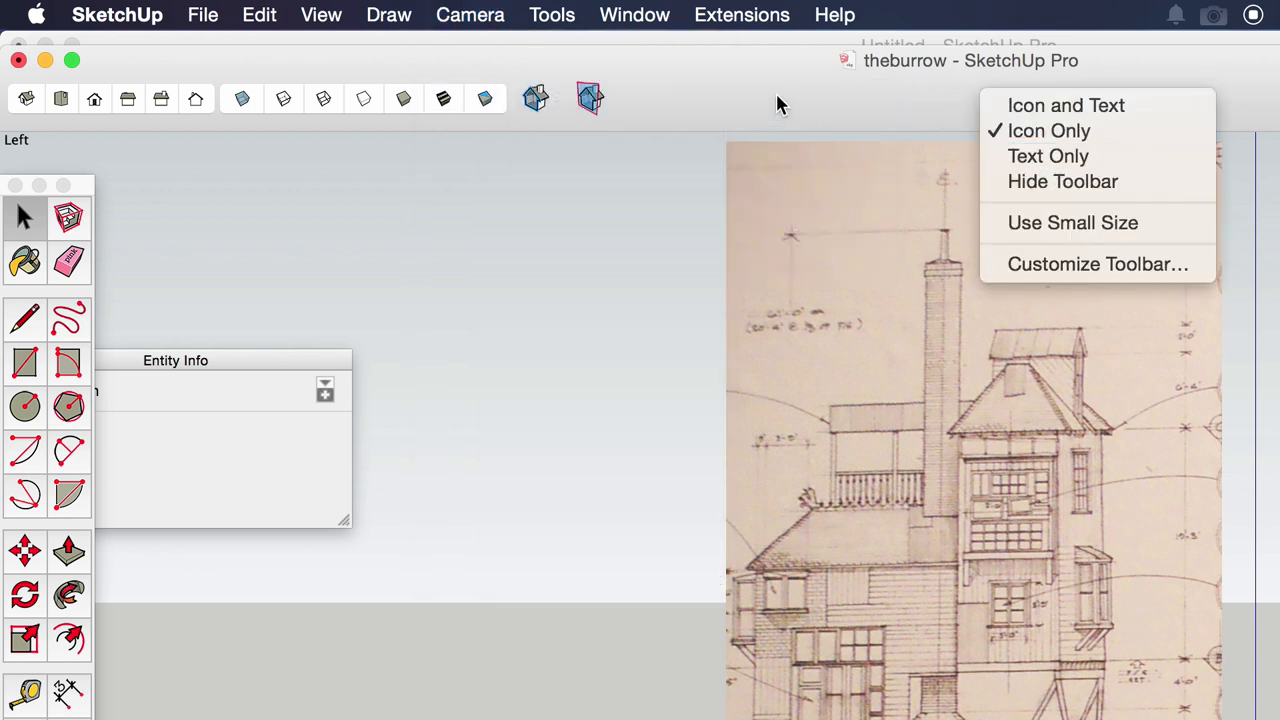
{"action": "mouse_move", "coordinate": [816, 84]}
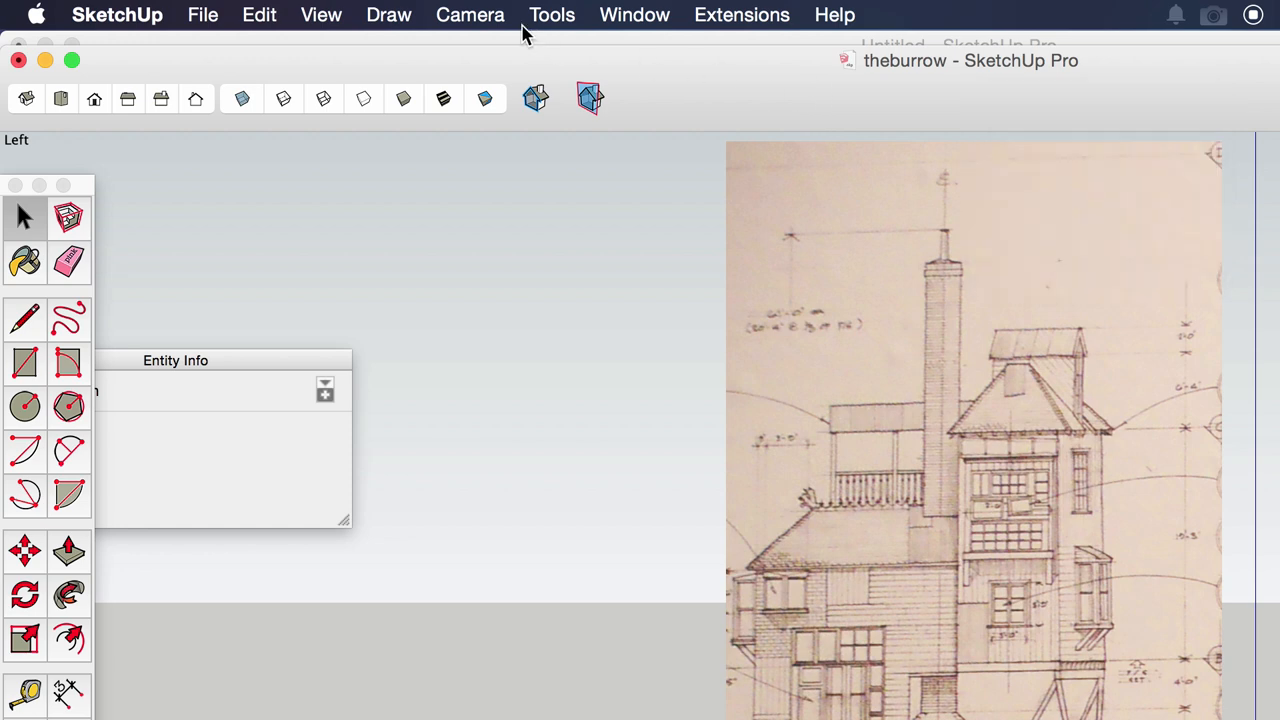
{"action": "left_click", "coordinate": [470, 16]}
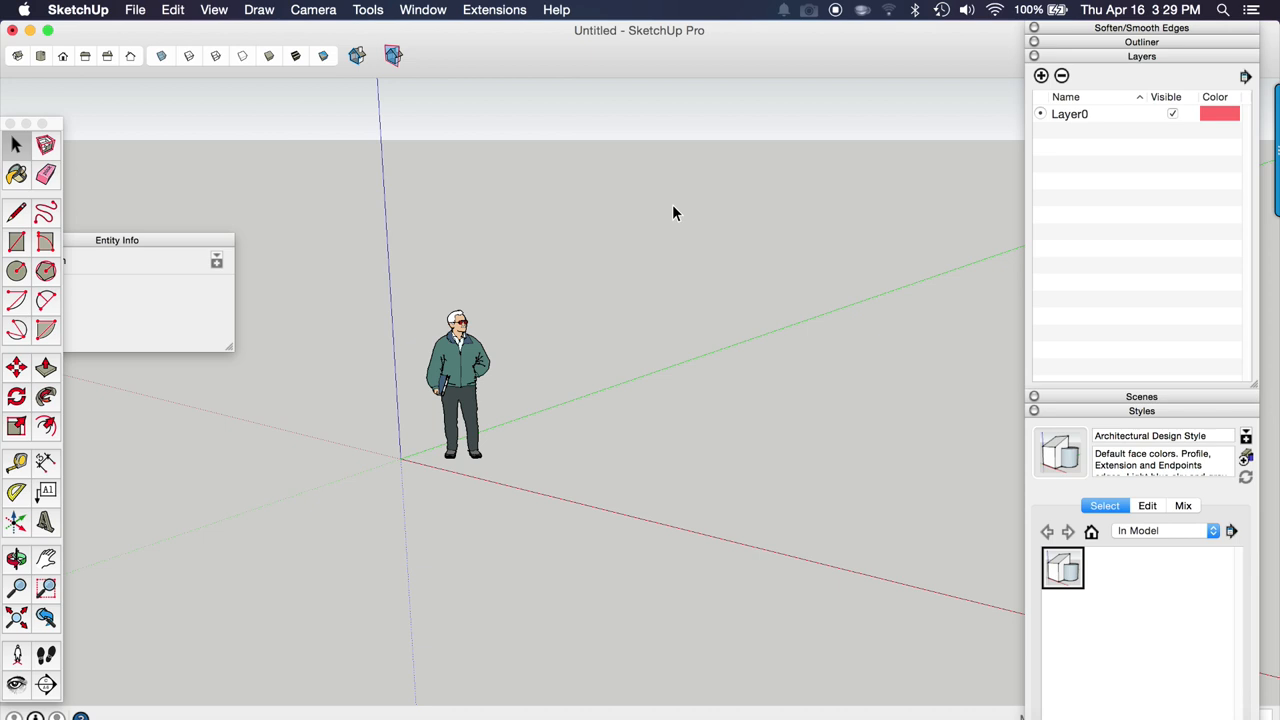
{"action": "mouse_move", "coordinate": [640, 248]}
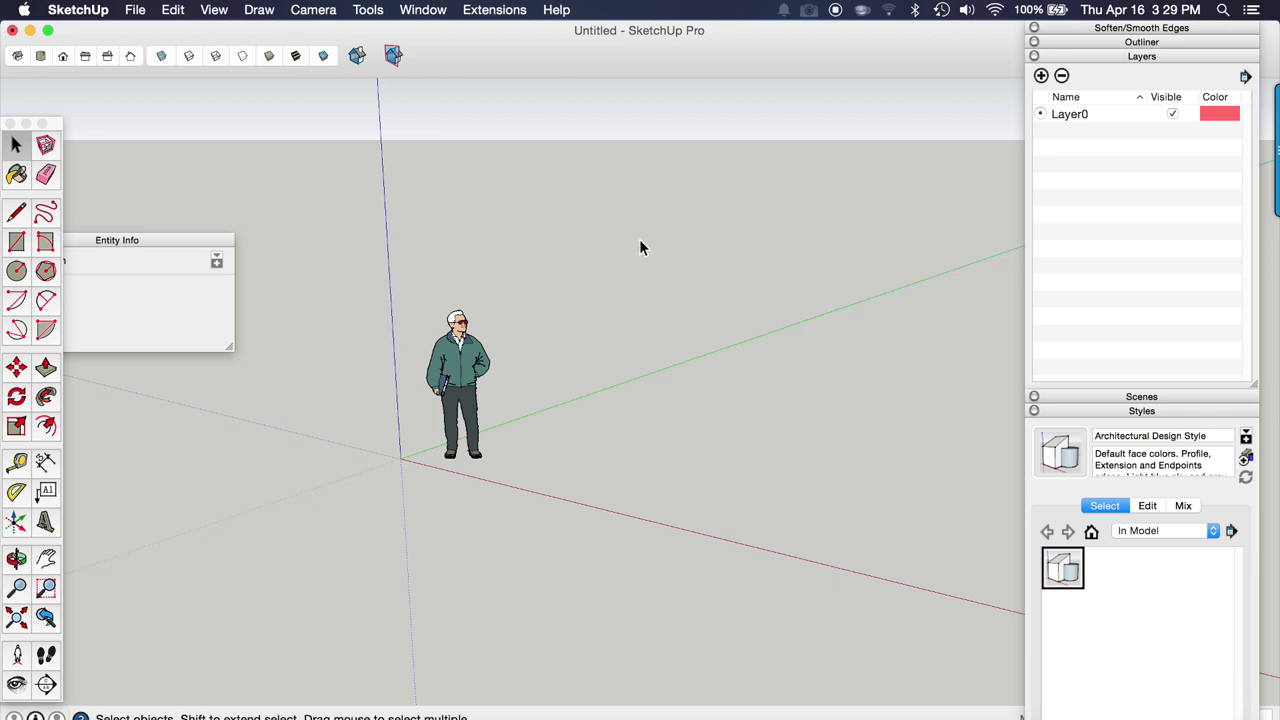
{"action": "mouse_move", "coordinate": [456, 390]}
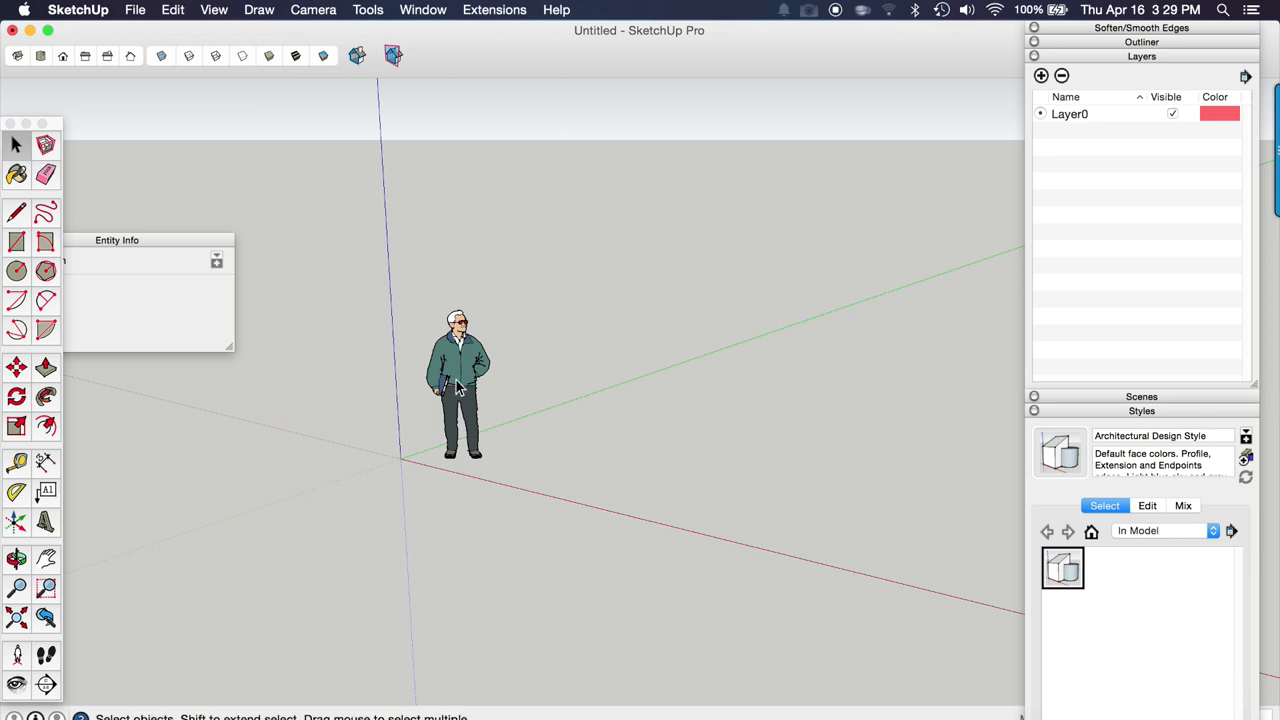
Step: Delete the default scale figure and switch to the Top standard view
{"action": "left_click", "coordinate": [456, 384]}
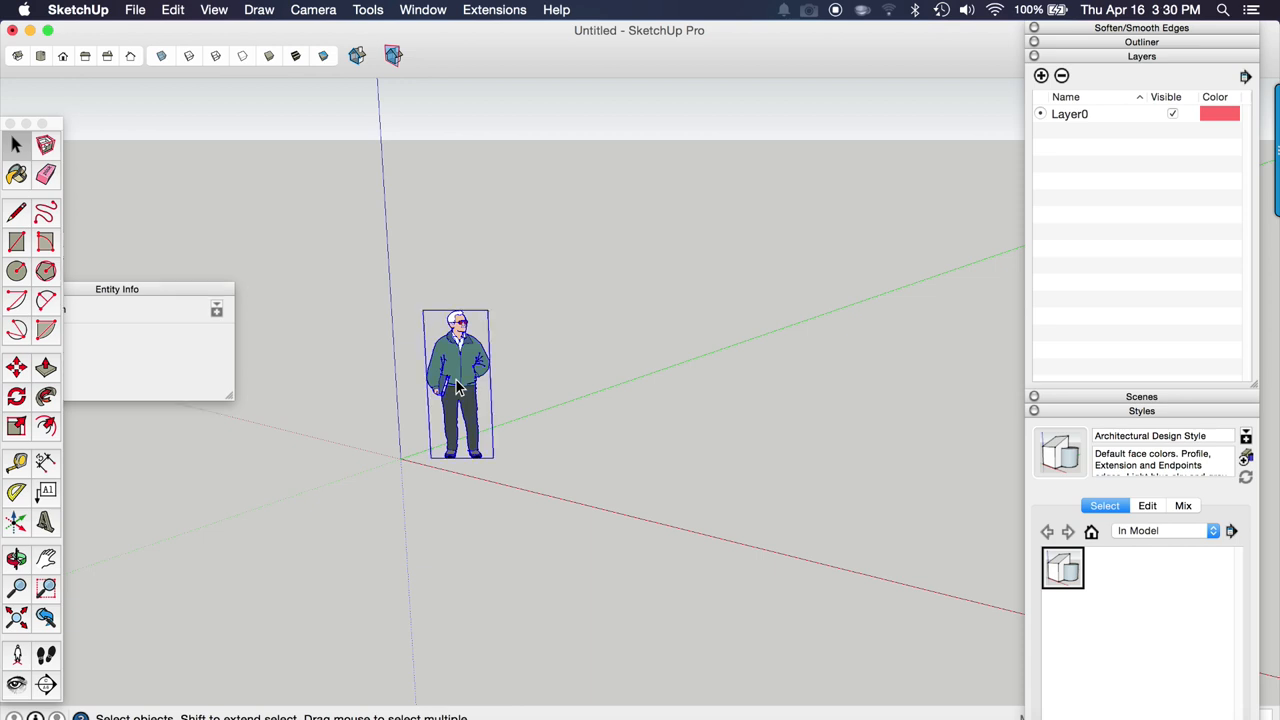
{"action": "key", "text": "Delete"}
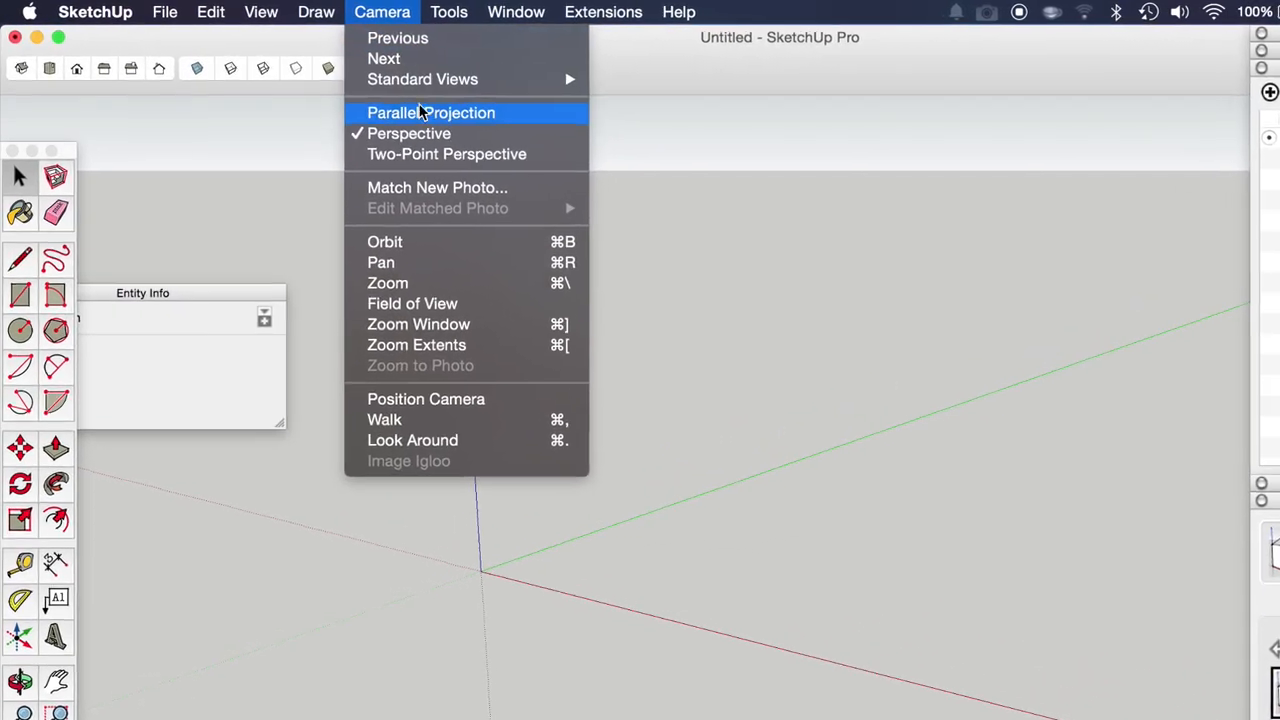
{"action": "mouse_move", "coordinate": [432, 80]}
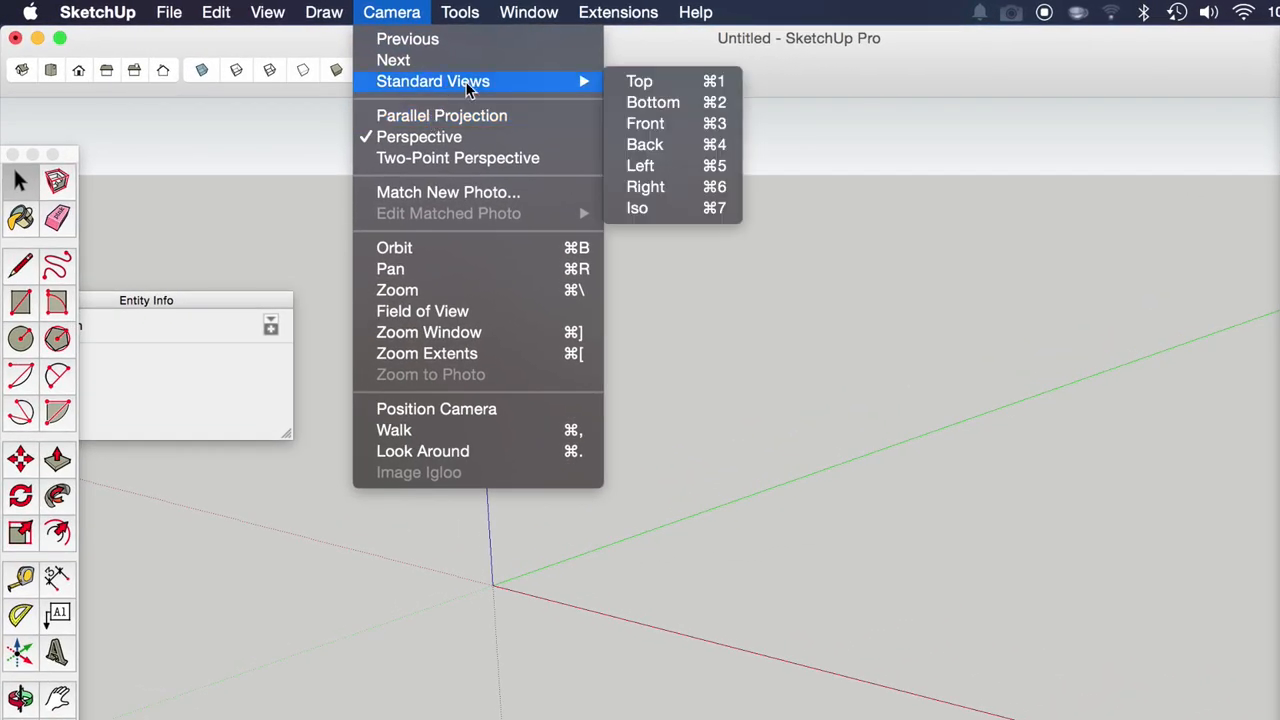
{"action": "mouse_move", "coordinate": [640, 80]}
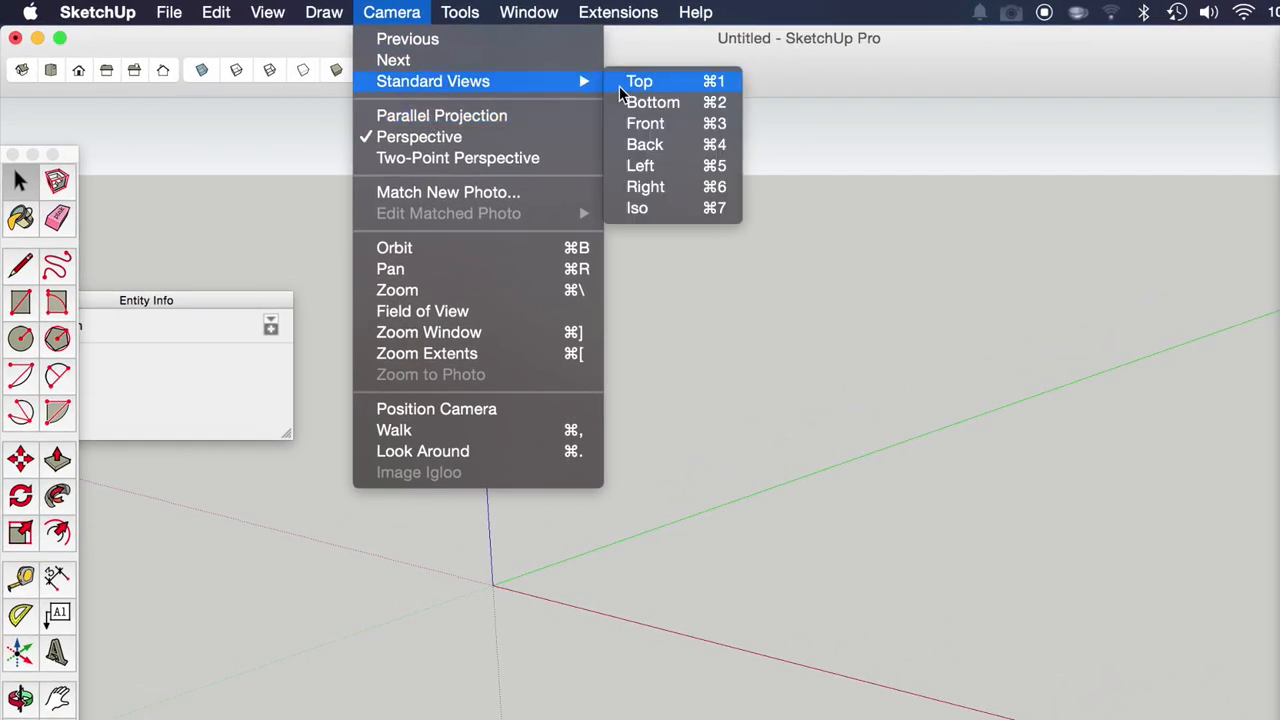
{"action": "left_click", "coordinate": [638, 80]}
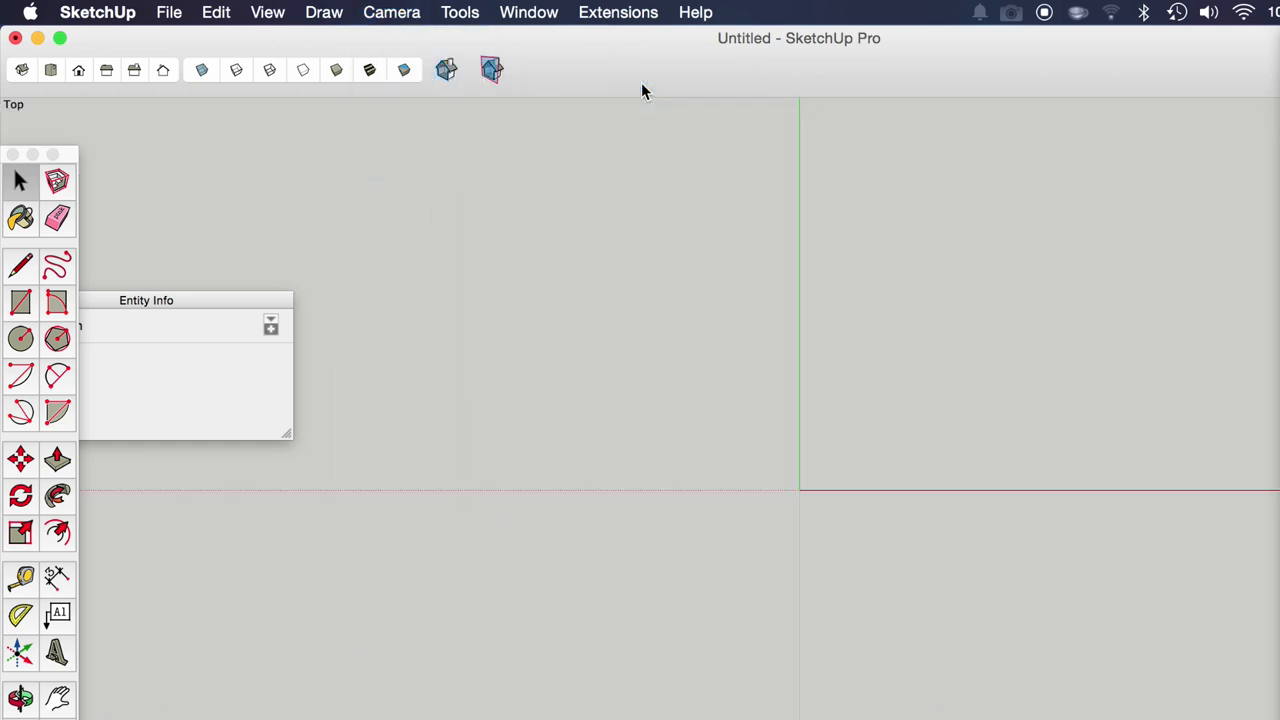
{"action": "mouse_move", "coordinate": [424, 90]}
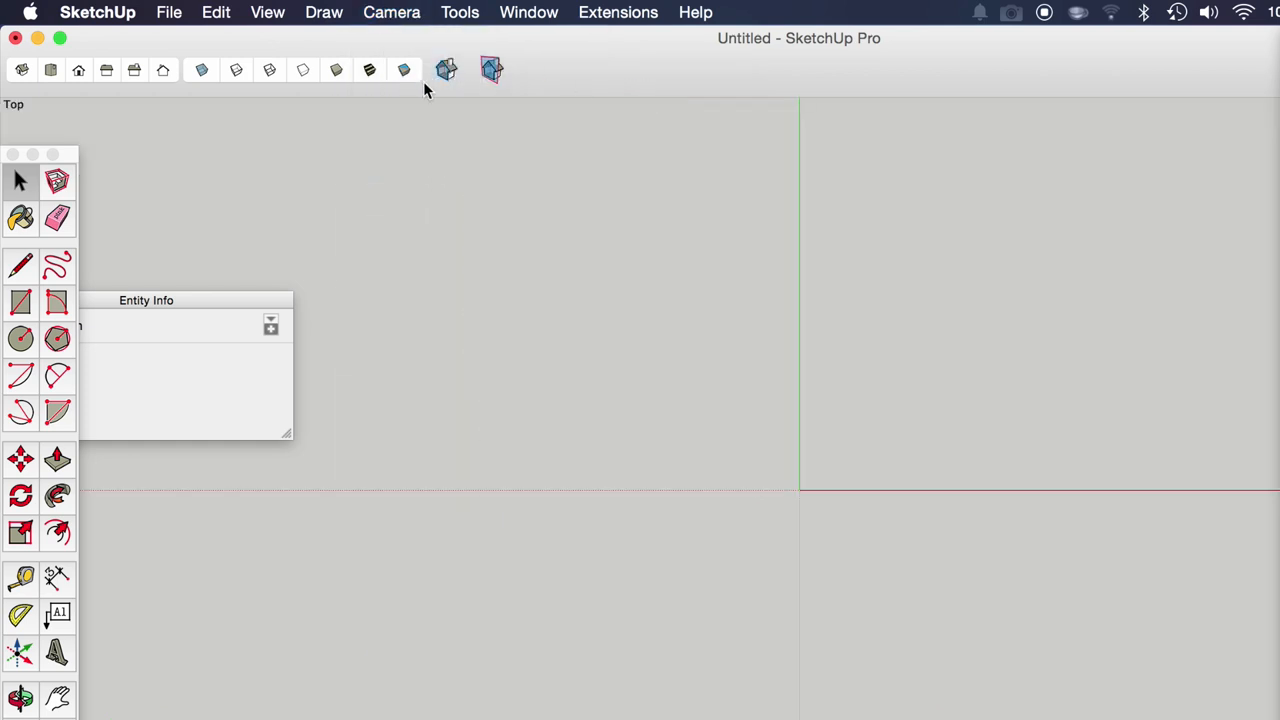
Step: Start File > Import and select PLan_AA.jpg in the images folder
{"action": "left_click", "coordinate": [168, 12]}
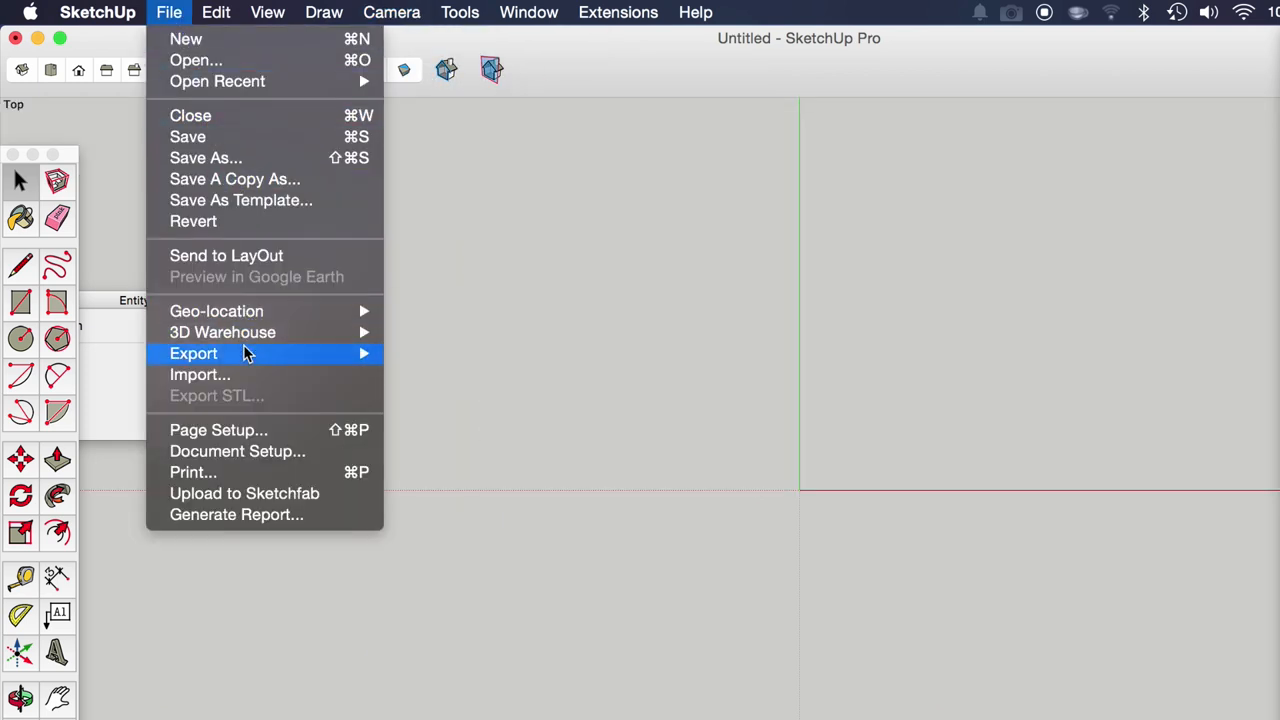
{"action": "left_click", "coordinate": [200, 374]}
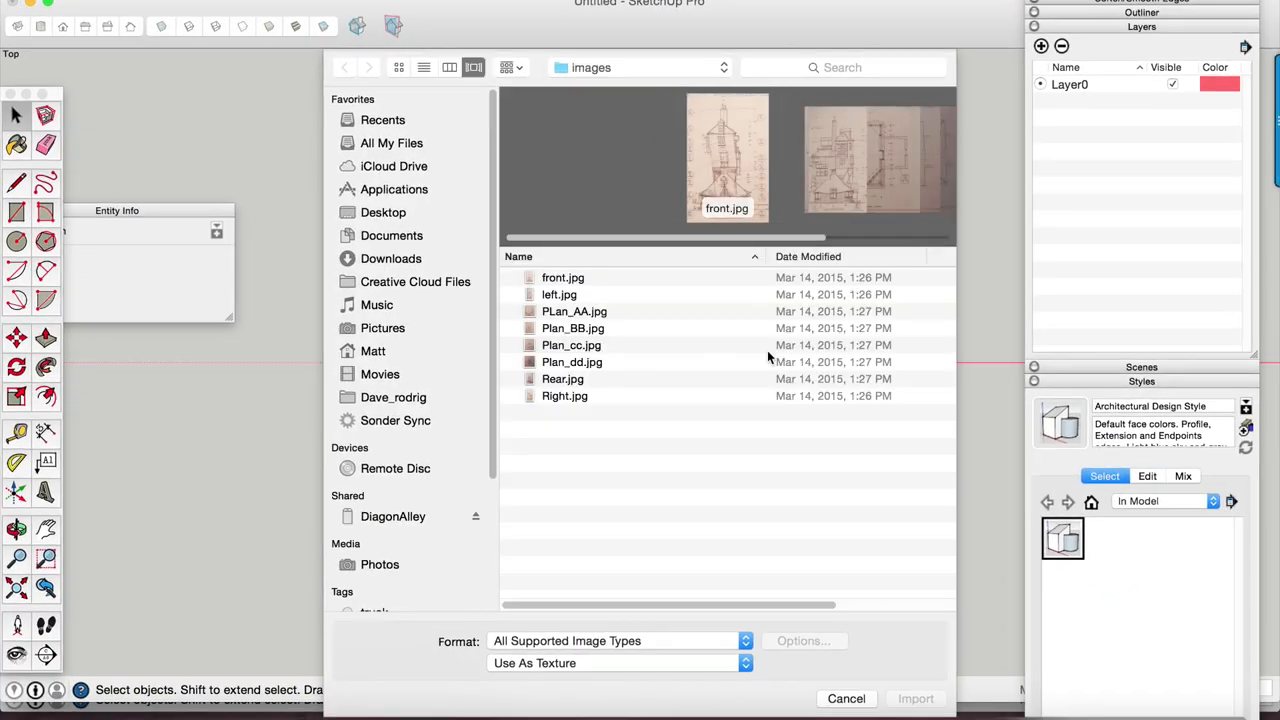
{"action": "mouse_move", "coordinate": [588, 318]}
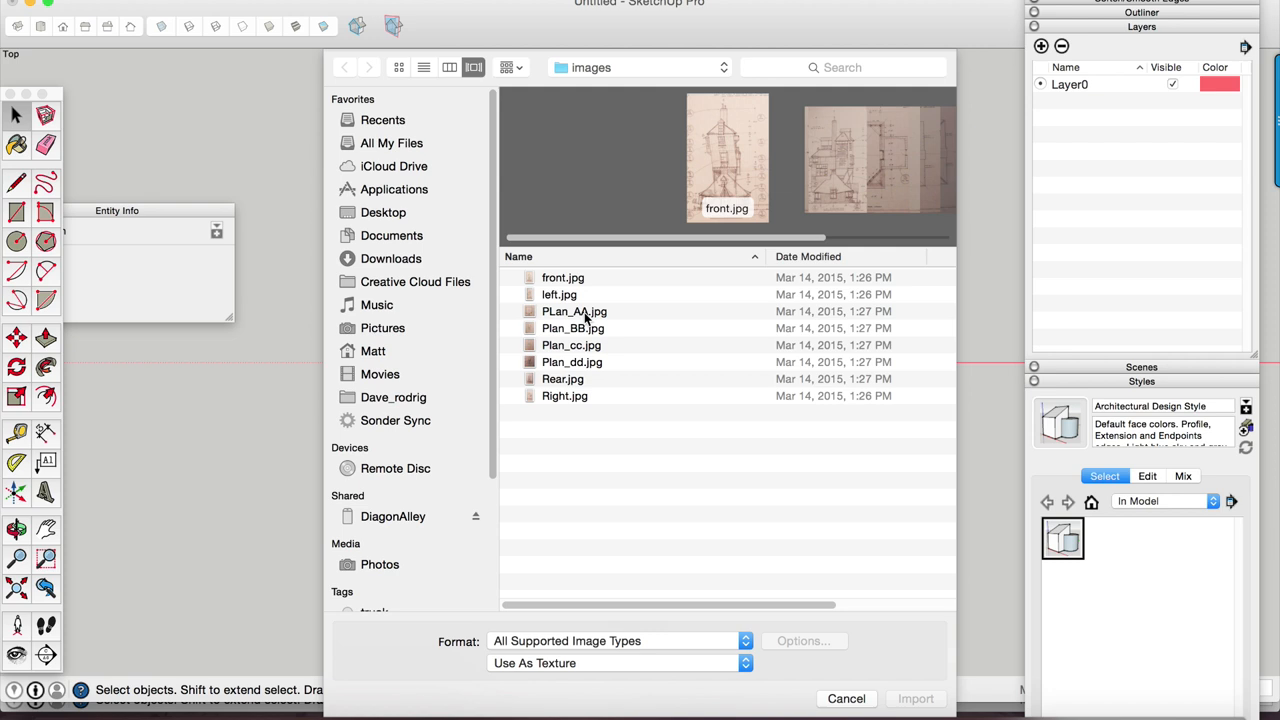
{"action": "left_click", "coordinate": [574, 312]}
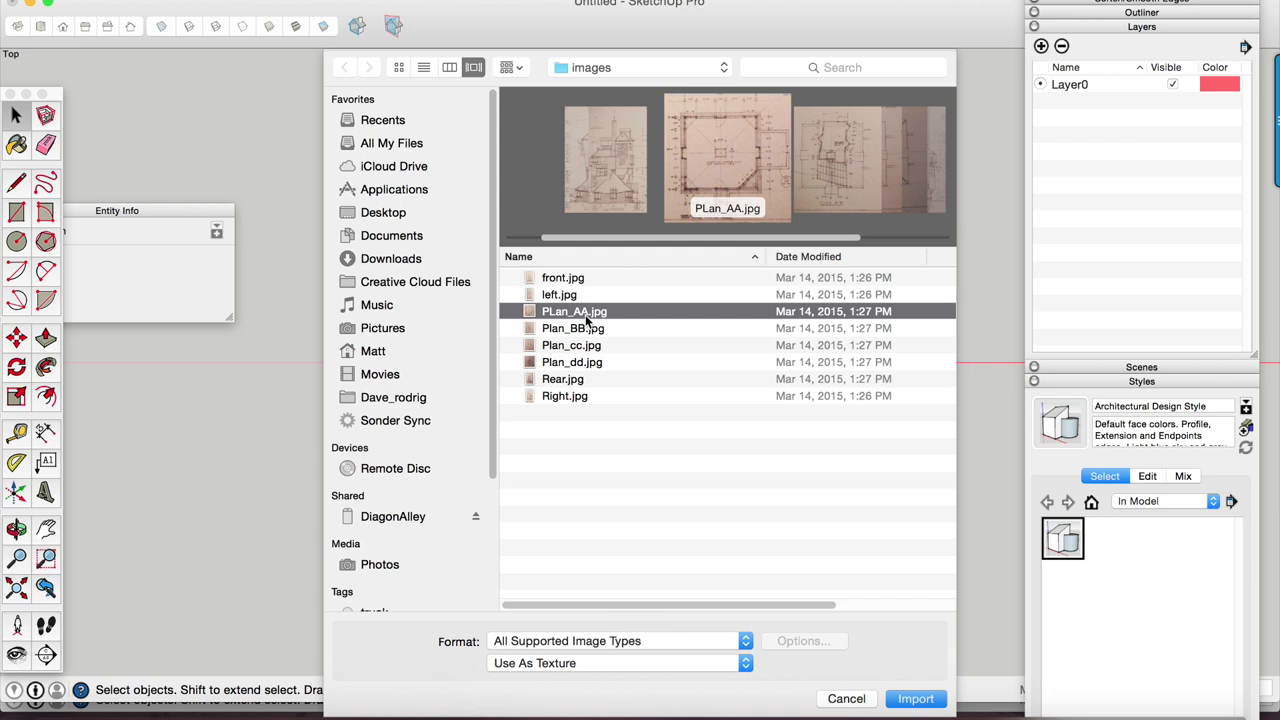
{"action": "mouse_move", "coordinate": [684, 184]}
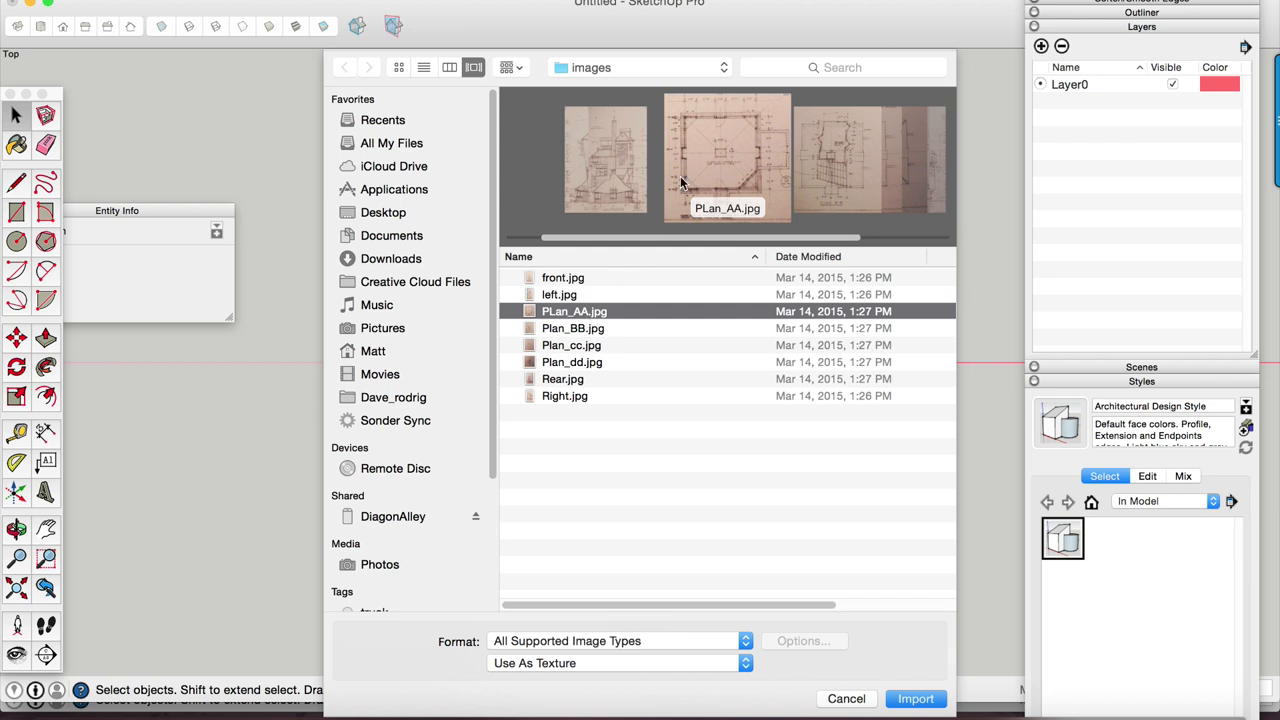
{"action": "mouse_move", "coordinate": [610, 318]}
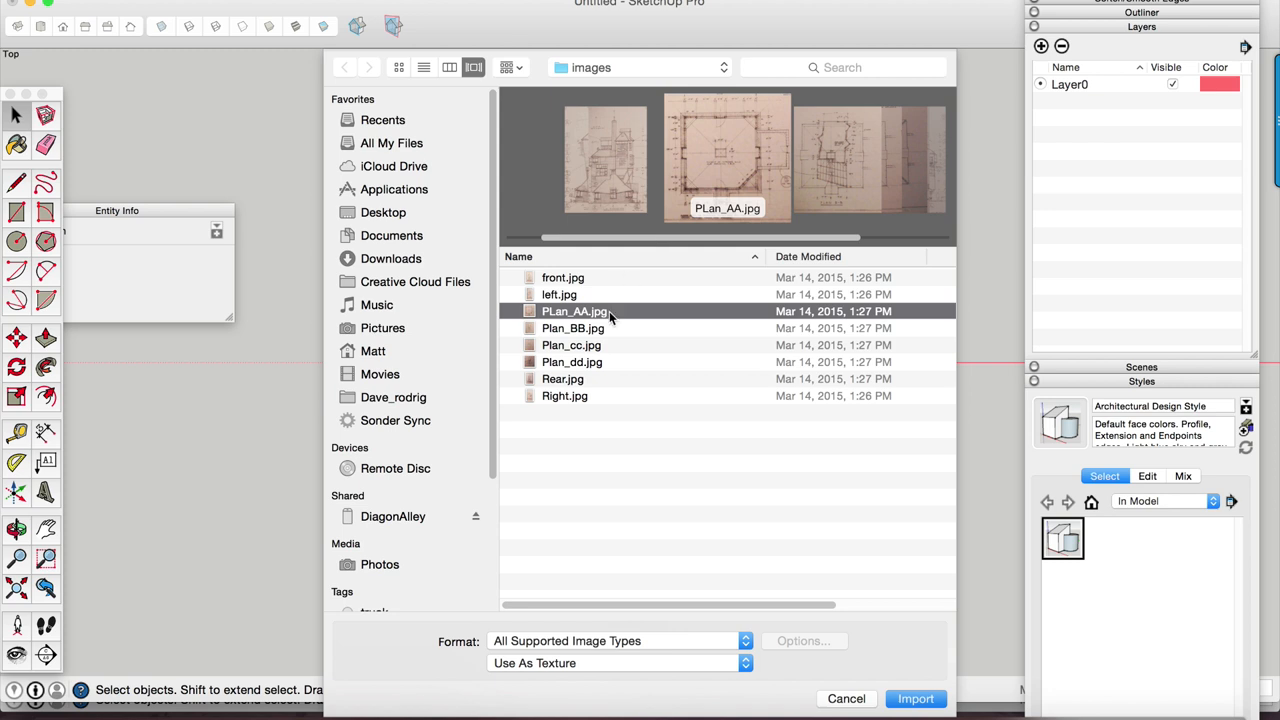
{"action": "mouse_move", "coordinate": [612, 316]}
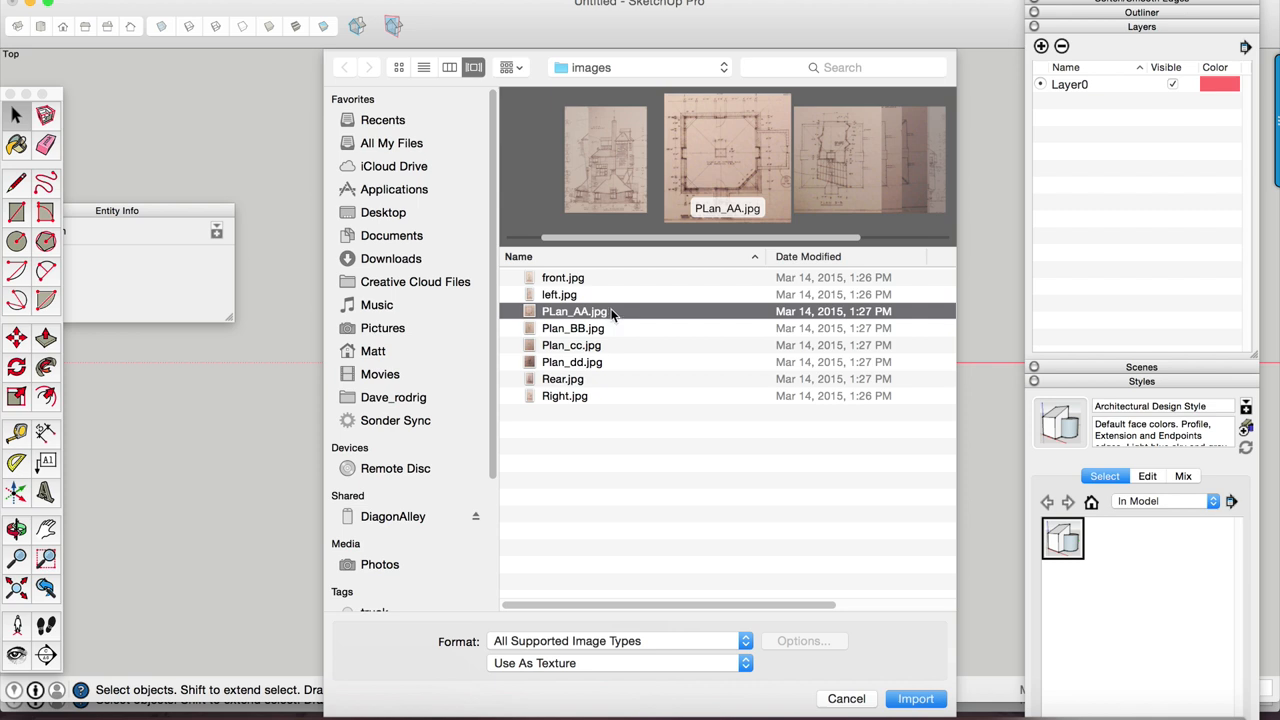
{"action": "mouse_move", "coordinate": [726, 128]}
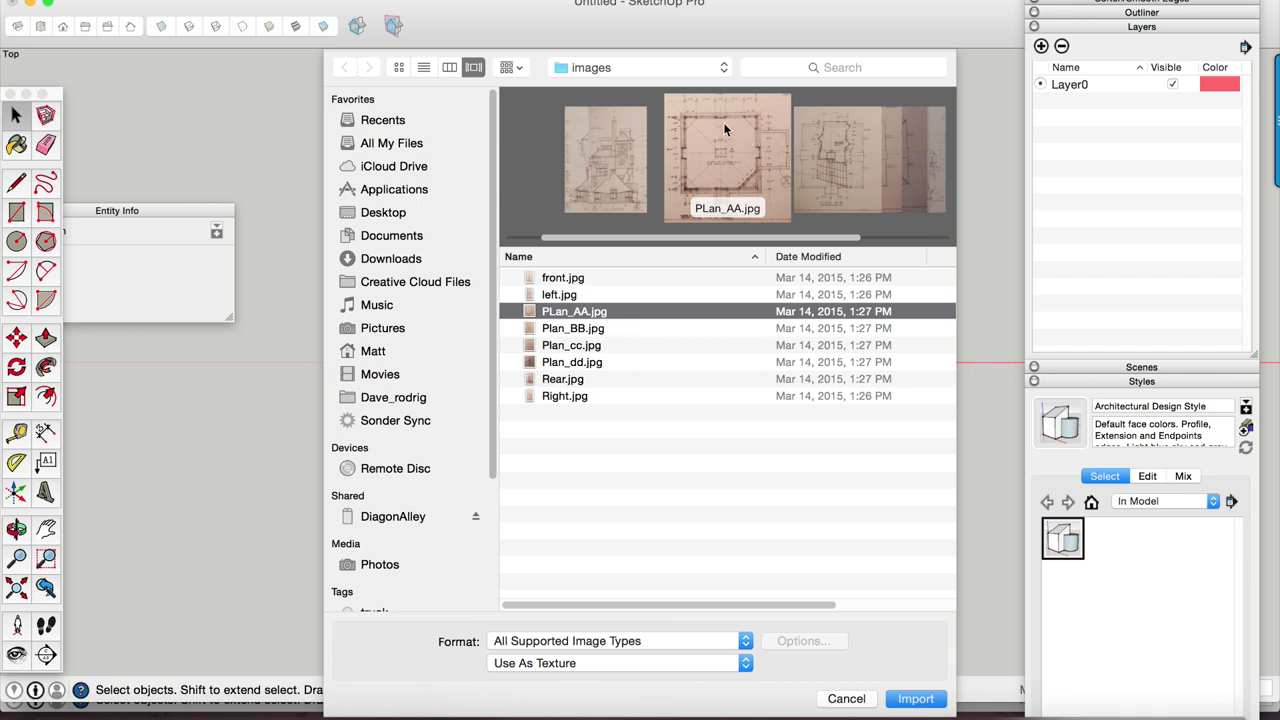
{"action": "mouse_move", "coordinate": [590, 316]}
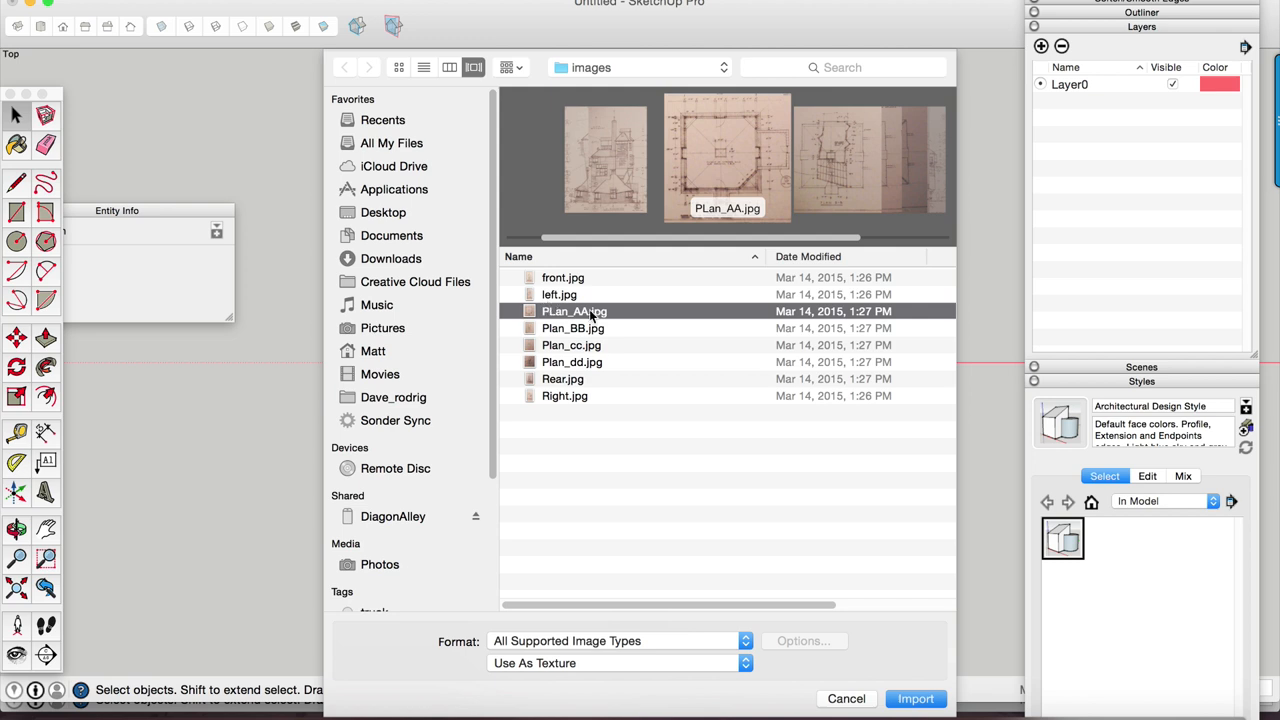
{"action": "mouse_move", "coordinate": [620, 358]}
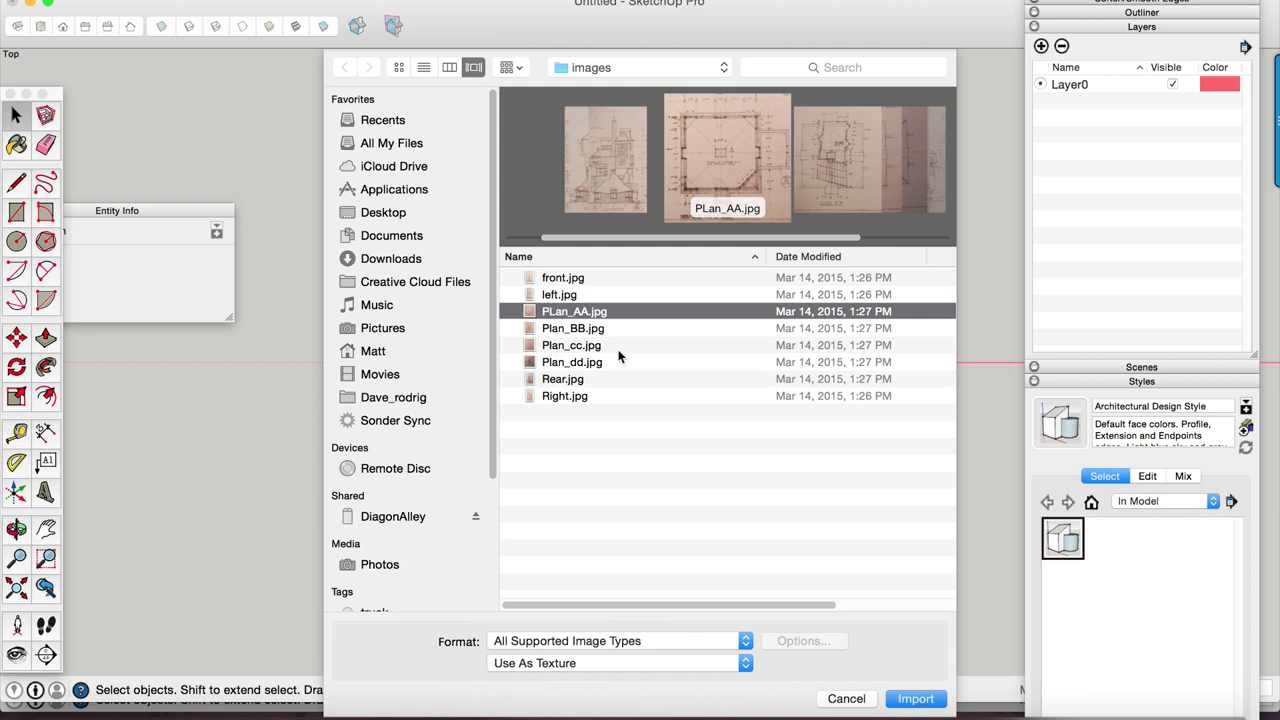
{"action": "mouse_move", "coordinate": [632, 388]}
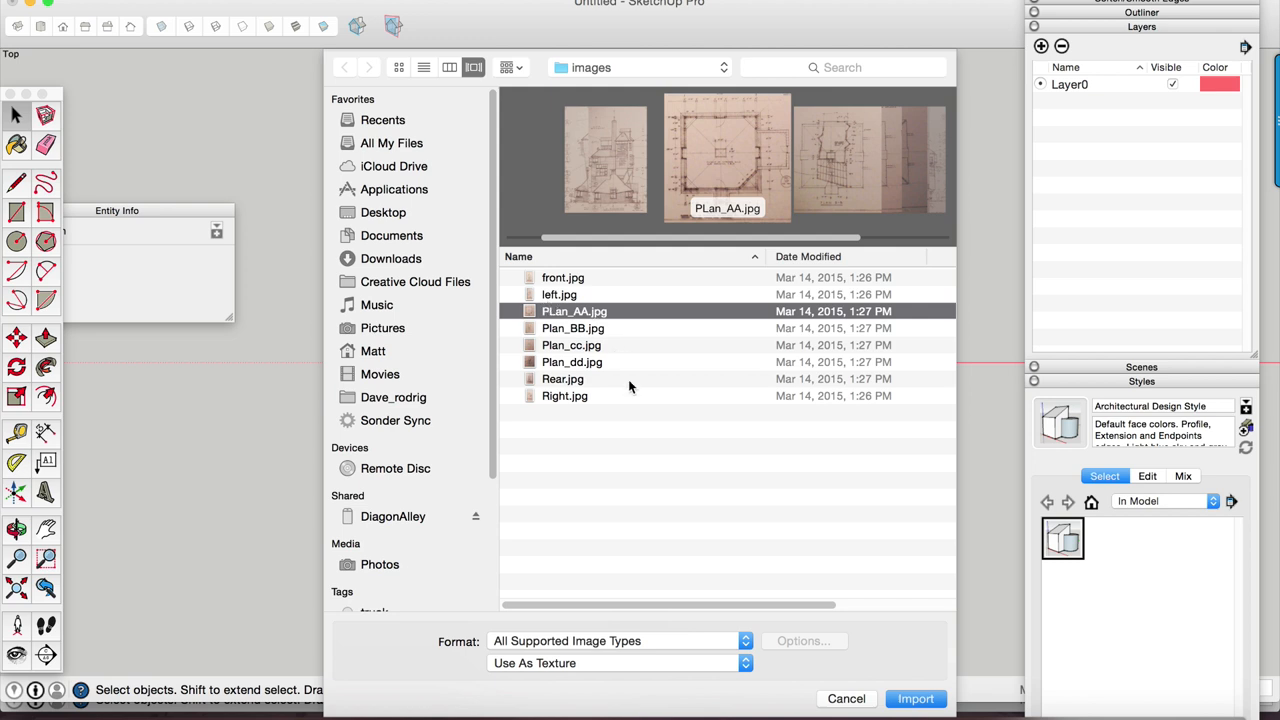
{"action": "mouse_move", "coordinate": [690, 564]}
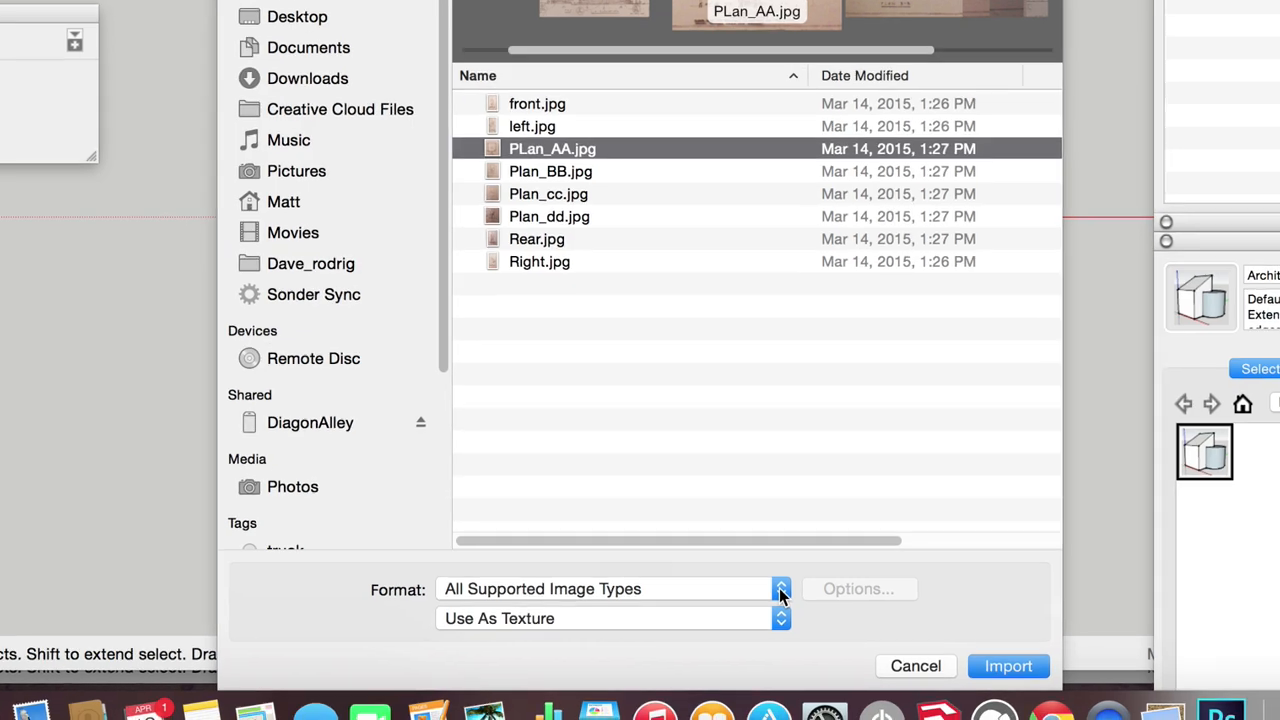
Step: Keep all supported image formats, set PLan_AA.jpg to Use As Image, and import it
{"action": "left_click", "coordinate": [780, 588]}
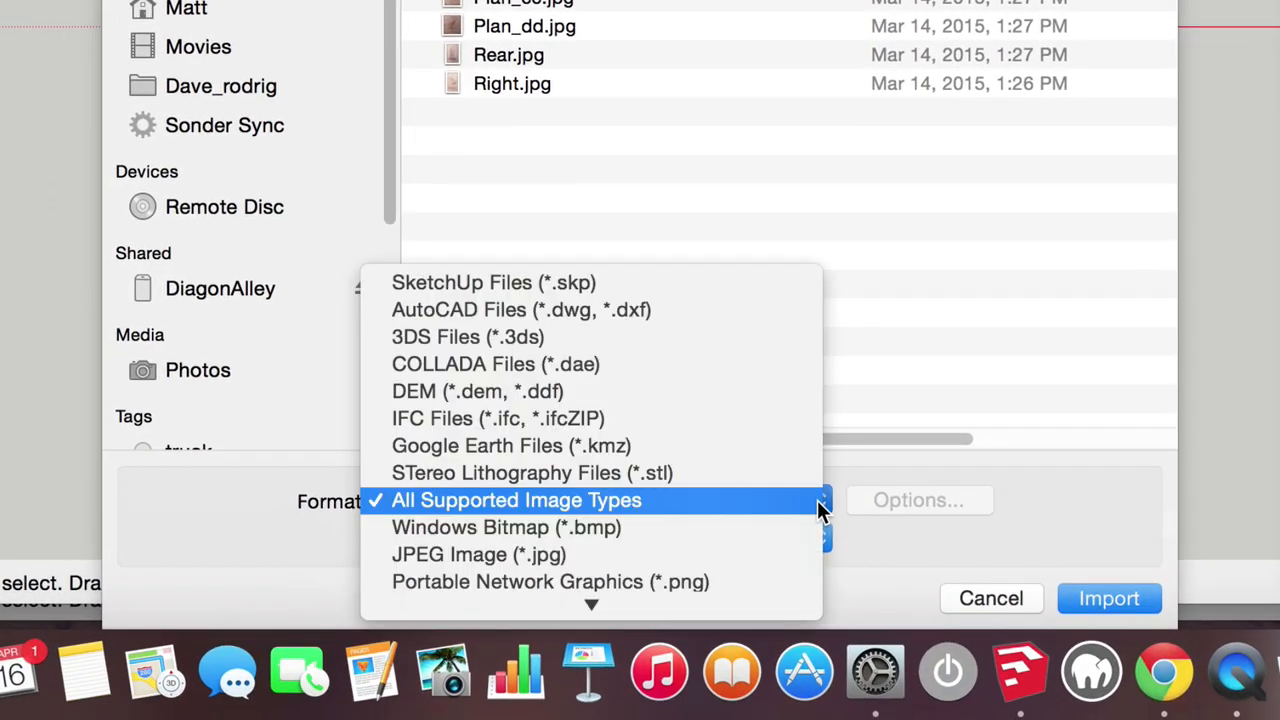
{"action": "mouse_move", "coordinate": [780, 308]}
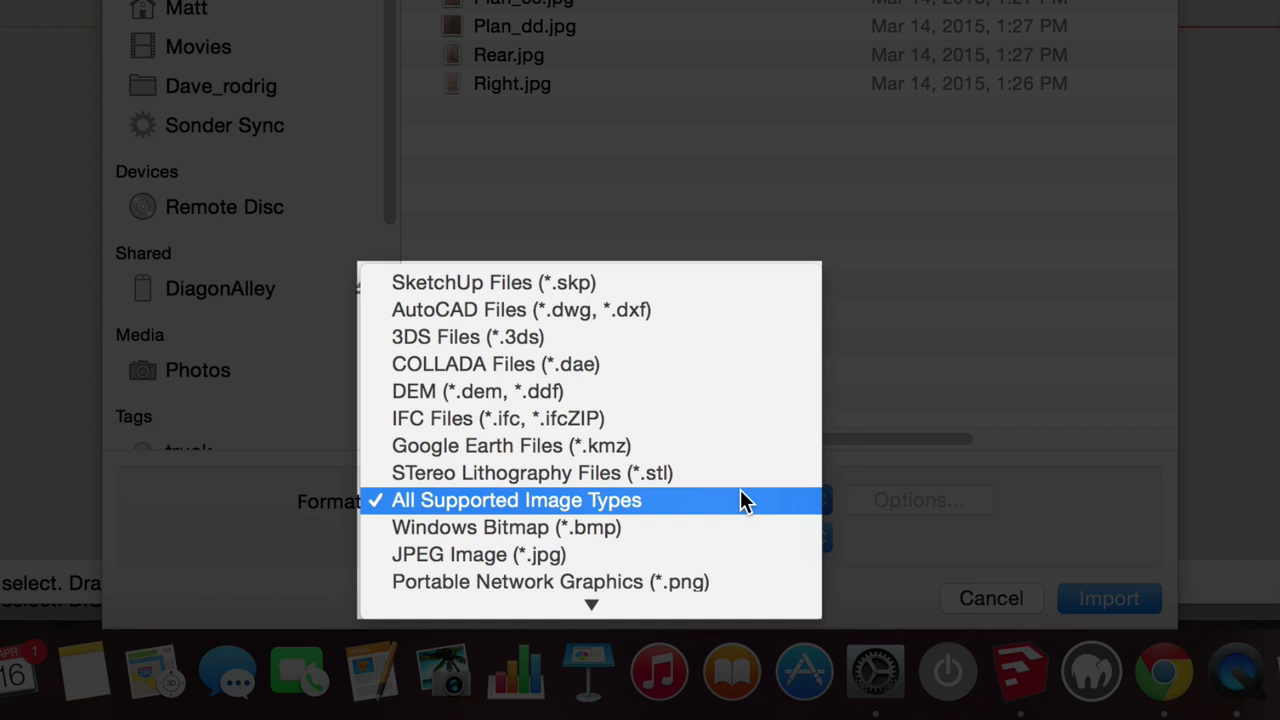
{"action": "mouse_move", "coordinate": [420, 510]}
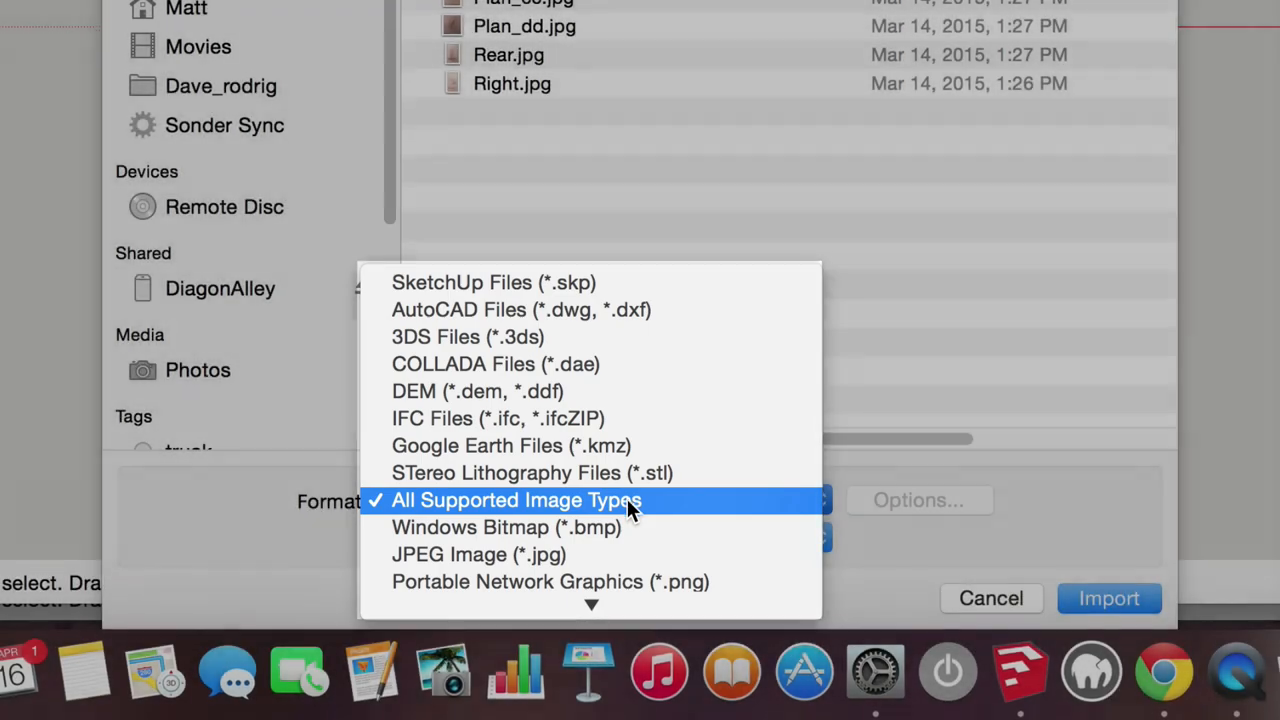
{"action": "left_click", "coordinate": [516, 500]}
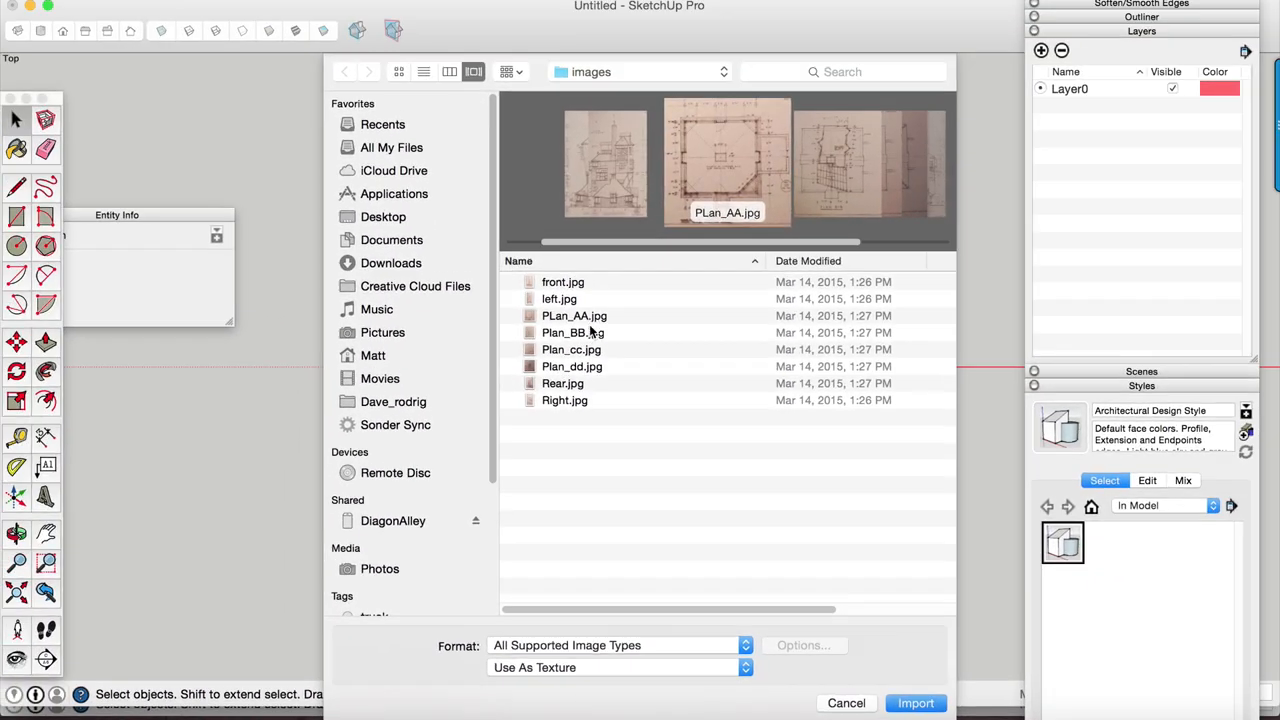
{"action": "left_click", "coordinate": [574, 316]}
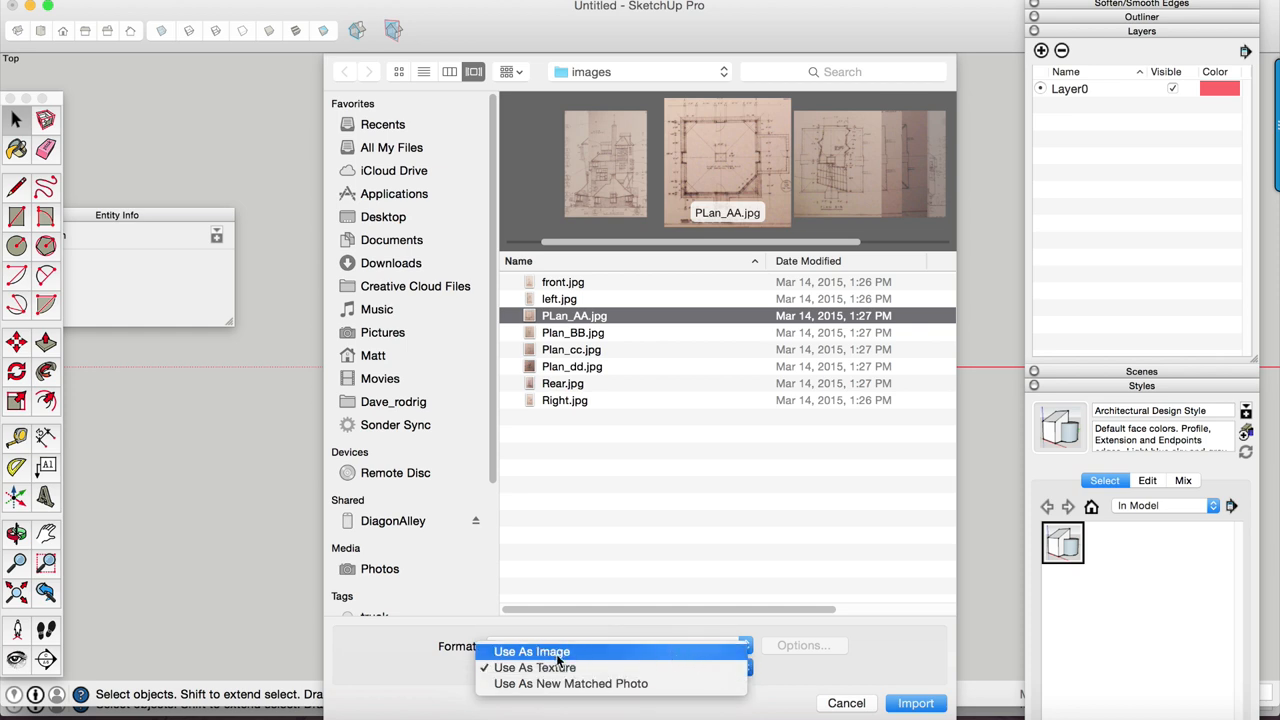
{"action": "left_click", "coordinate": [532, 652]}
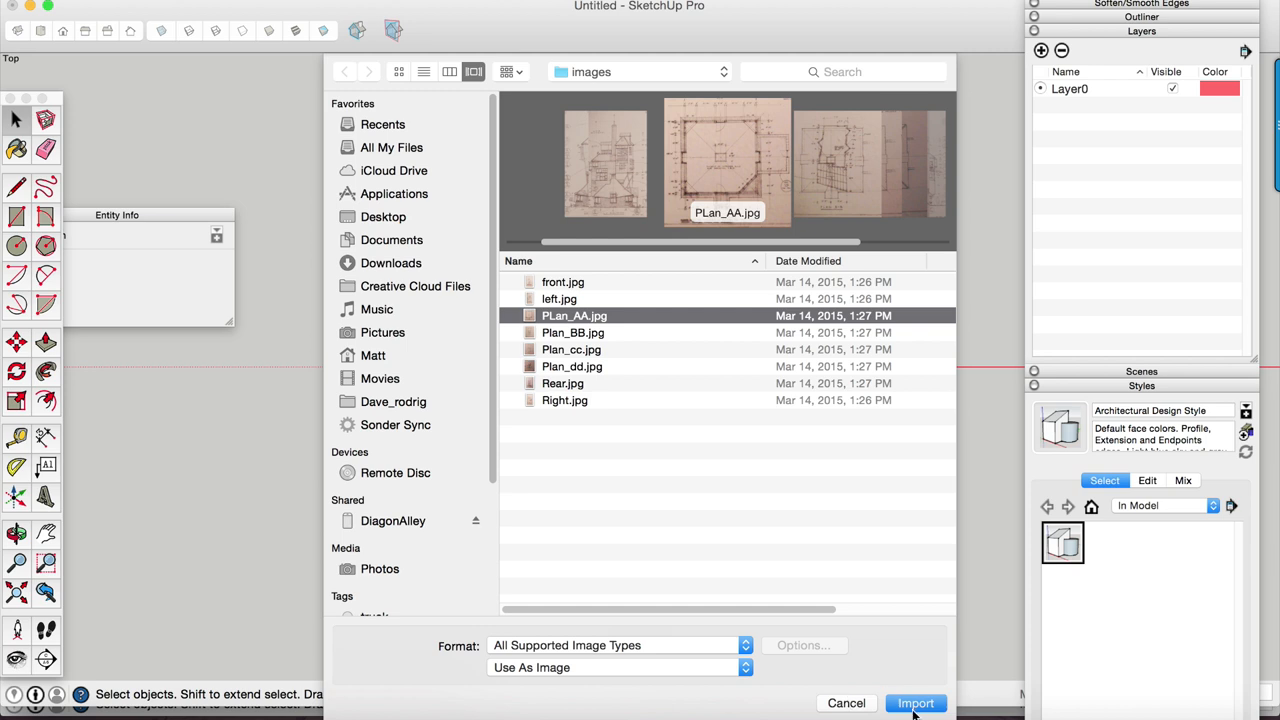
{"action": "left_click", "coordinate": [916, 704]}
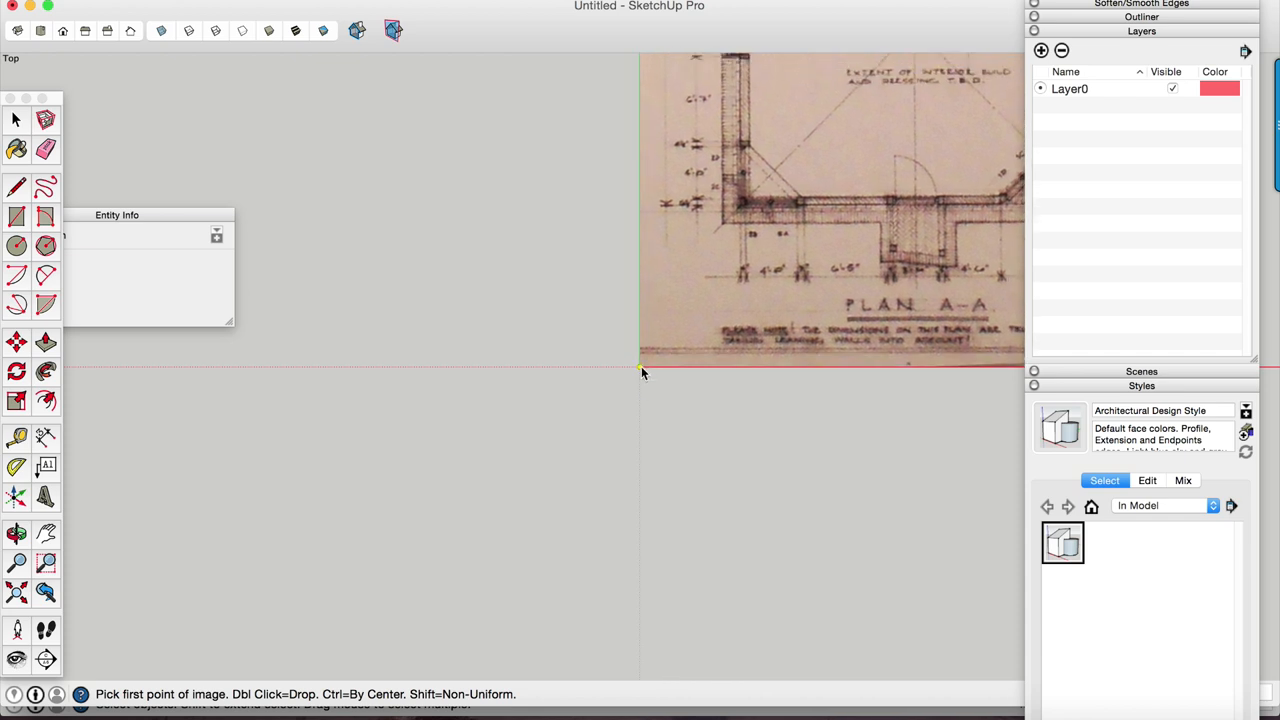
{"action": "mouse_move", "coordinate": [642, 374]}
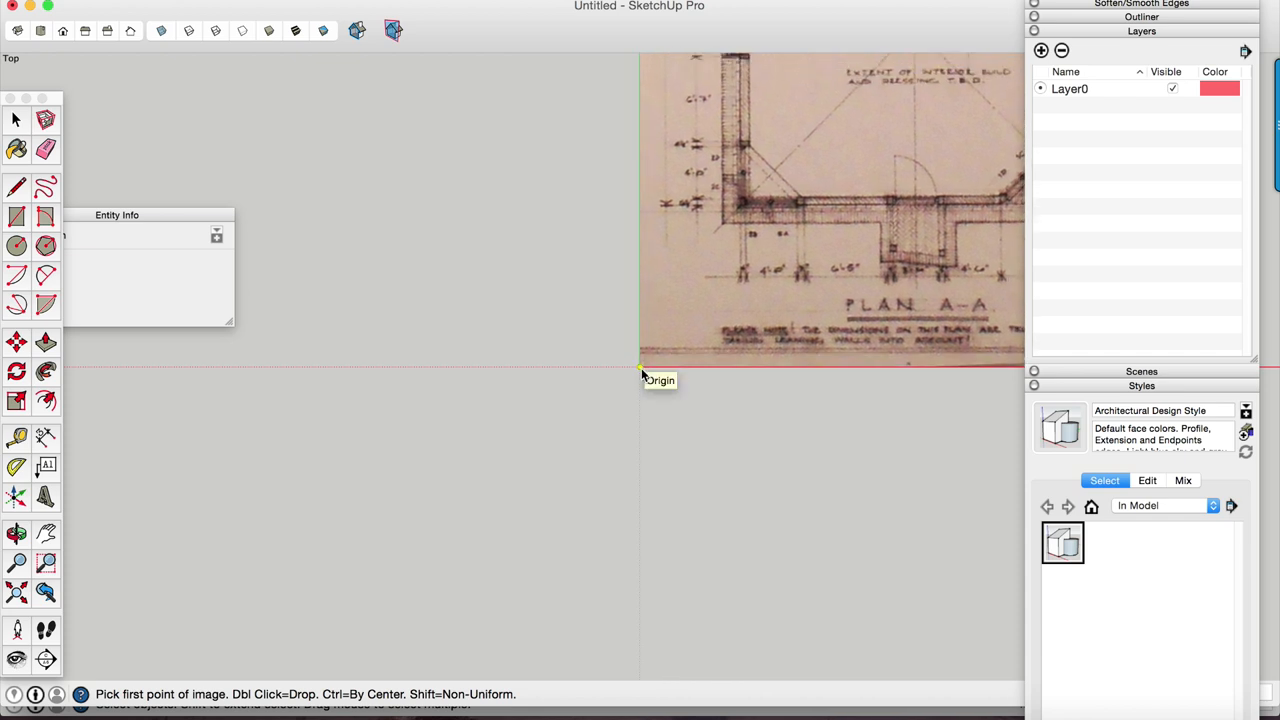
Step: Anchor the PLan_AA image's corner at the origin and reopen the File menu to import again
{"action": "left_click", "coordinate": [640, 380]}
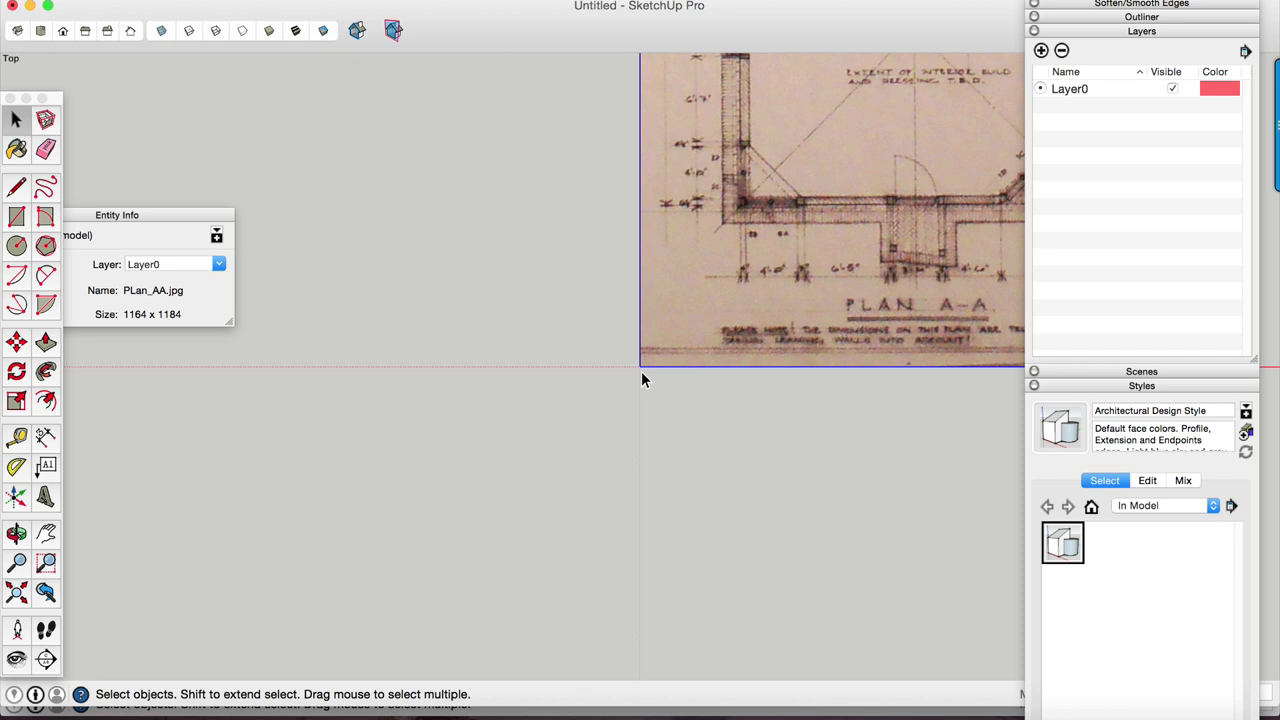
{"action": "mouse_move", "coordinate": [632, 388]}
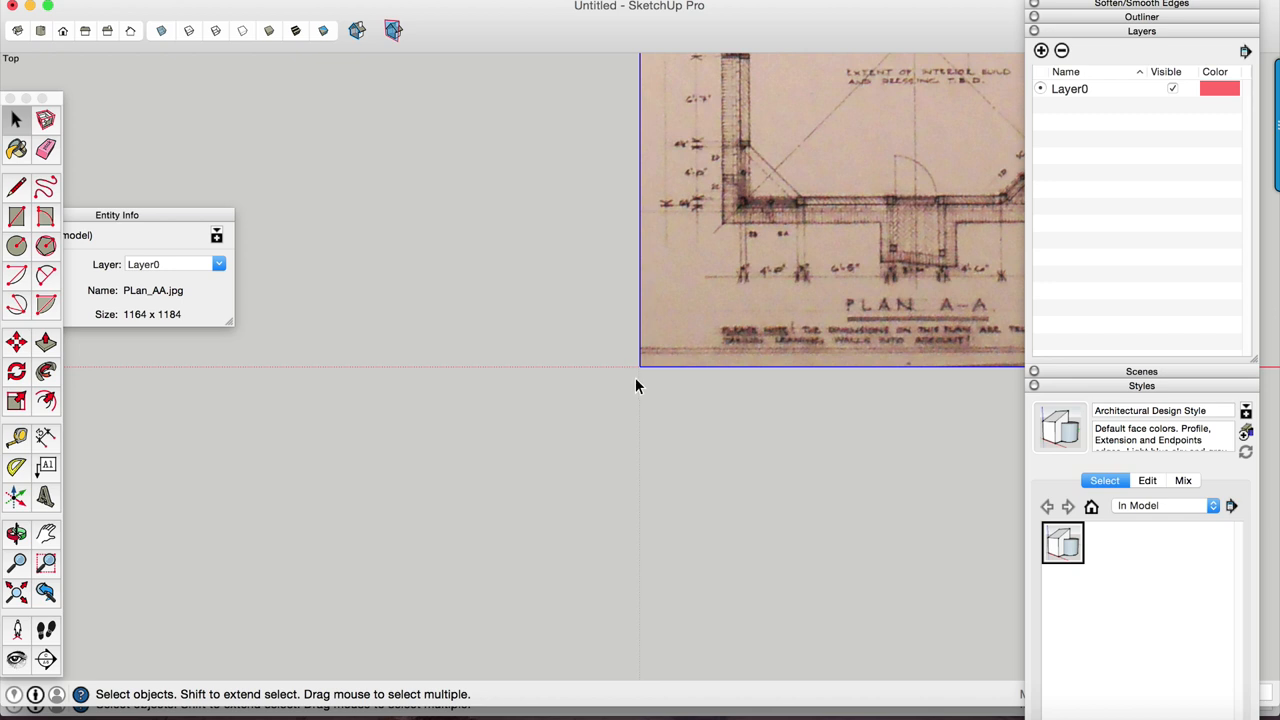
{"action": "mouse_move", "coordinate": [738, 368]}
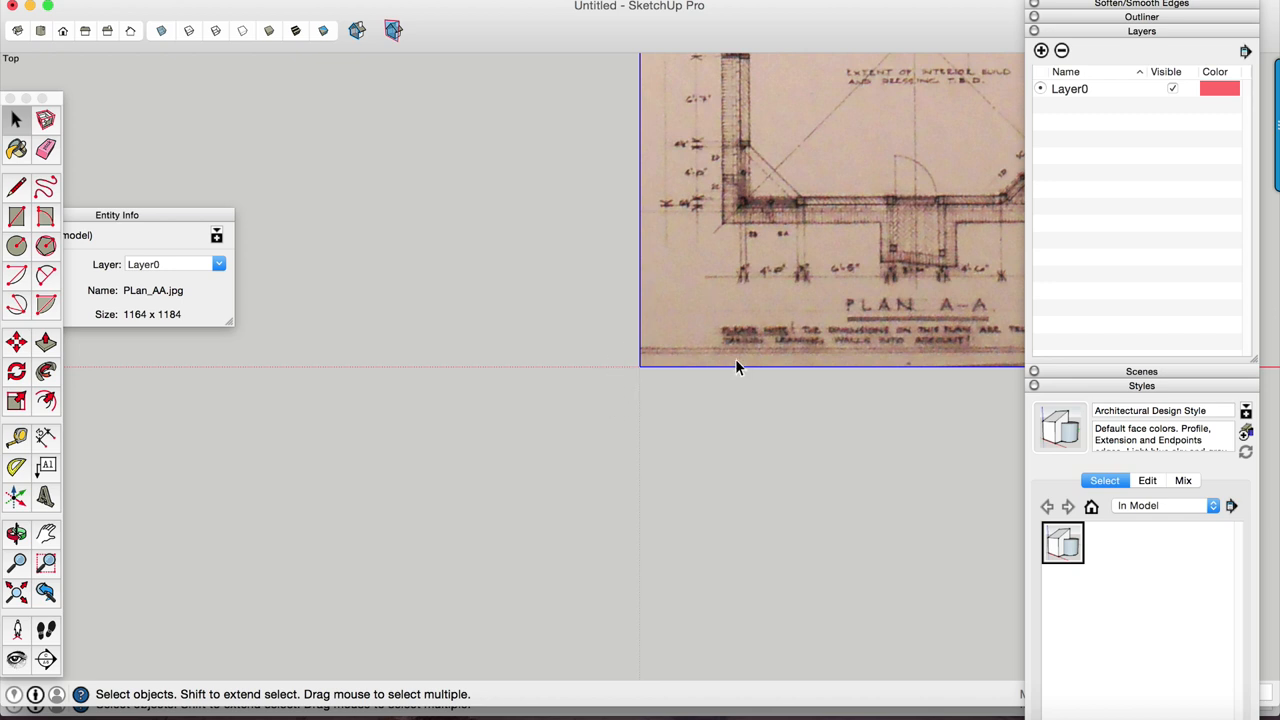
{"action": "mouse_move", "coordinate": [824, 296]}
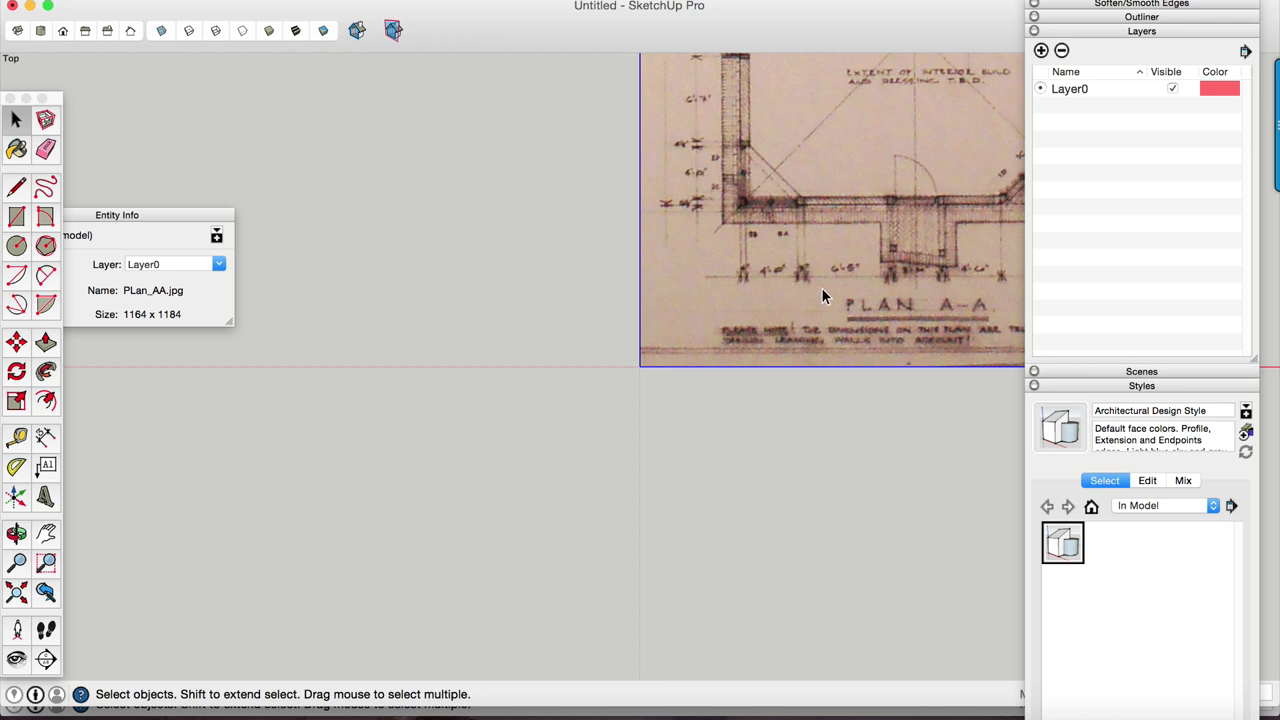
{"action": "mouse_move", "coordinate": [380, 456]}
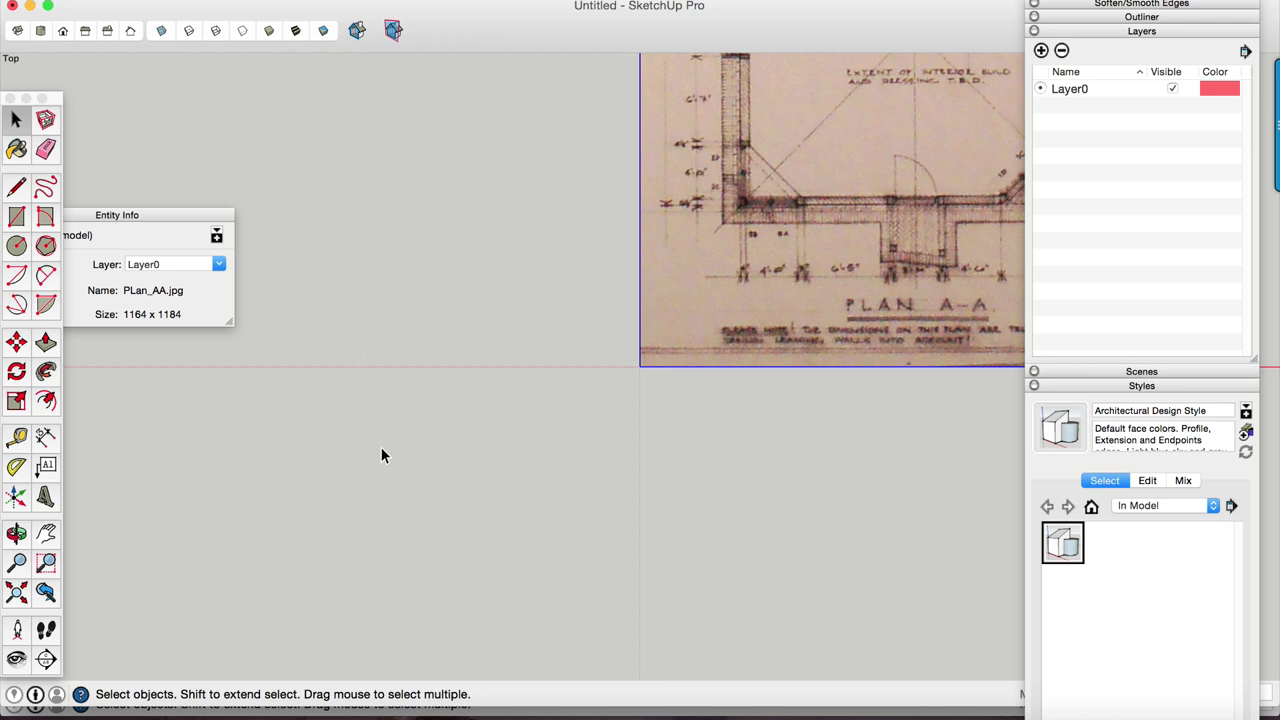
{"action": "mouse_move", "coordinate": [584, 284]}
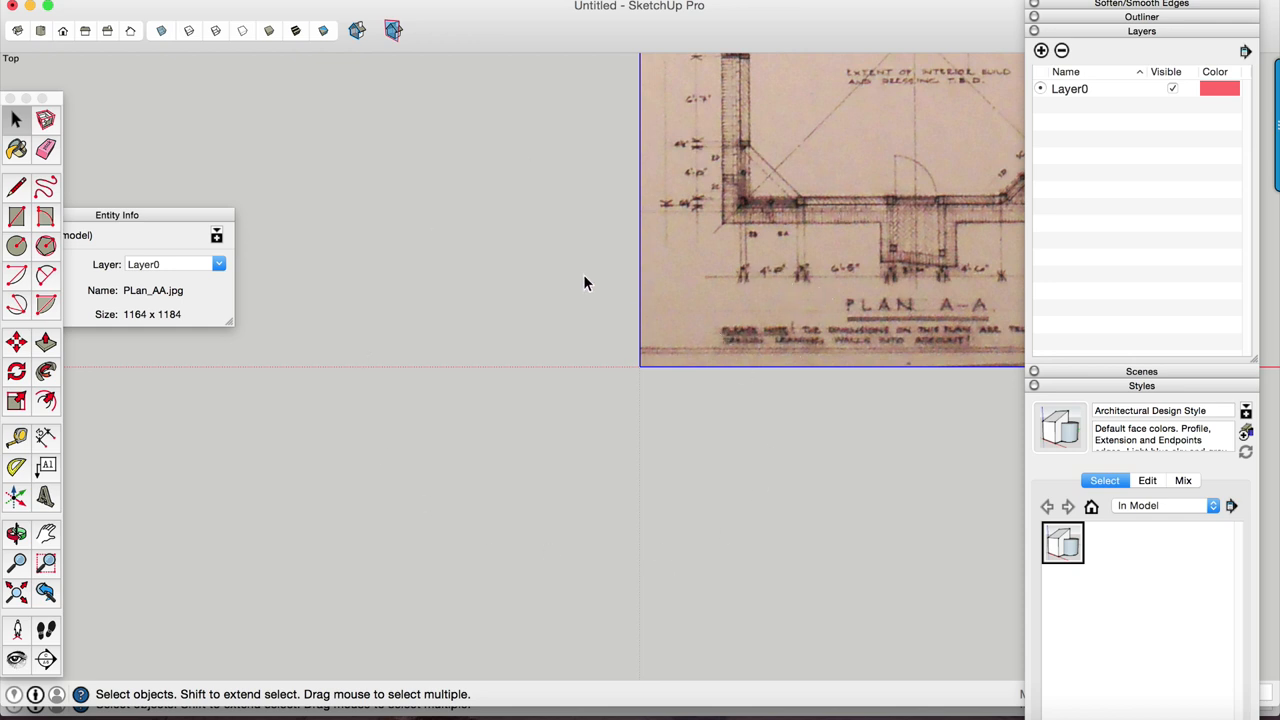
{"action": "mouse_move", "coordinate": [792, 256]}
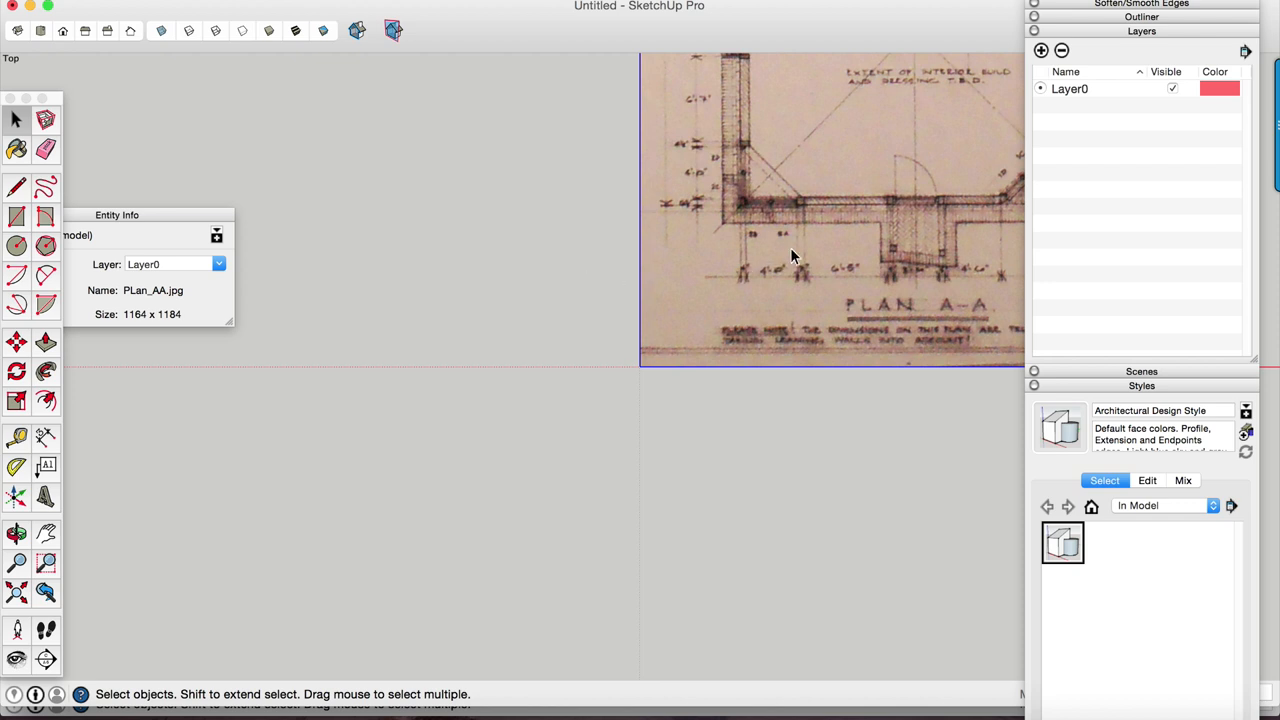
{"action": "mouse_move", "coordinate": [802, 268]}
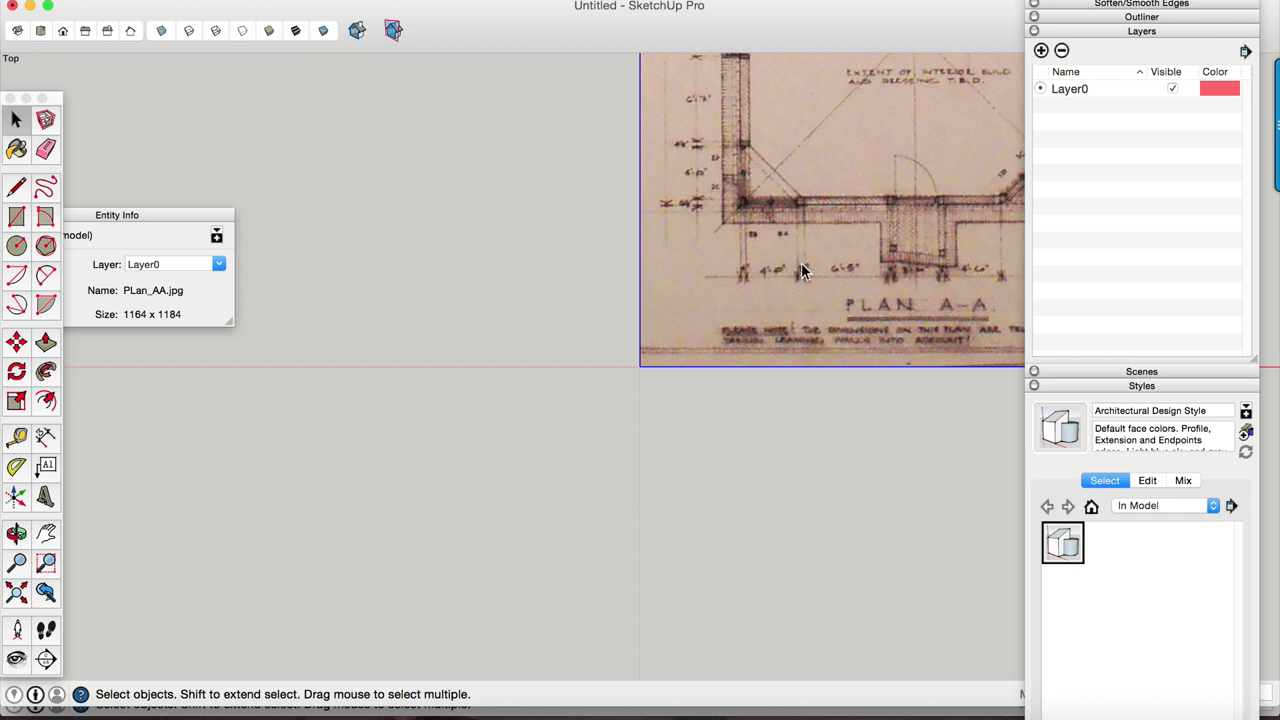
{"action": "mouse_move", "coordinate": [758, 282]}
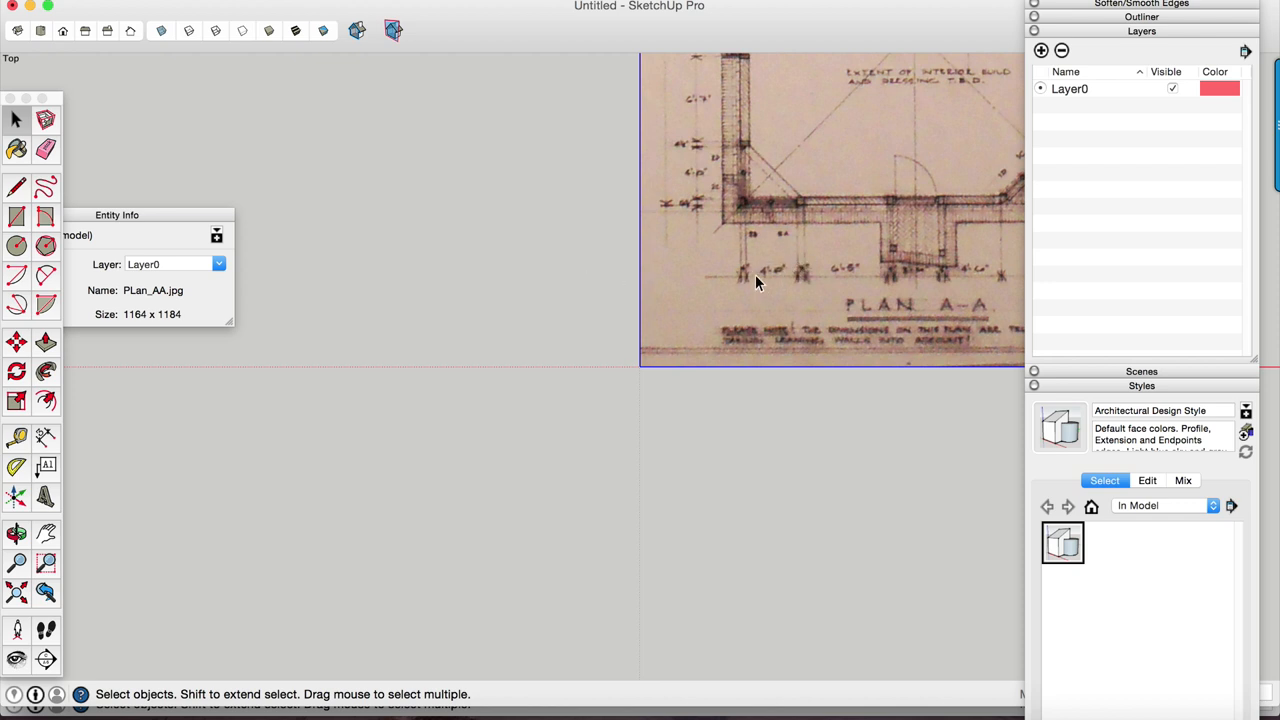
{"action": "left_click", "coordinate": [130, 4]}
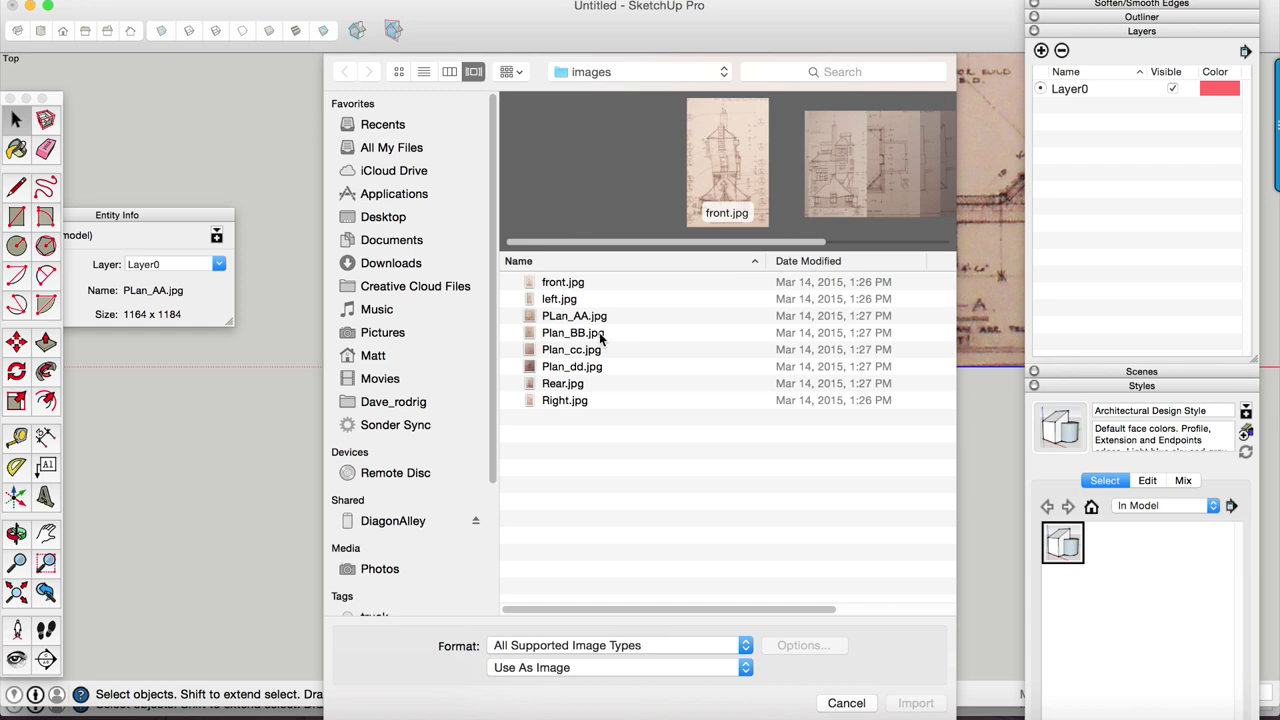
Step: Import Plan_BB and Plan_cc as images, placing each at the origin, and bring in the next plan
{"action": "left_click", "coordinate": [572, 332]}
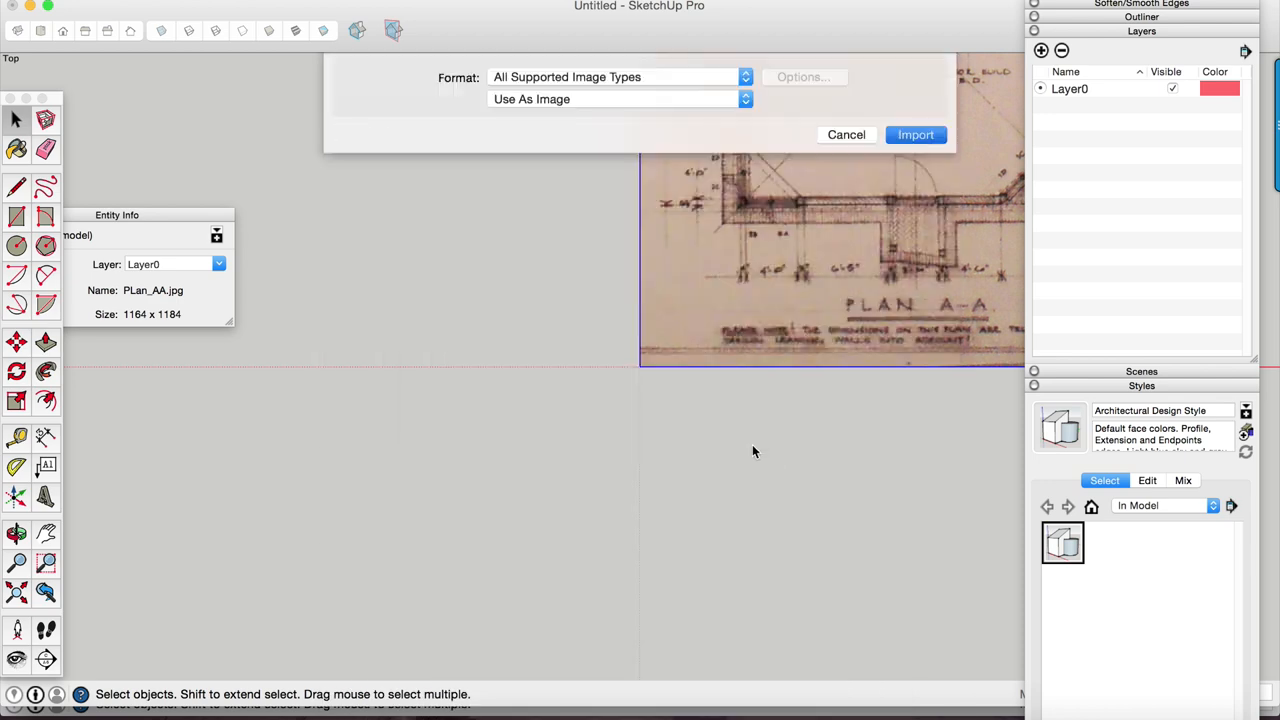
{"action": "left_click", "coordinate": [914, 134]}
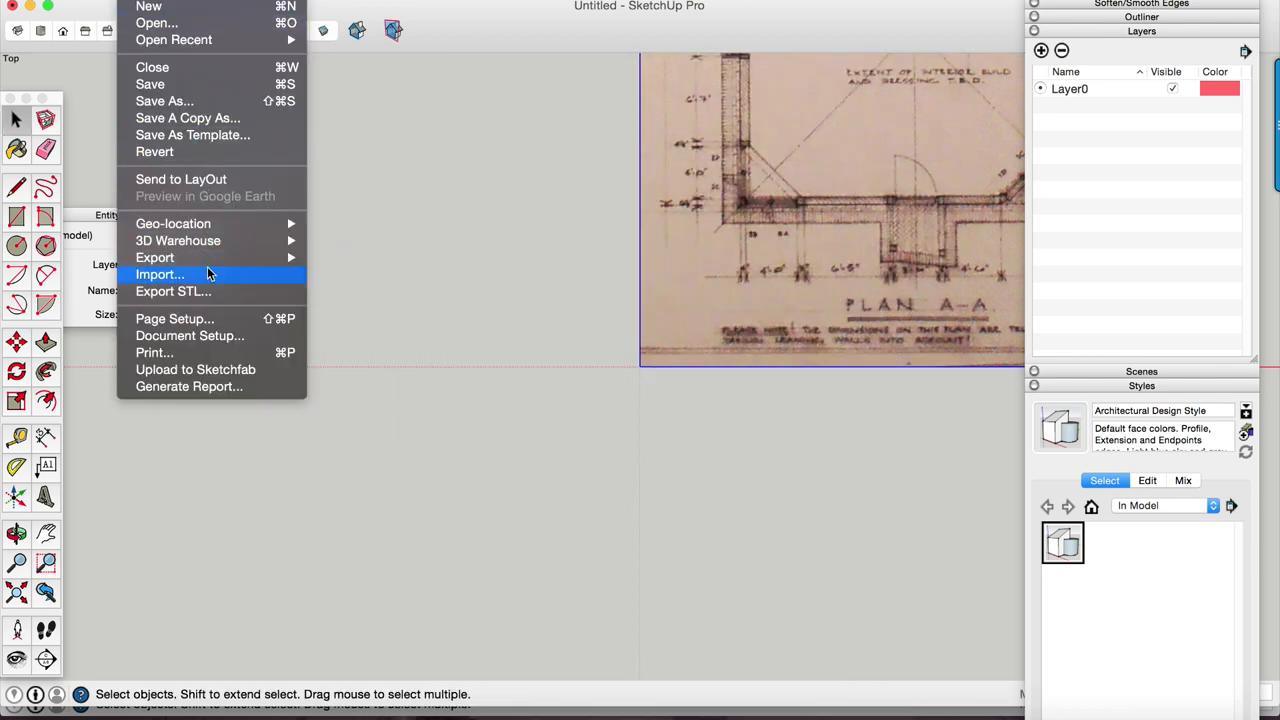
{"action": "left_click", "coordinate": [160, 274]}
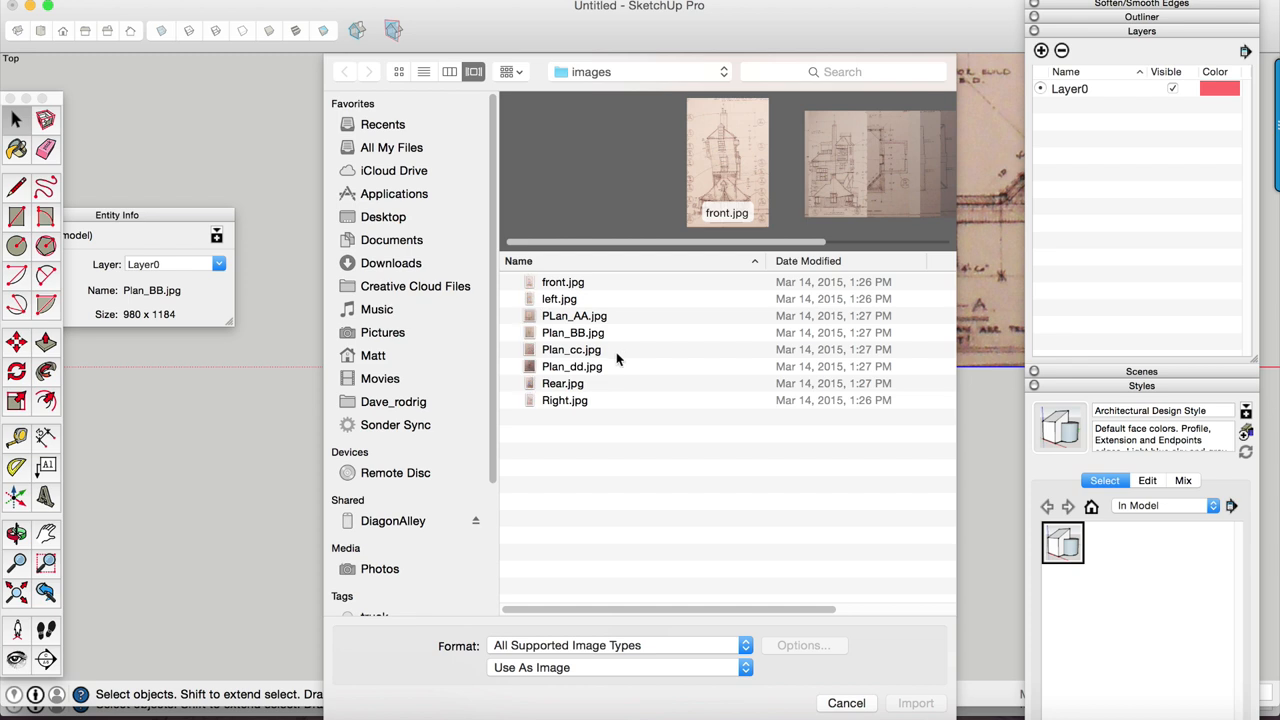
{"action": "left_click", "coordinate": [914, 704]}
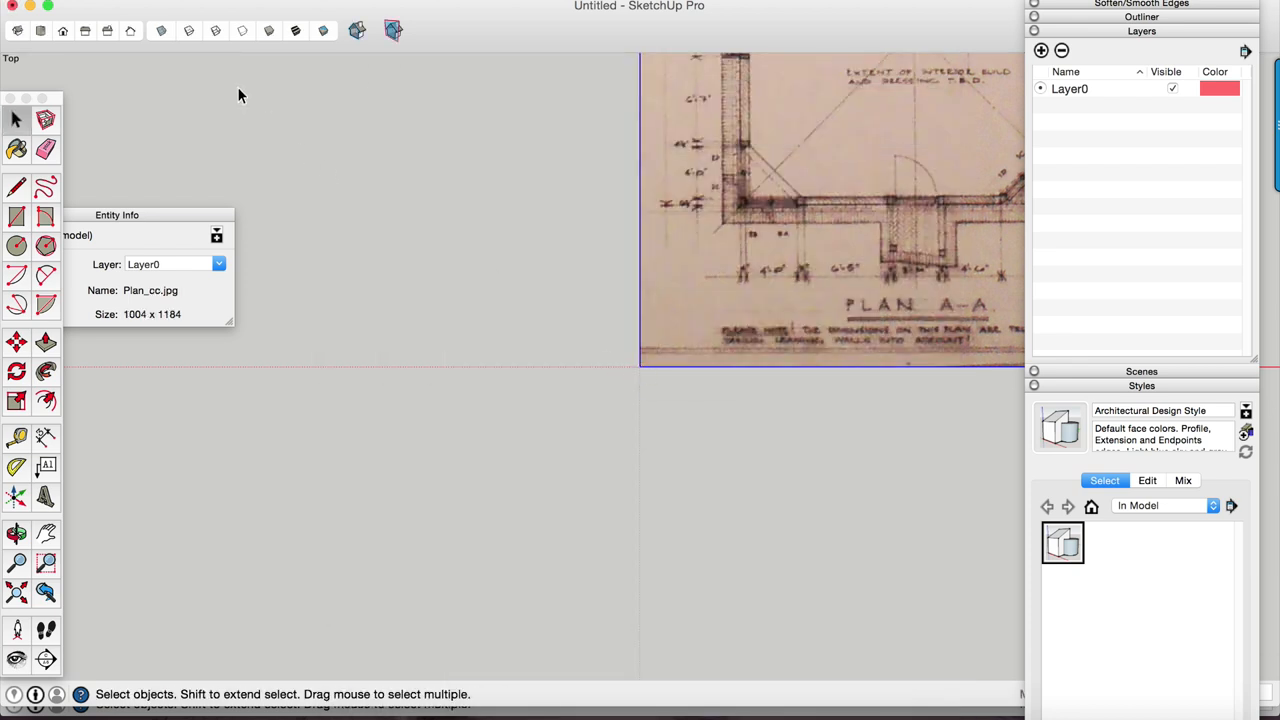
{"action": "mouse_move", "coordinate": [348, 296]}
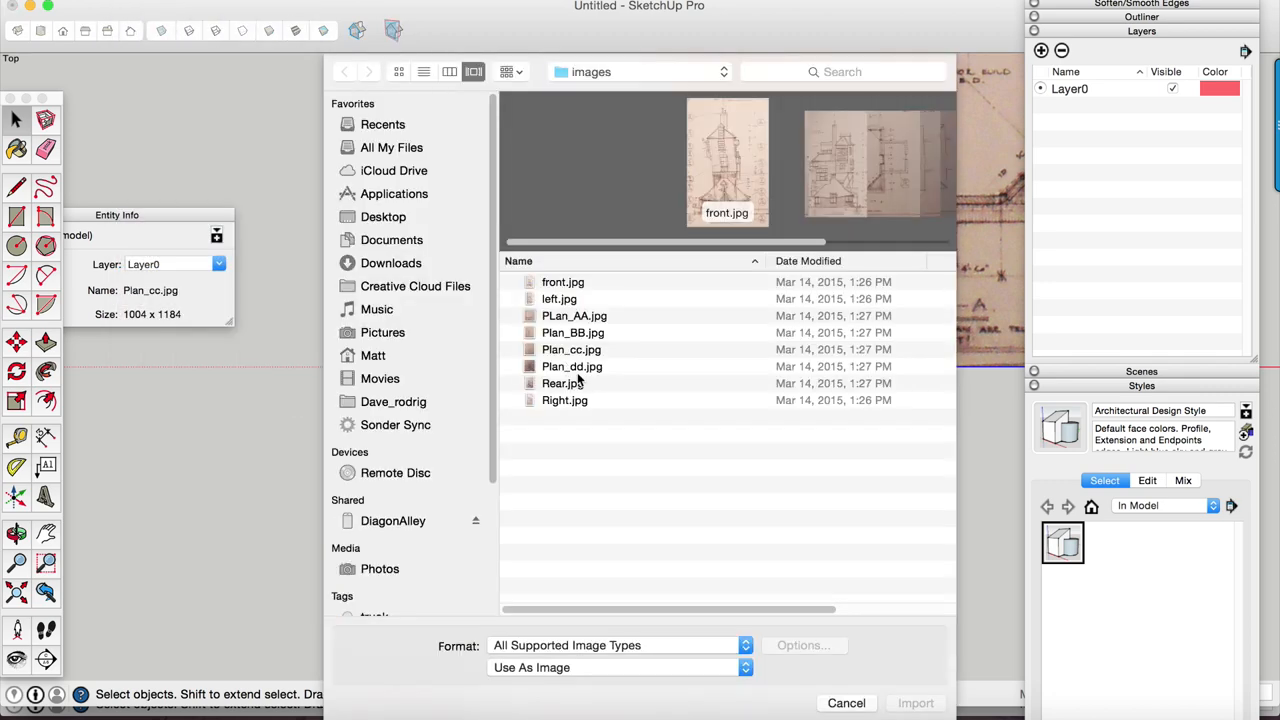
{"action": "left_click", "coordinate": [914, 702]}
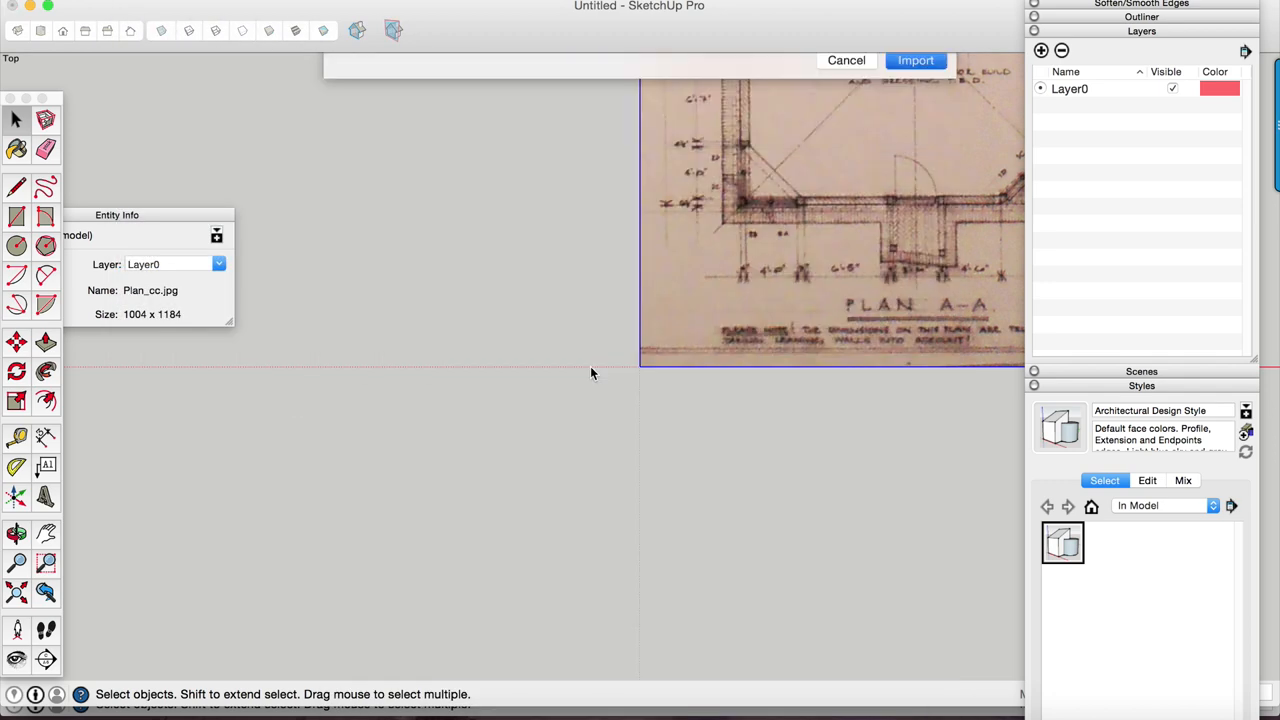
{"action": "left_click", "coordinate": [914, 60]}
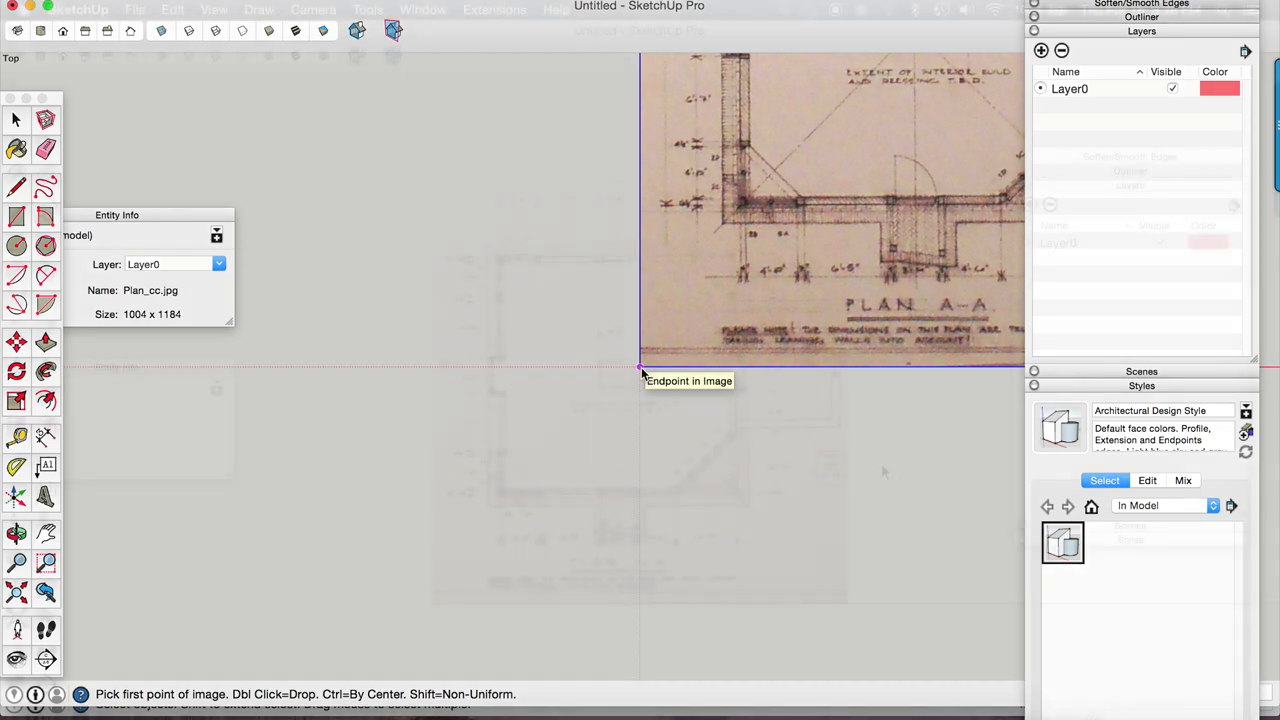
{"action": "left_click", "coordinate": [640, 390]}
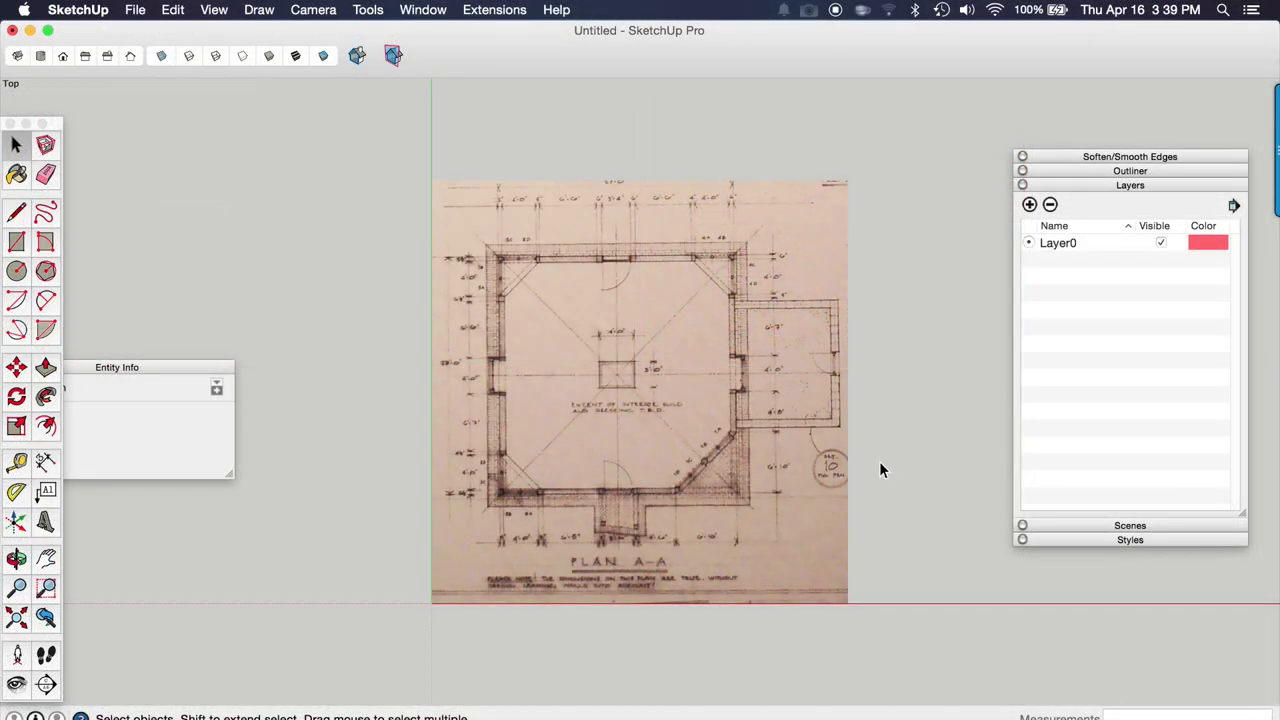
{"action": "mouse_move", "coordinate": [818, 470]}
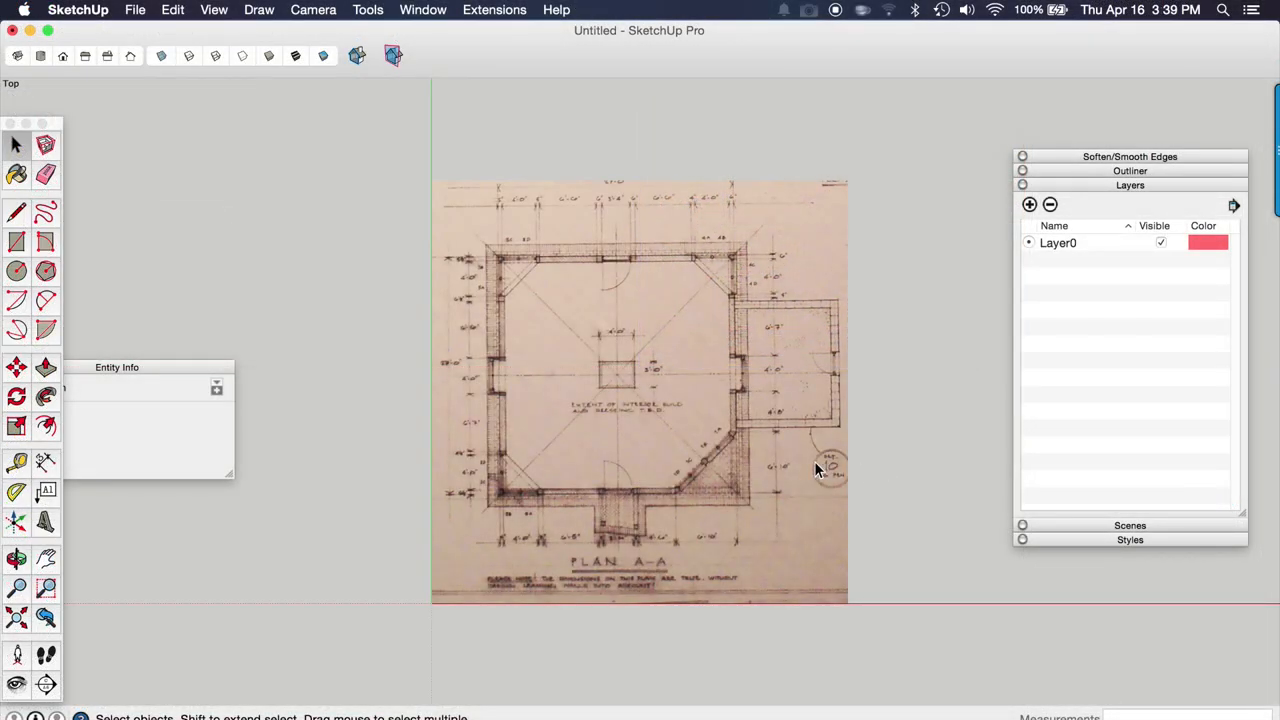
{"action": "mouse_move", "coordinate": [676, 502]}
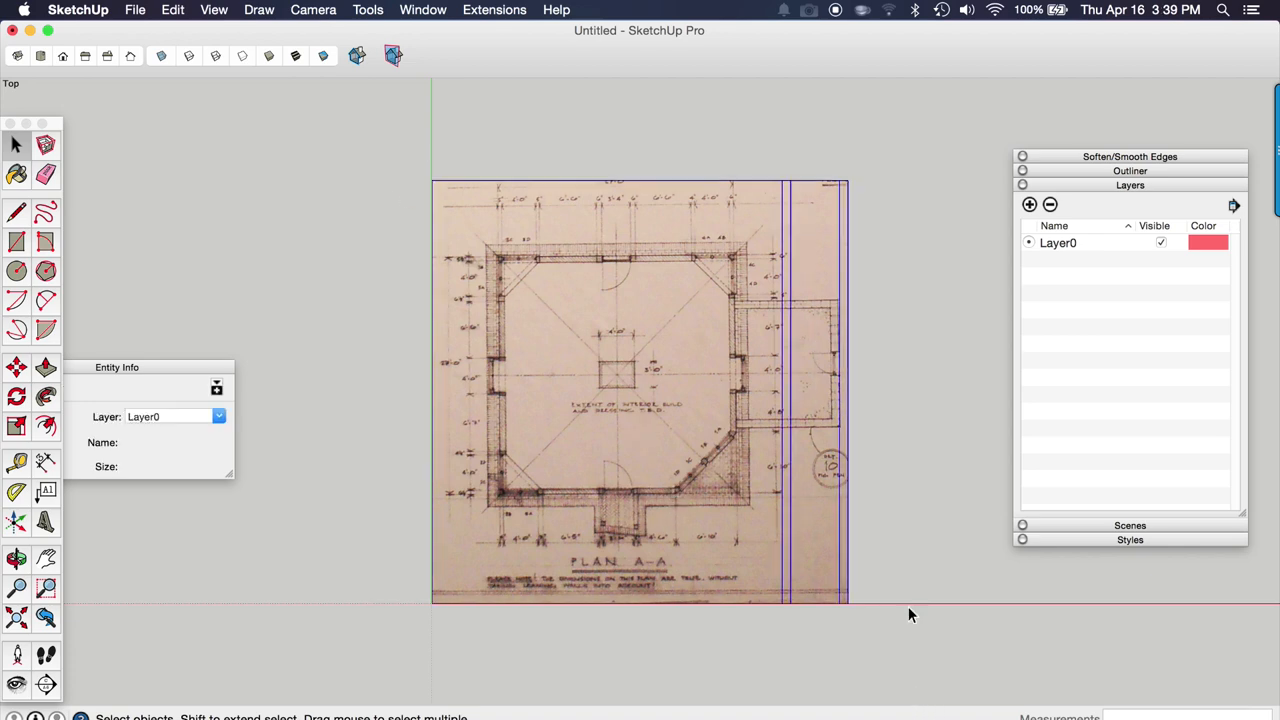
{"action": "mouse_move", "coordinate": [778, 364]}
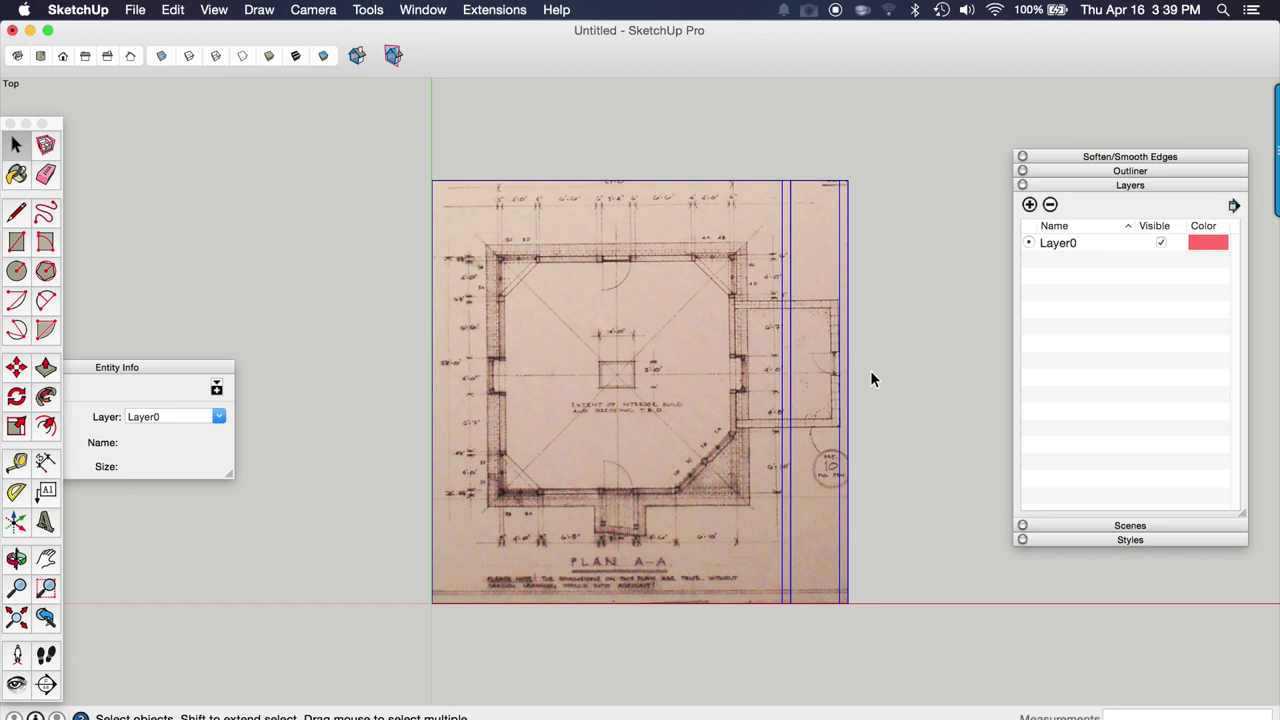
{"action": "left_click", "coordinate": [870, 384]}
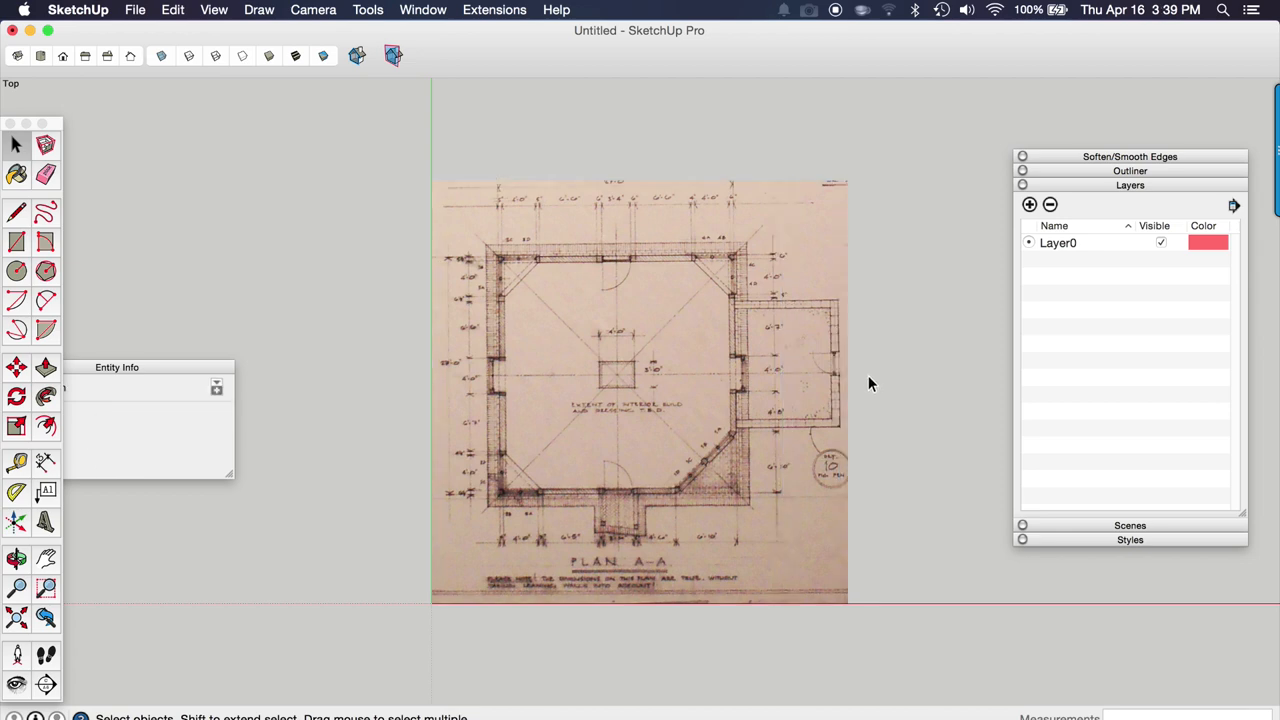
{"action": "mouse_move", "coordinate": [456, 280]}
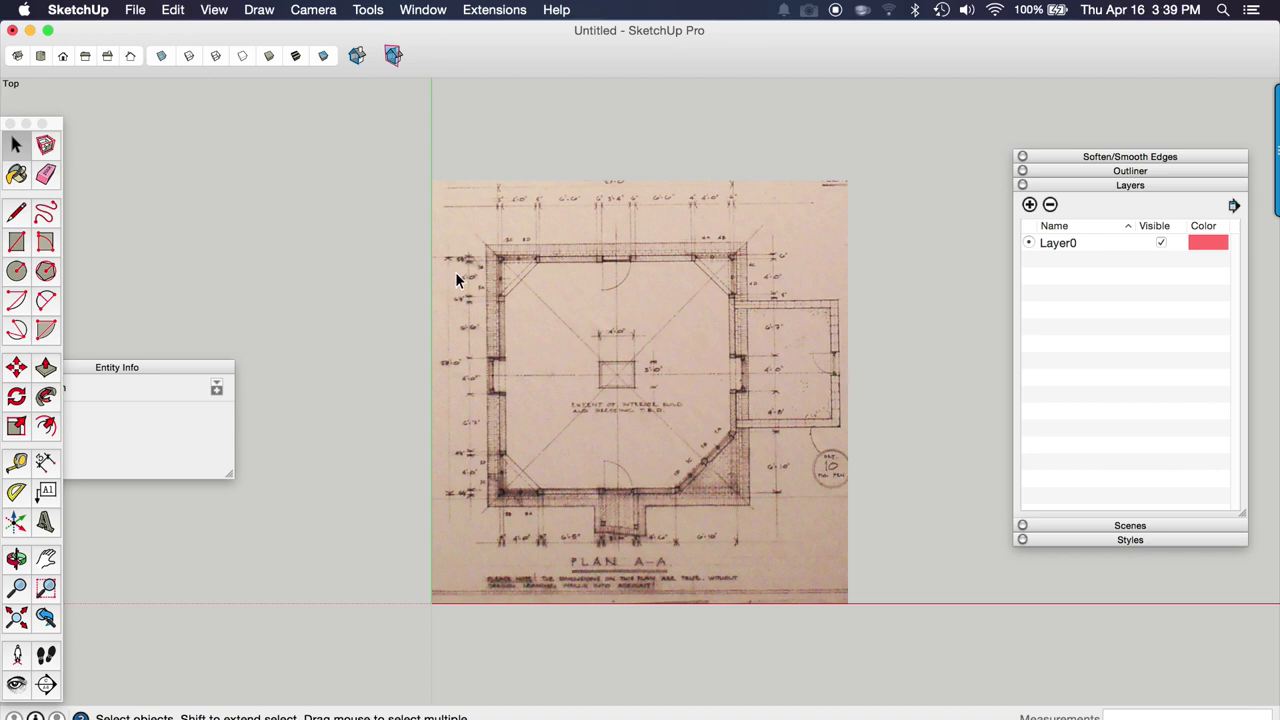
{"action": "mouse_move", "coordinate": [460, 488]}
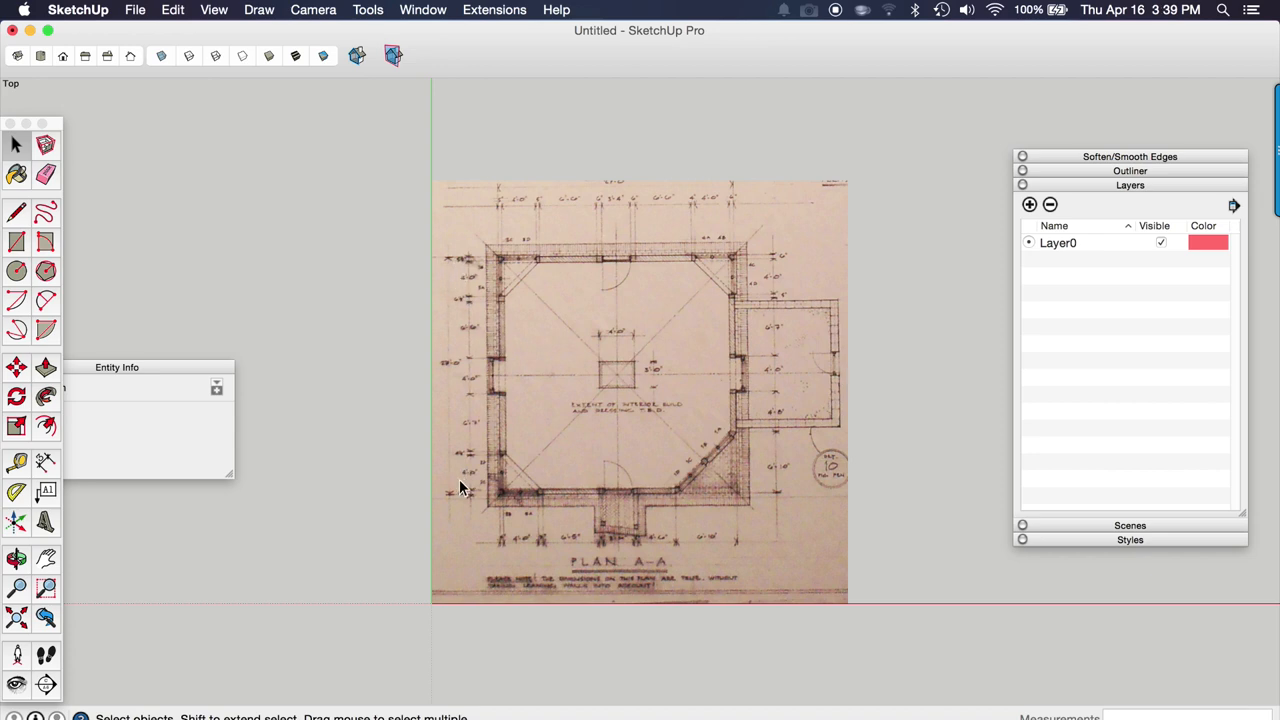
{"action": "mouse_move", "coordinate": [464, 364]}
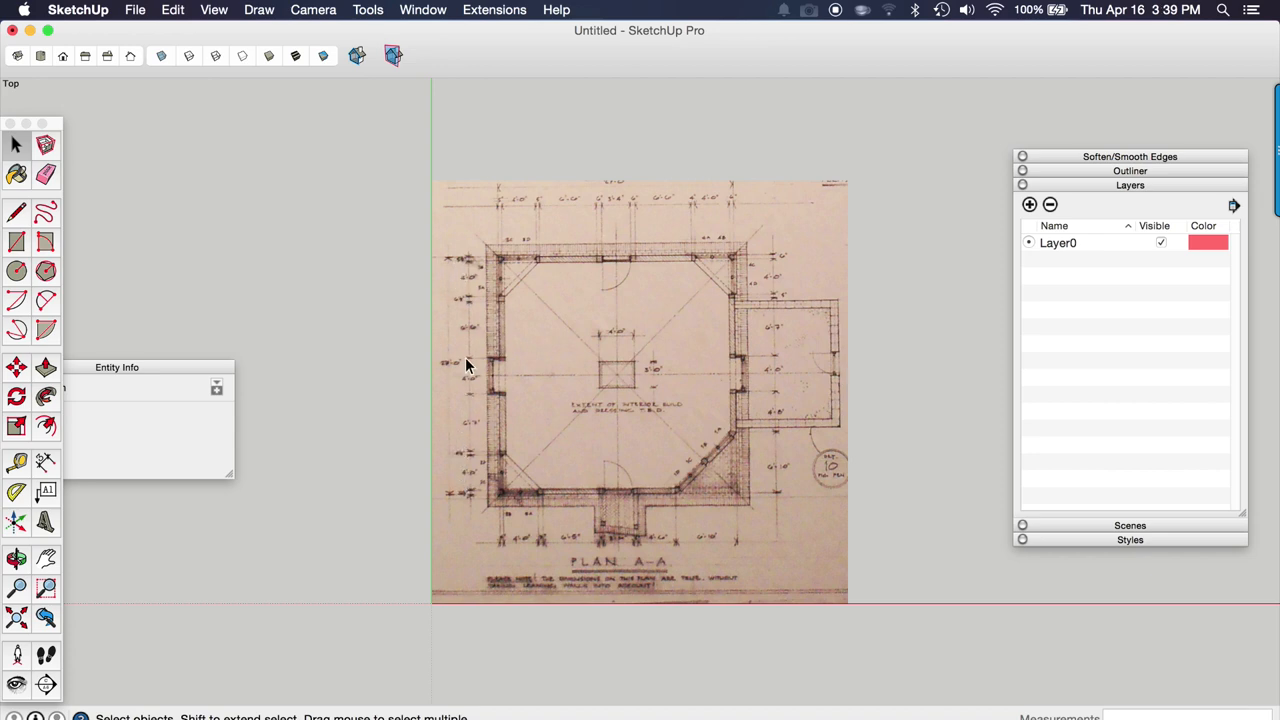
{"action": "mouse_move", "coordinate": [20, 472]}
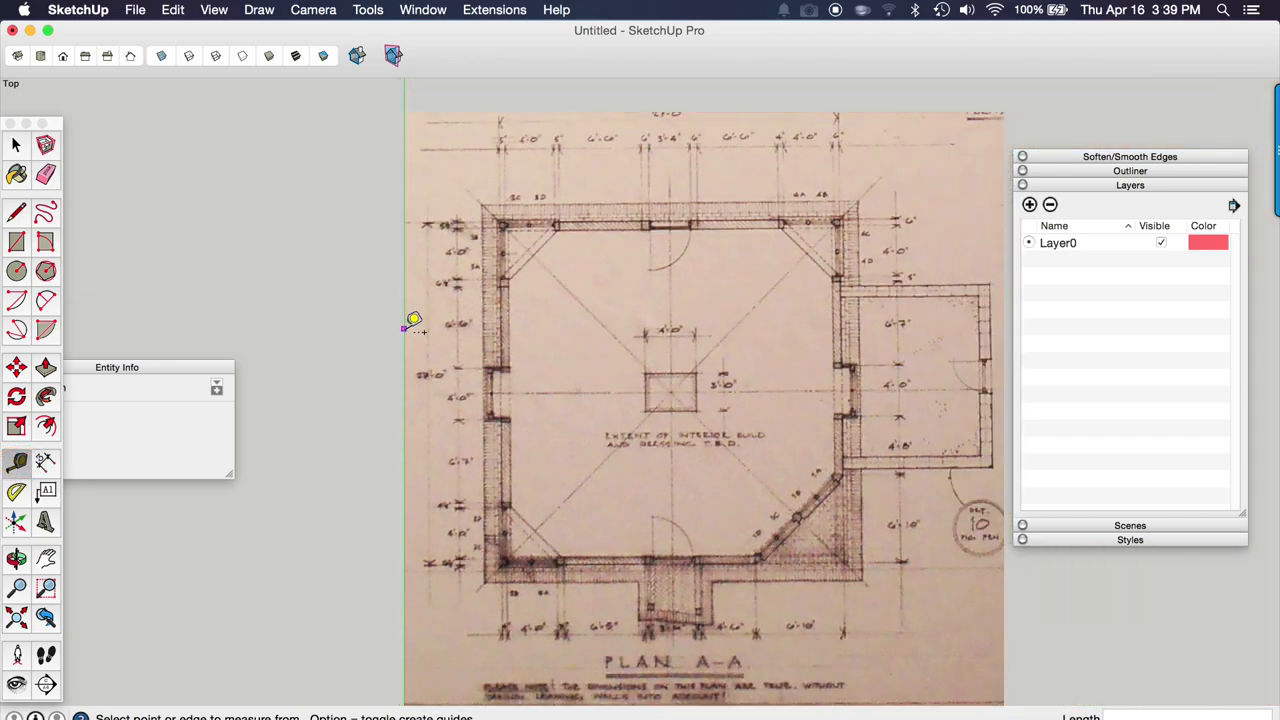
Step: Zoom in on the PLan_AA plan's left dimension line for measuring
{"action": "scroll", "scroll_direction": "up", "scroll_amount": 3}
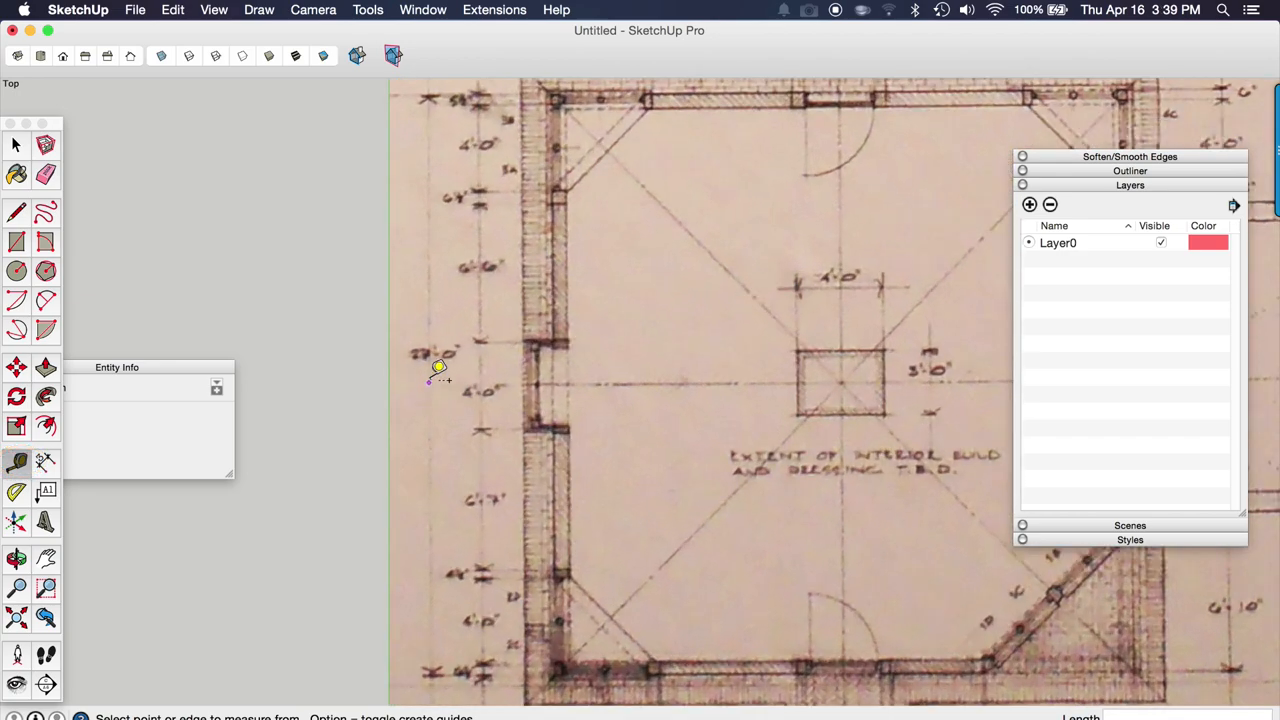
{"action": "mouse_move", "coordinate": [472, 358]}
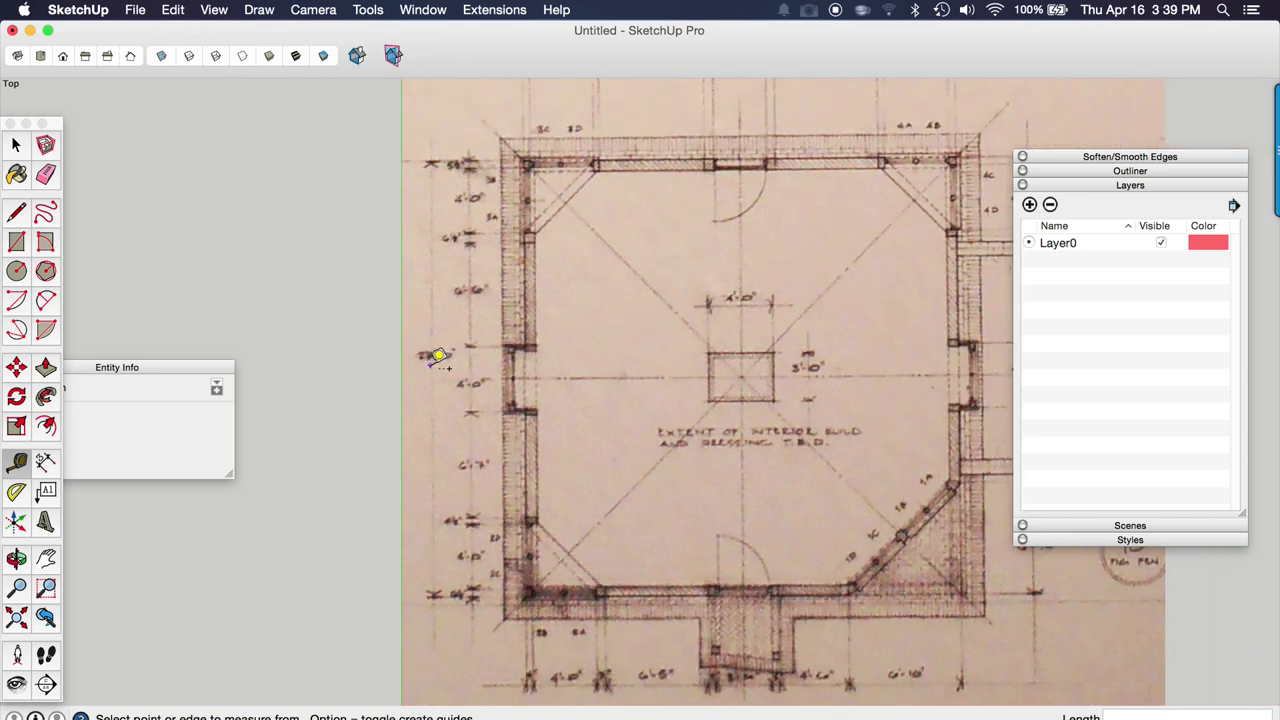
{"action": "mouse_move", "coordinate": [470, 356]}
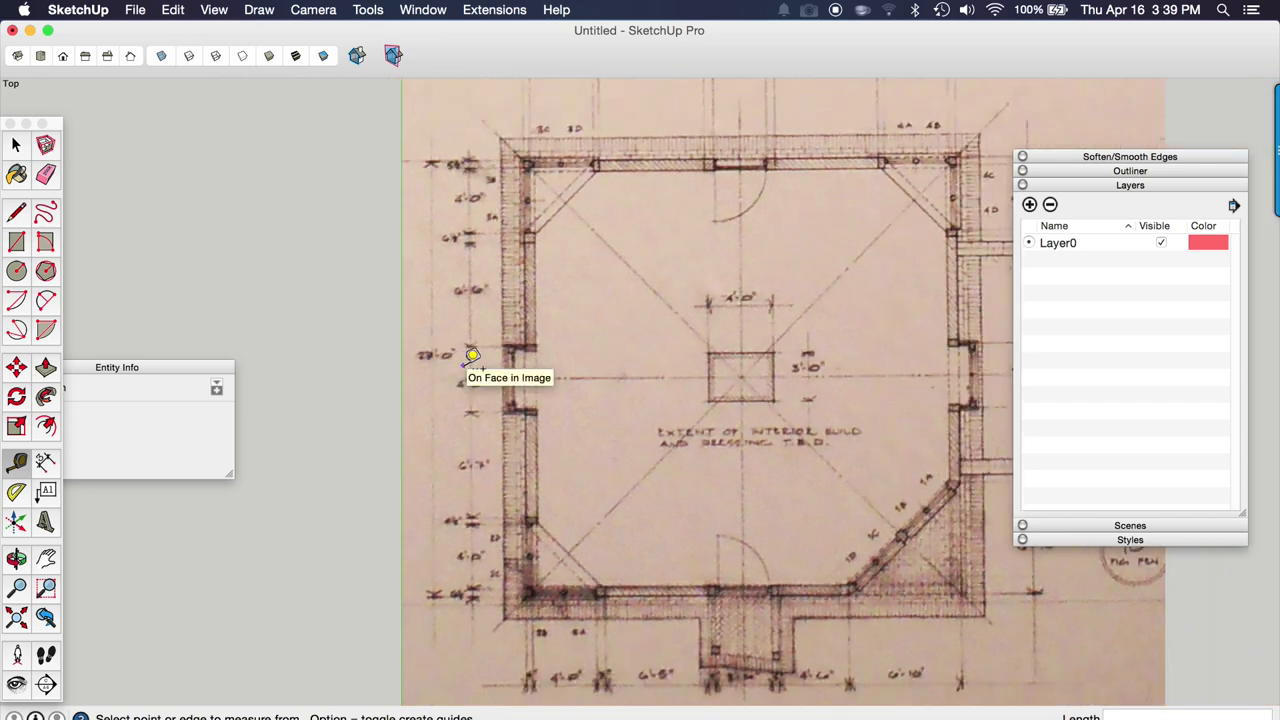
{"action": "mouse_move", "coordinate": [432, 352]}
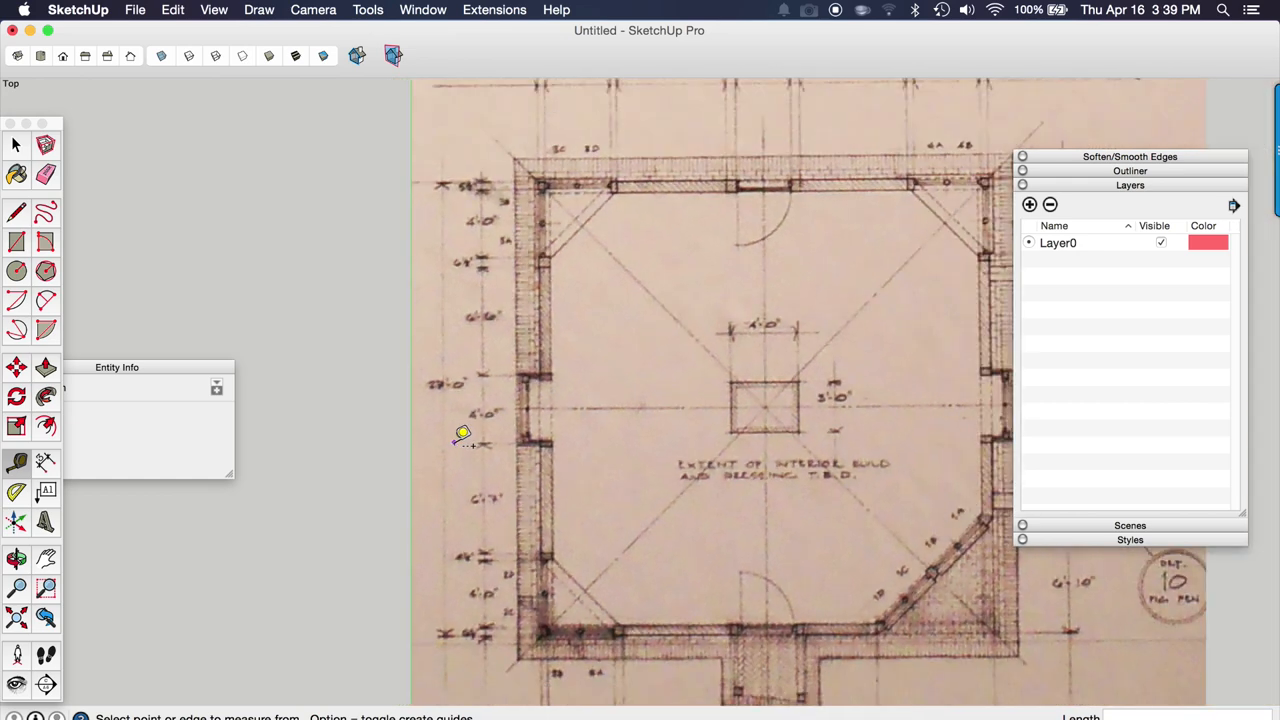
{"action": "mouse_move", "coordinate": [452, 176]}
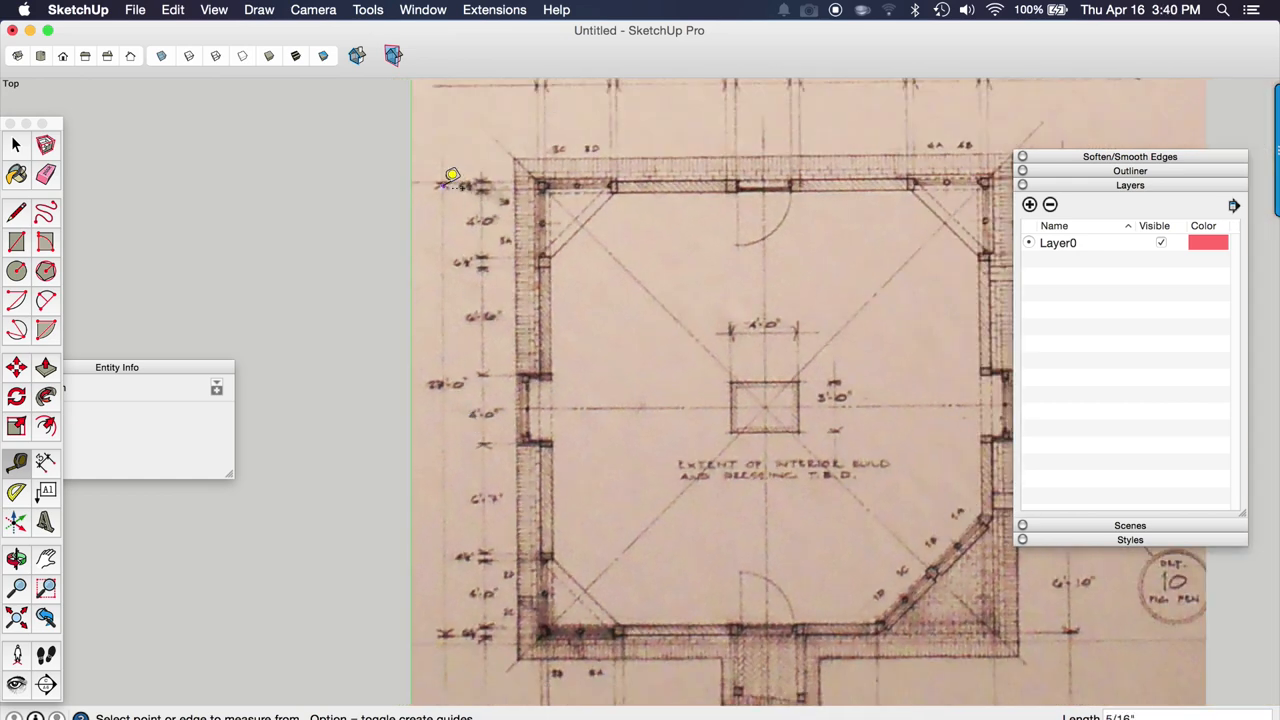
{"action": "mouse_move", "coordinate": [452, 388]}
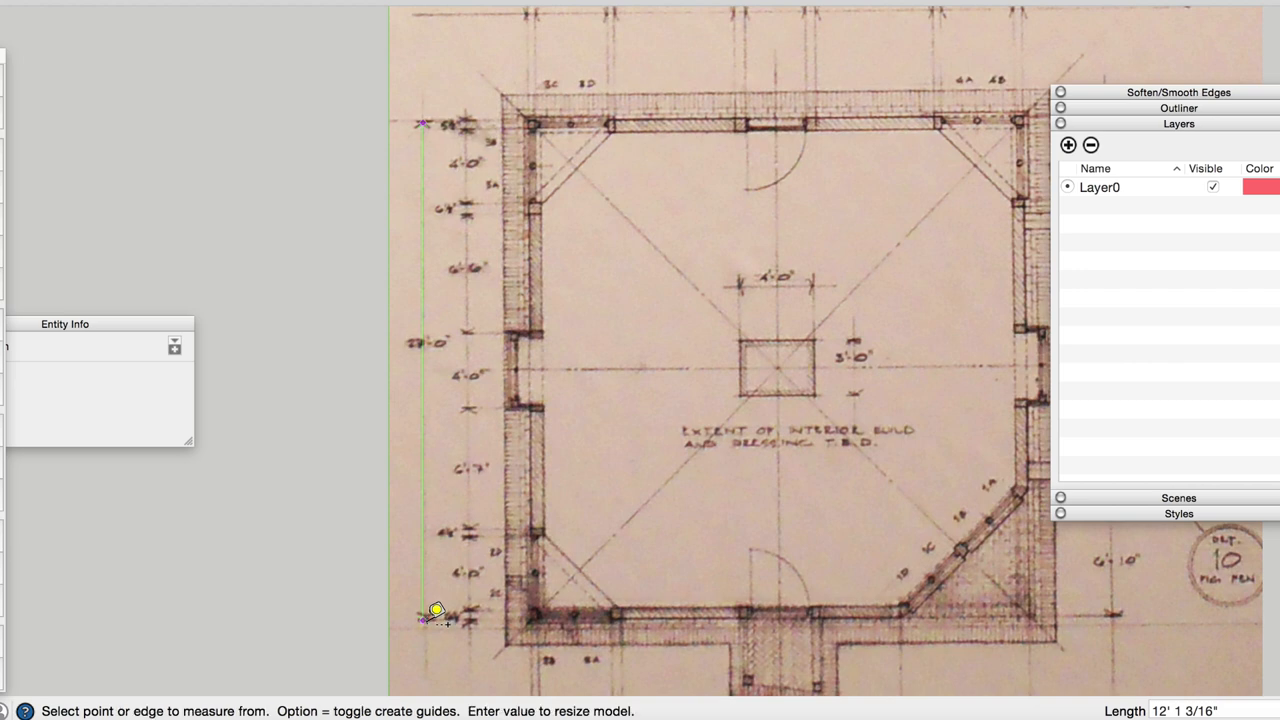
{"action": "mouse_move", "coordinate": [472, 612]}
{"action": "type", "text": "27'"}
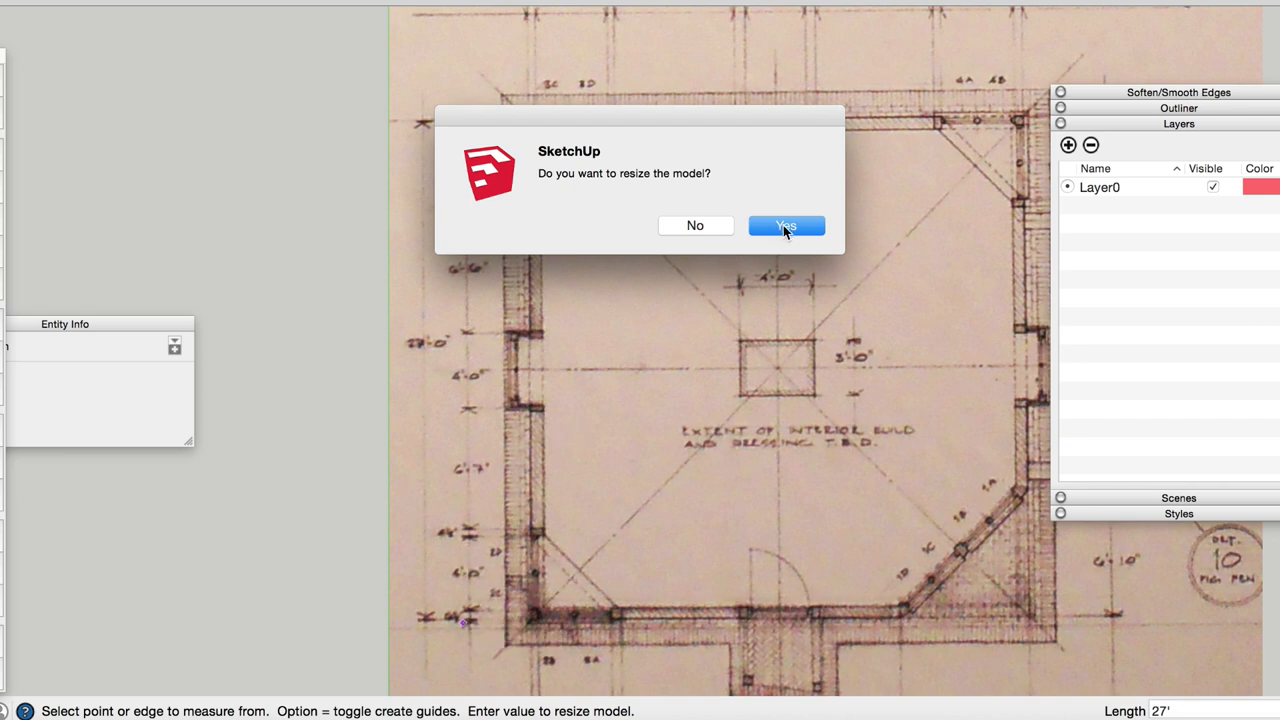
Step: Confirm resizing the model so the plan's left side measures 27', then zoom in to re-check
{"action": "left_click", "coordinate": [786, 224]}
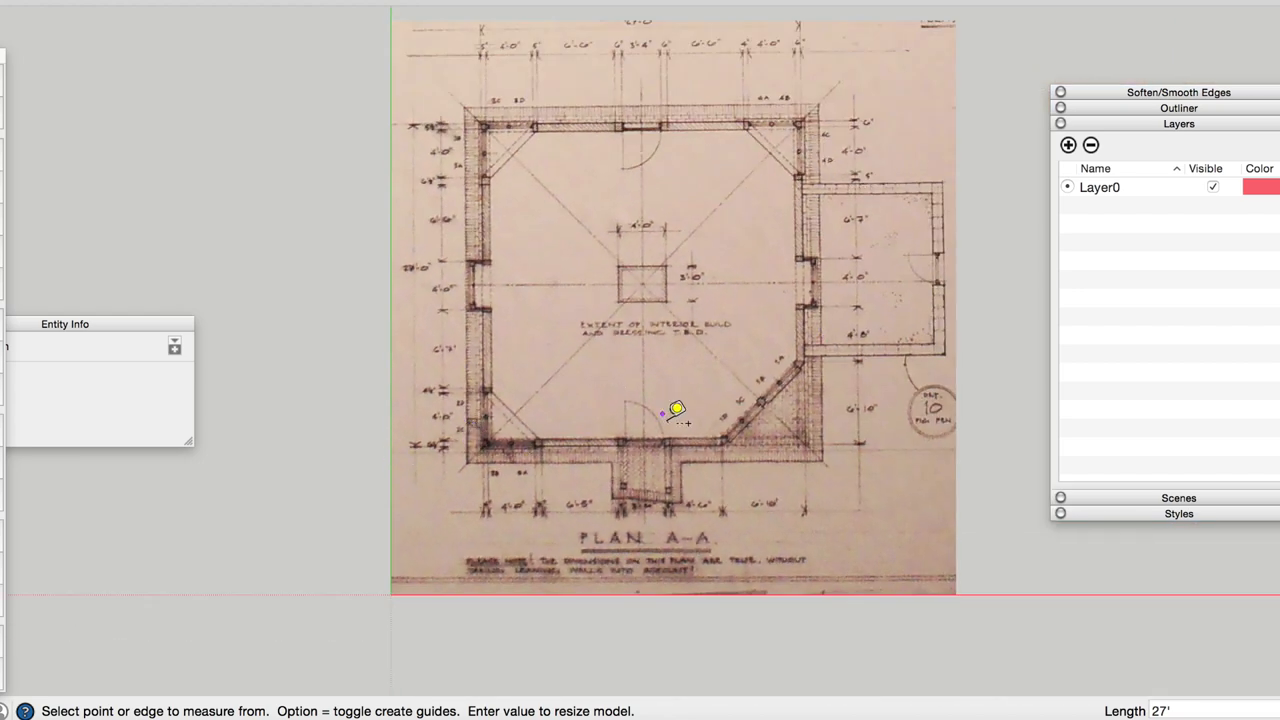
{"action": "mouse_move", "coordinate": [590, 358]}
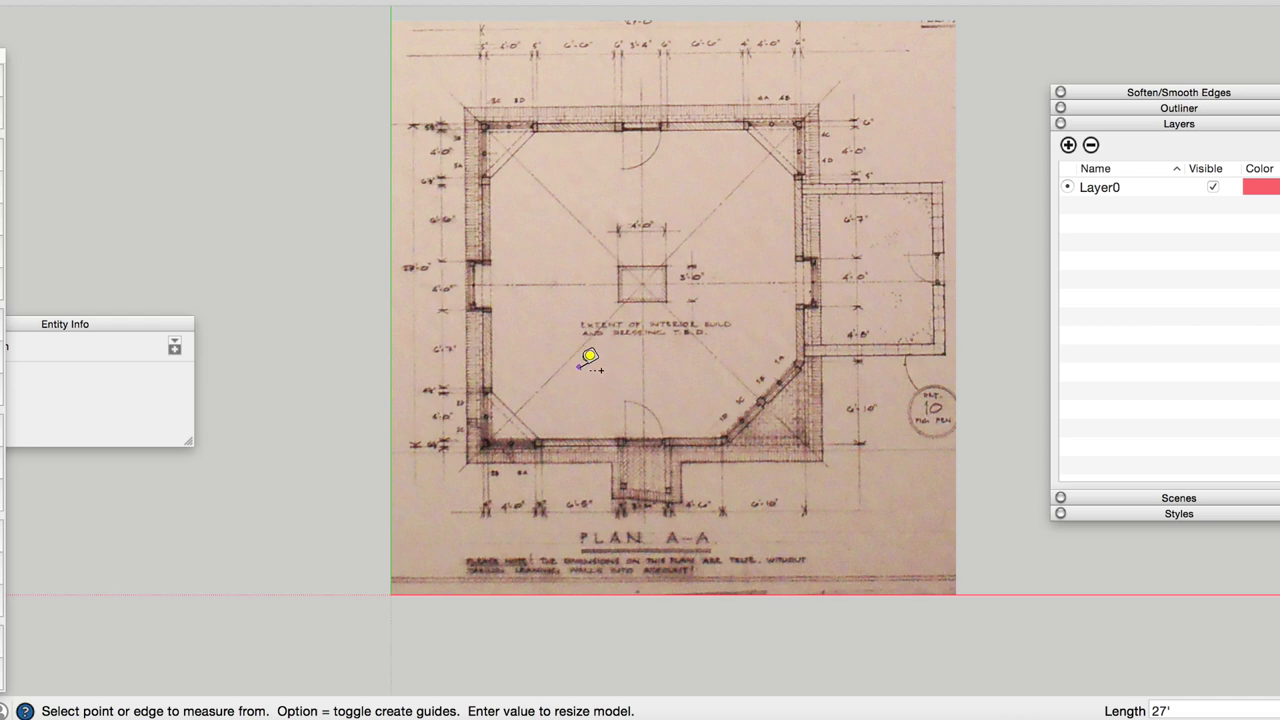
{"action": "mouse_move", "coordinate": [476, 388]}
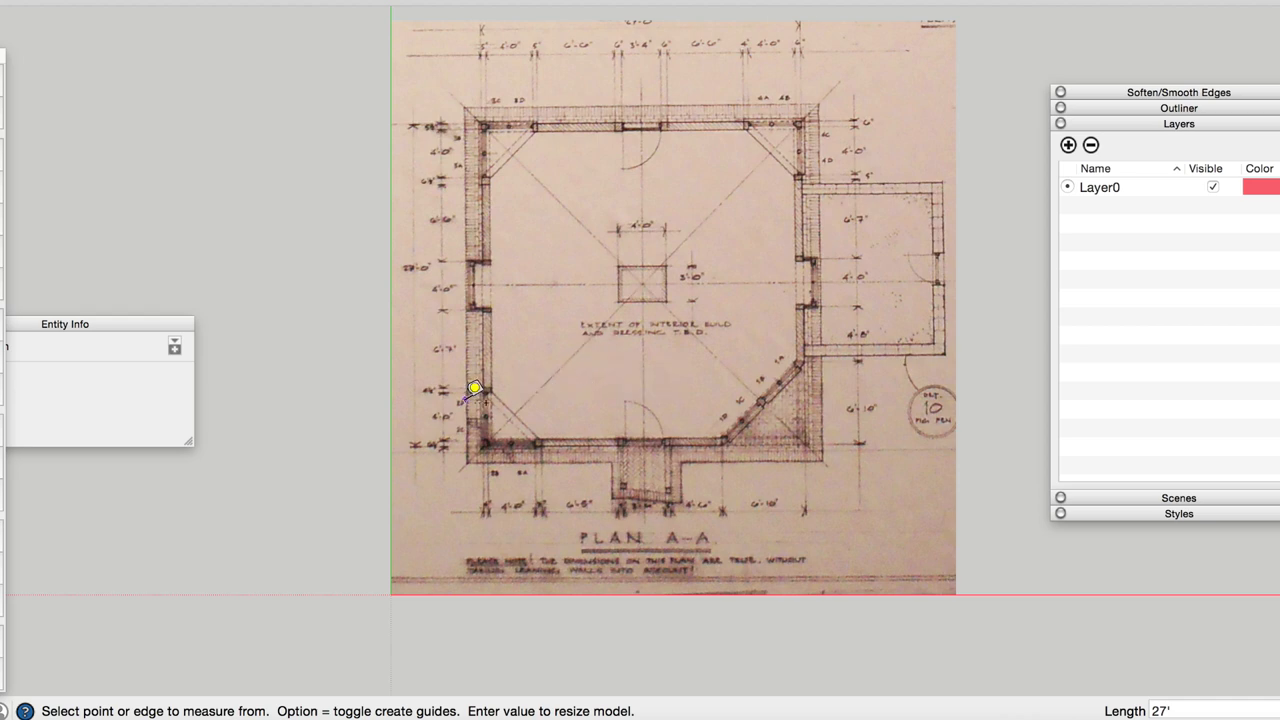
{"action": "scroll", "scroll_direction": "up", "scroll_amount": 3}
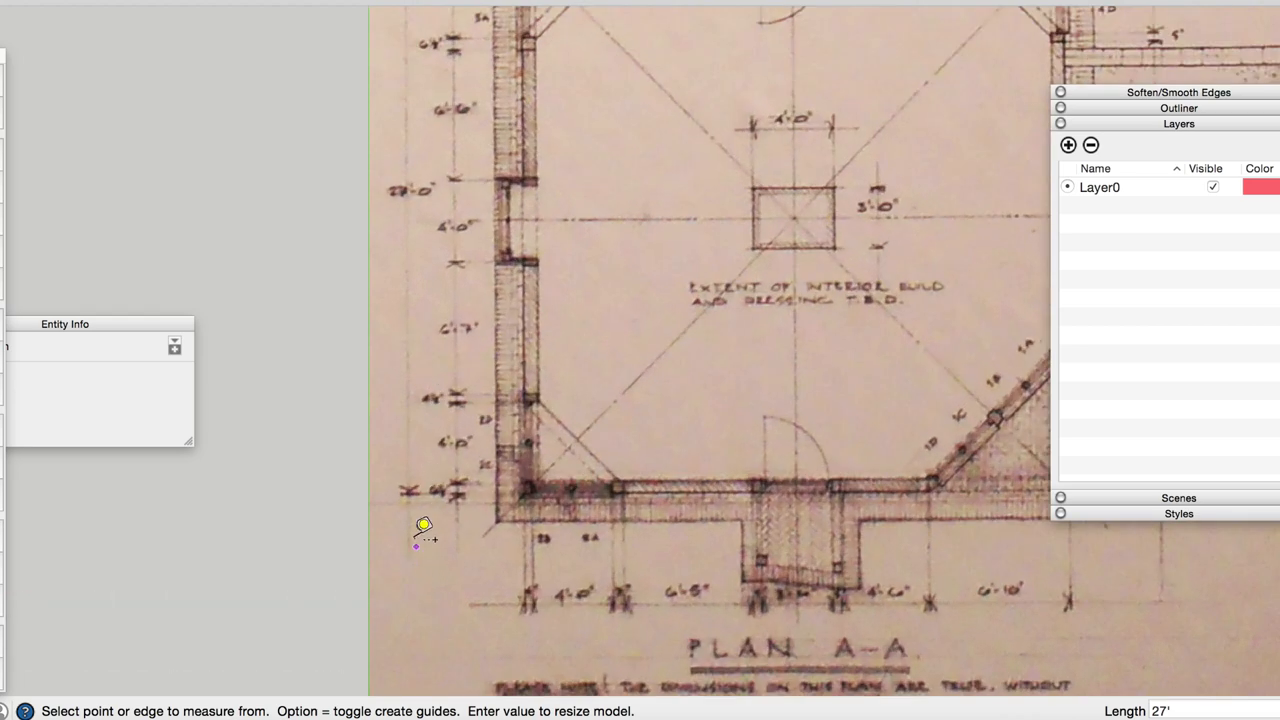
{"action": "mouse_move", "coordinate": [424, 490]}
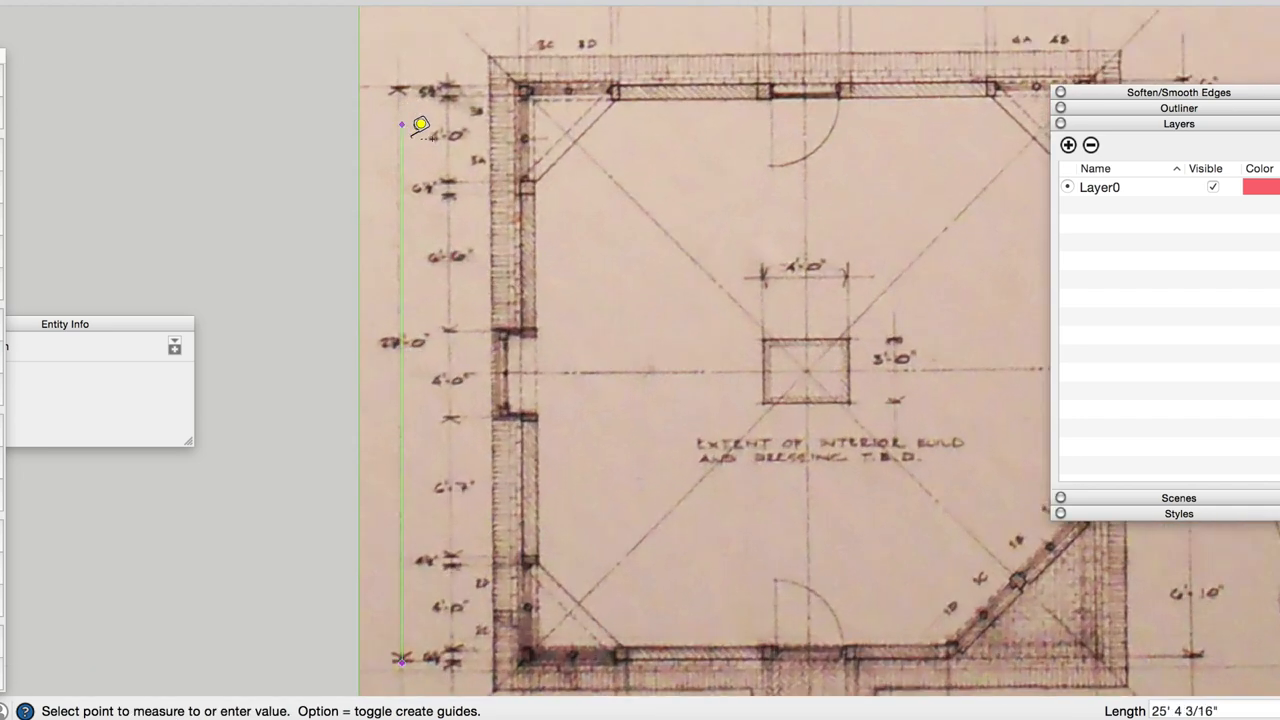
{"action": "mouse_move", "coordinate": [408, 78]}
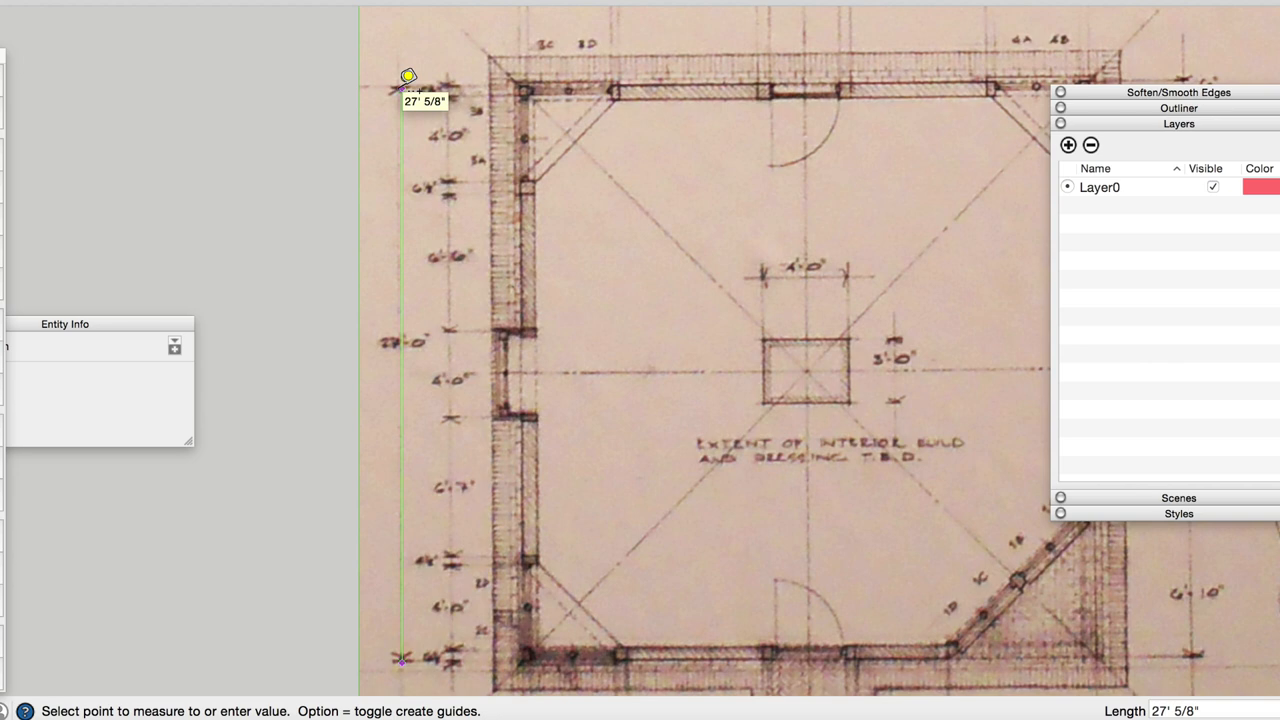
{"action": "mouse_move", "coordinate": [404, 88]}
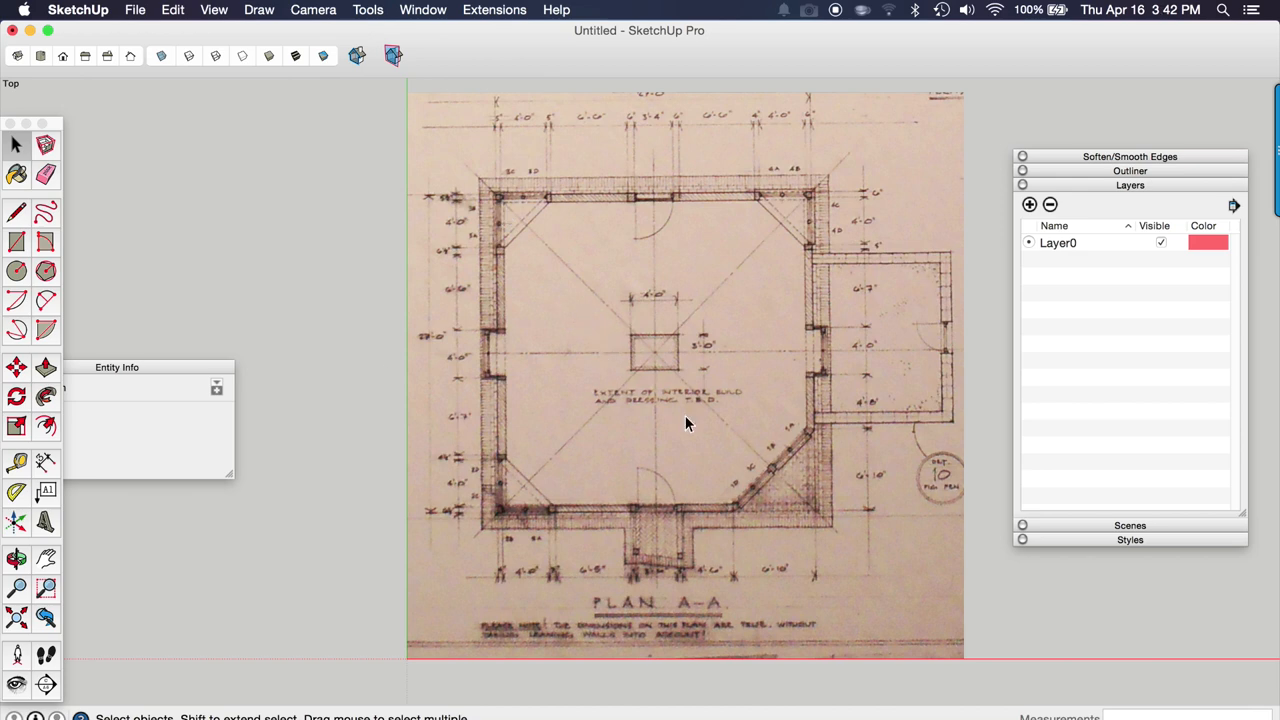
{"action": "mouse_move", "coordinate": [832, 458]}
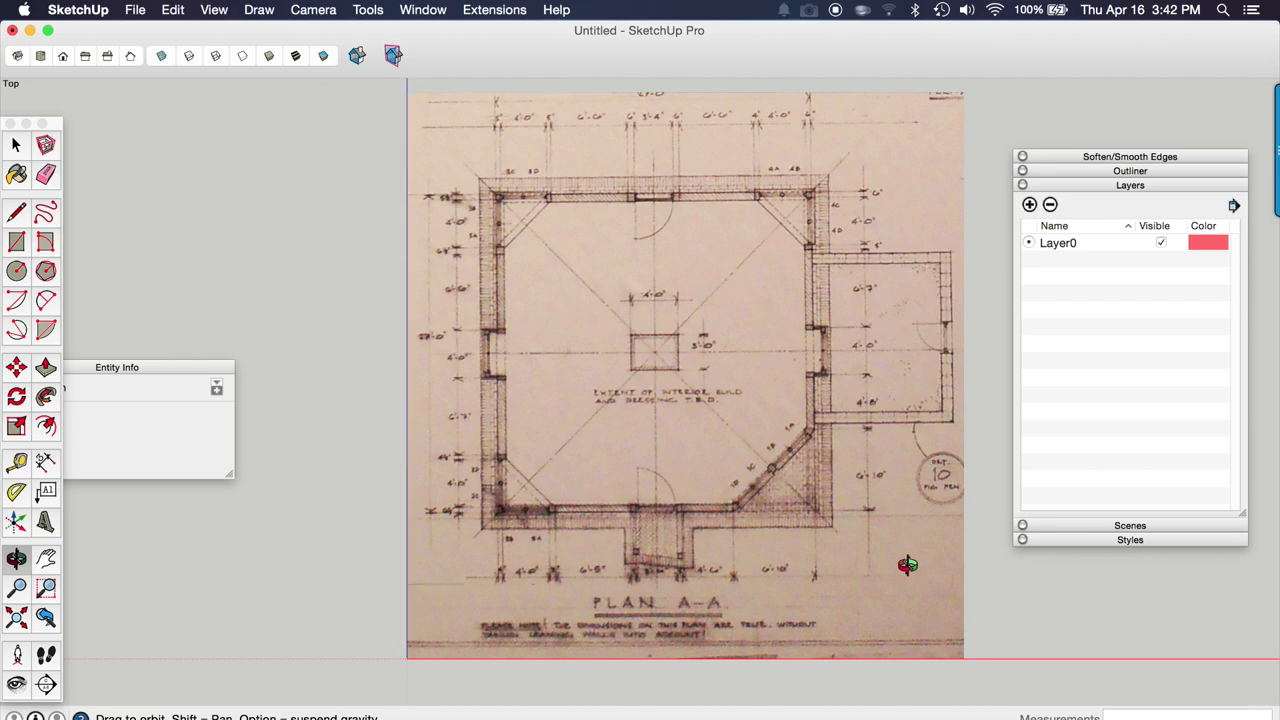
Step: Orbit the camera to view the overlapping plan images, including Plan D-D, from an angle
{"action": "left_click_drag", "start_coordinate": [904, 564], "coordinate": [604, 248]}
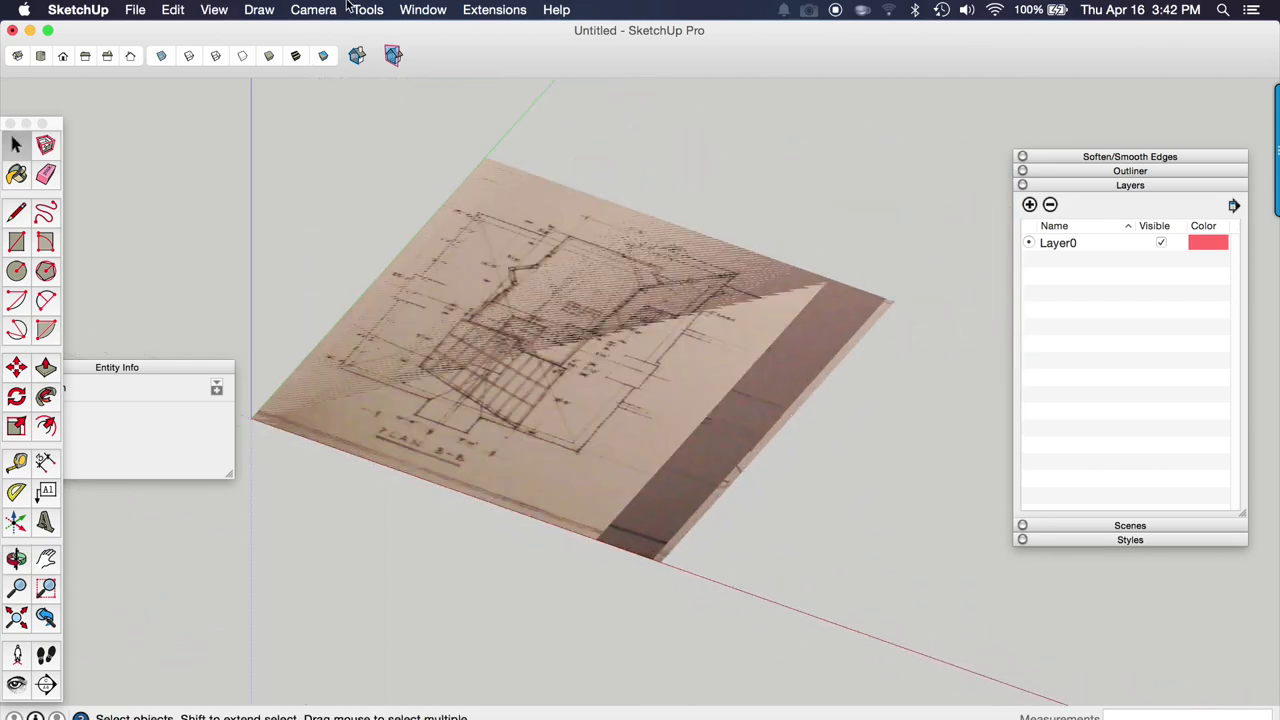
{"action": "left_click", "coordinate": [312, 8]}
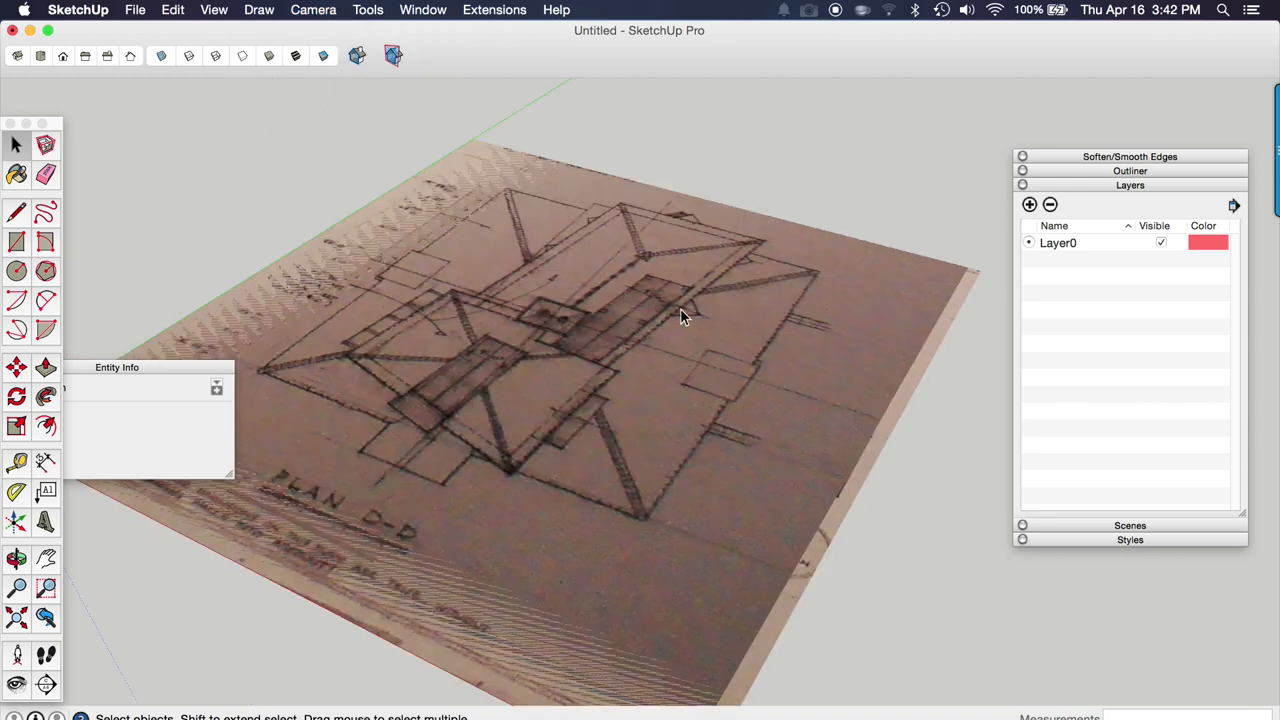
{"action": "left_click_drag", "start_coordinate": [684, 318], "coordinate": [638, 404]}
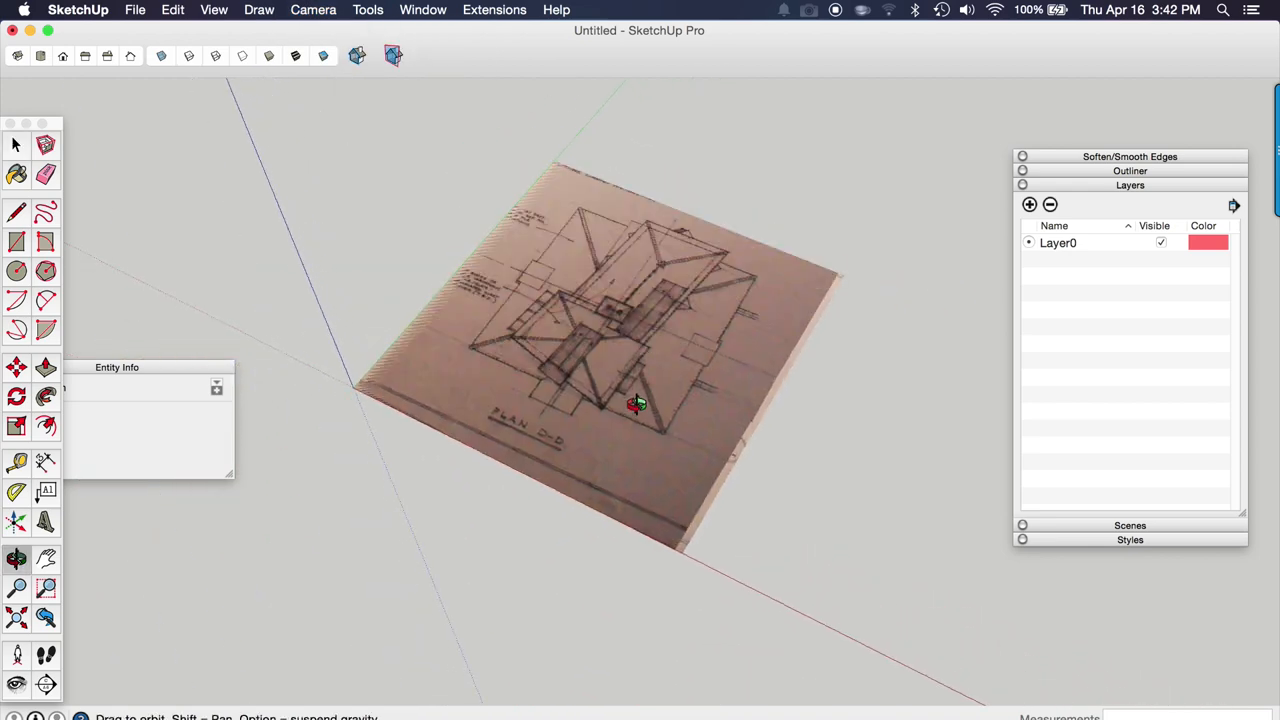
{"action": "left_click_drag", "start_coordinate": [636, 404], "coordinate": [630, 332]}
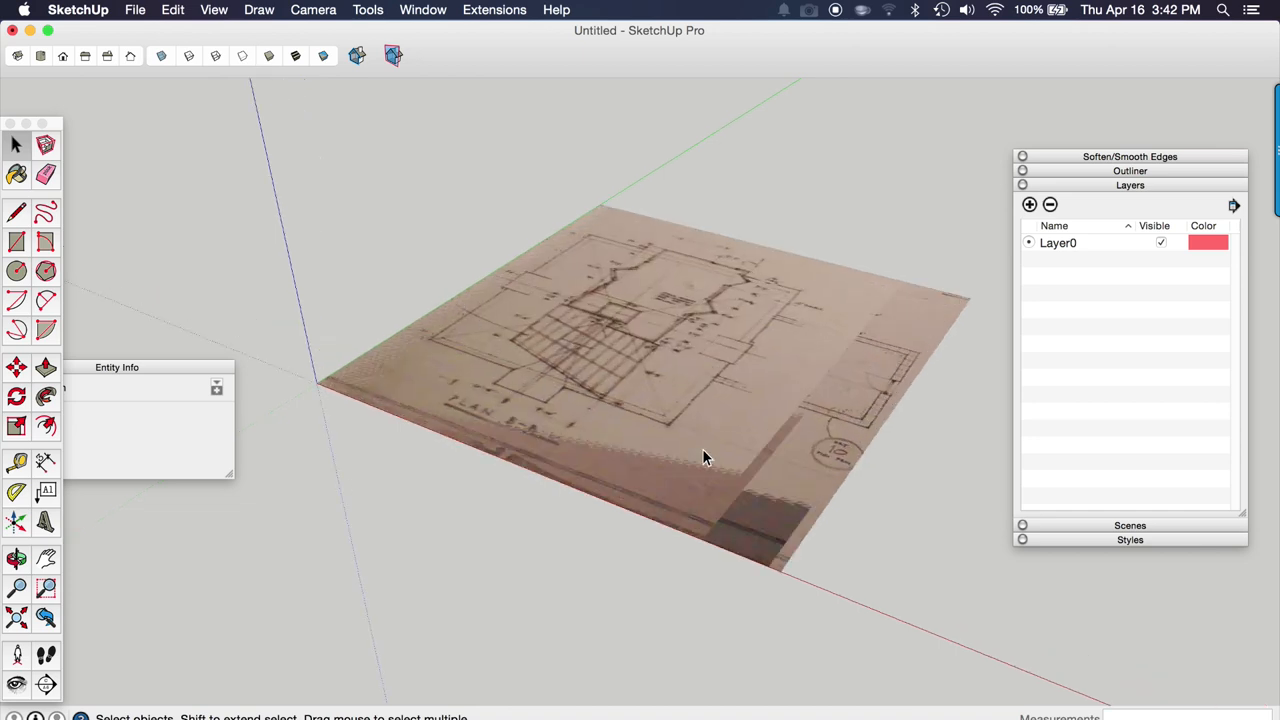
{"action": "mouse_move", "coordinate": [660, 384]}
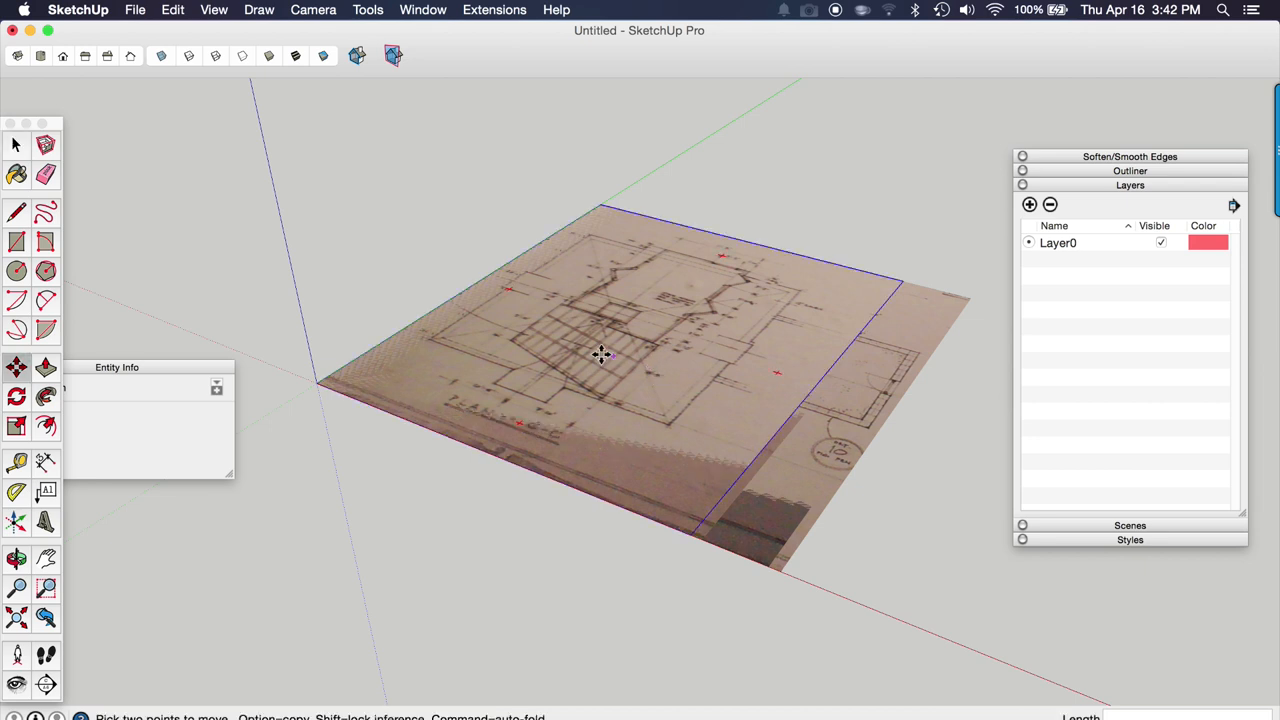
{"action": "mouse_move", "coordinate": [568, 374]}
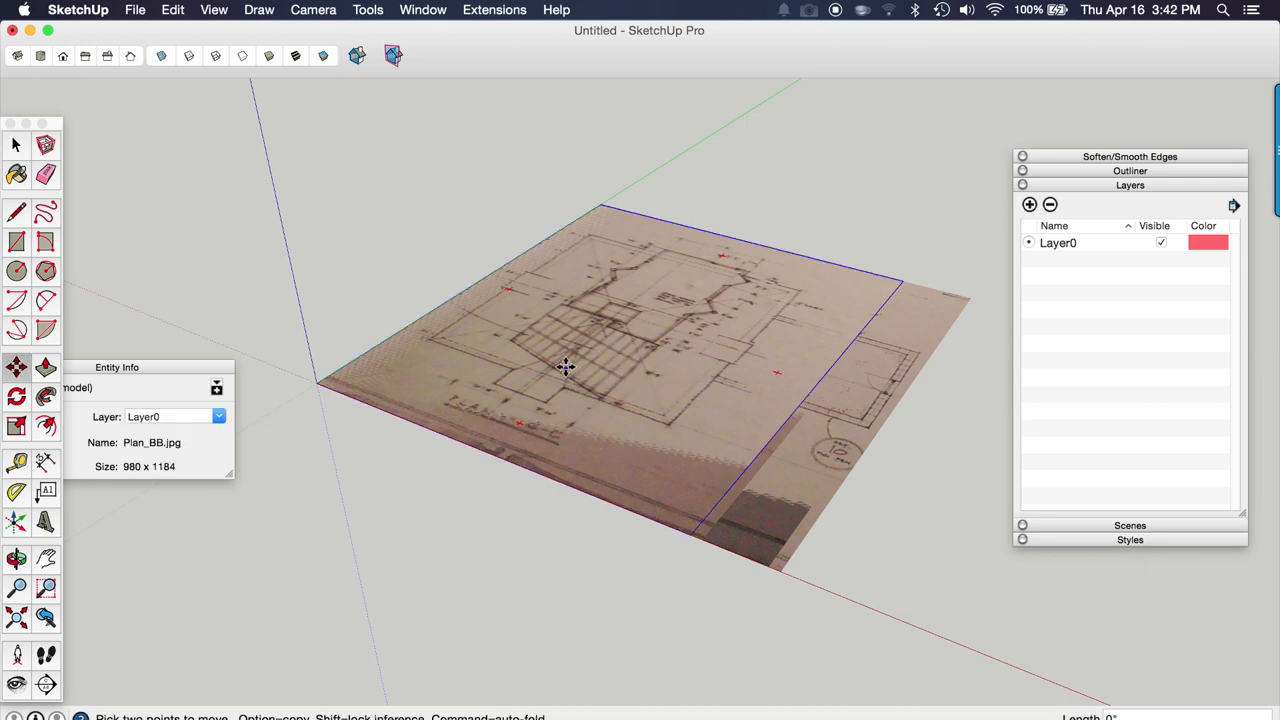
Step: Lift two plan images vertically to their own levels above the others
{"action": "left_click_drag", "start_coordinate": [568, 368], "coordinate": [568, 304]}
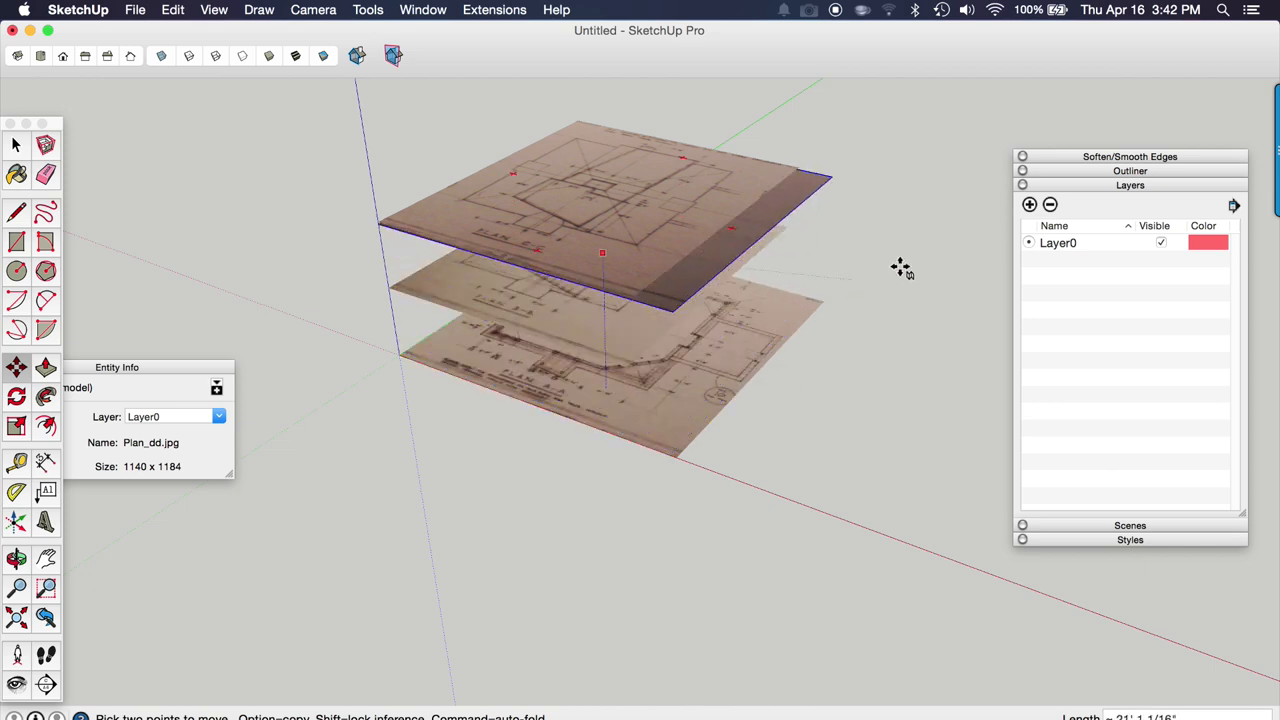
{"action": "left_click_drag", "start_coordinate": [600, 252], "coordinate": [600, 190]}
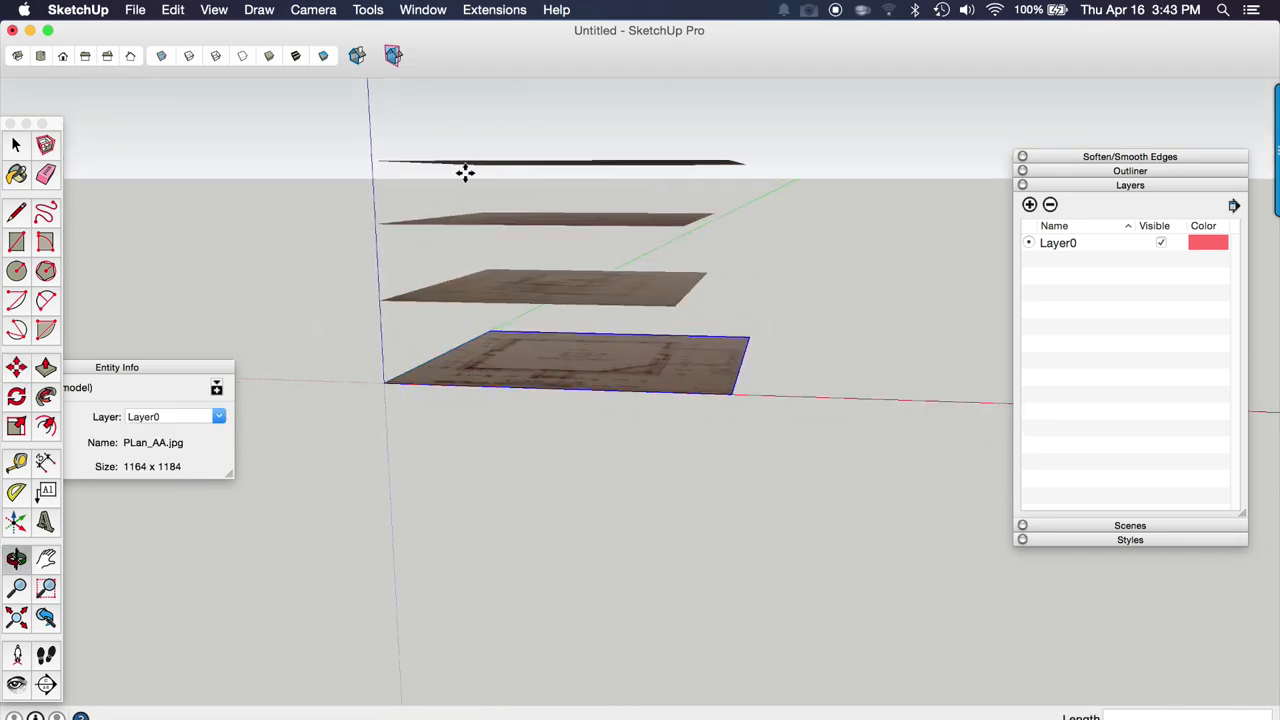
{"action": "left_click_drag", "start_coordinate": [464, 176], "coordinate": [512, 444]}
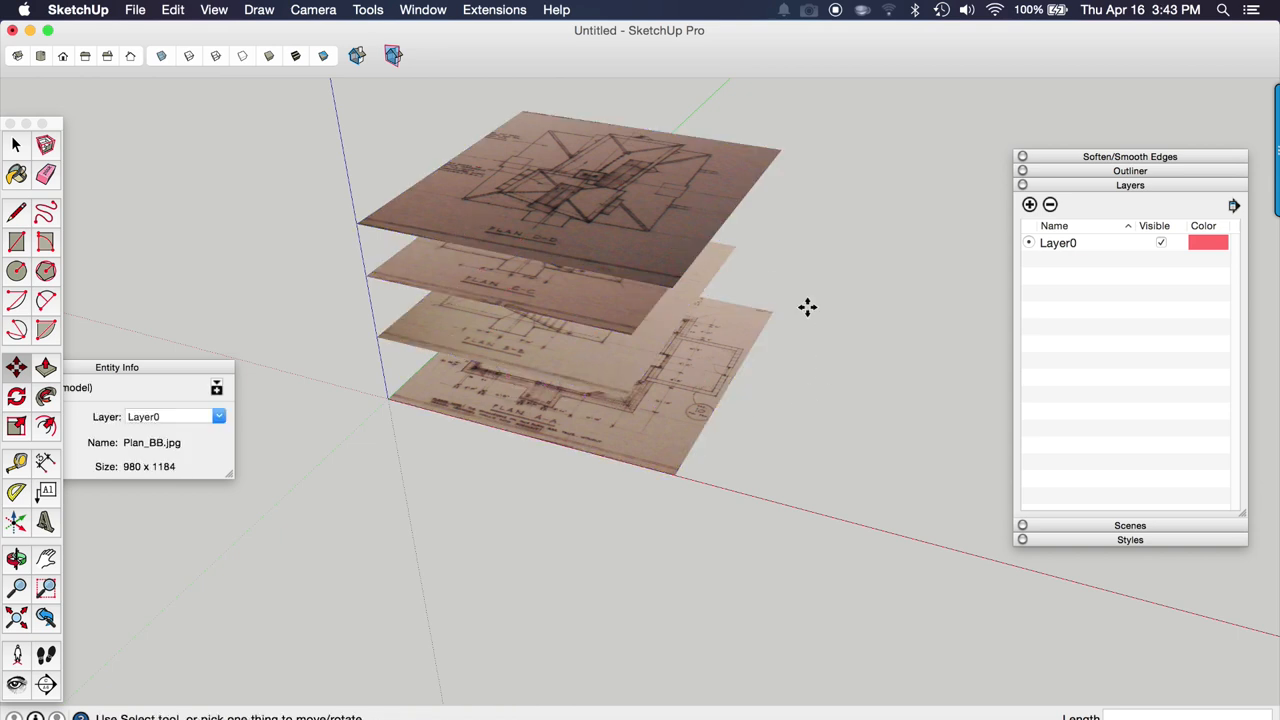
Step: Place the top floor plan image so the four plans form an evenly spaced stack
{"action": "left_click", "coordinate": [676, 396]}
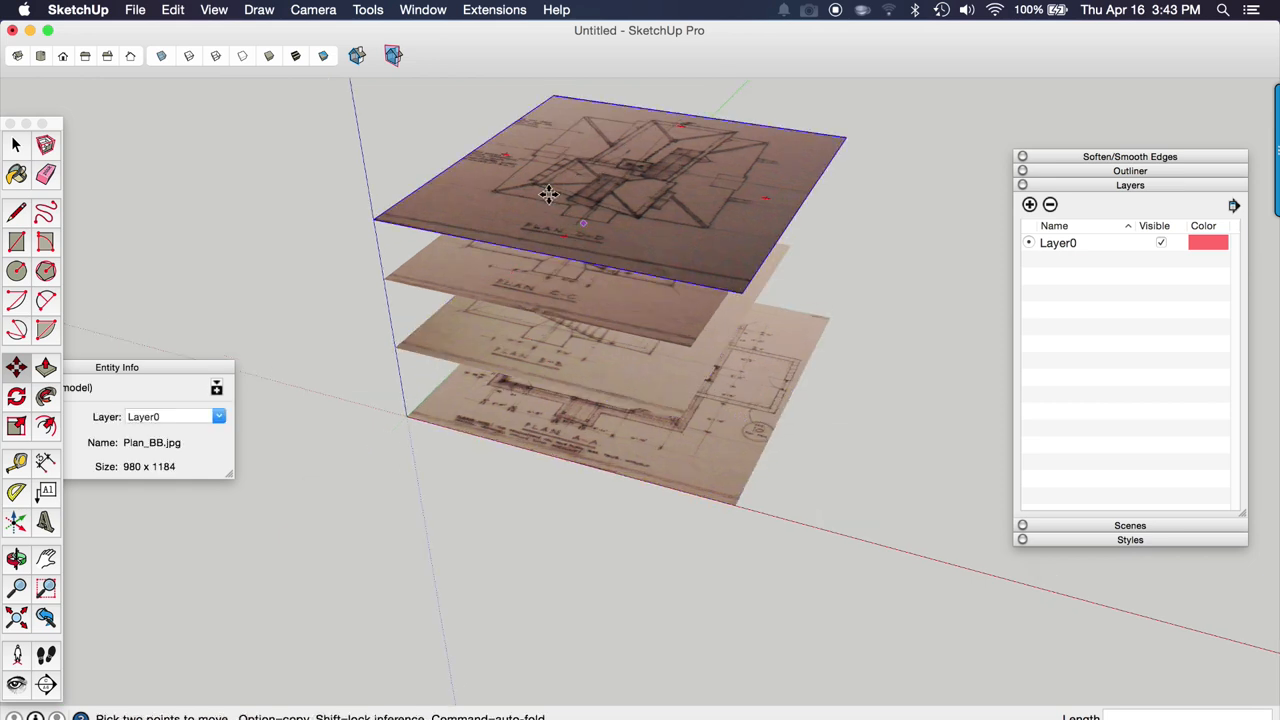
{"action": "left_click", "coordinate": [628, 436]}
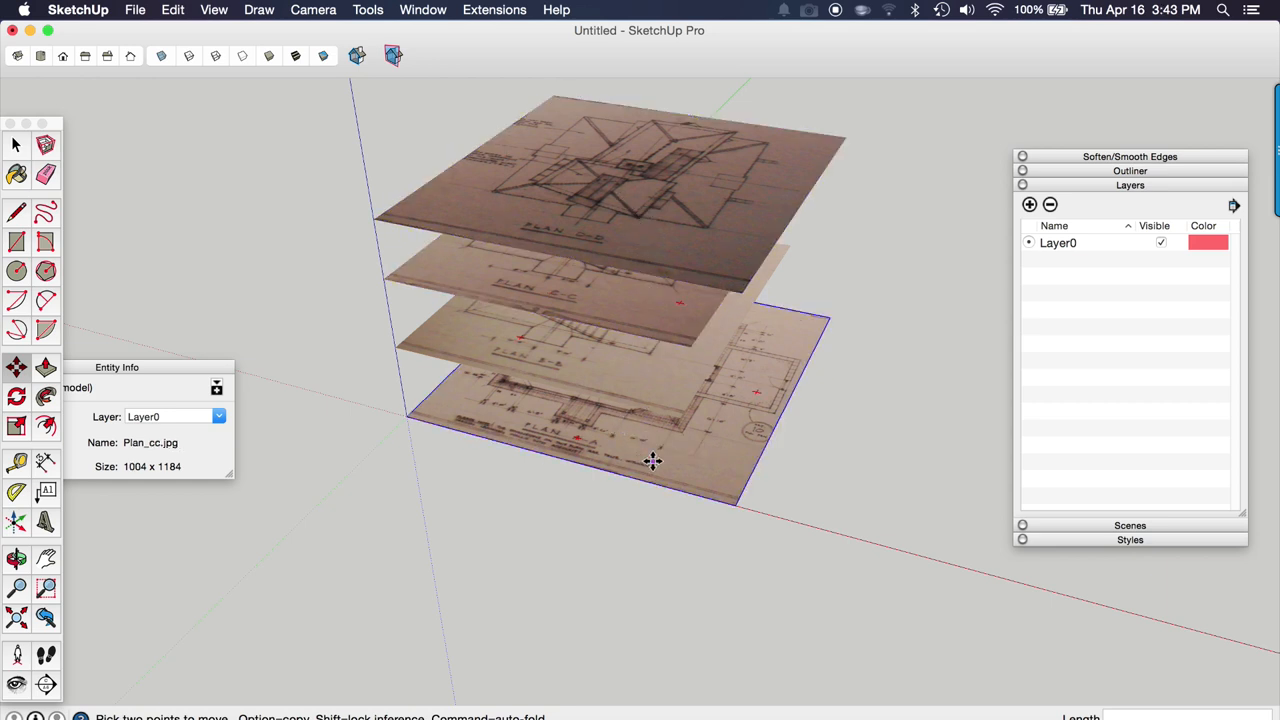
{"action": "mouse_move", "coordinate": [652, 460]}
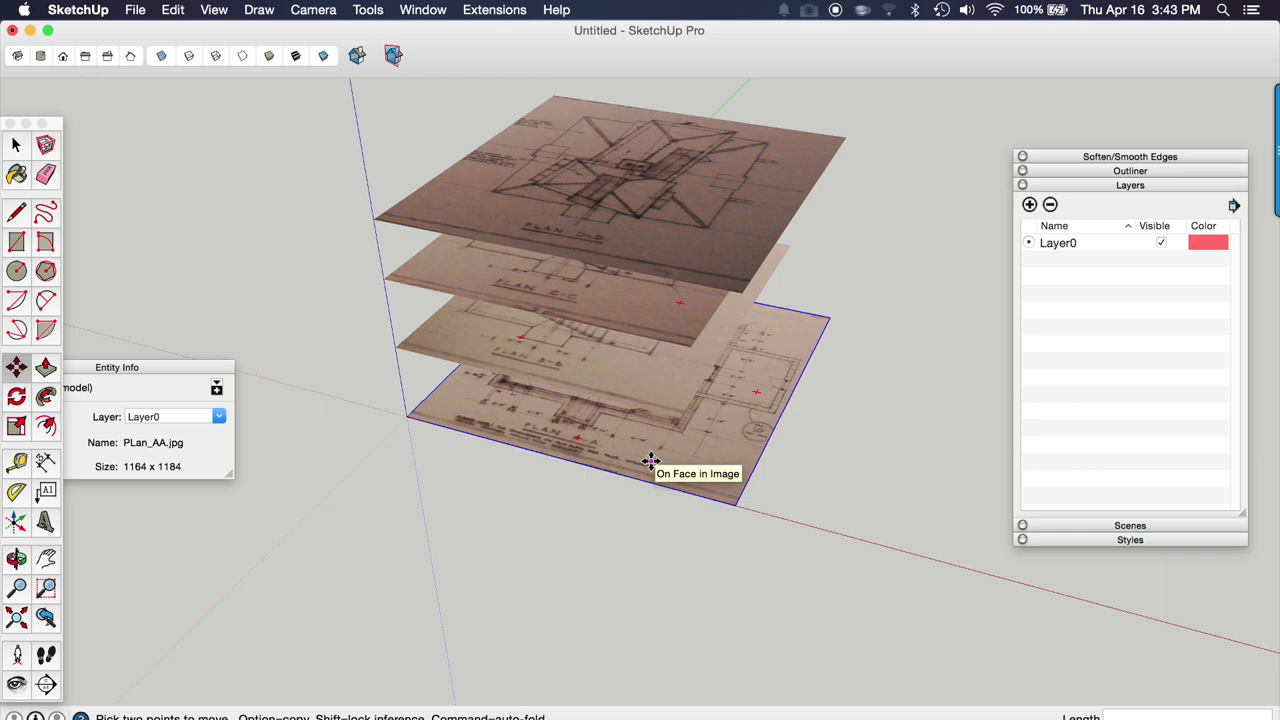
{"action": "mouse_move", "coordinate": [652, 460]}
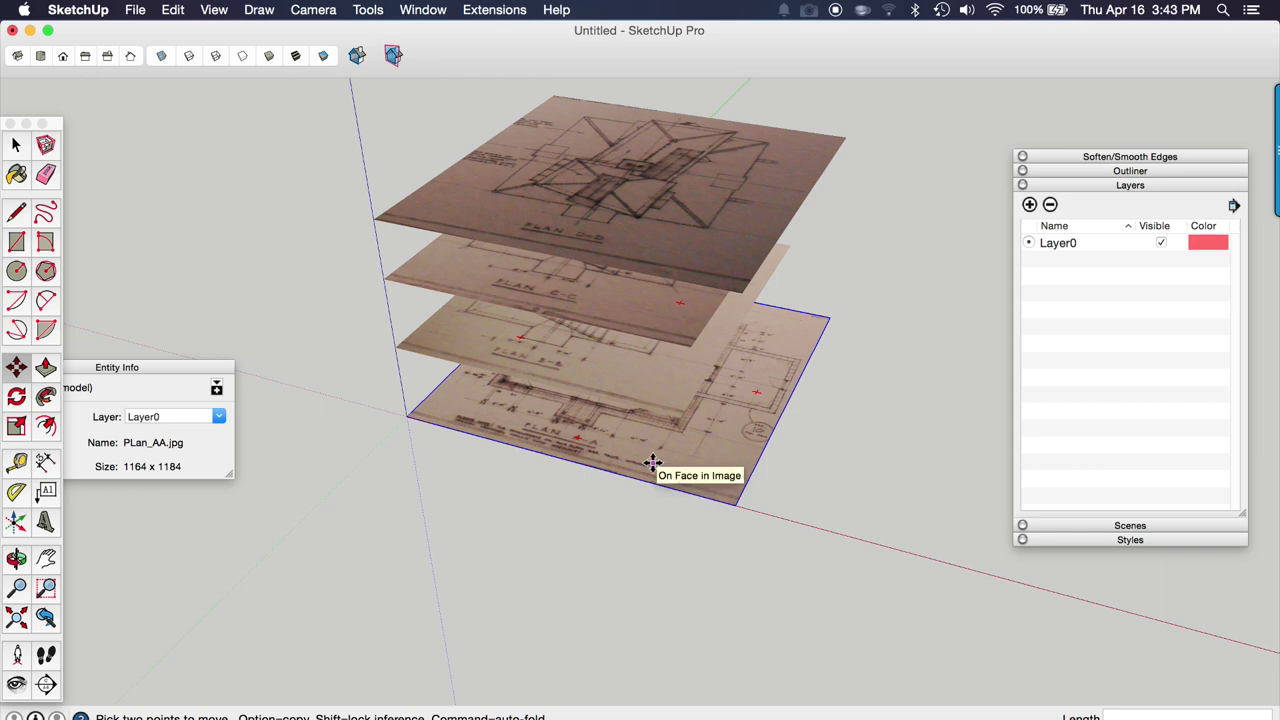
{"action": "left_click_drag", "start_coordinate": [652, 462], "coordinate": [678, 358]}
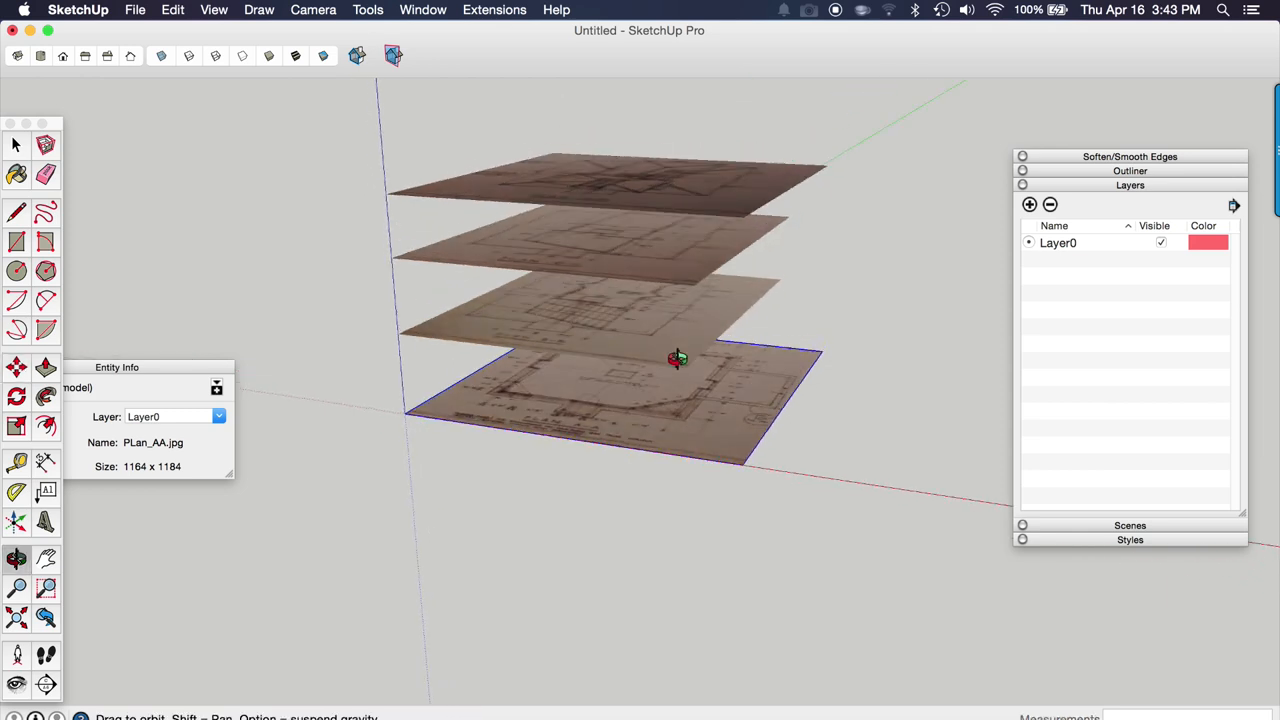
{"action": "left_click_drag", "start_coordinate": [678, 358], "coordinate": [678, 324]}
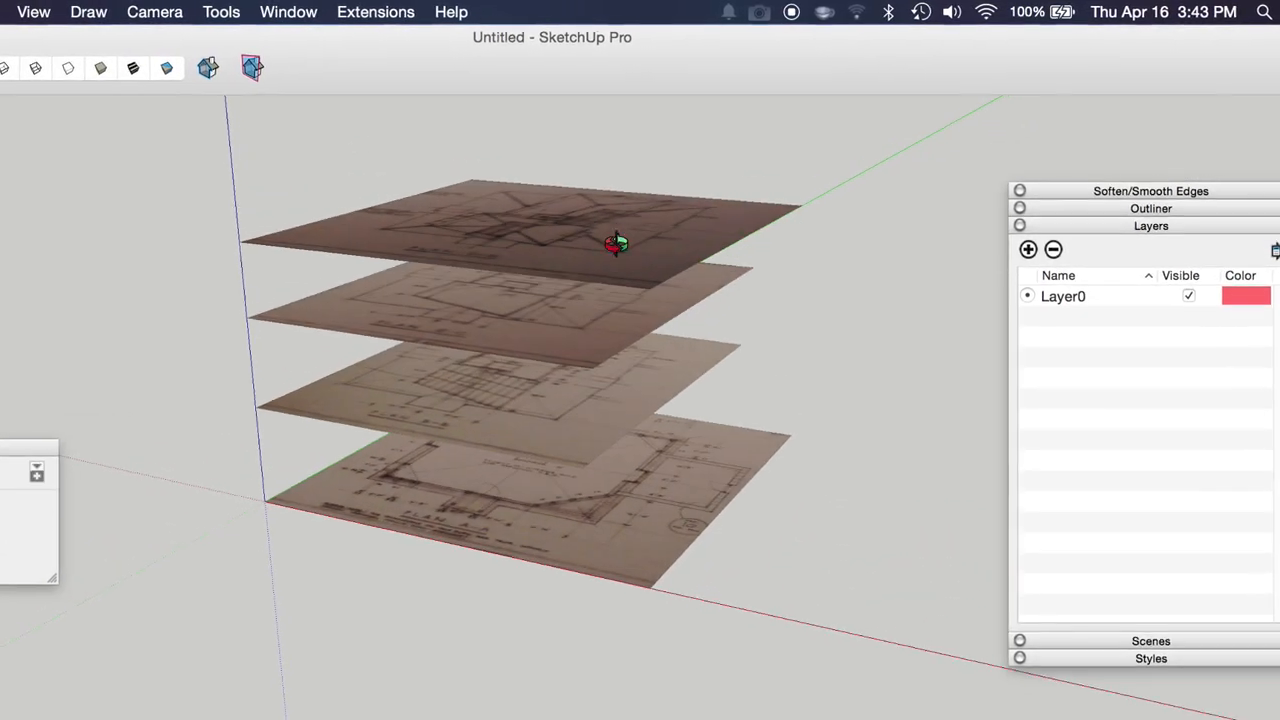
{"action": "right_click", "coordinate": [616, 244]}
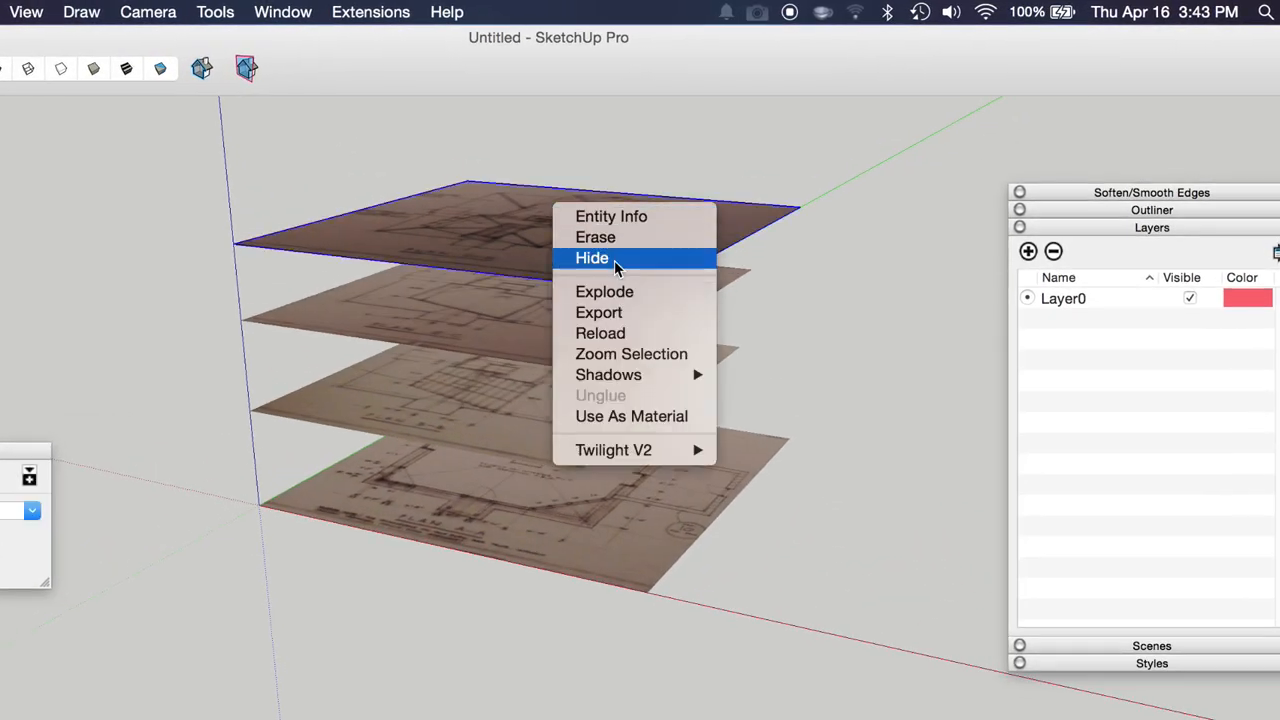
{"action": "left_click", "coordinate": [592, 258]}
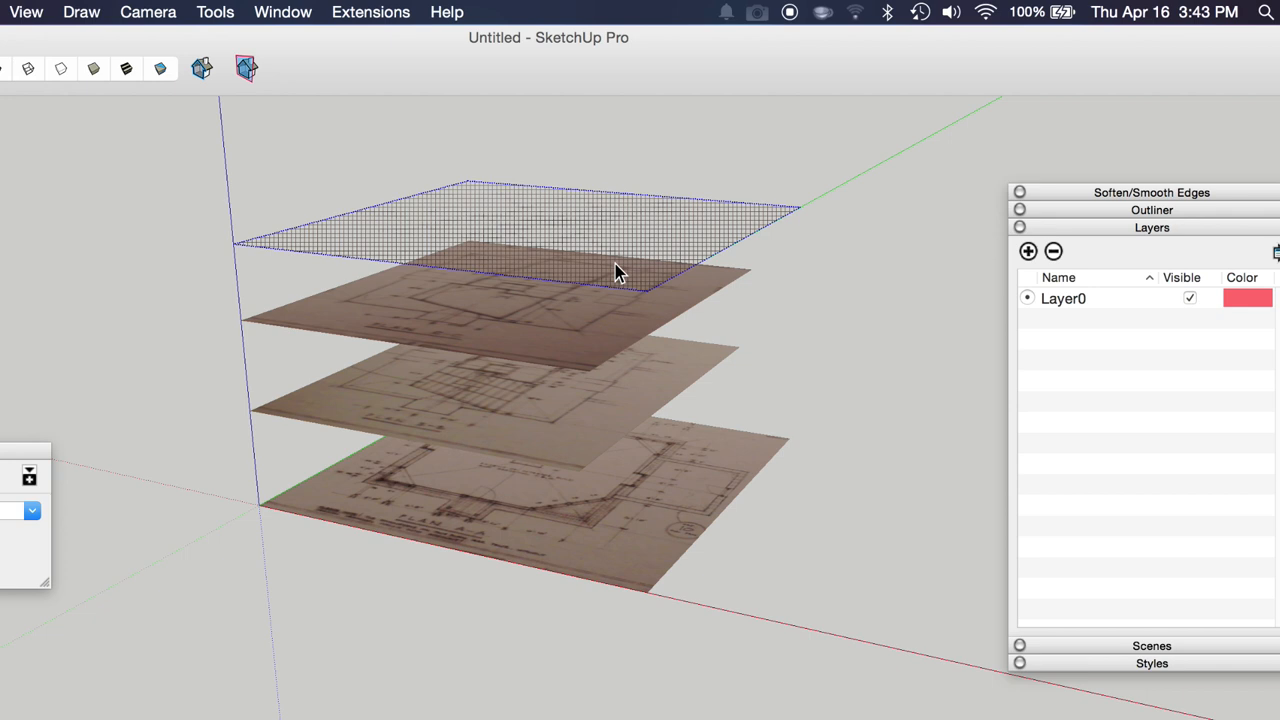
{"action": "left_click", "coordinate": [28, 12]}
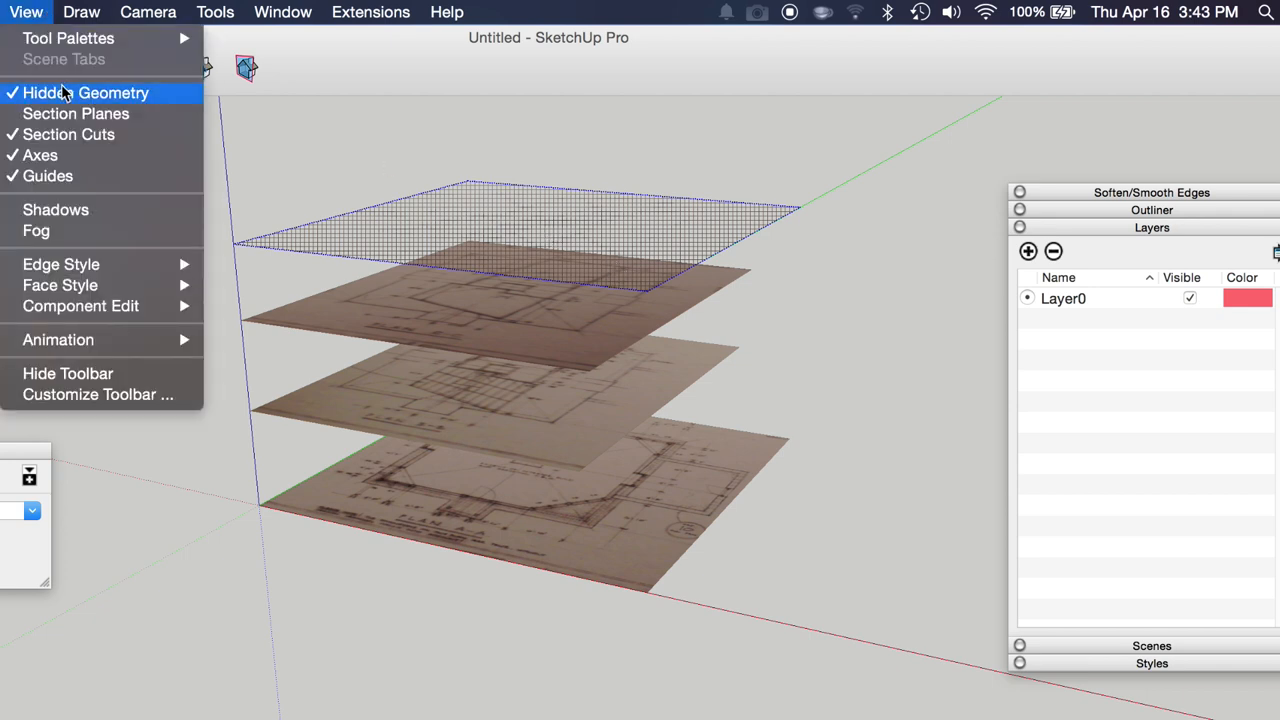
{"action": "mouse_move", "coordinate": [100, 96]}
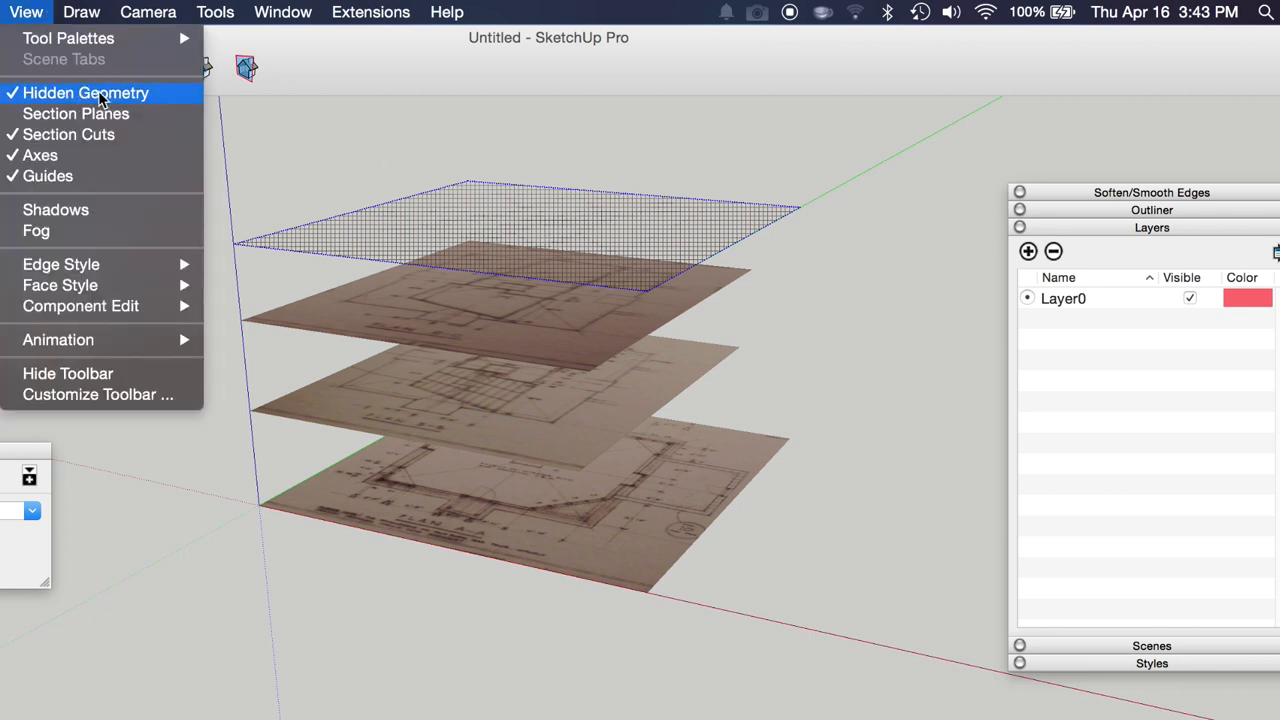
{"action": "left_click", "coordinate": [86, 92]}
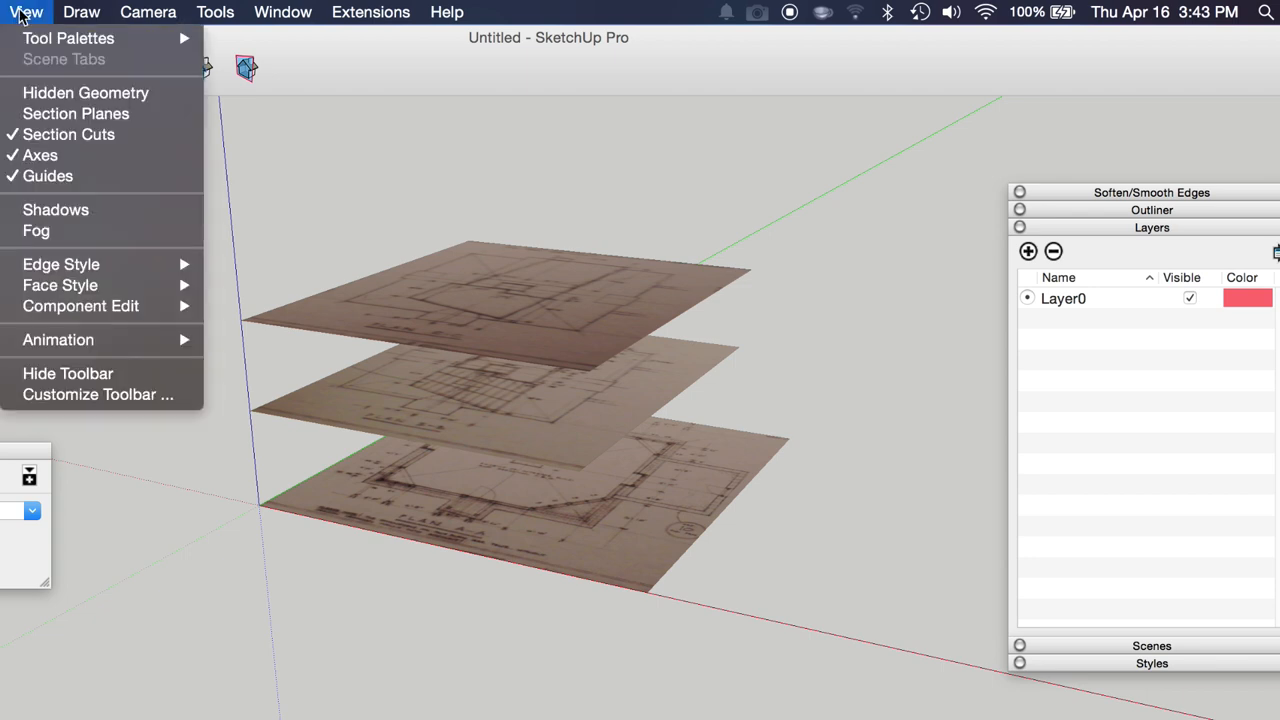
{"action": "mouse_move", "coordinate": [84, 92]}
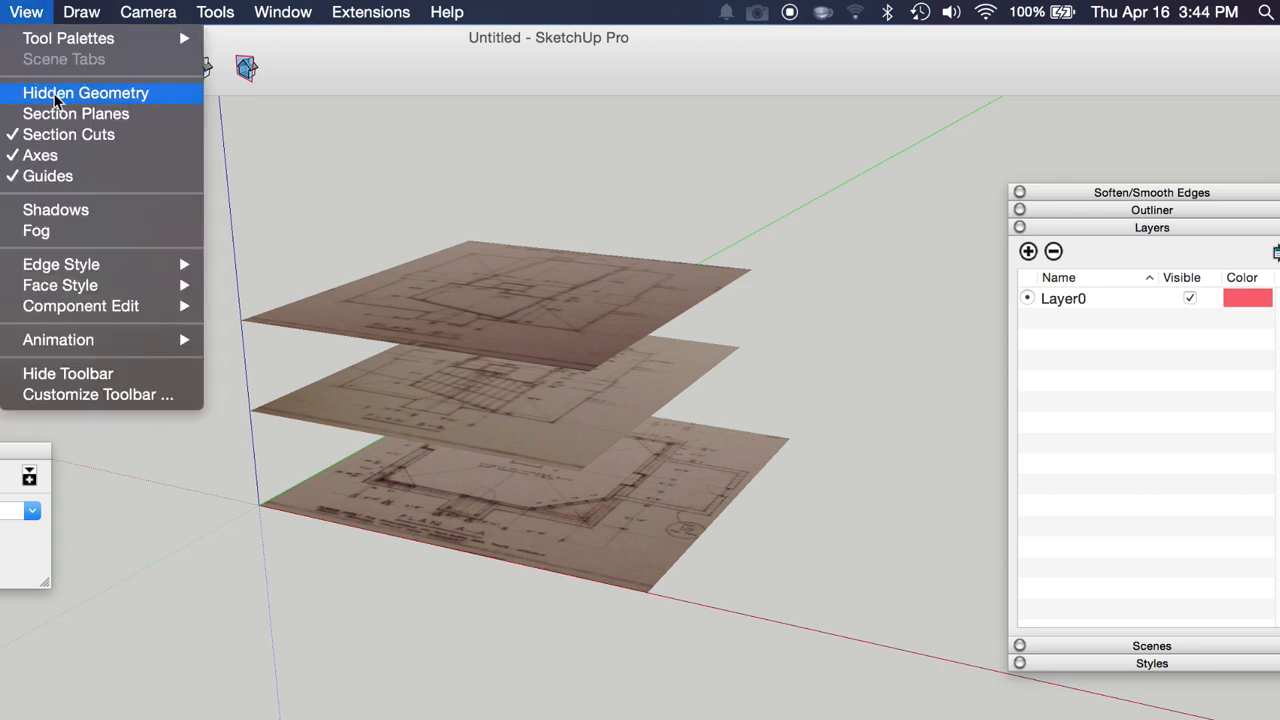
{"action": "right_click", "coordinate": [470, 216]}
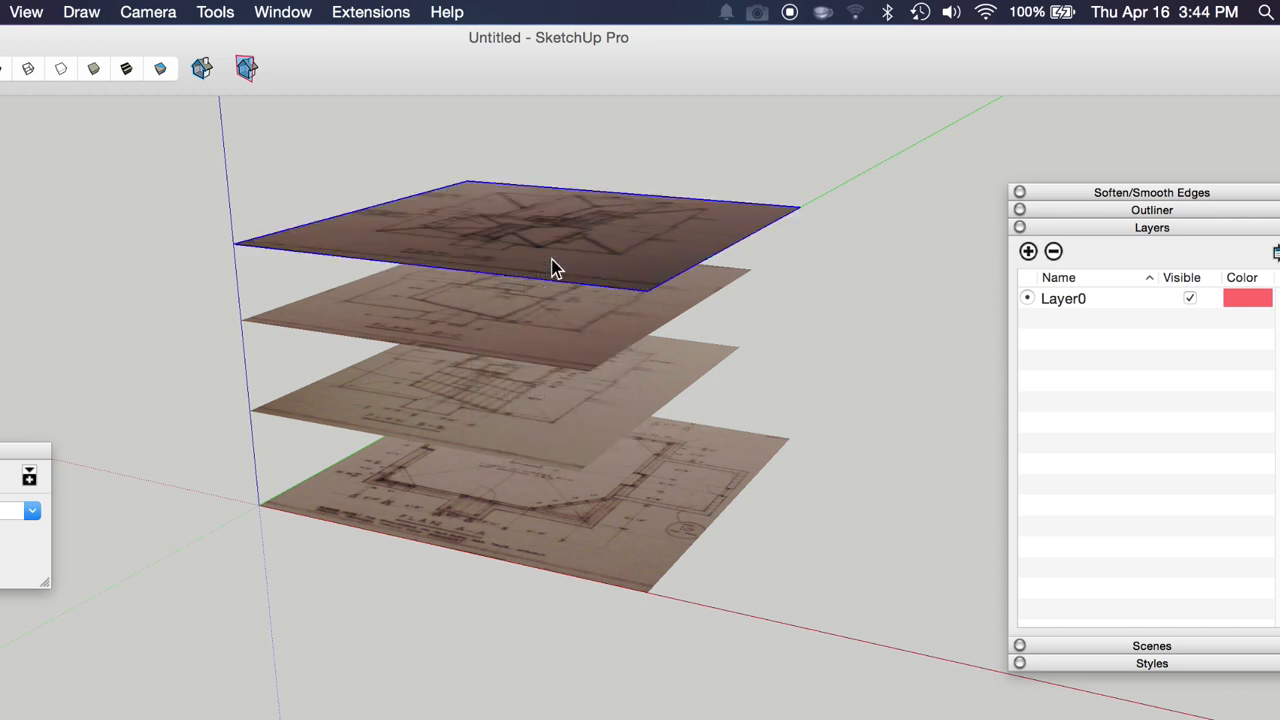
{"action": "mouse_move", "coordinate": [1136, 210]}
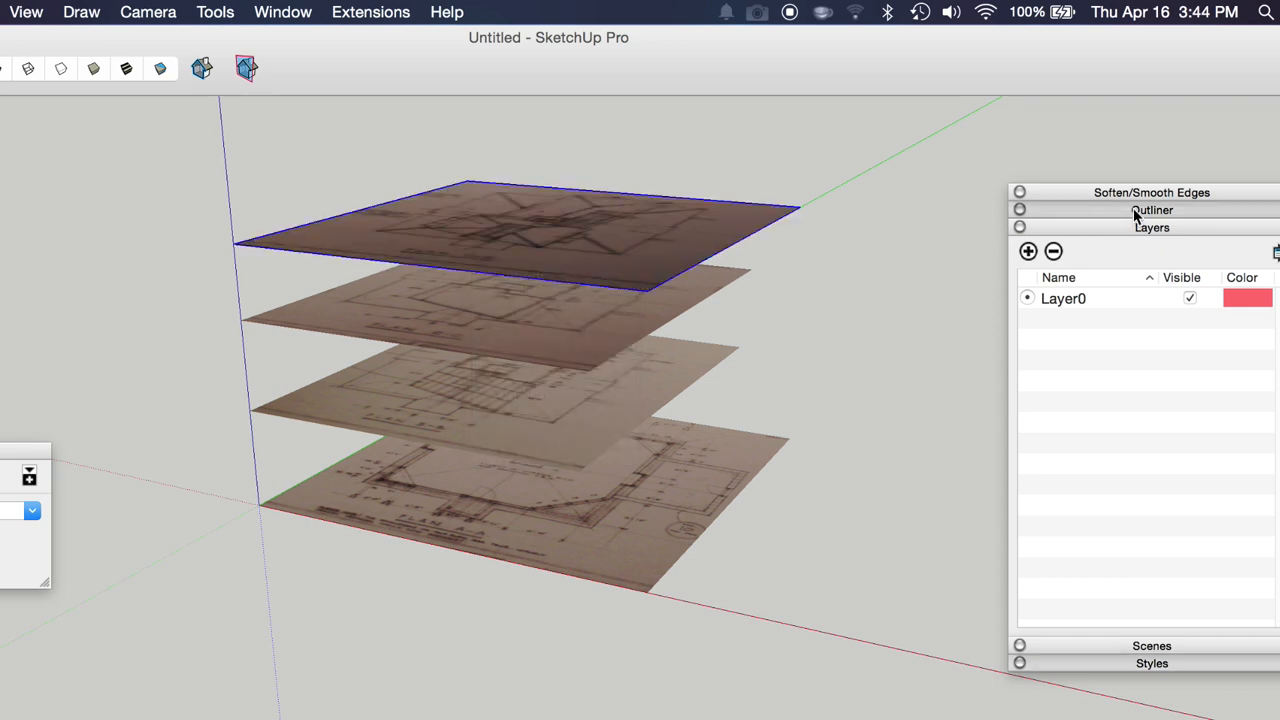
{"action": "left_click", "coordinate": [1152, 210]}
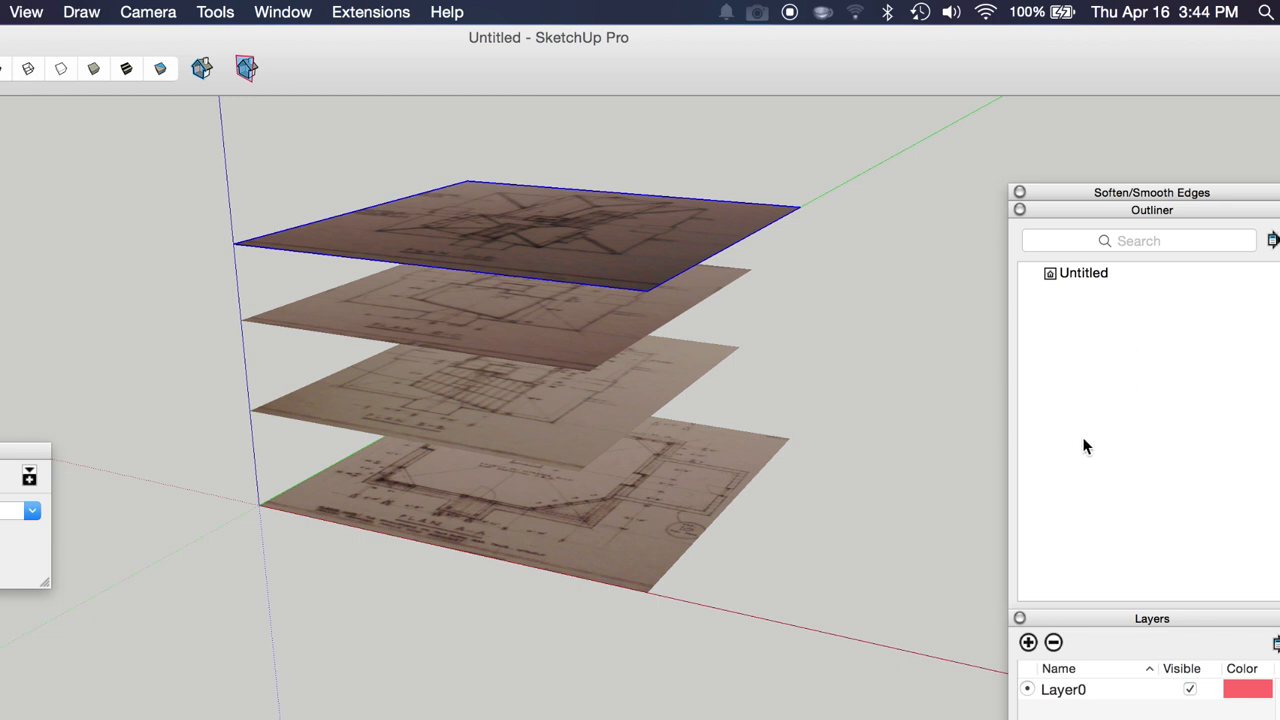
{"action": "mouse_move", "coordinate": [1120, 334]}
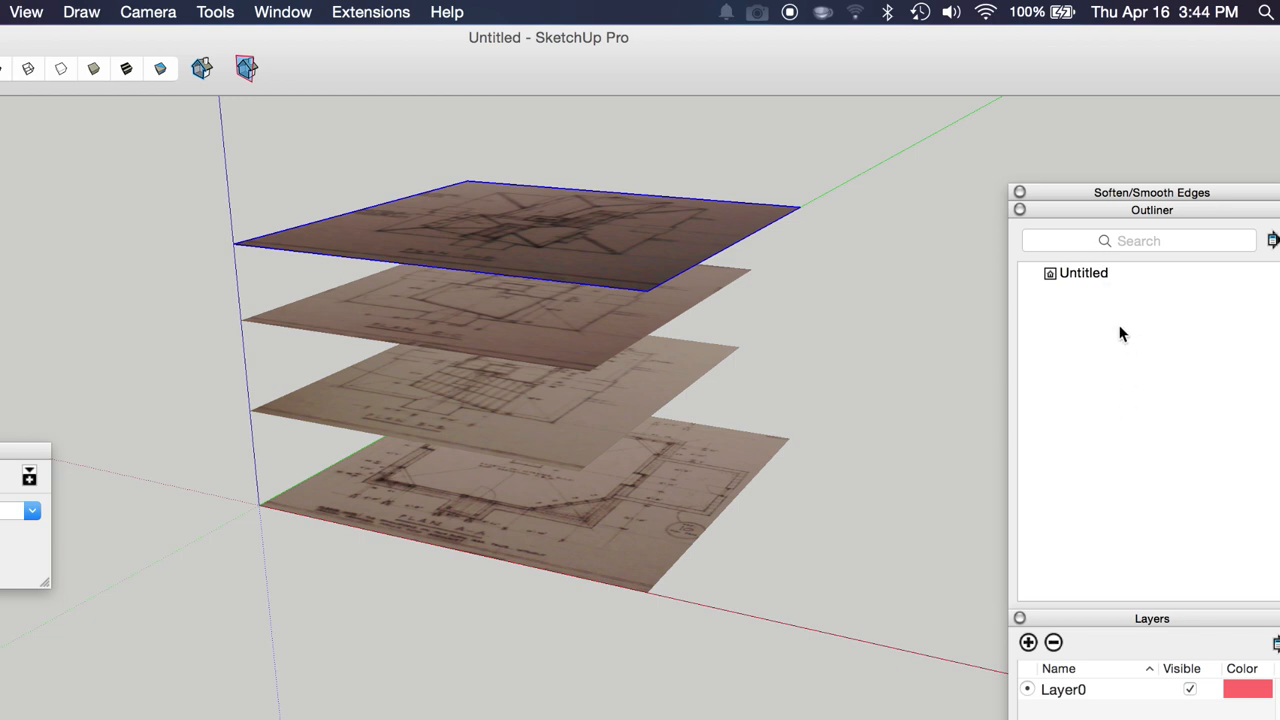
{"action": "mouse_move", "coordinate": [644, 216]}
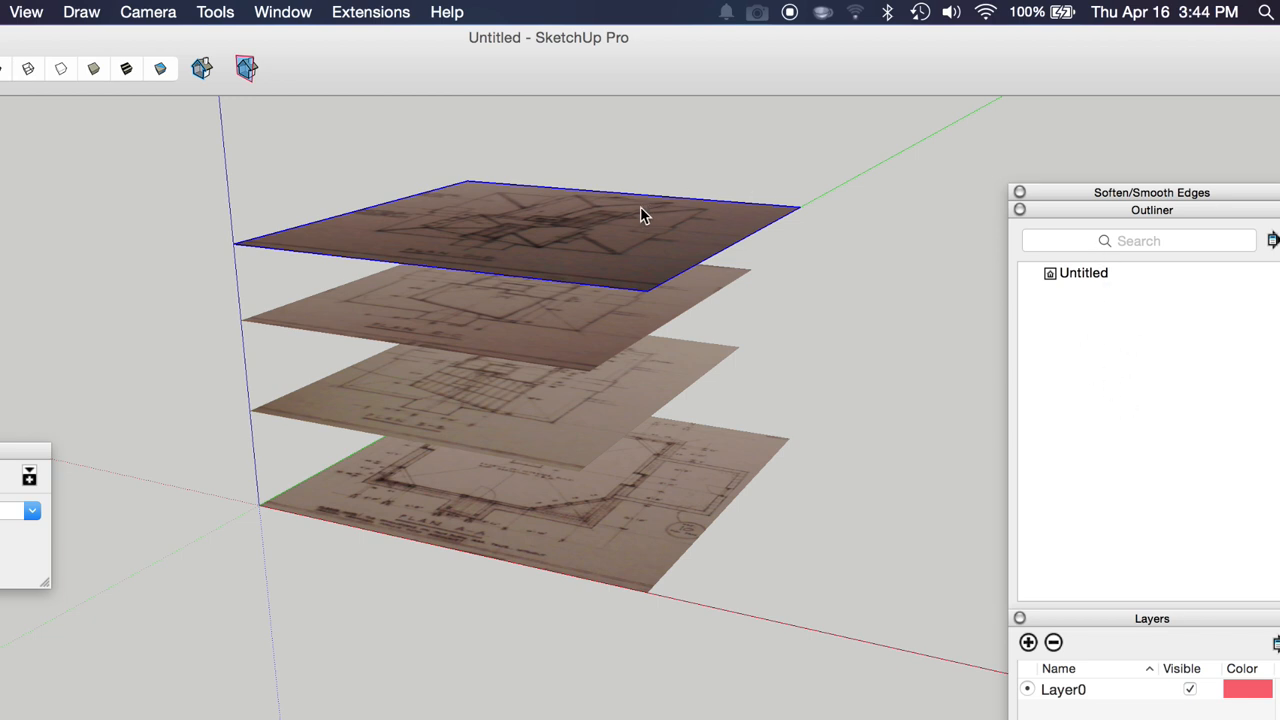
{"action": "mouse_move", "coordinate": [856, 316]}
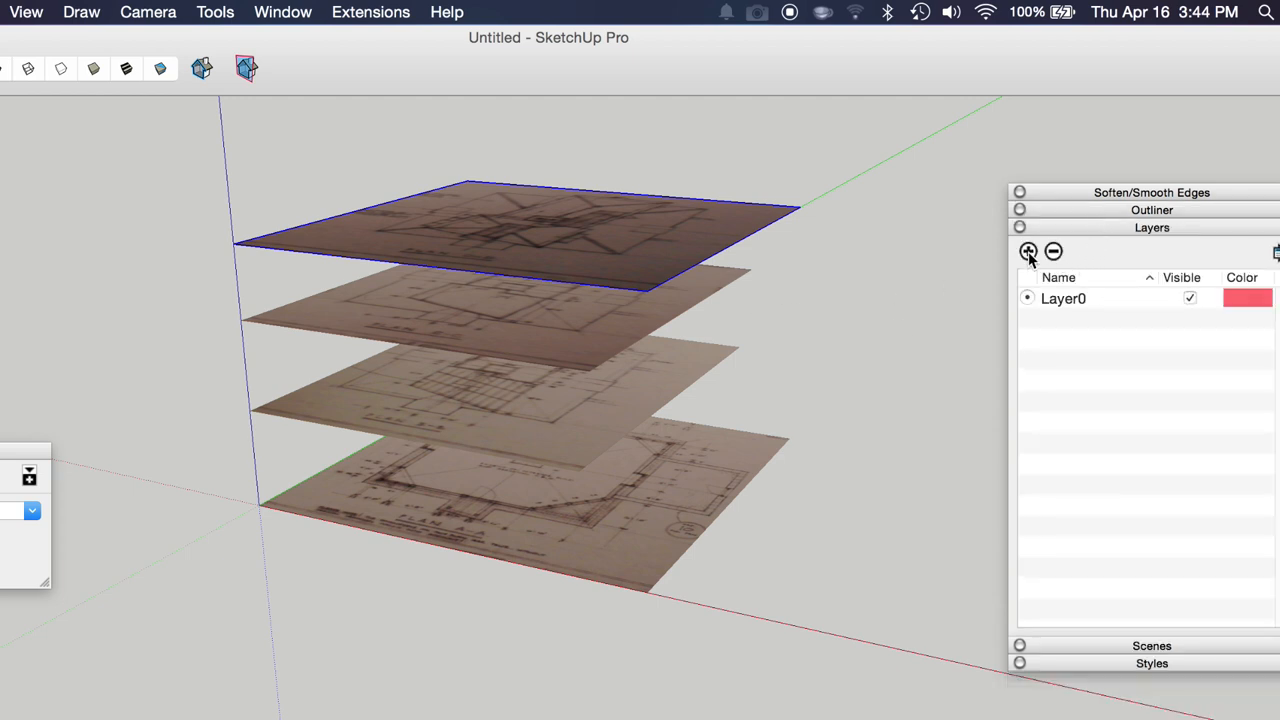
{"action": "mouse_move", "coordinate": [1028, 252]}
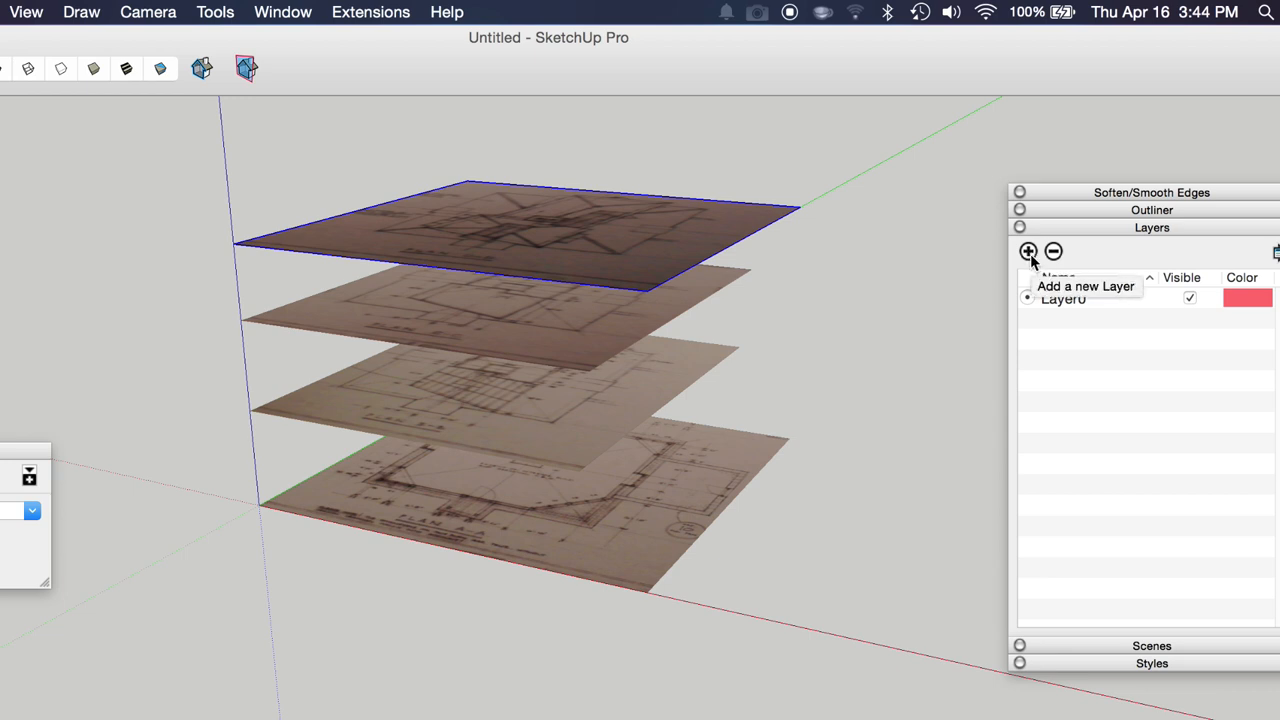
Step: Create layers 1st floor, 2nd floor, 3rd floor and 4th floor in the Layers panel
{"action": "left_click", "coordinate": [1028, 252]}
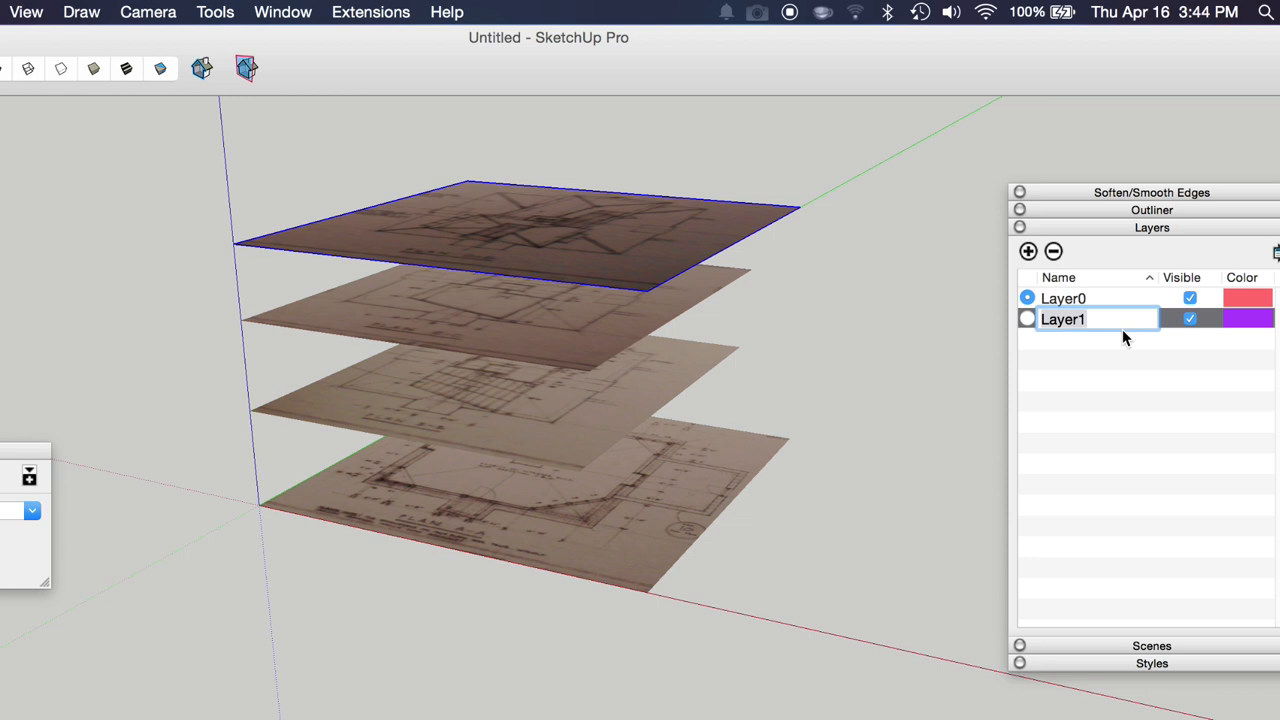
{"action": "type", "text": "1st floor"}
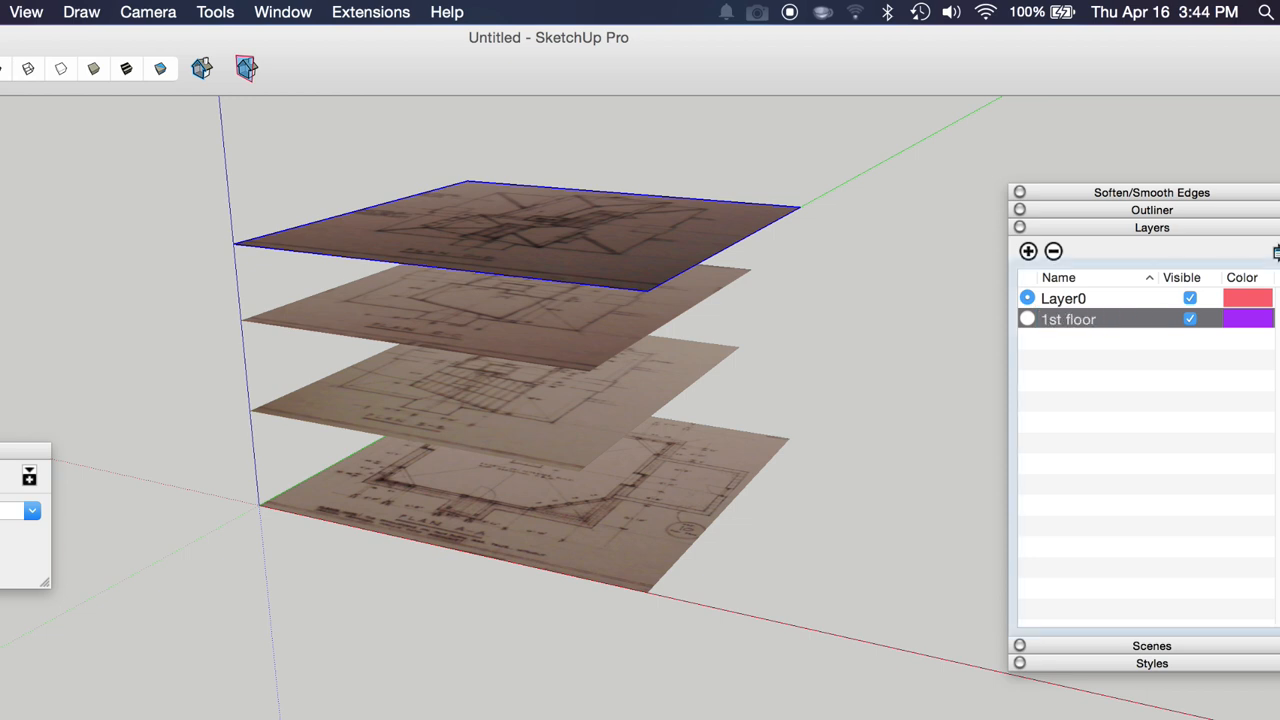
{"action": "left_click", "coordinate": [1028, 252]}
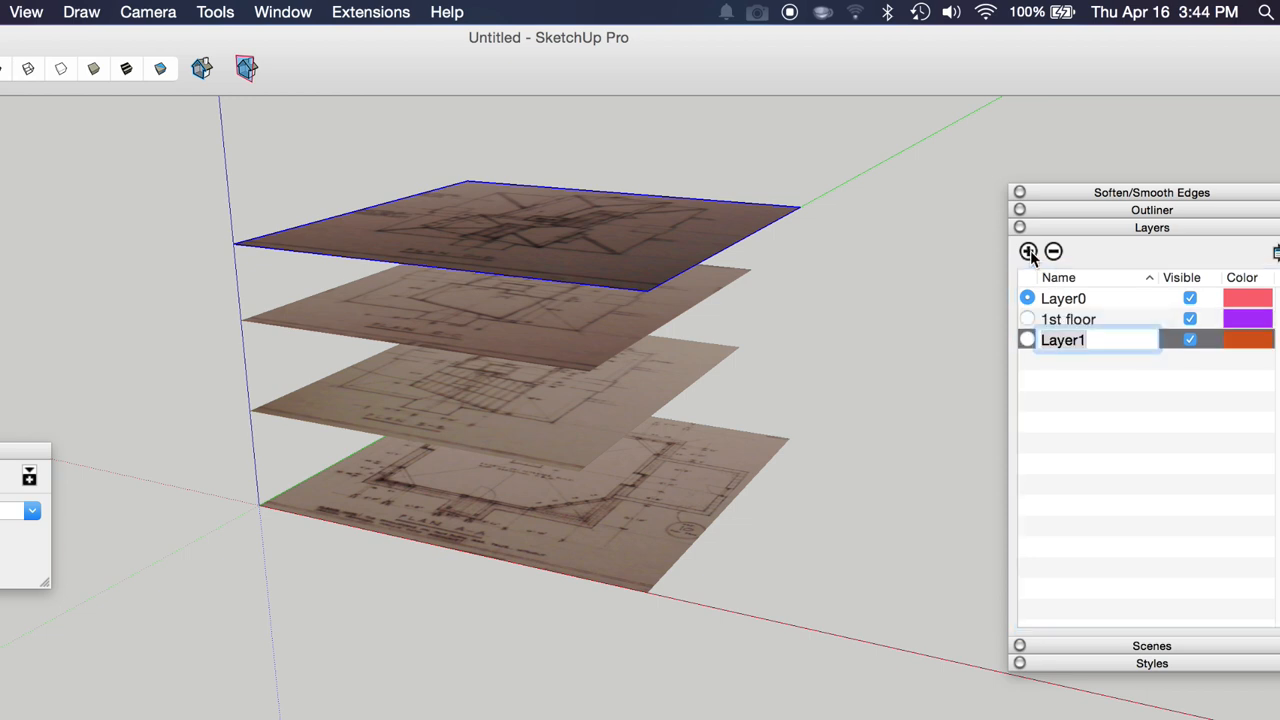
{"action": "type", "text": "2nd floor"}
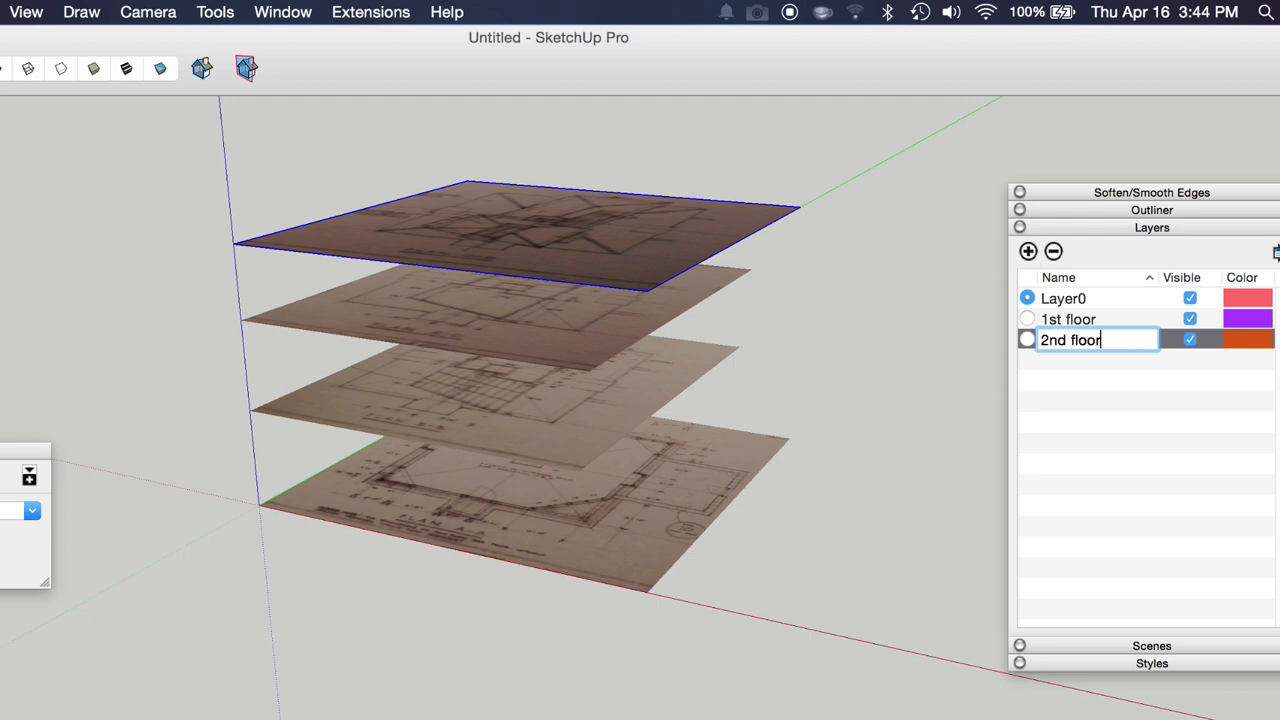
{"action": "left_click", "coordinate": [1028, 252]}
{"action": "type", "text": "4th"}
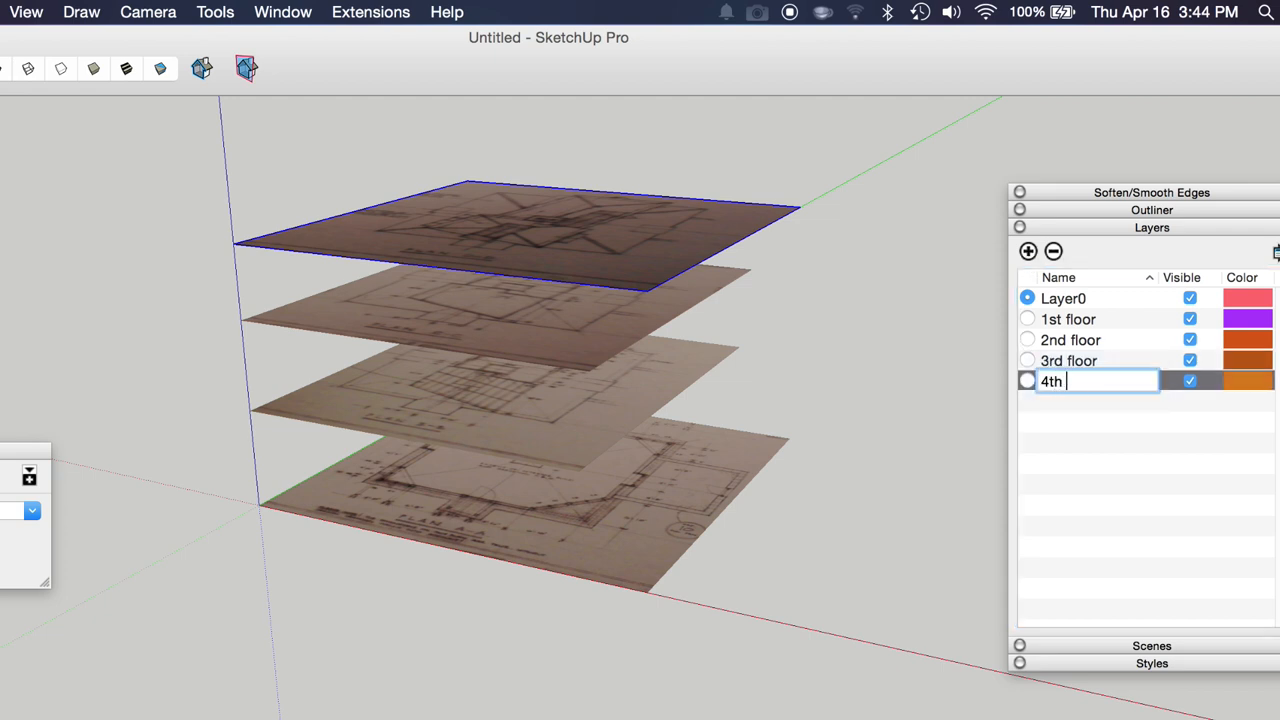
{"action": "type", "text": " floor"}
{"action": "key", "text": "Return"}
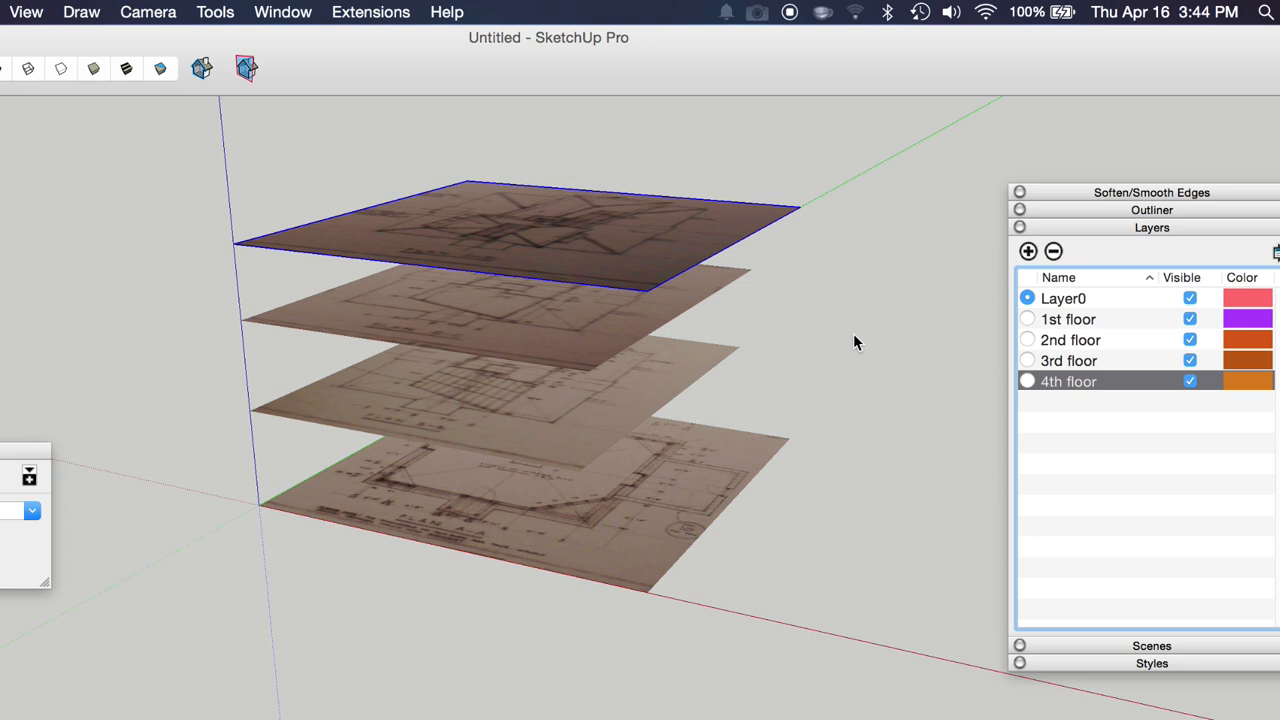
{"action": "mouse_move", "coordinate": [630, 228]}
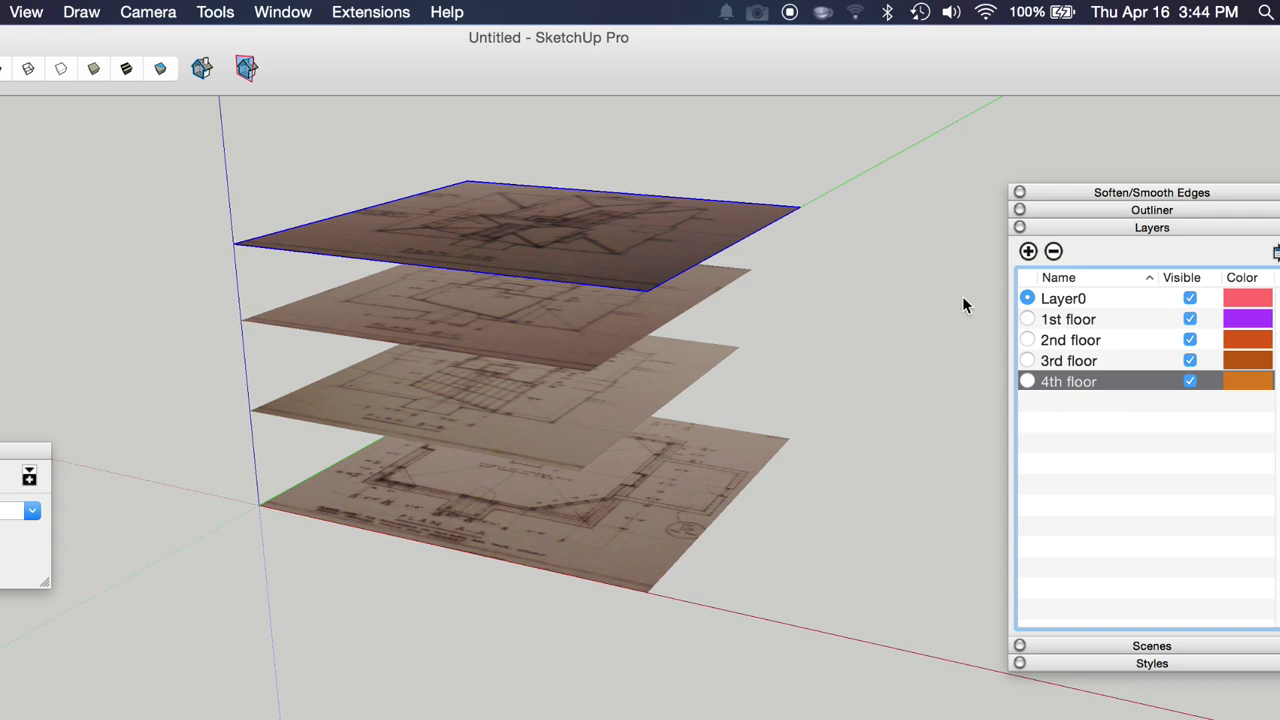
Step: Show Entity Info and put the top plan image on the 4th floor layer
{"action": "left_click", "coordinate": [500, 230]}
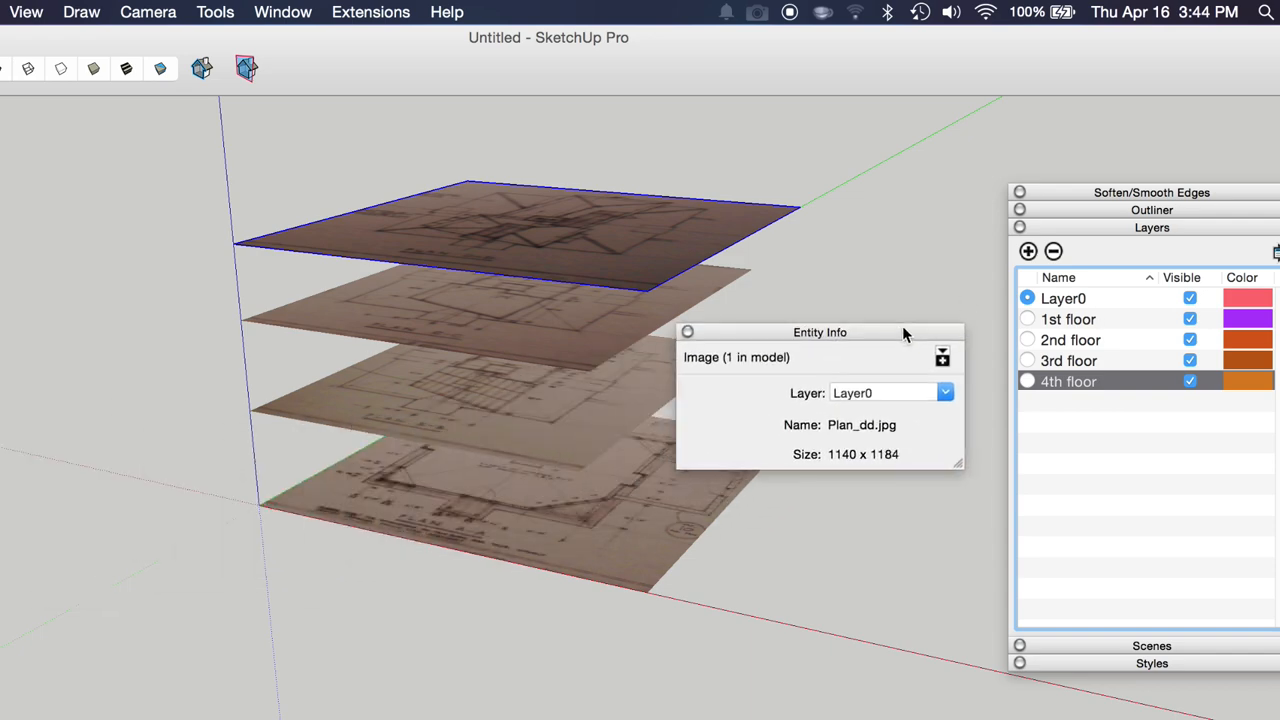
{"action": "left_click", "coordinate": [284, 12]}
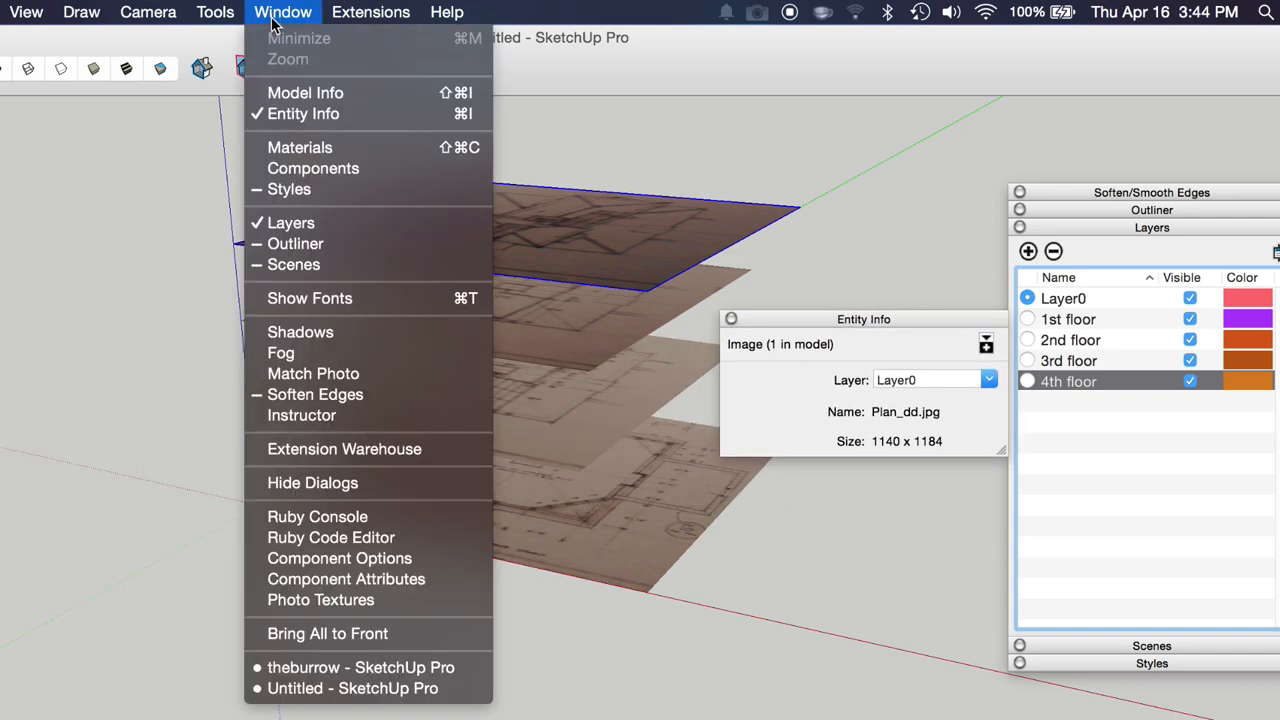
{"action": "mouse_move", "coordinate": [304, 92]}
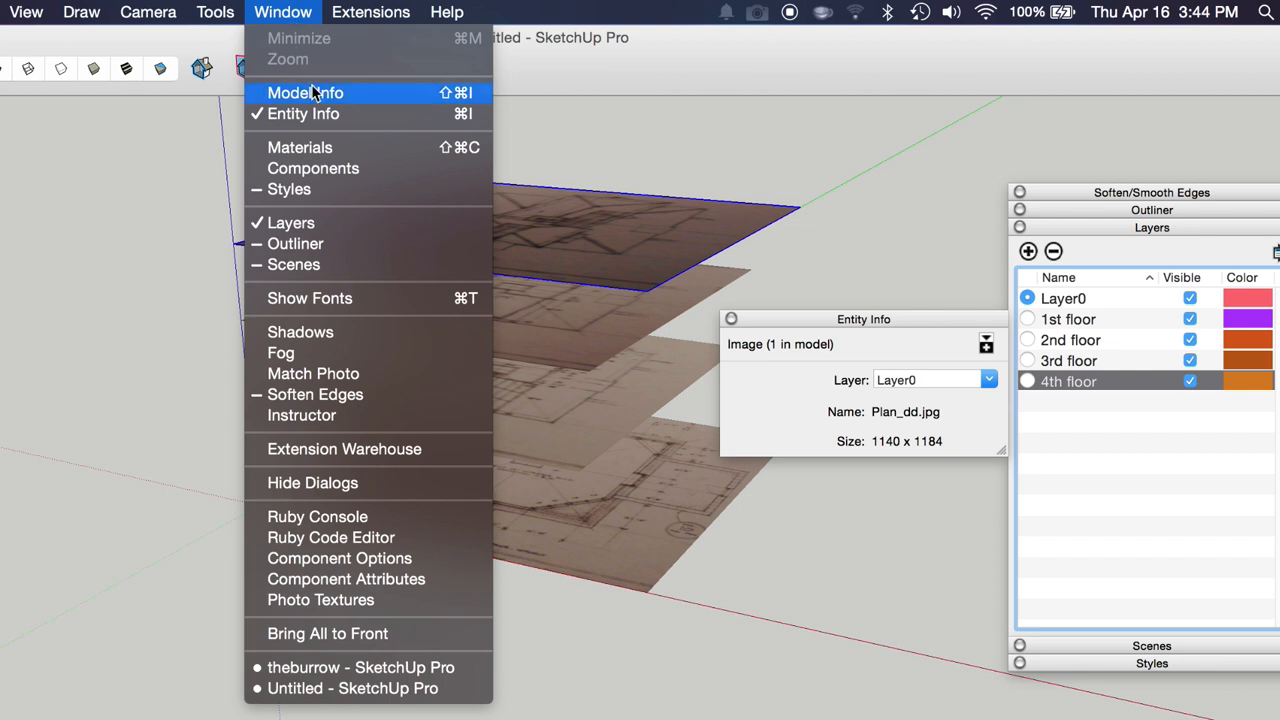
{"action": "mouse_move", "coordinate": [1172, 256]}
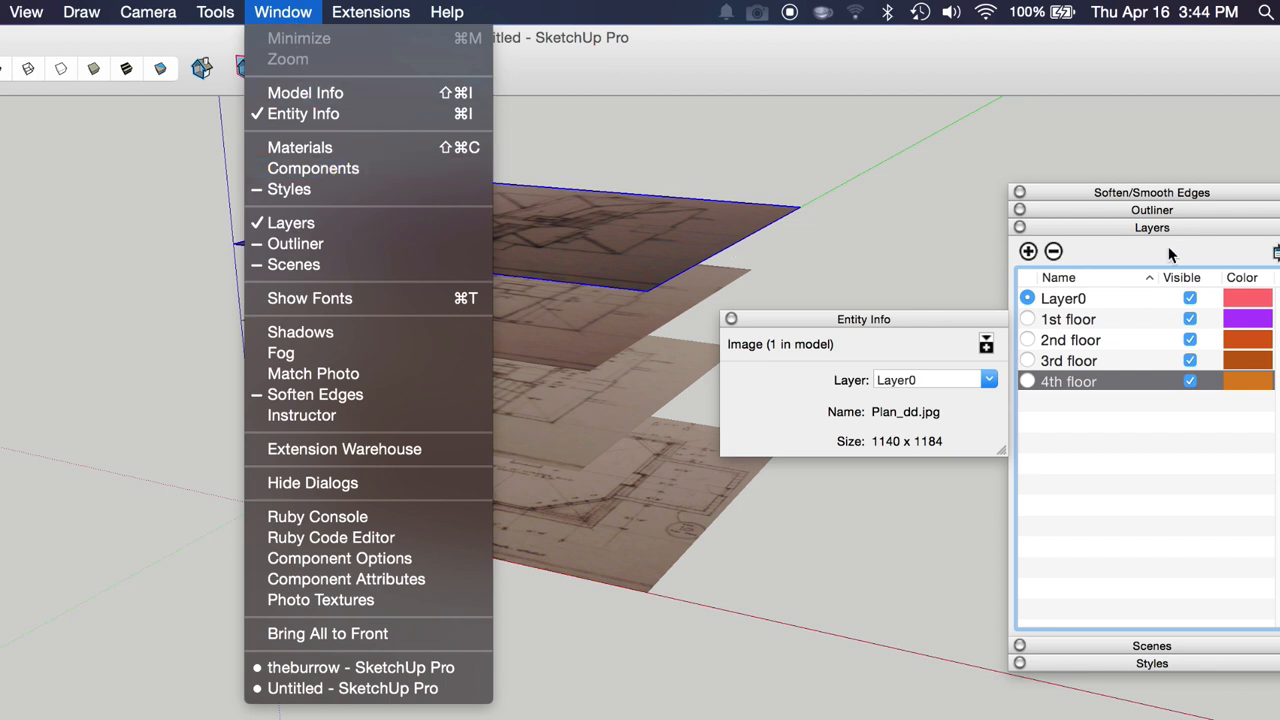
{"action": "mouse_move", "coordinate": [296, 244]}
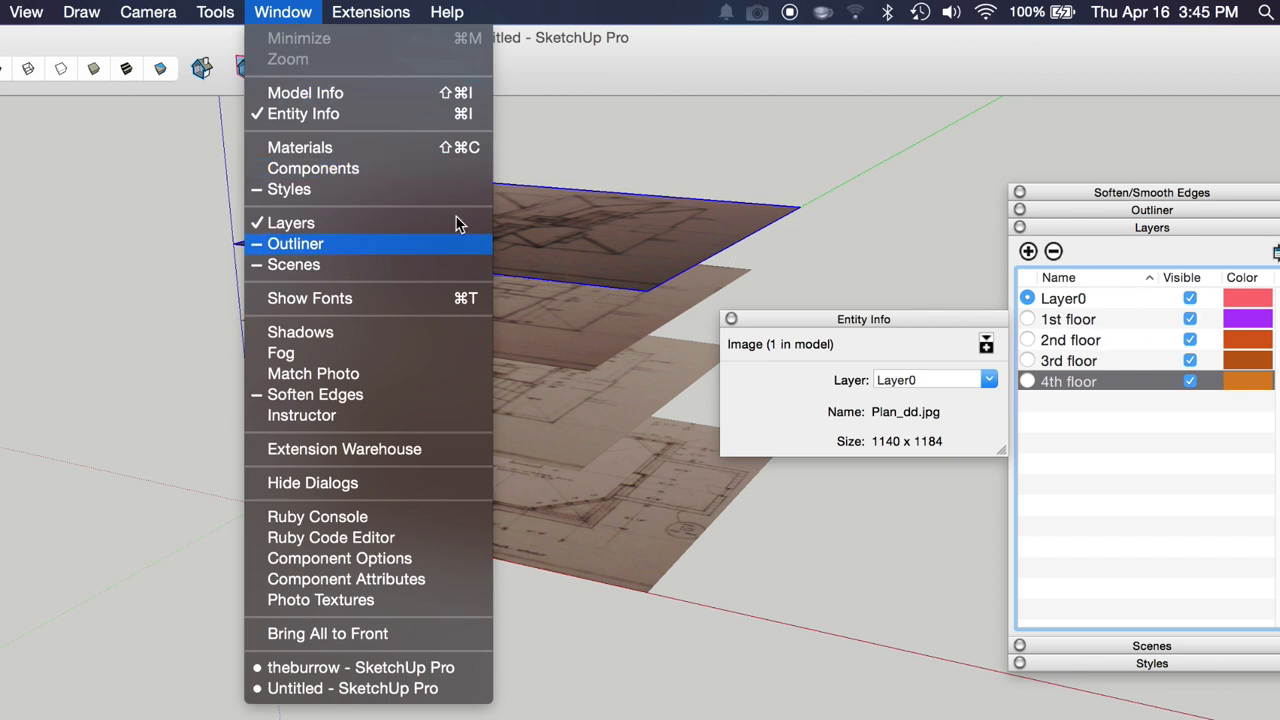
{"action": "mouse_move", "coordinate": [870, 292]}
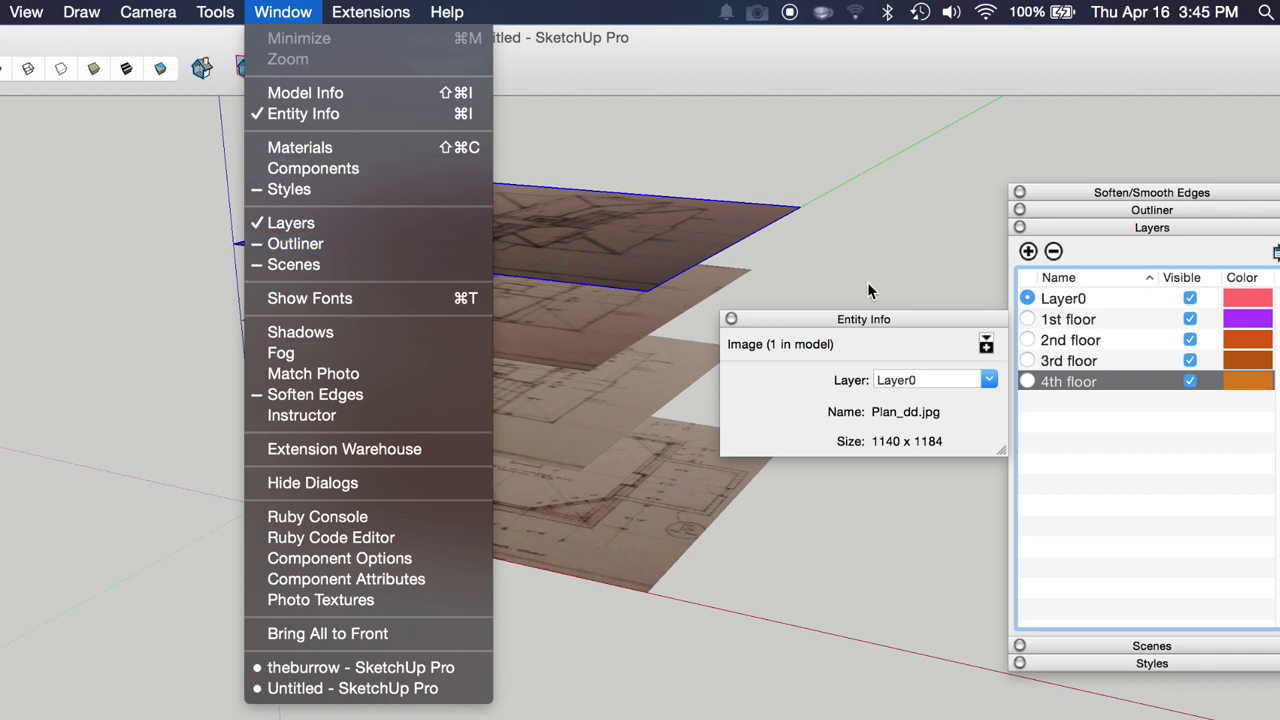
{"action": "mouse_move", "coordinate": [868, 332]}
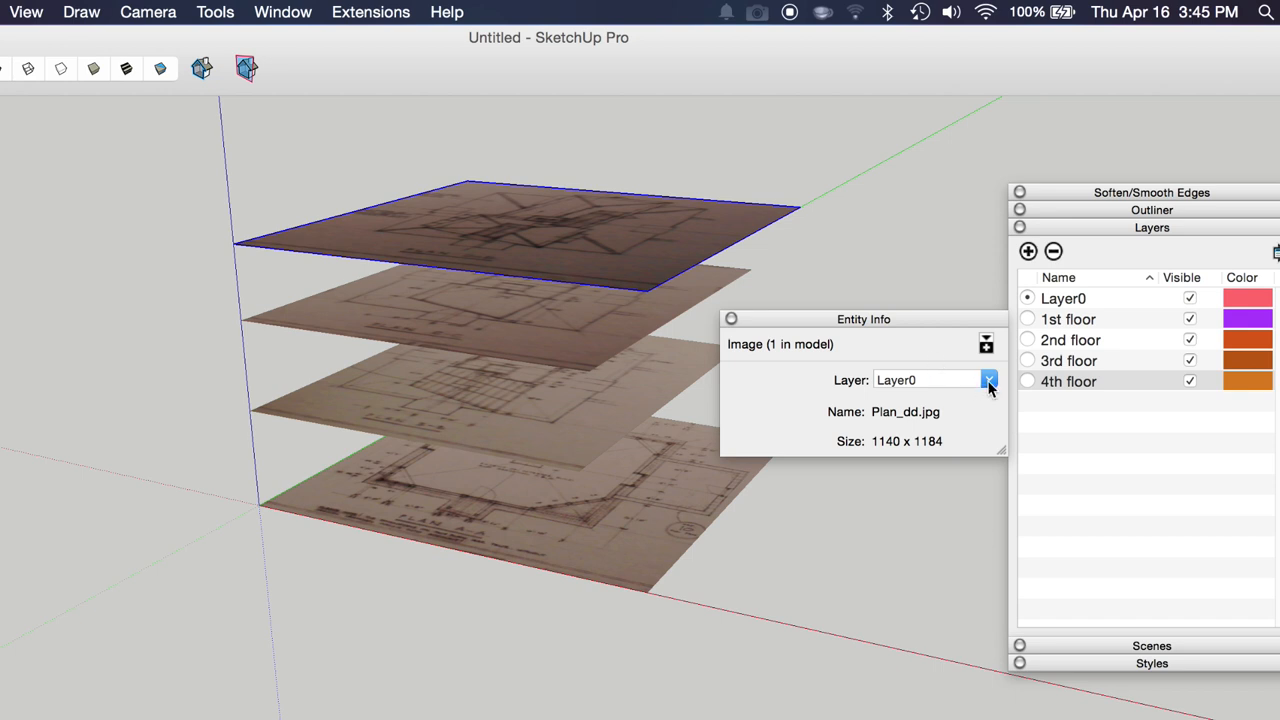
{"action": "left_click", "coordinate": [988, 380]}
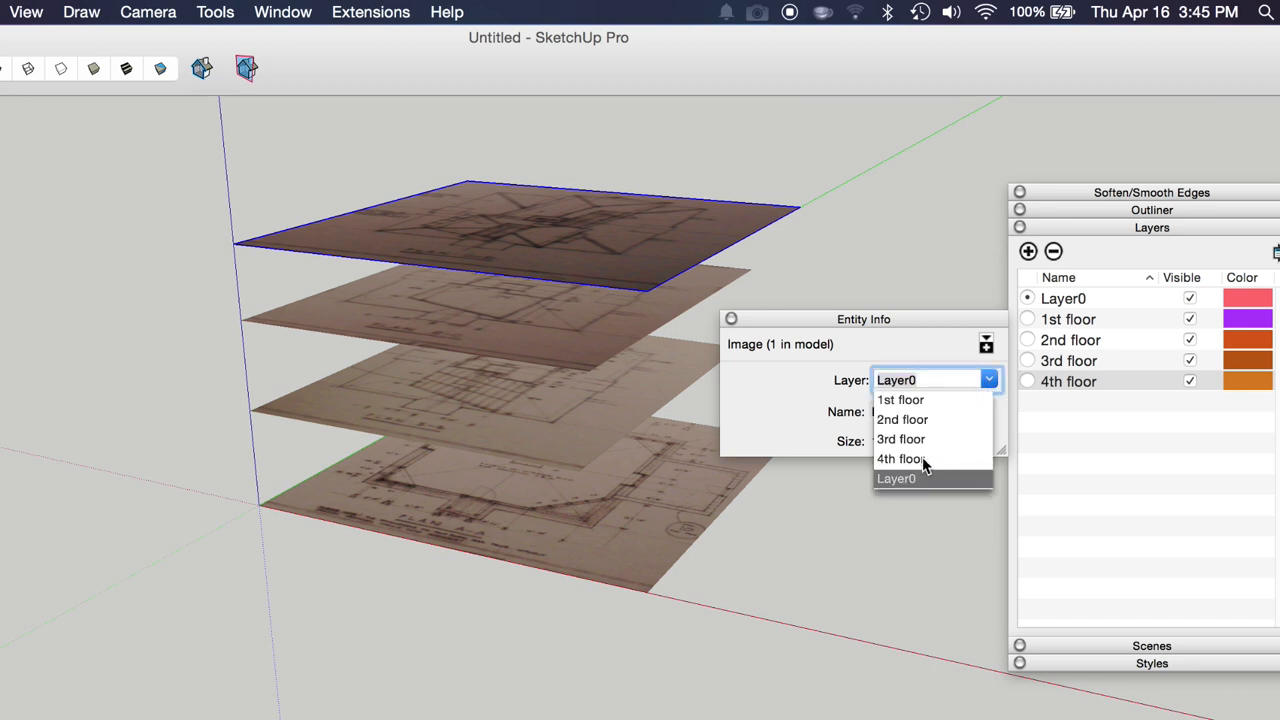
{"action": "left_click", "coordinate": [900, 458]}
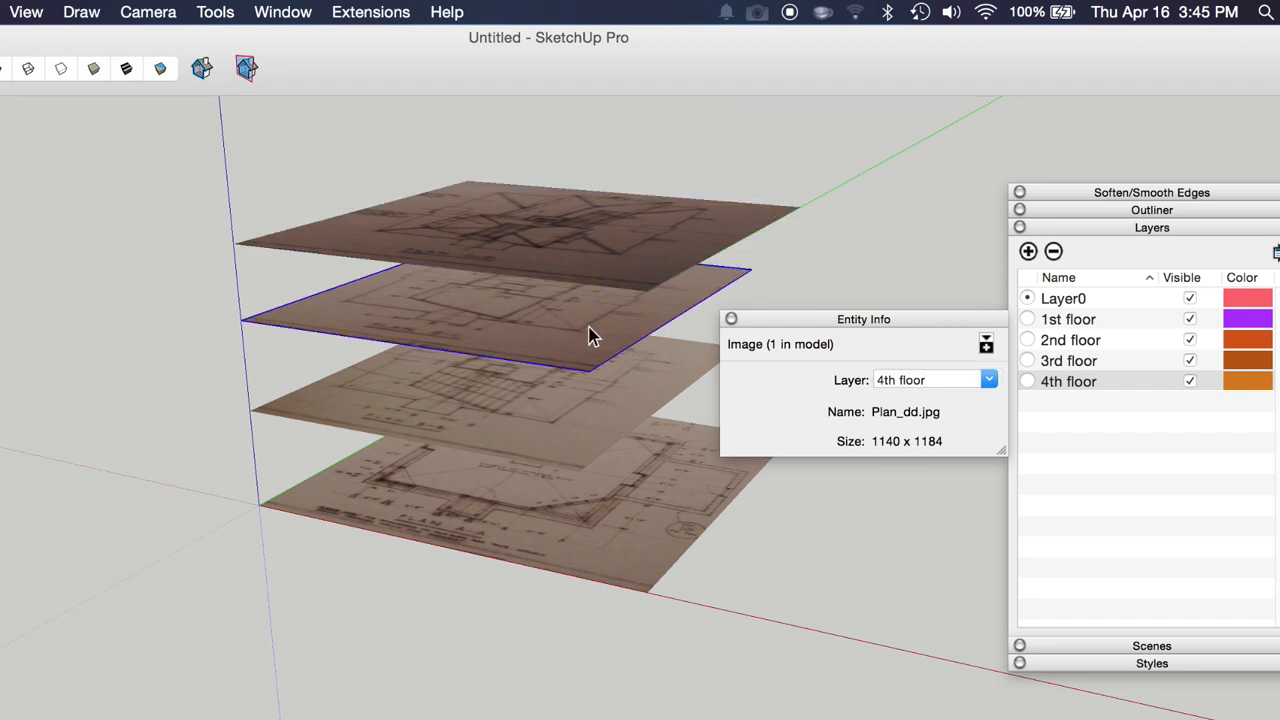
Step: Assign the second plan, Plan_BB and bottom PLan_AA images to their floor layers
{"action": "left_click", "coordinate": [936, 380]}
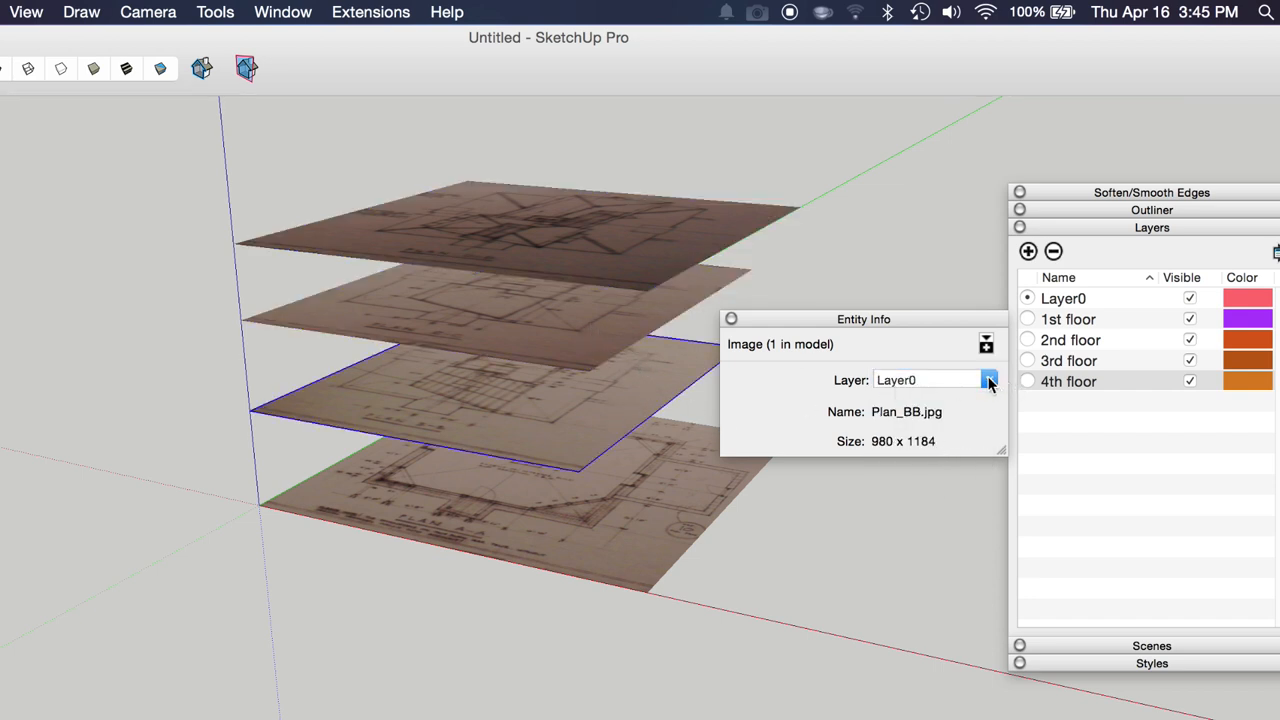
{"action": "left_click", "coordinate": [990, 380]}
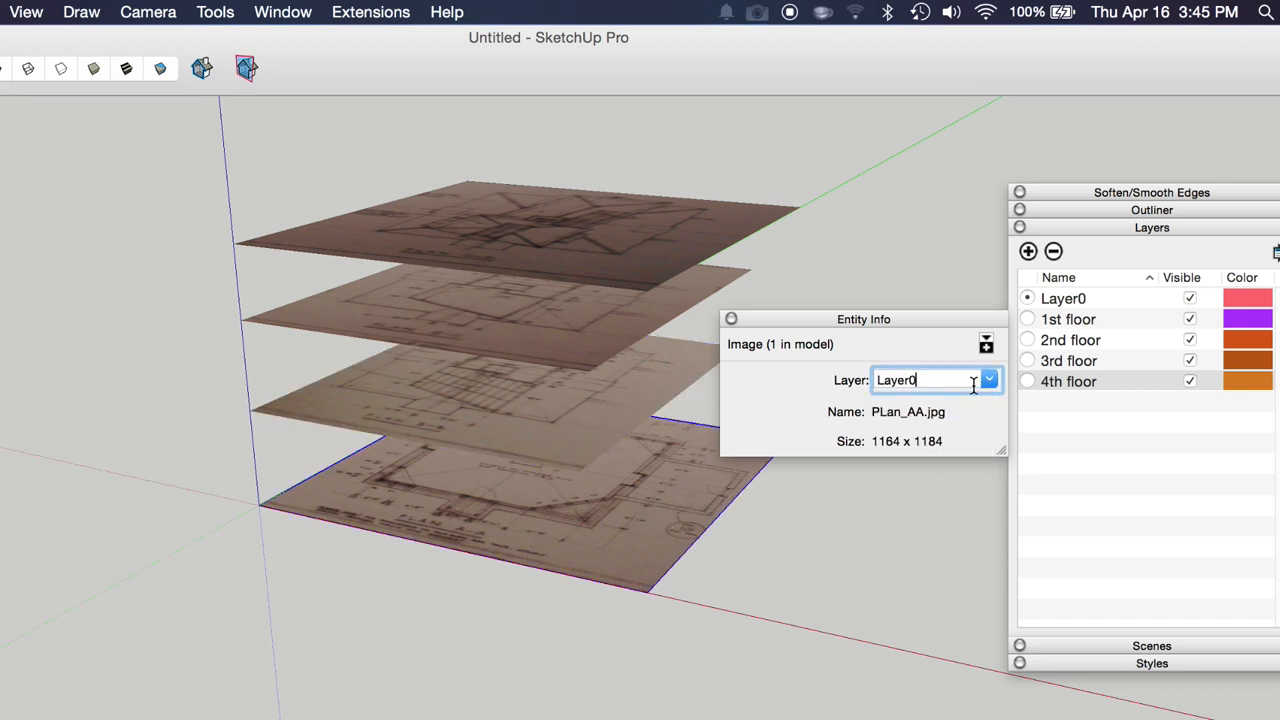
{"action": "left_click", "coordinate": [988, 380]}
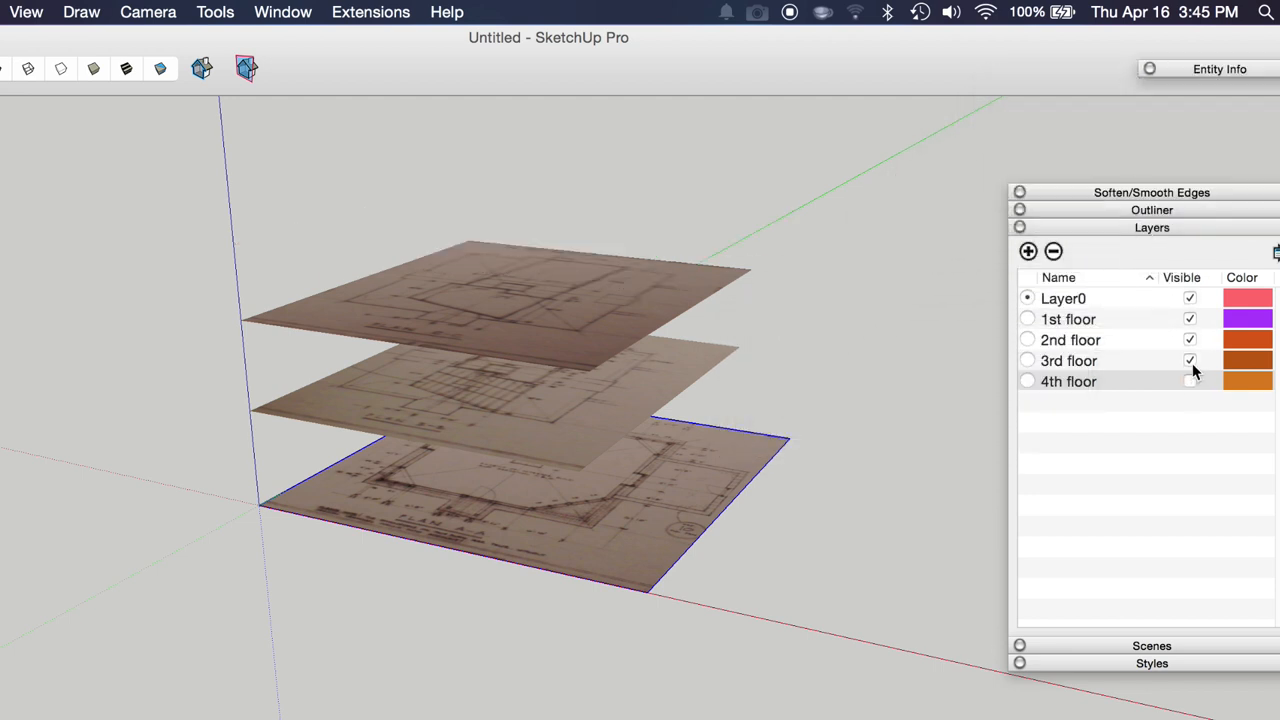
Step: Hide the 3rd floor layer so only the two lowest floor plans remain visible
{"action": "left_click", "coordinate": [1188, 360]}
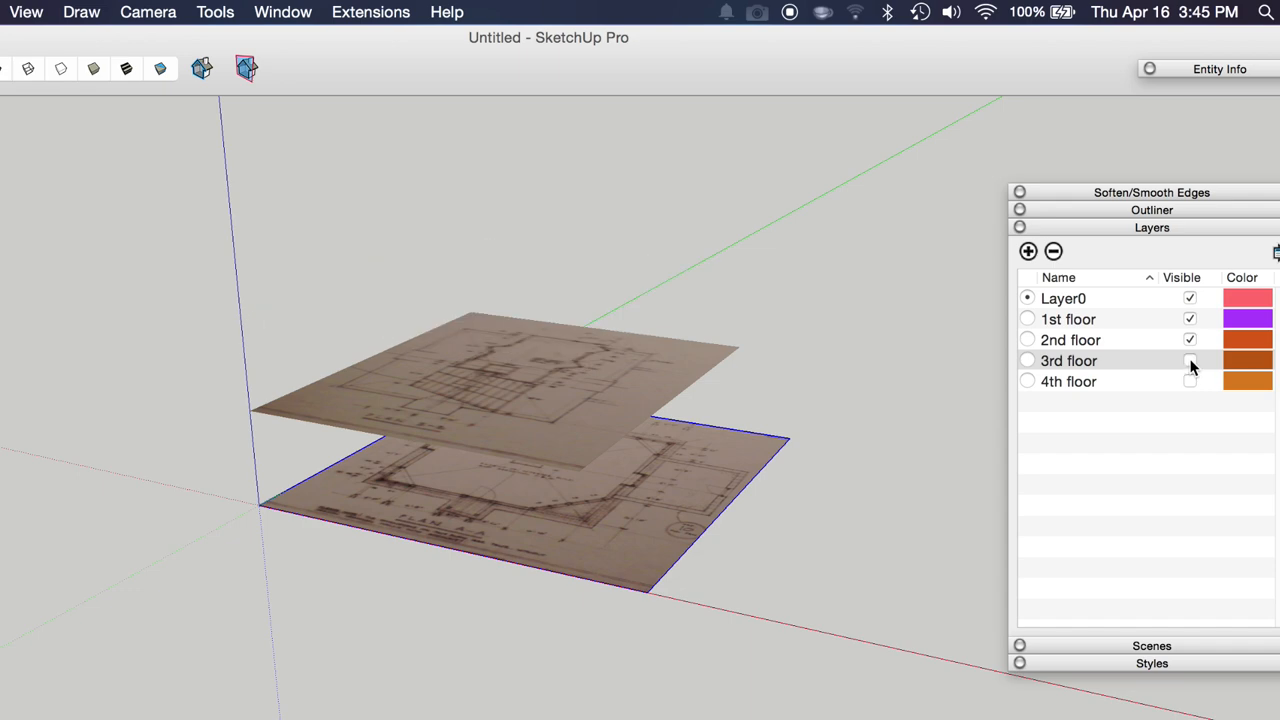
{"action": "left_click", "coordinate": [1188, 360]}
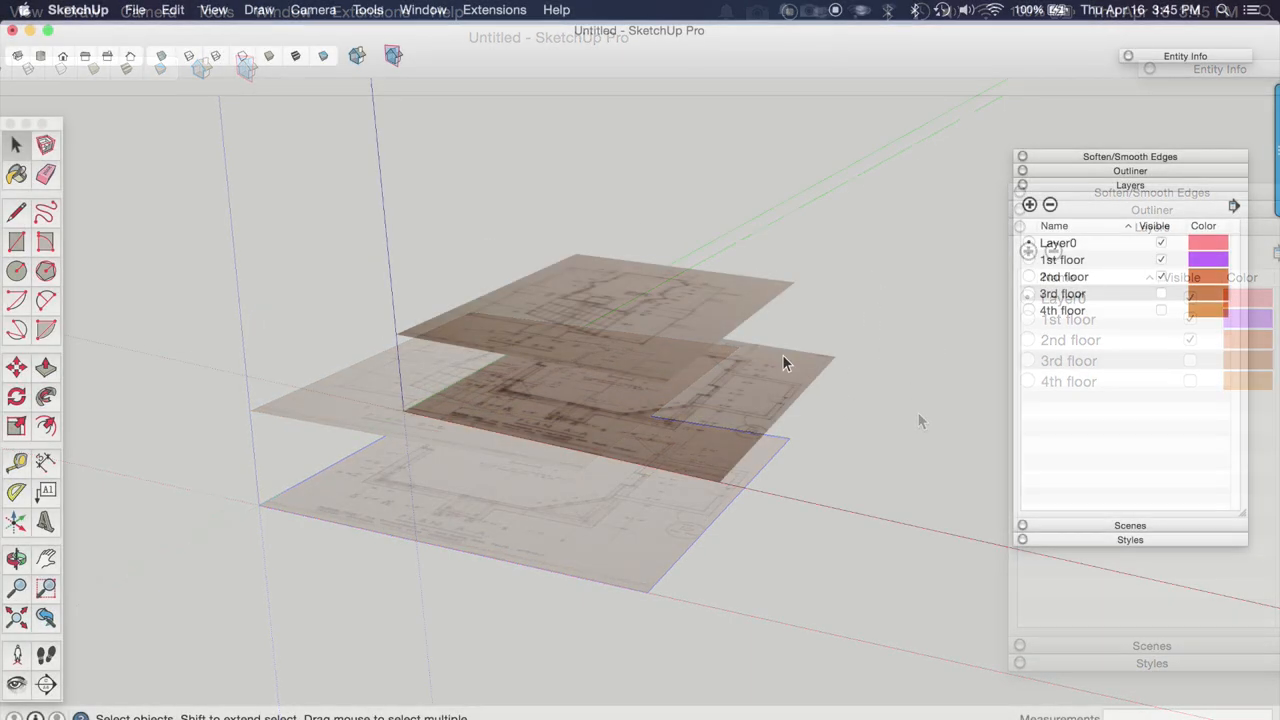
{"action": "left_click", "coordinate": [1160, 276]}
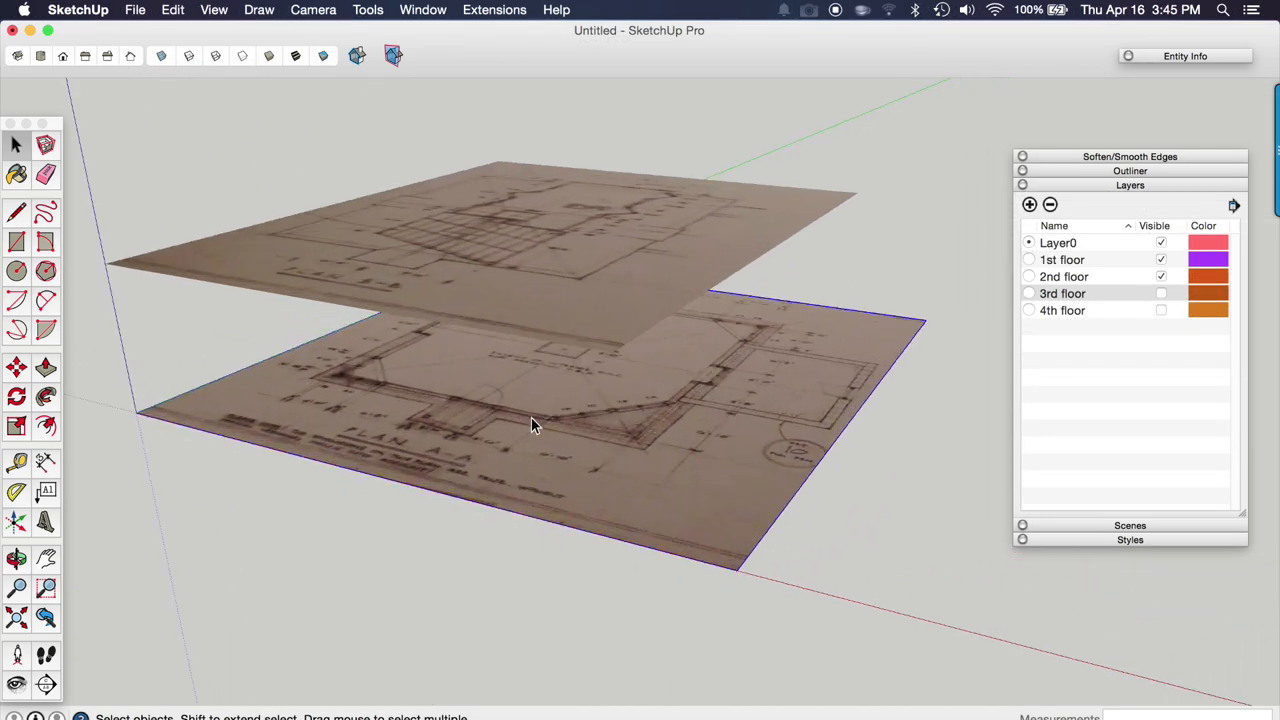
{"action": "left_click_drag", "start_coordinate": [530, 424], "coordinate": [596, 464]}
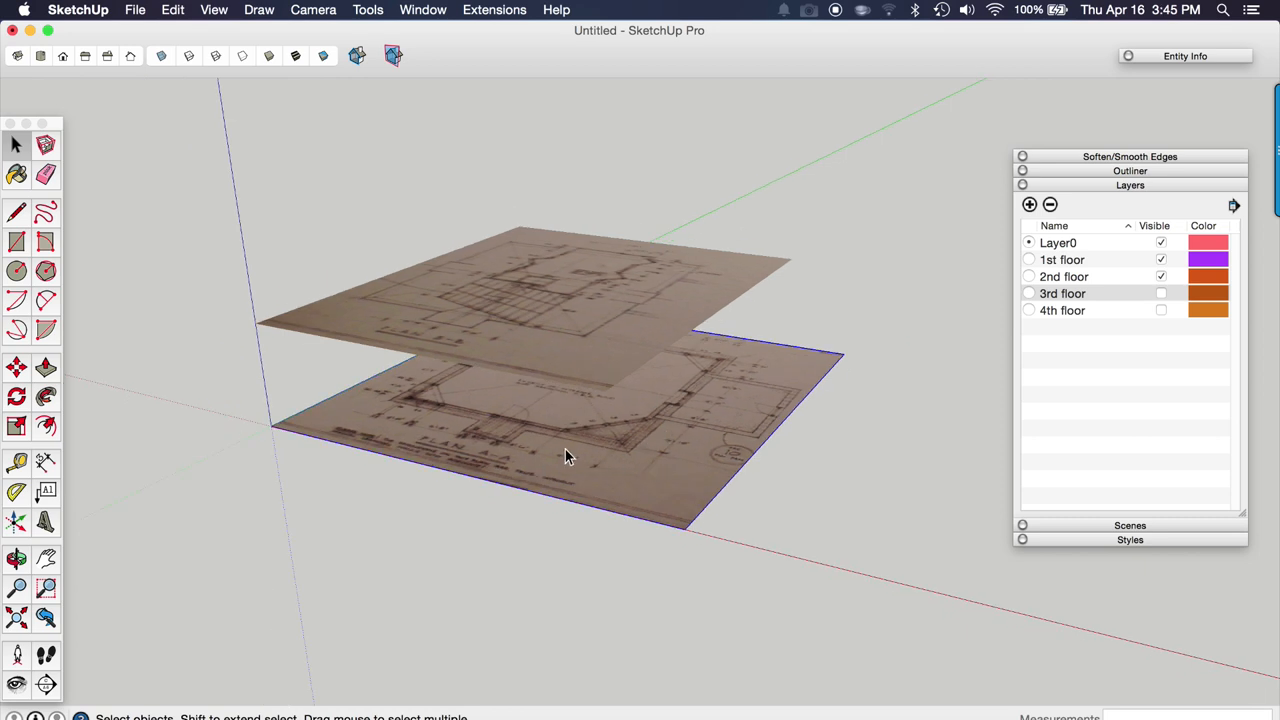
{"action": "mouse_move", "coordinate": [516, 196]}
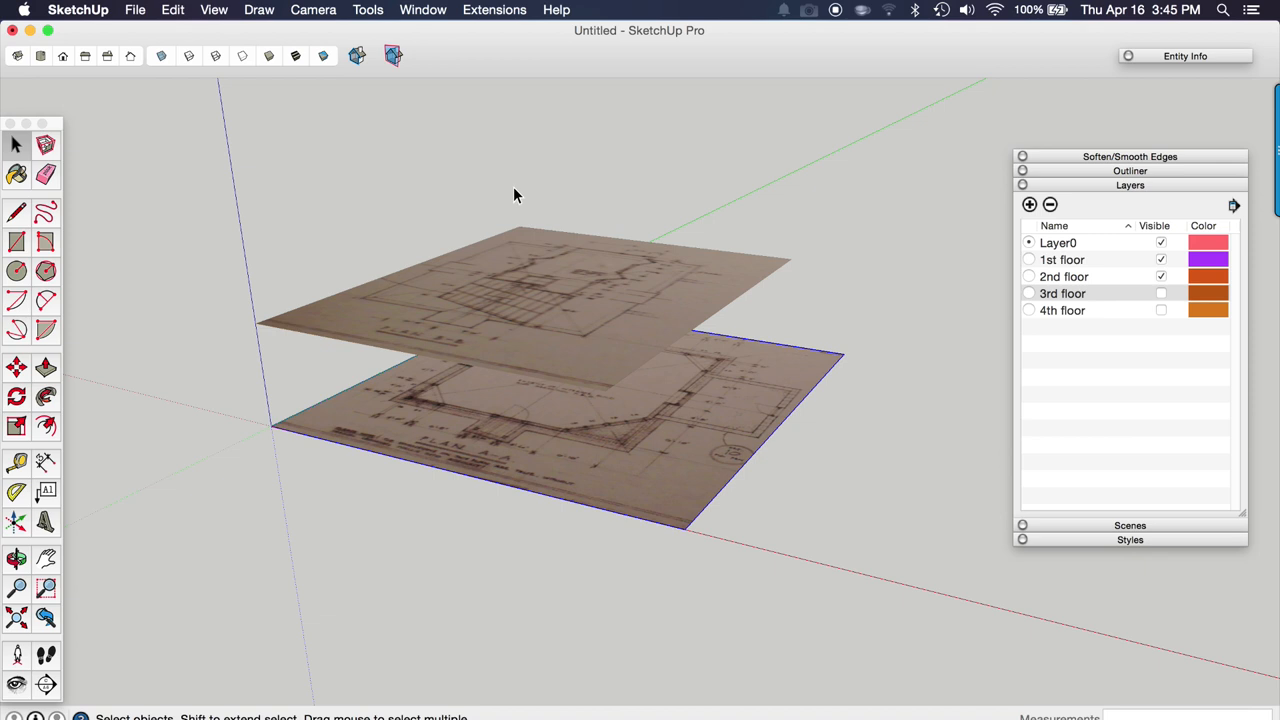
{"action": "left_click", "coordinate": [312, 8]}
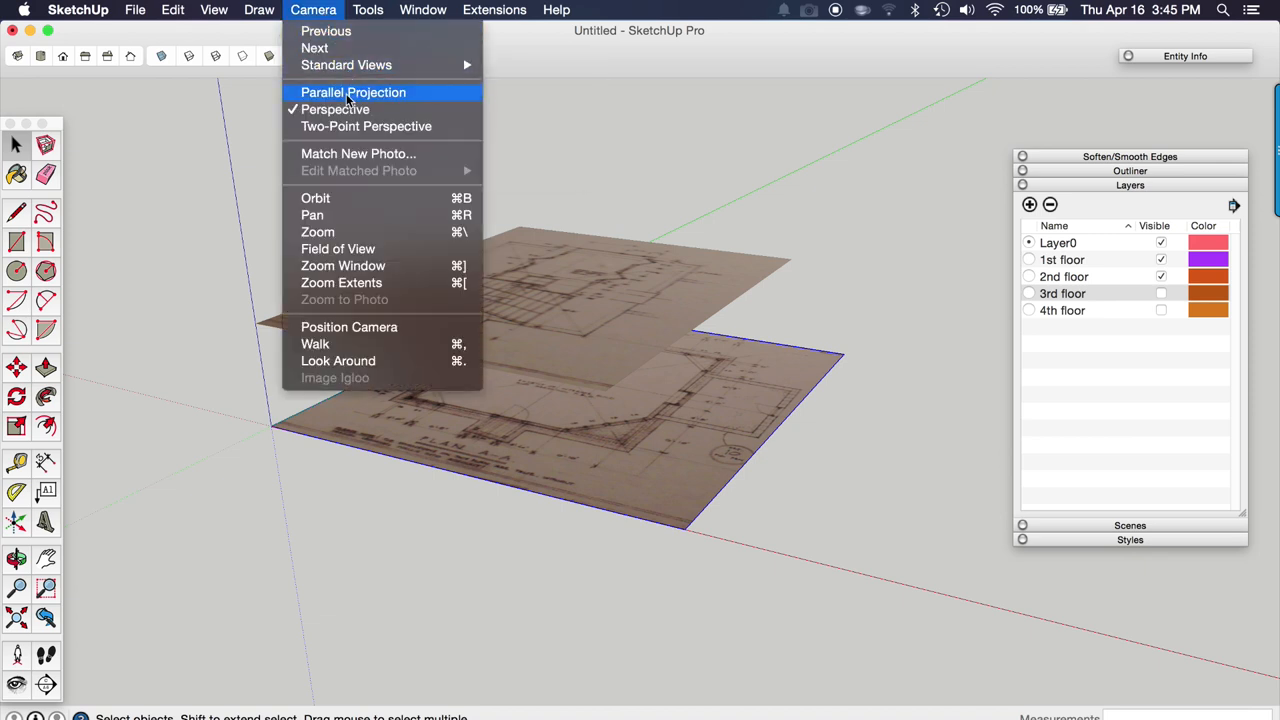
Step: Switch to Parallel Projection top view with X-ray face style so both plans overlap
{"action": "left_click", "coordinate": [352, 92]}
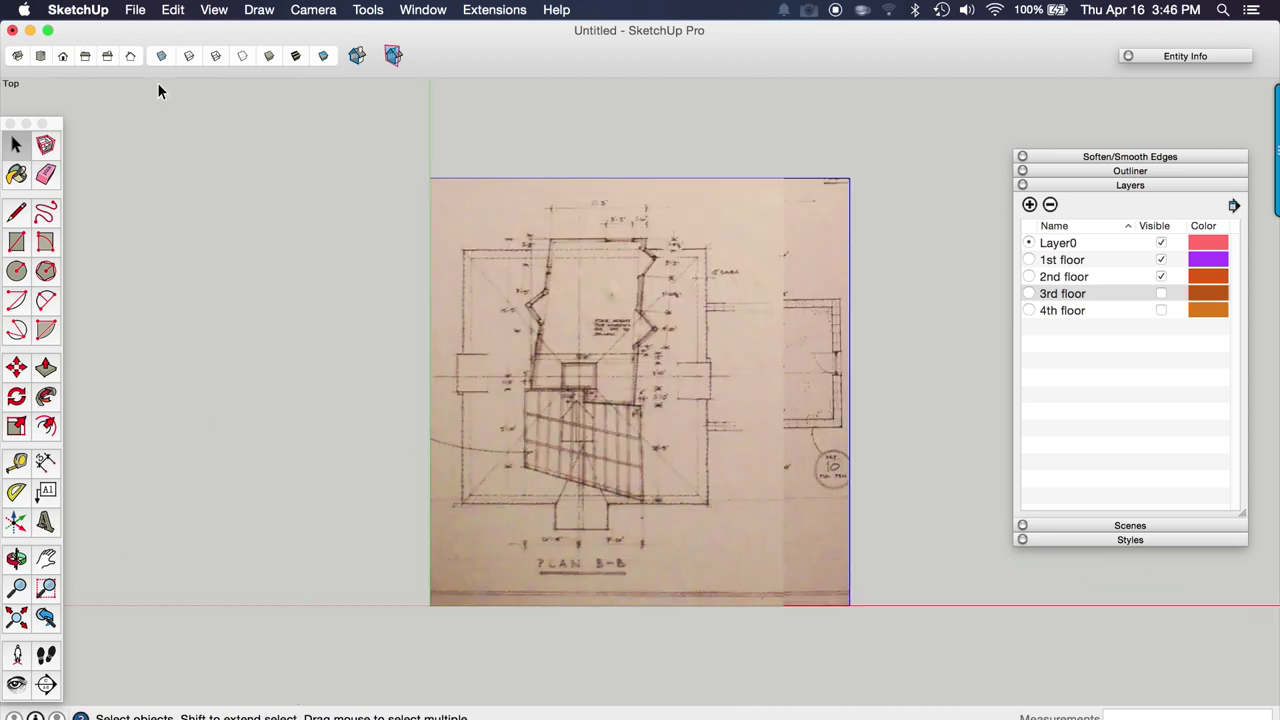
{"action": "mouse_move", "coordinate": [168, 66]}
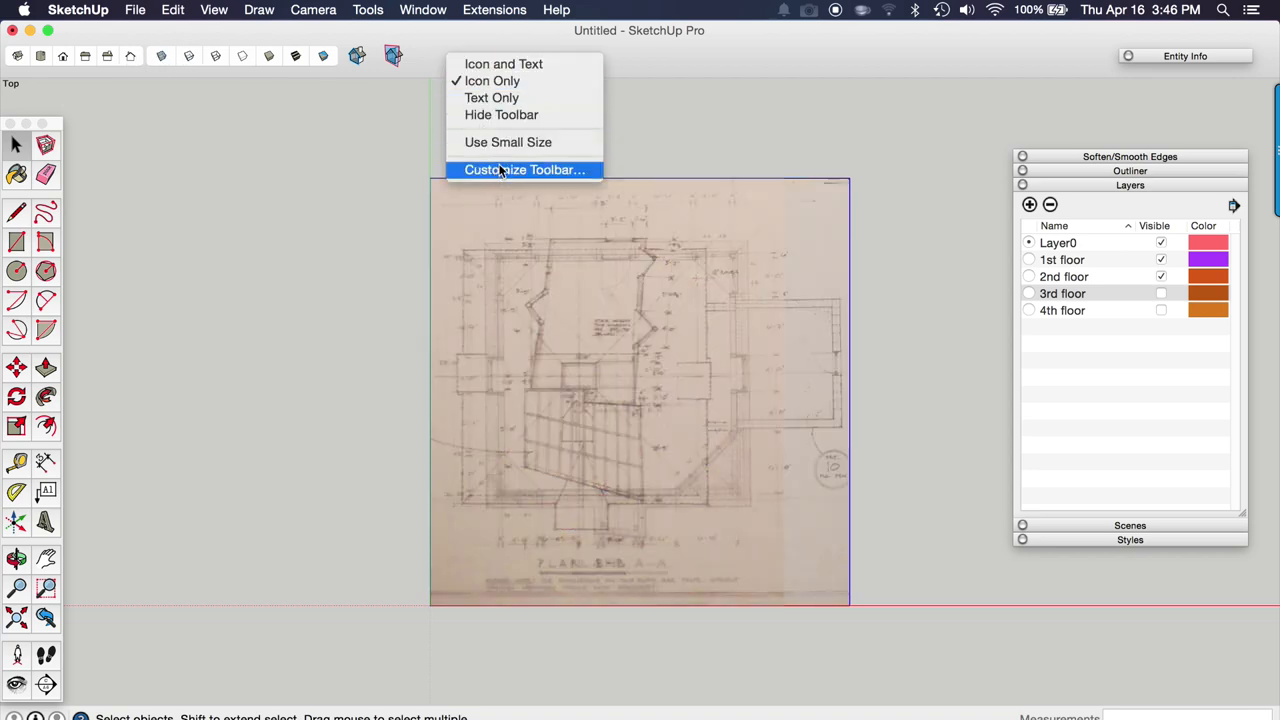
{"action": "mouse_move", "coordinate": [278, 12]}
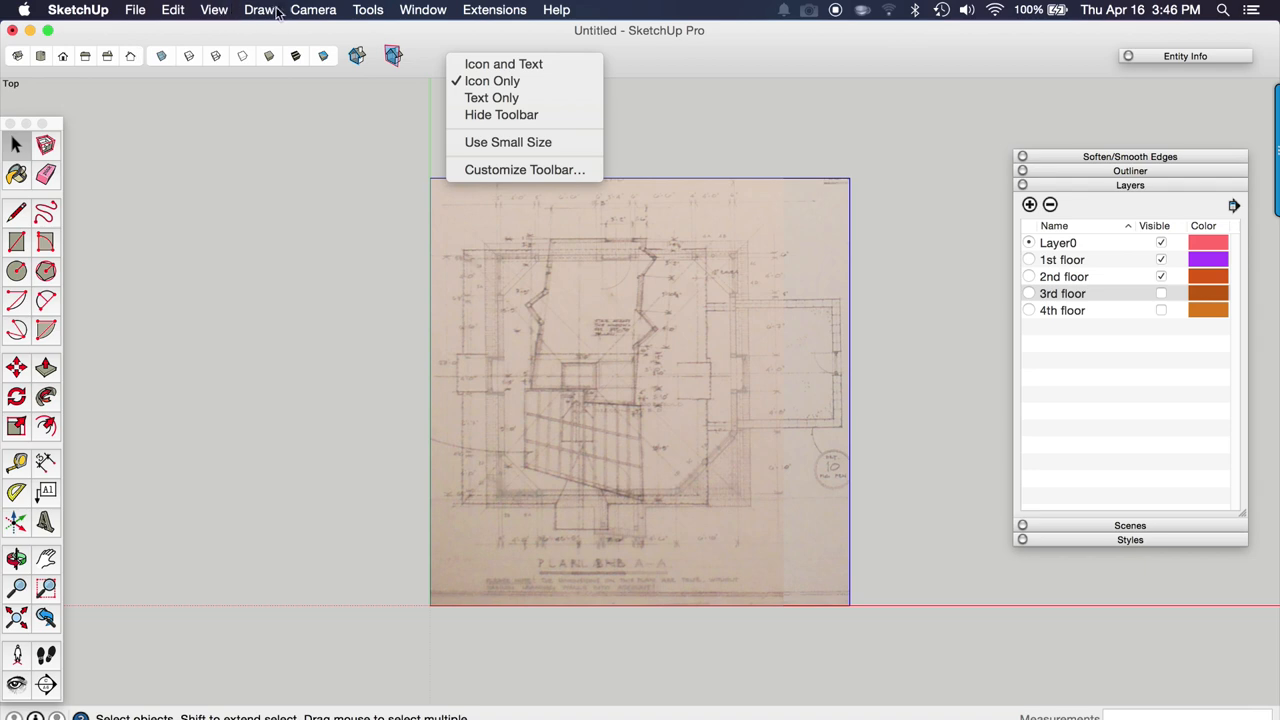
{"action": "left_click", "coordinate": [212, 8]}
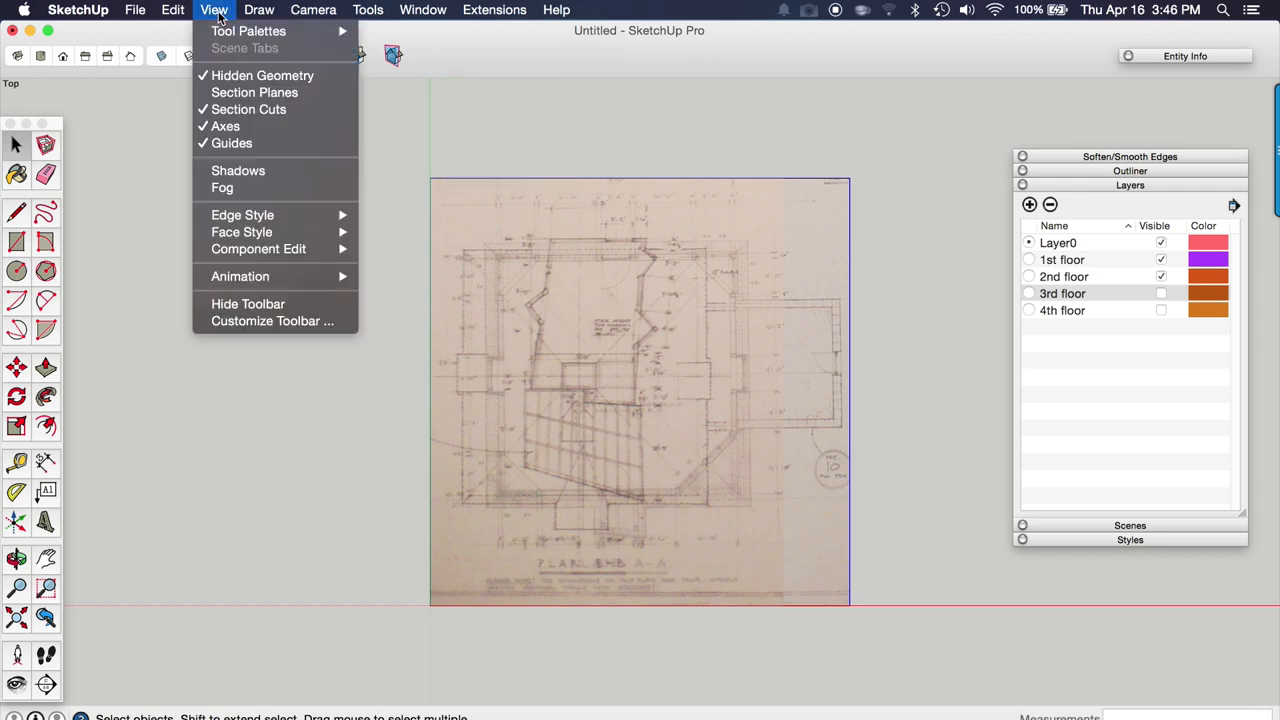
{"action": "mouse_move", "coordinate": [260, 210]}
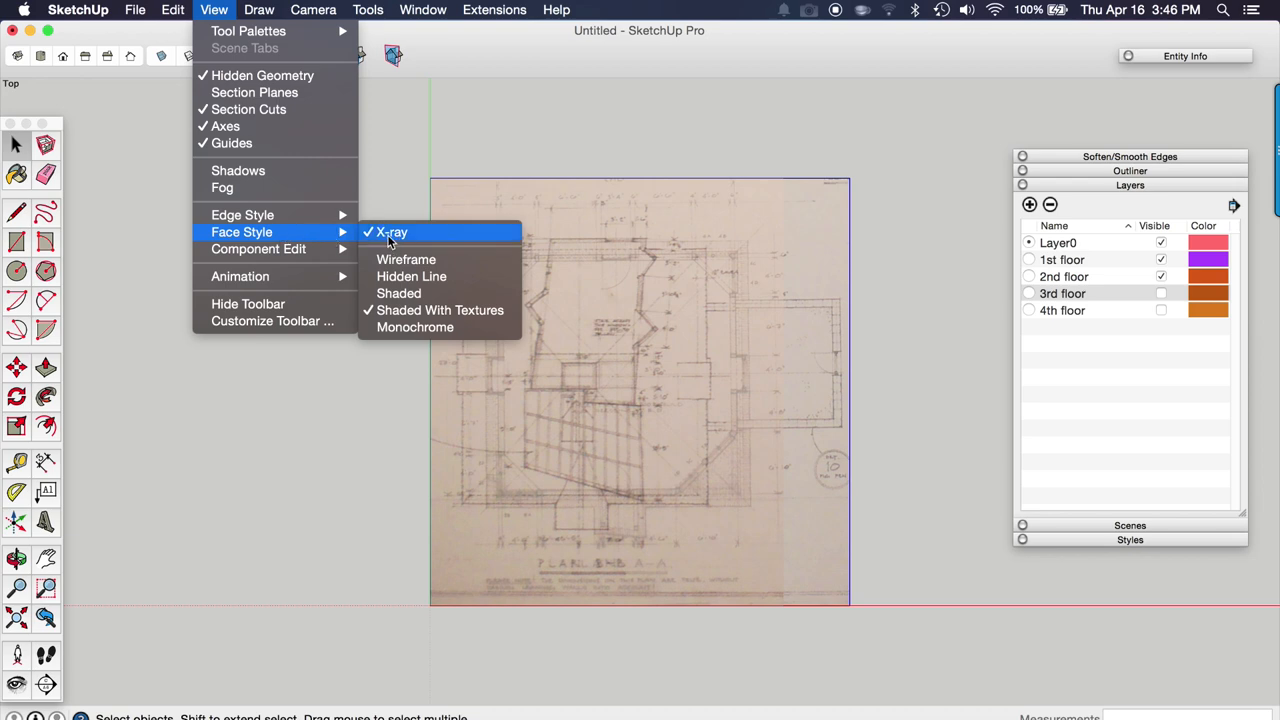
{"action": "mouse_move", "coordinate": [412, 236]}
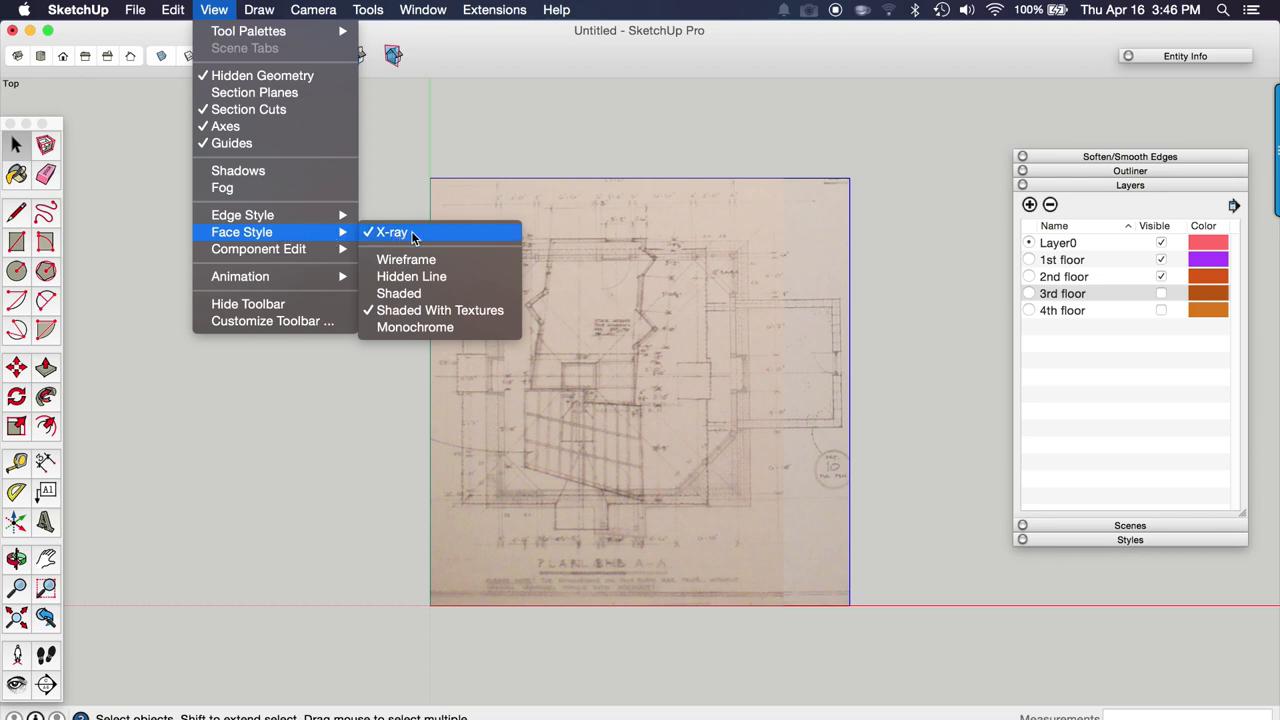
{"action": "mouse_move", "coordinate": [1116, 540]}
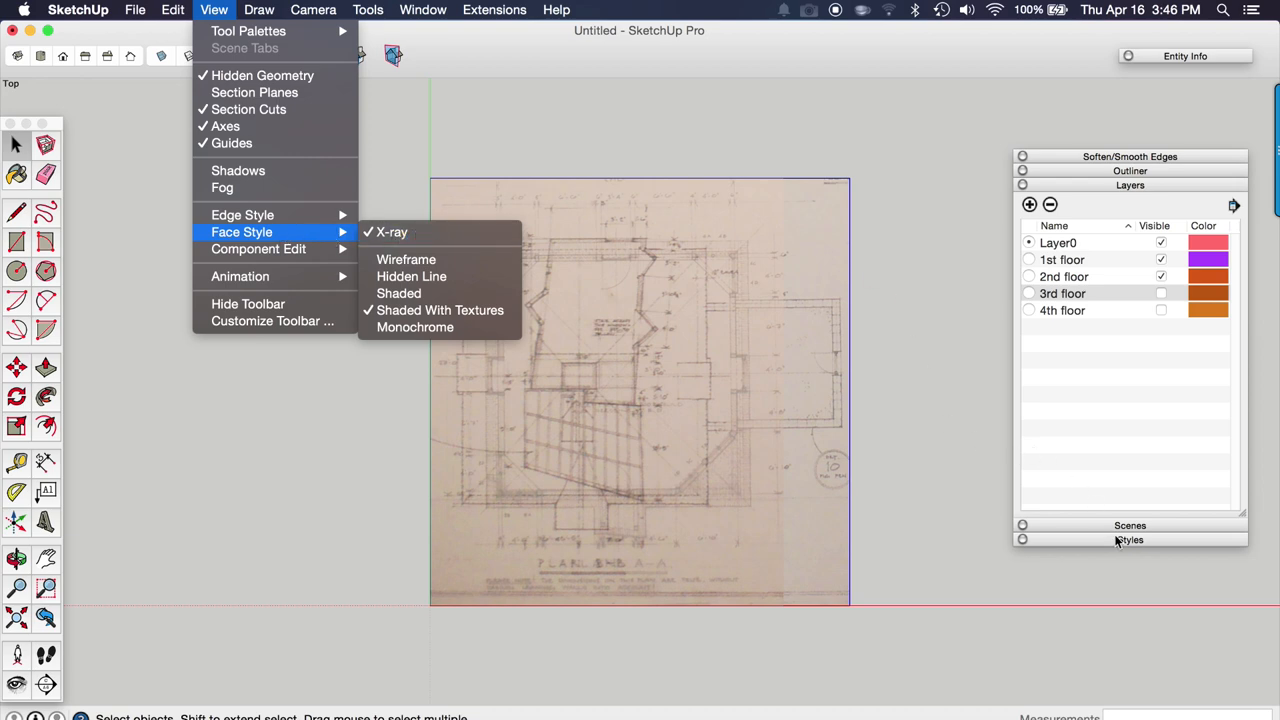
{"action": "left_click", "coordinate": [406, 260]}
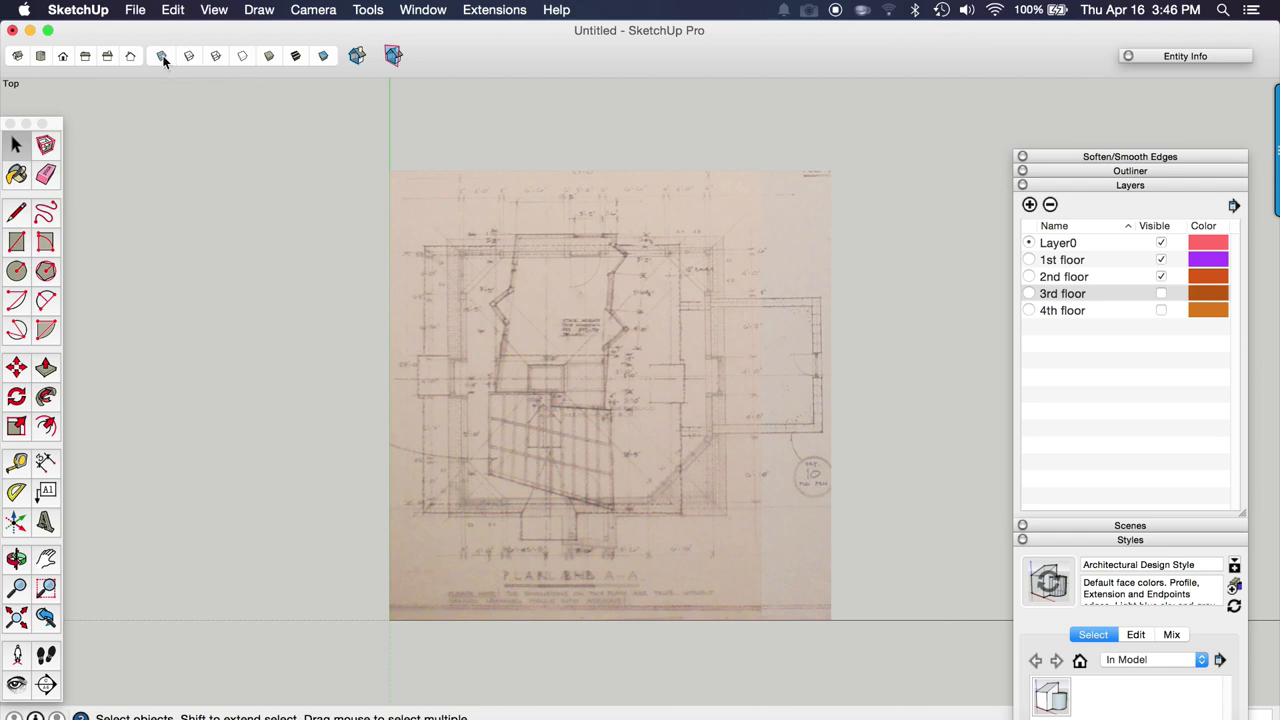
{"action": "mouse_move", "coordinate": [712, 280]}
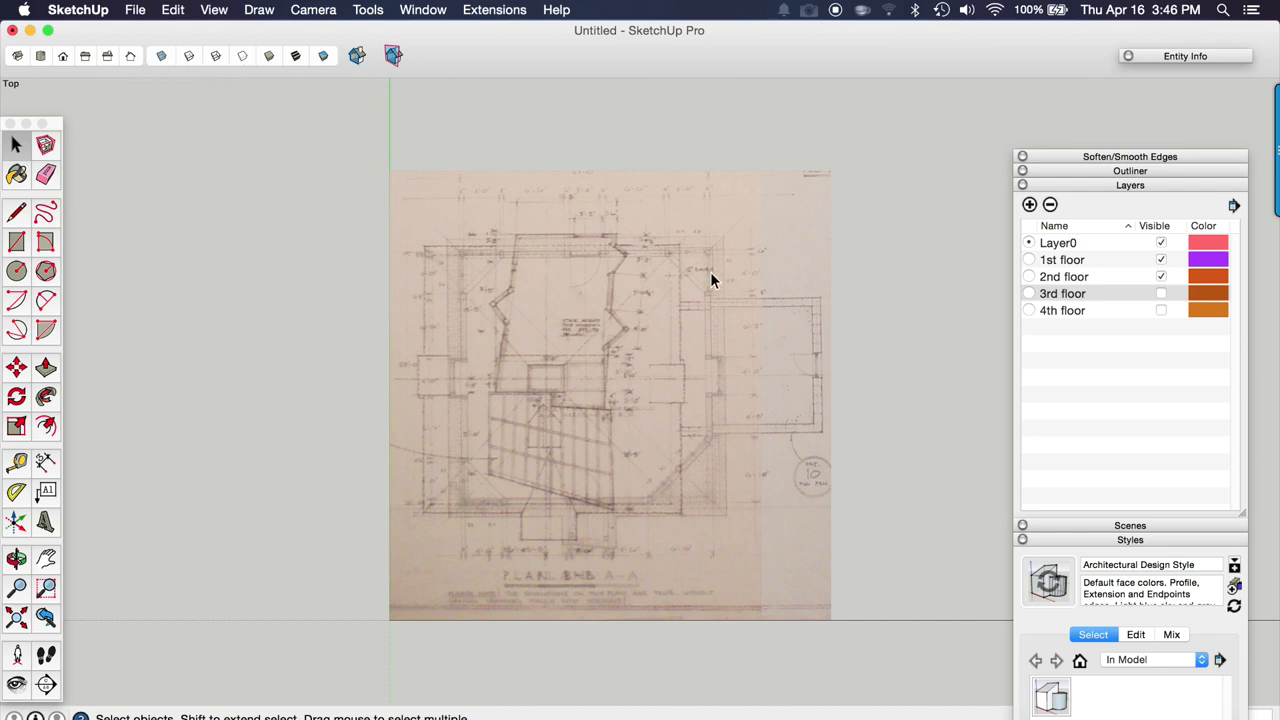
{"action": "scroll", "scroll_direction": "up", "scroll_amount": 3}
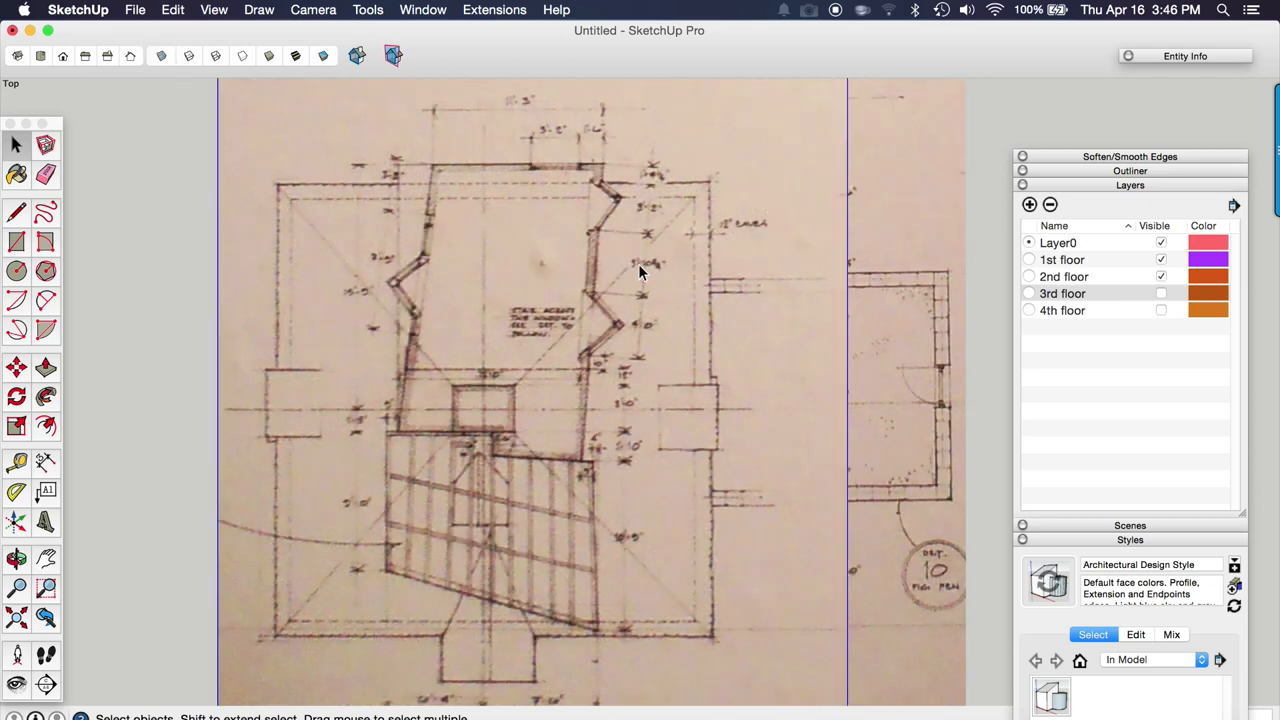
{"action": "mouse_move", "coordinate": [672, 288]}
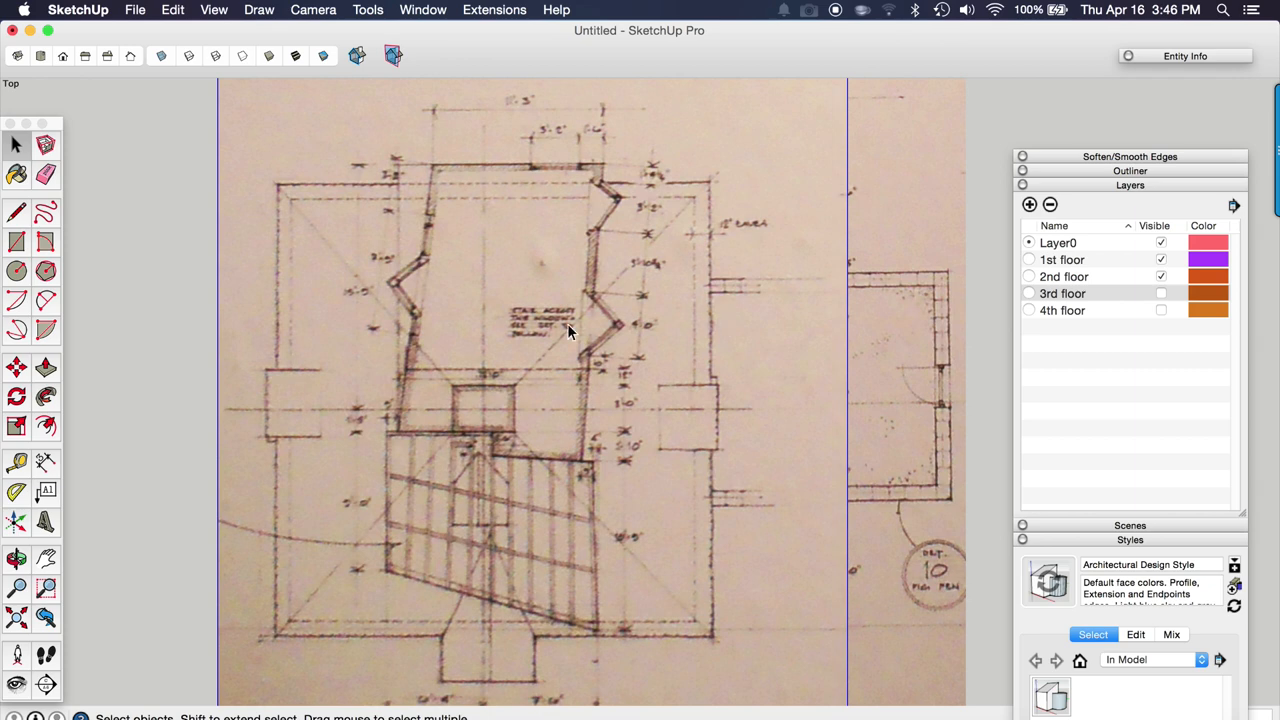
{"action": "scroll", "scroll_direction": "down", "scroll_amount": 3}
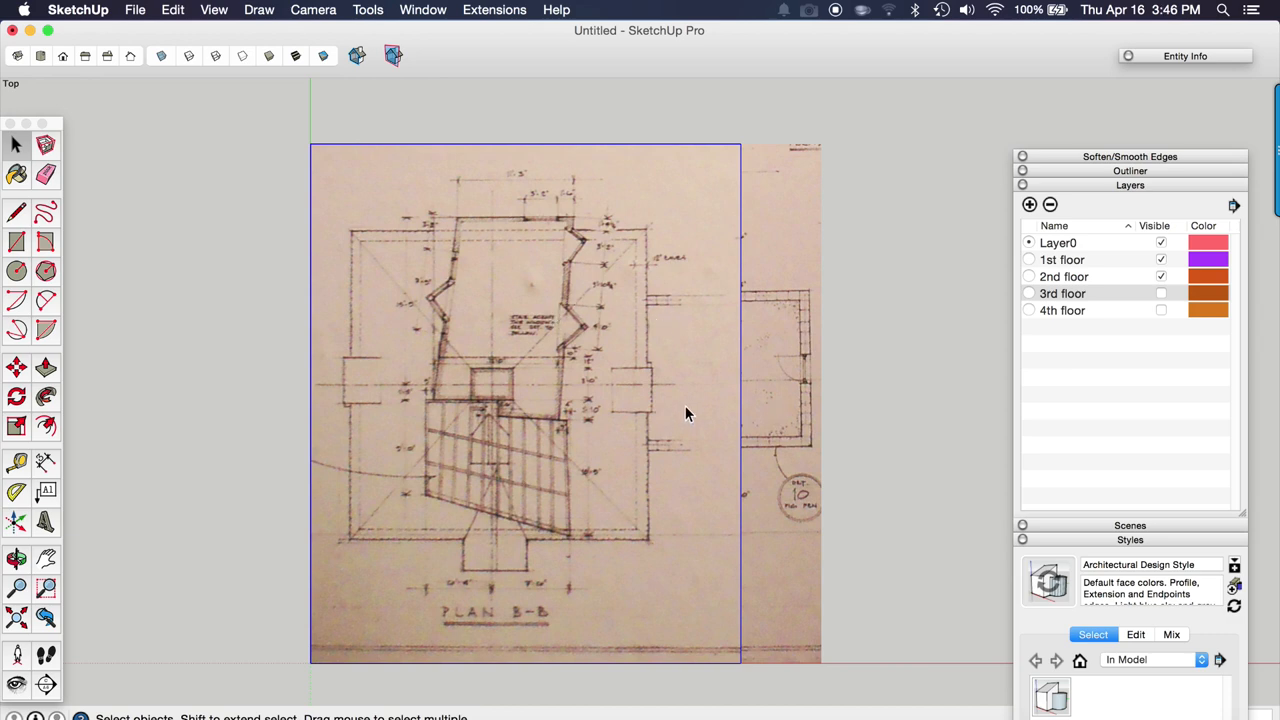
{"action": "mouse_move", "coordinate": [756, 398]}
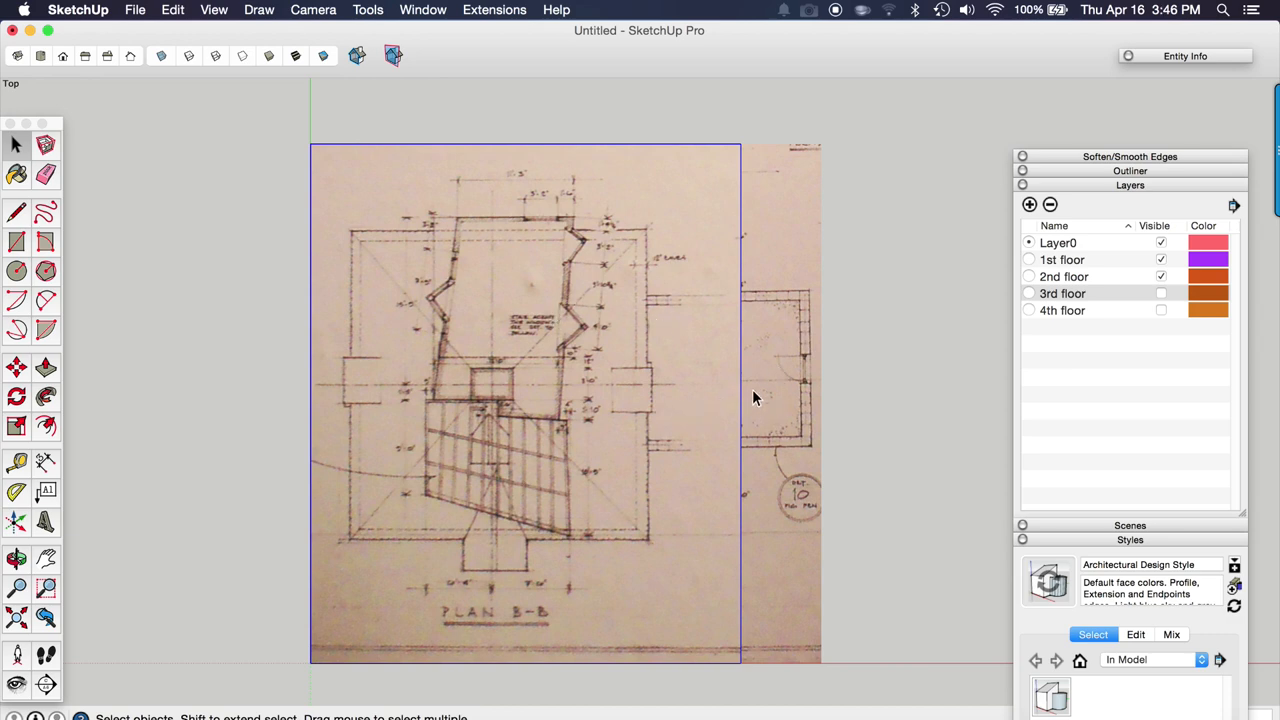
{"action": "mouse_move", "coordinate": [212, 94]}
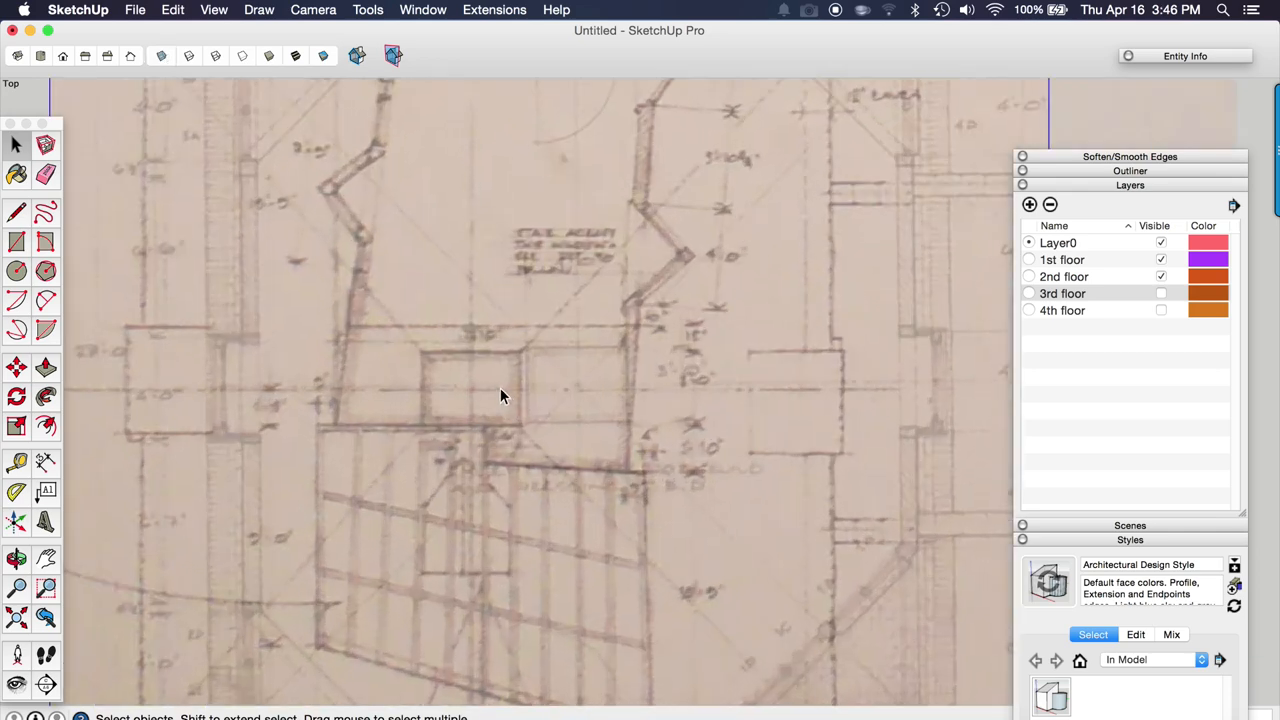
{"action": "scroll", "scroll_direction": "down", "scroll_amount": 3}
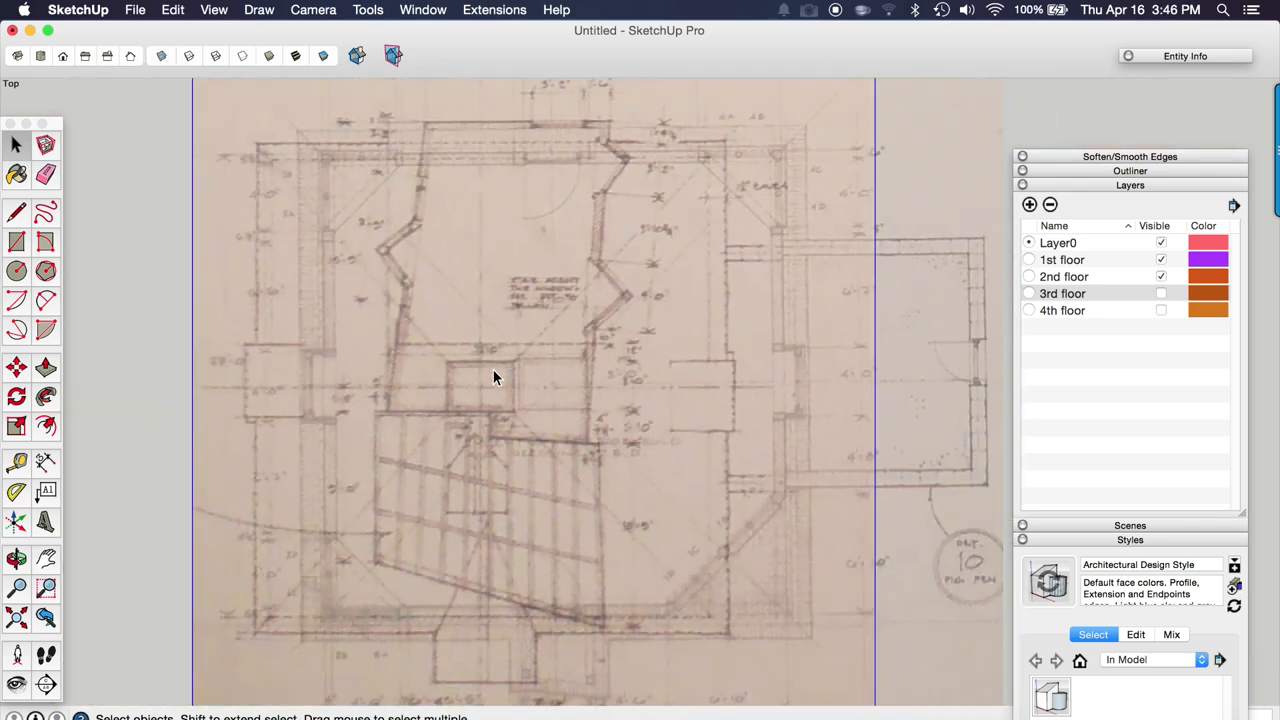
Step: Move the 2nd floor plan image sideways so its walls align with the 1st floor plan
{"action": "left_click", "coordinate": [16, 368]}
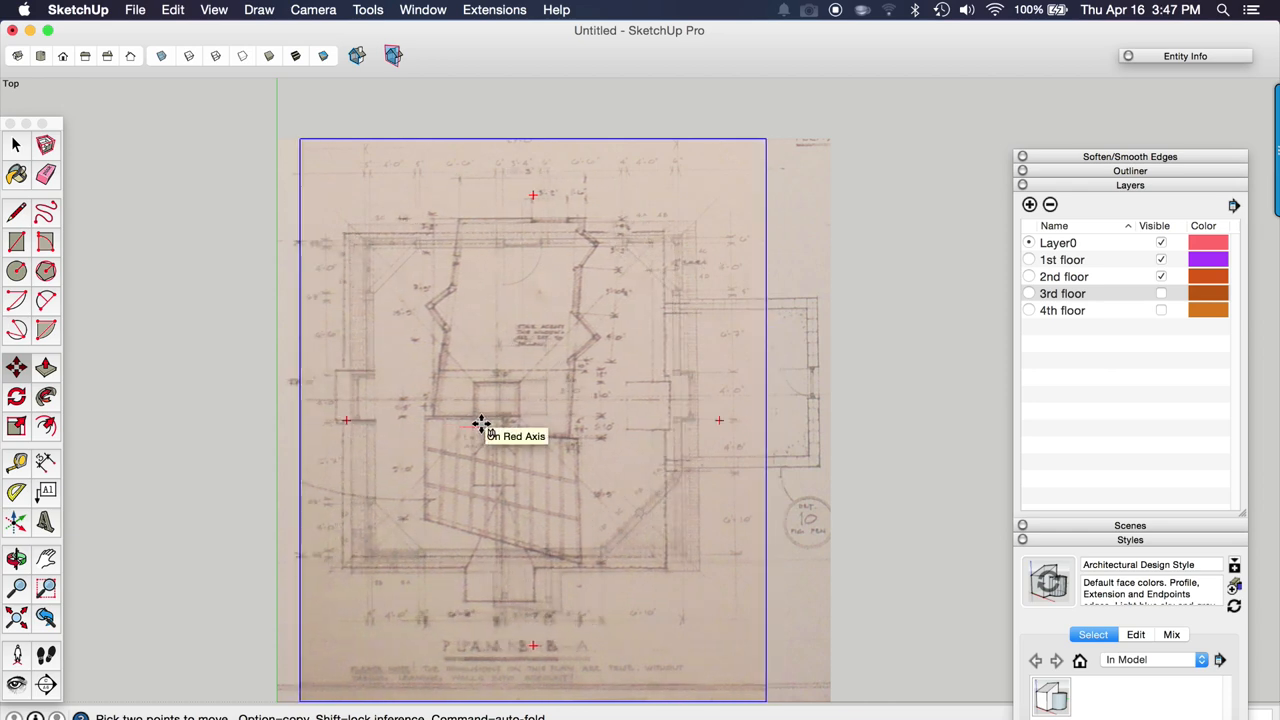
{"action": "left_click_drag", "start_coordinate": [484, 424], "coordinate": [500, 486]}
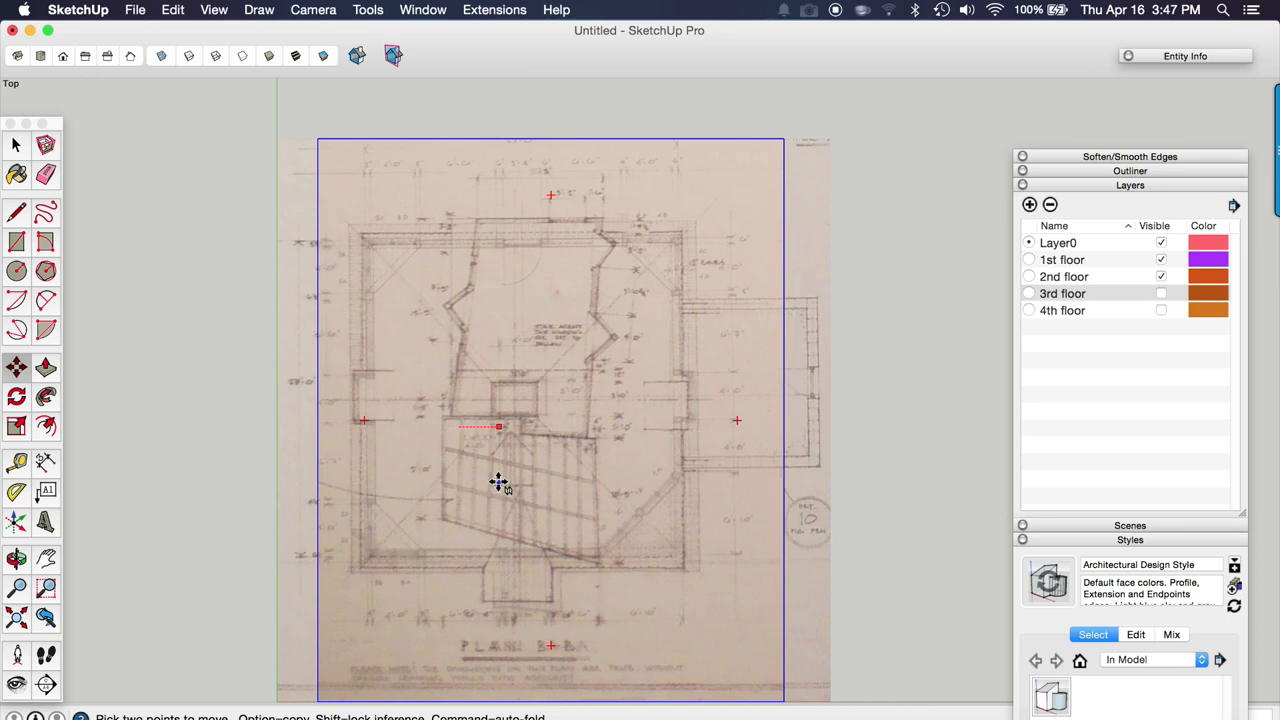
{"action": "scroll", "scroll_direction": "up", "scroll_amount": 3}
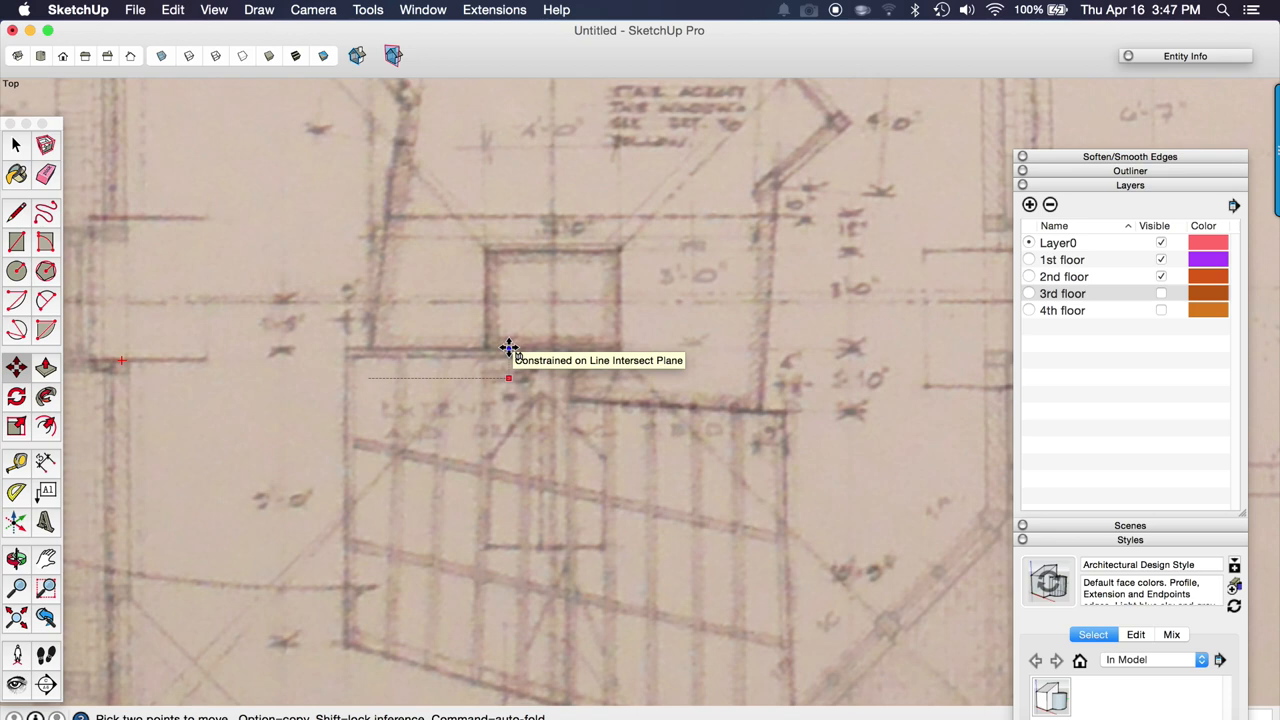
{"action": "mouse_move", "coordinate": [712, 384]}
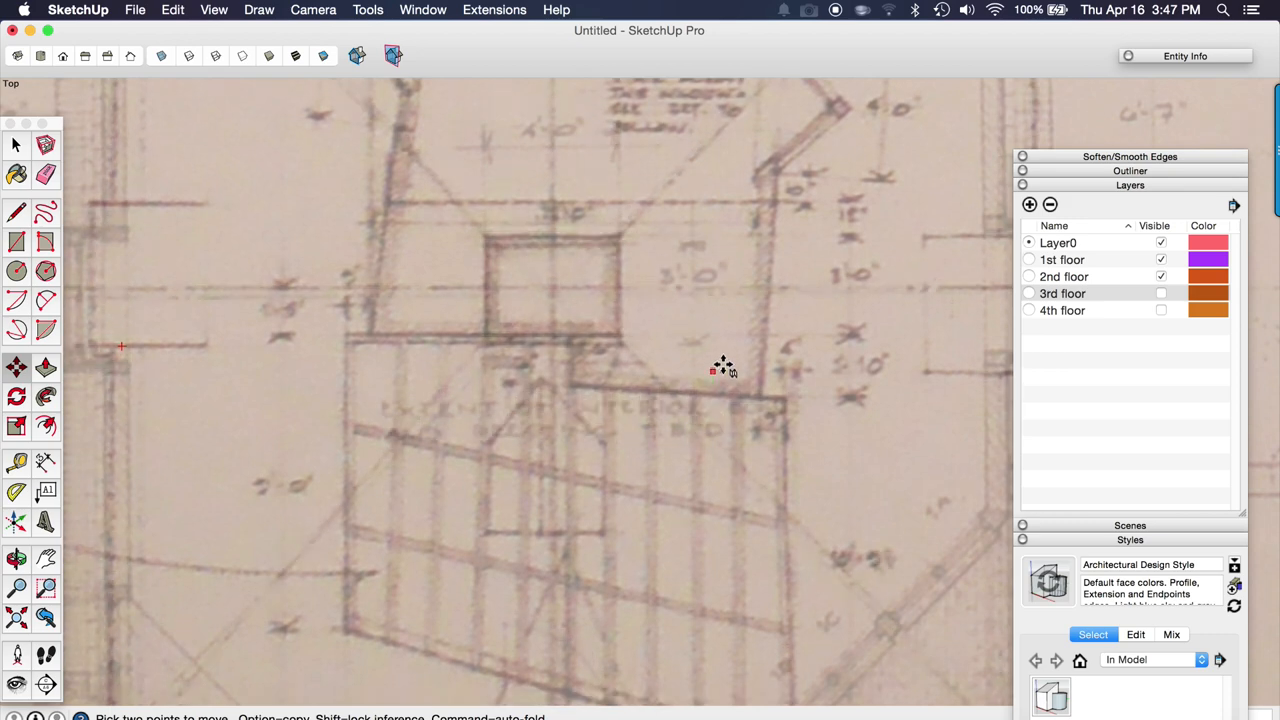
{"action": "mouse_move", "coordinate": [716, 376]}
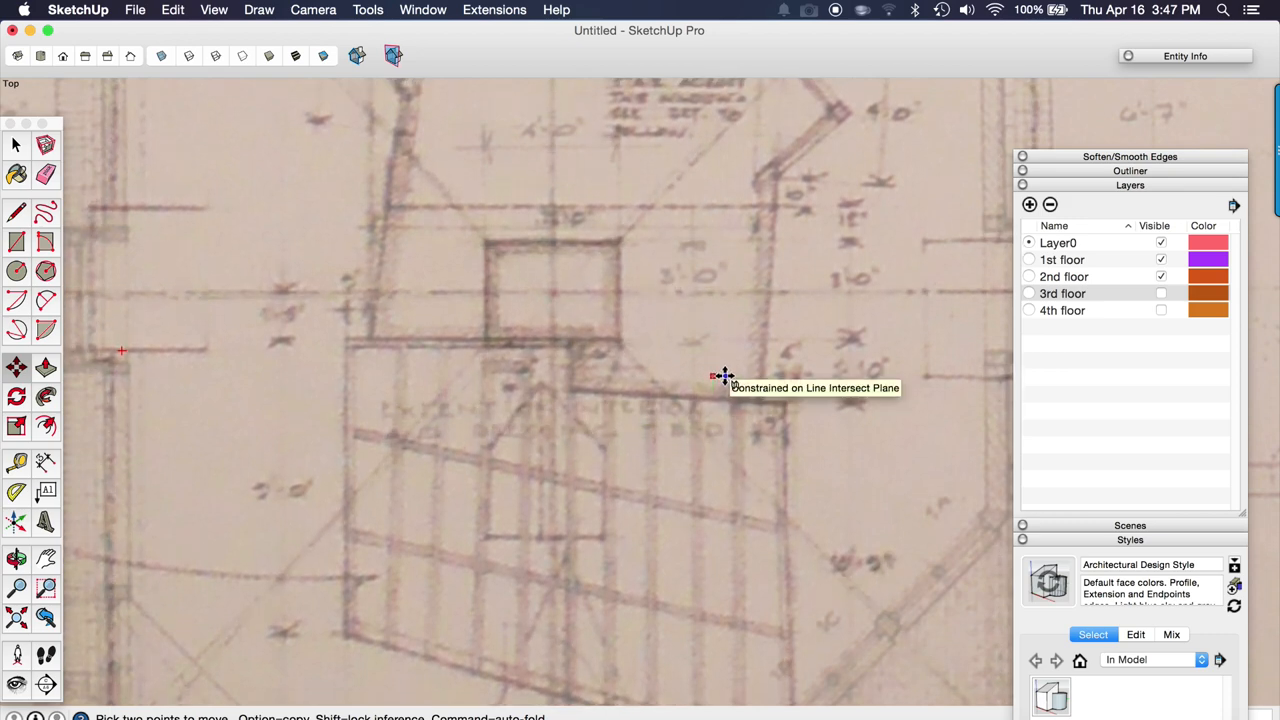
{"action": "mouse_move", "coordinate": [632, 408]}
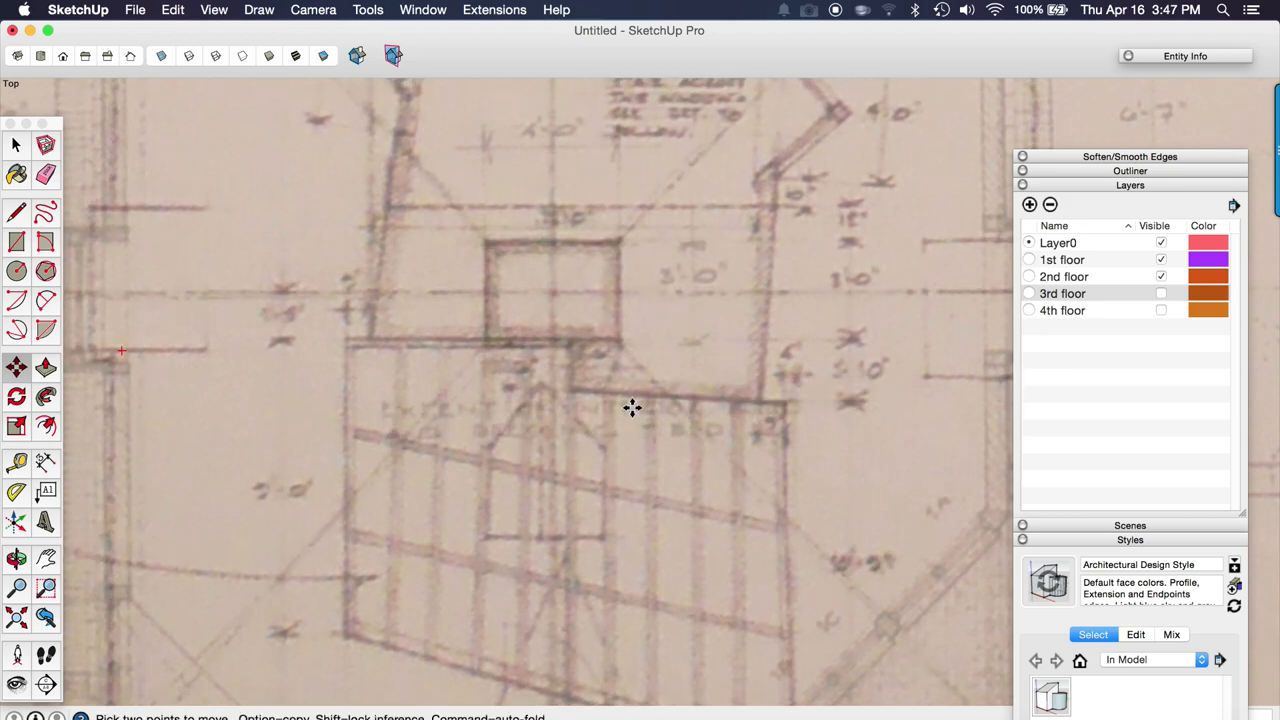
{"action": "mouse_move", "coordinate": [584, 392]}
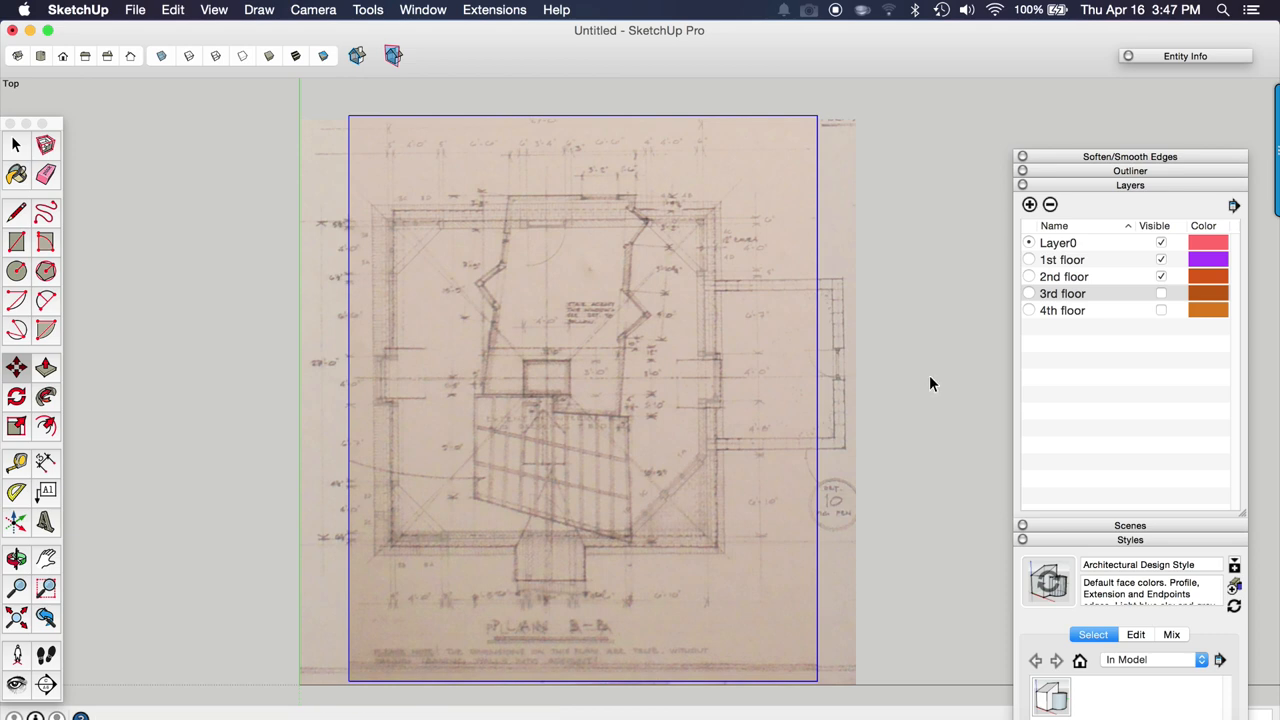
{"action": "mouse_move", "coordinate": [1136, 300]}
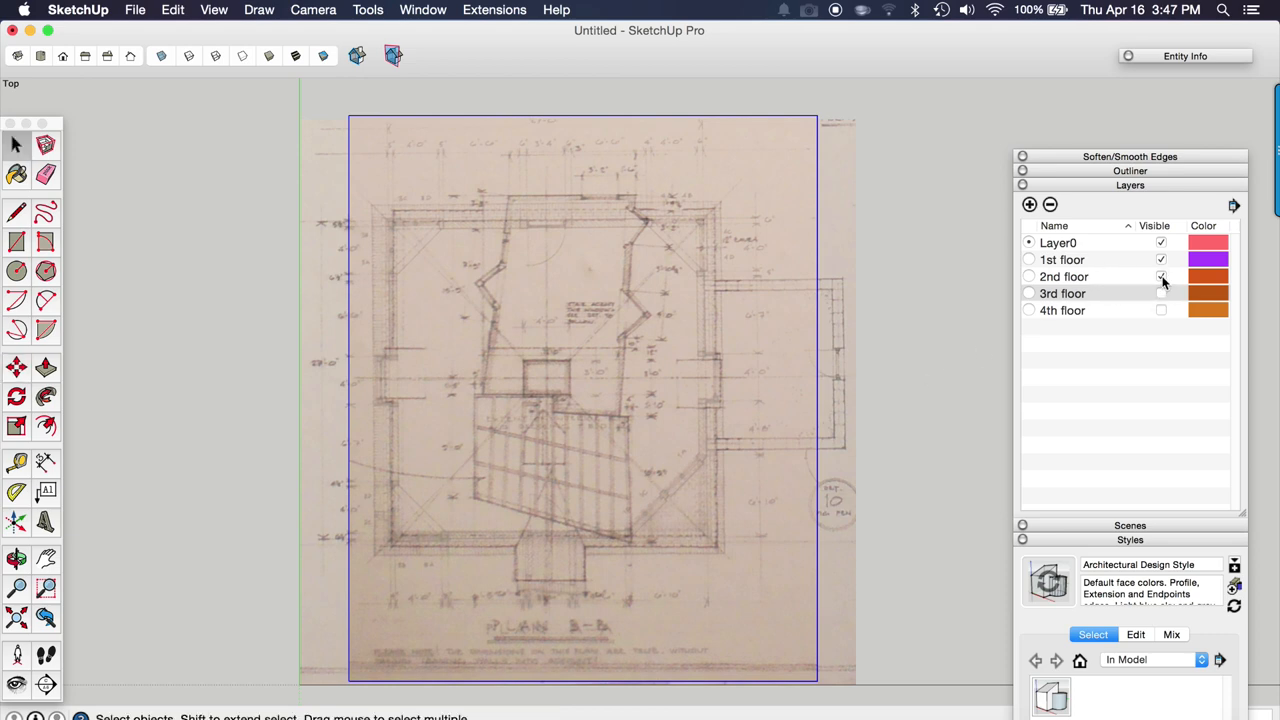
Step: Show only the 3rd floor plan and move it onto the 1st floor plan
{"action": "left_click", "coordinate": [1160, 276]}
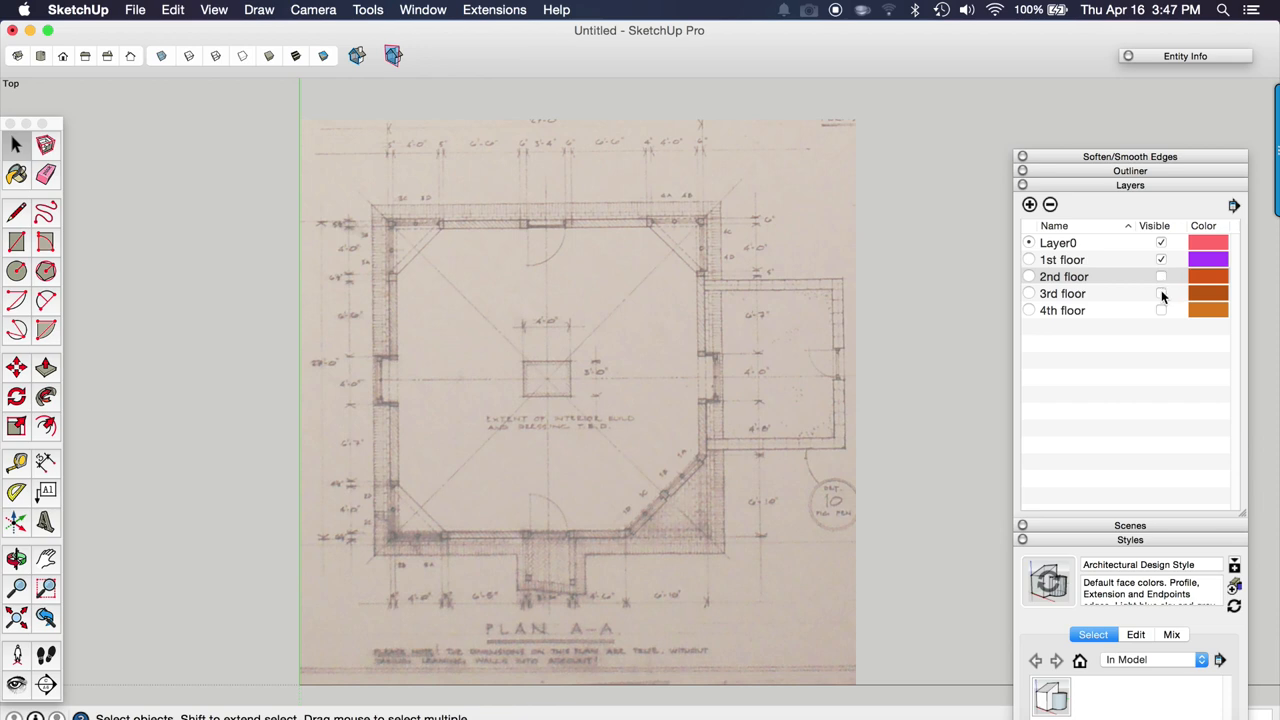
{"action": "left_click", "coordinate": [1160, 292]}
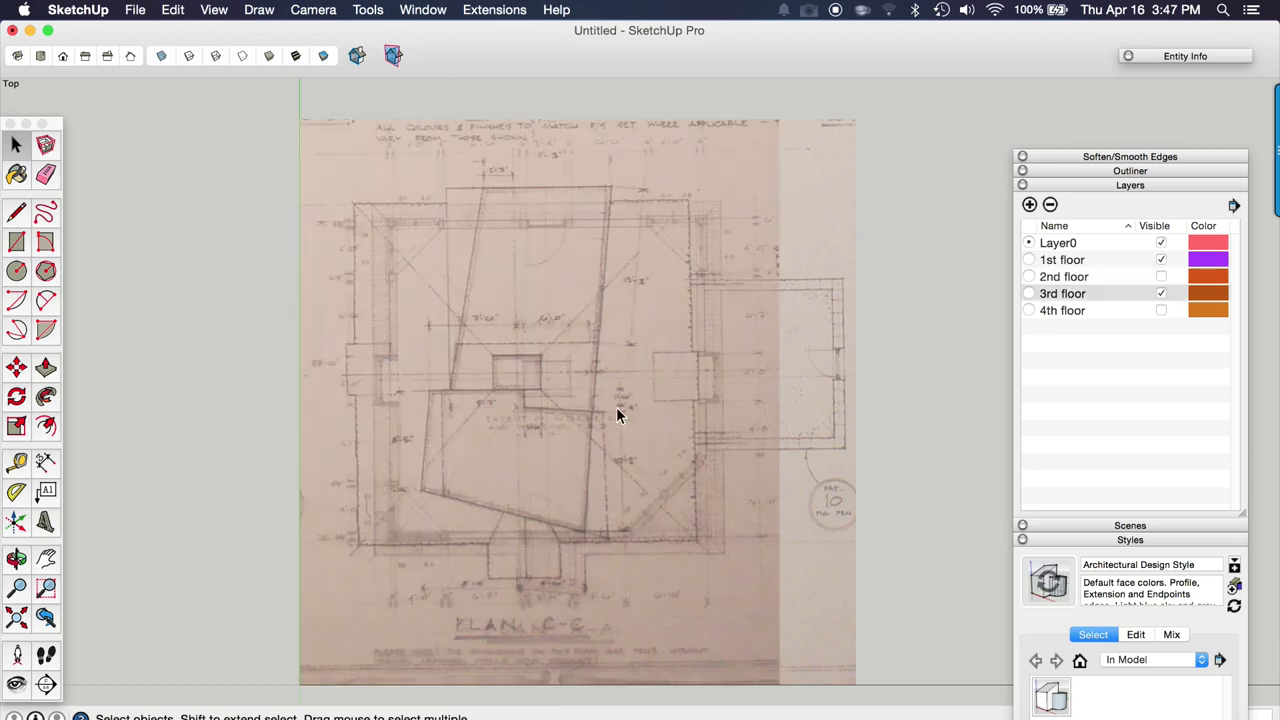
{"action": "left_click", "coordinate": [16, 368]}
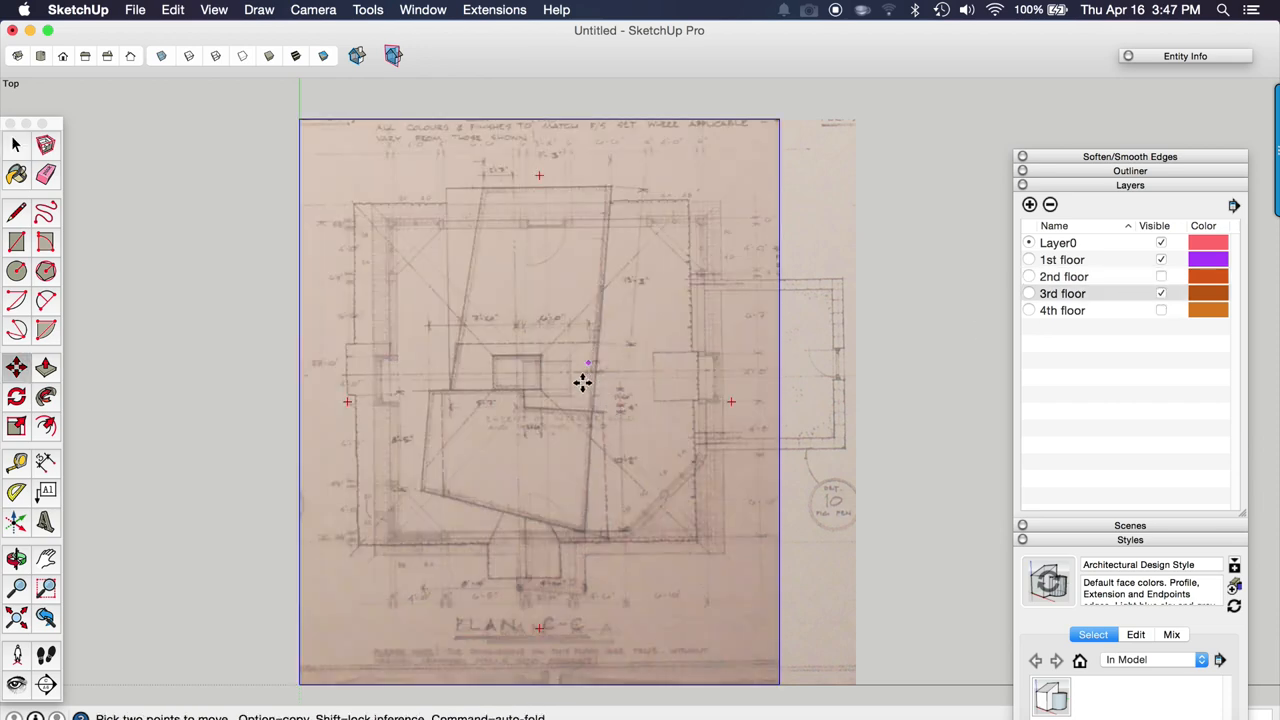
{"action": "left_click_drag", "start_coordinate": [584, 384], "coordinate": [598, 404]}
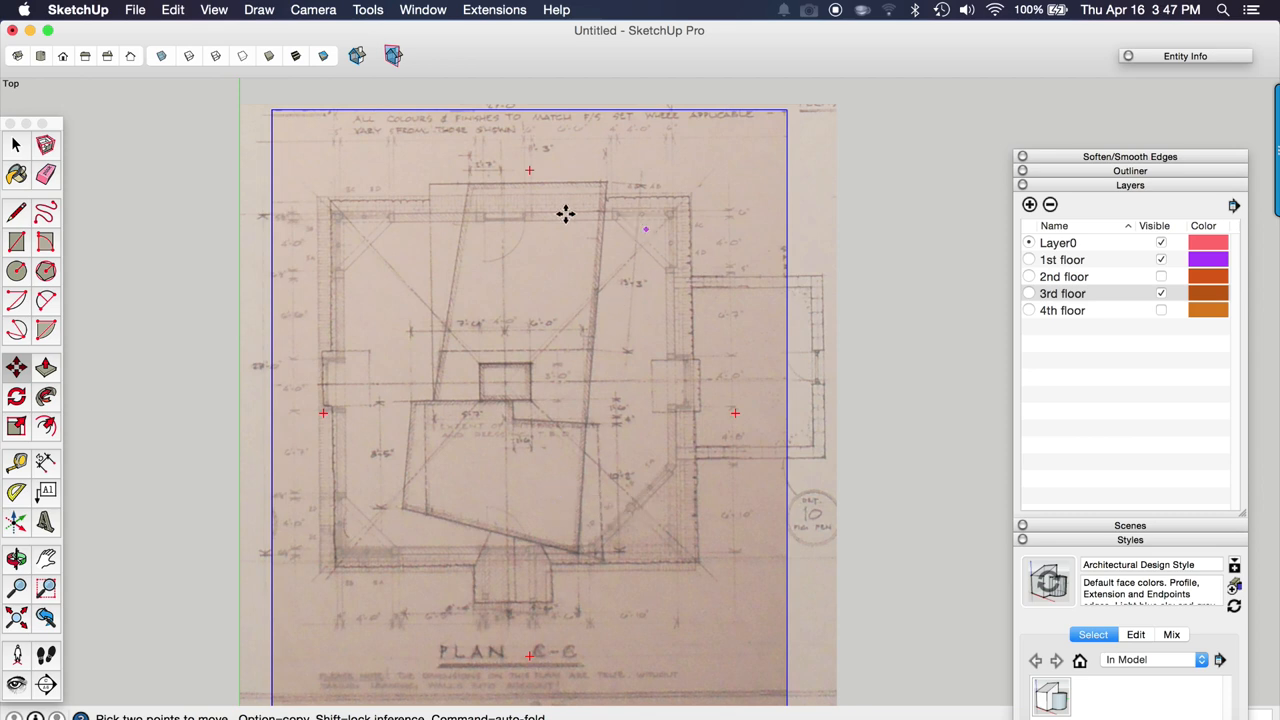
{"action": "mouse_move", "coordinate": [460, 228]}
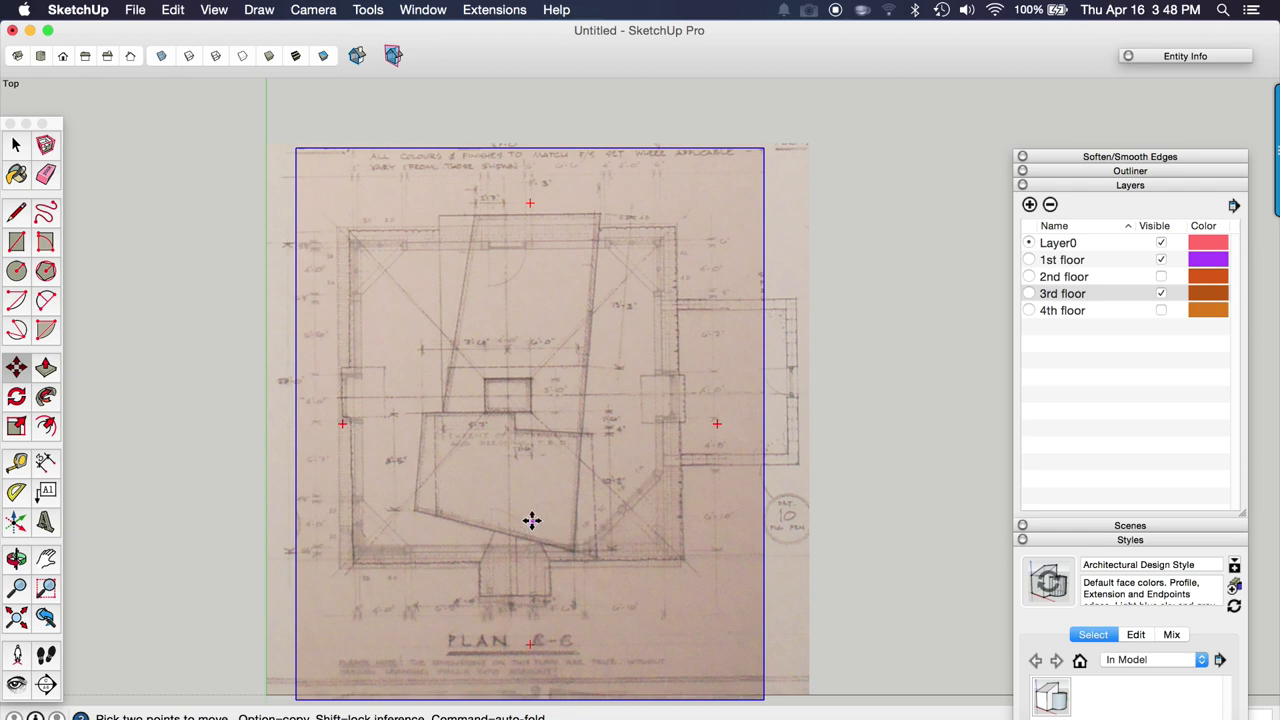
{"action": "mouse_move", "coordinate": [540, 520]}
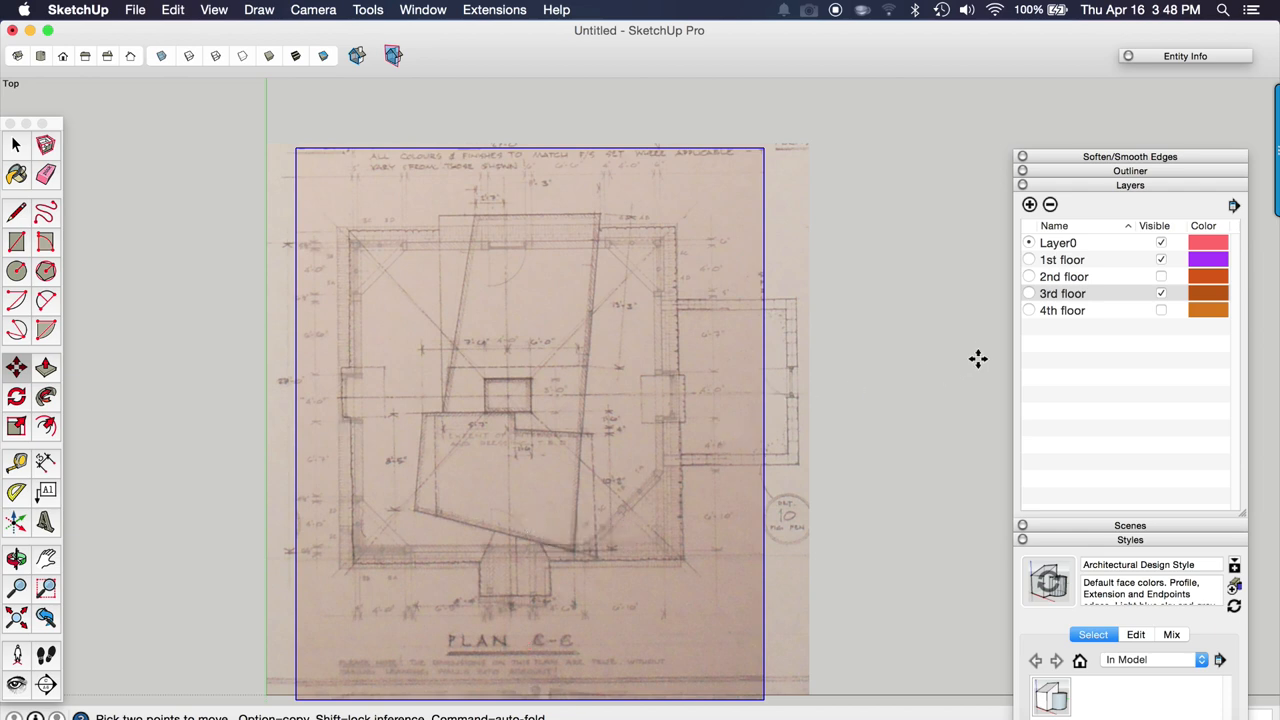
{"action": "mouse_move", "coordinate": [1084, 328]}
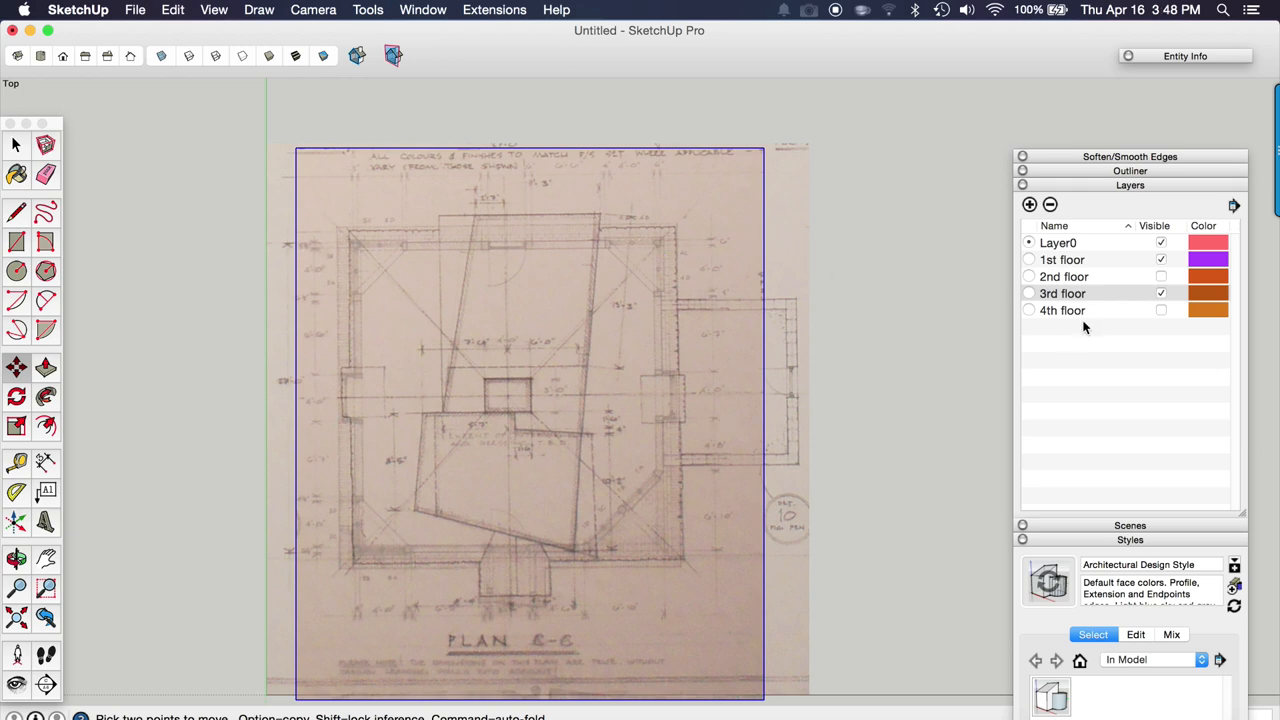
Step: Hide the 3rd floor layer and show the 4th floor plan for alignment
{"action": "left_click", "coordinate": [1160, 292]}
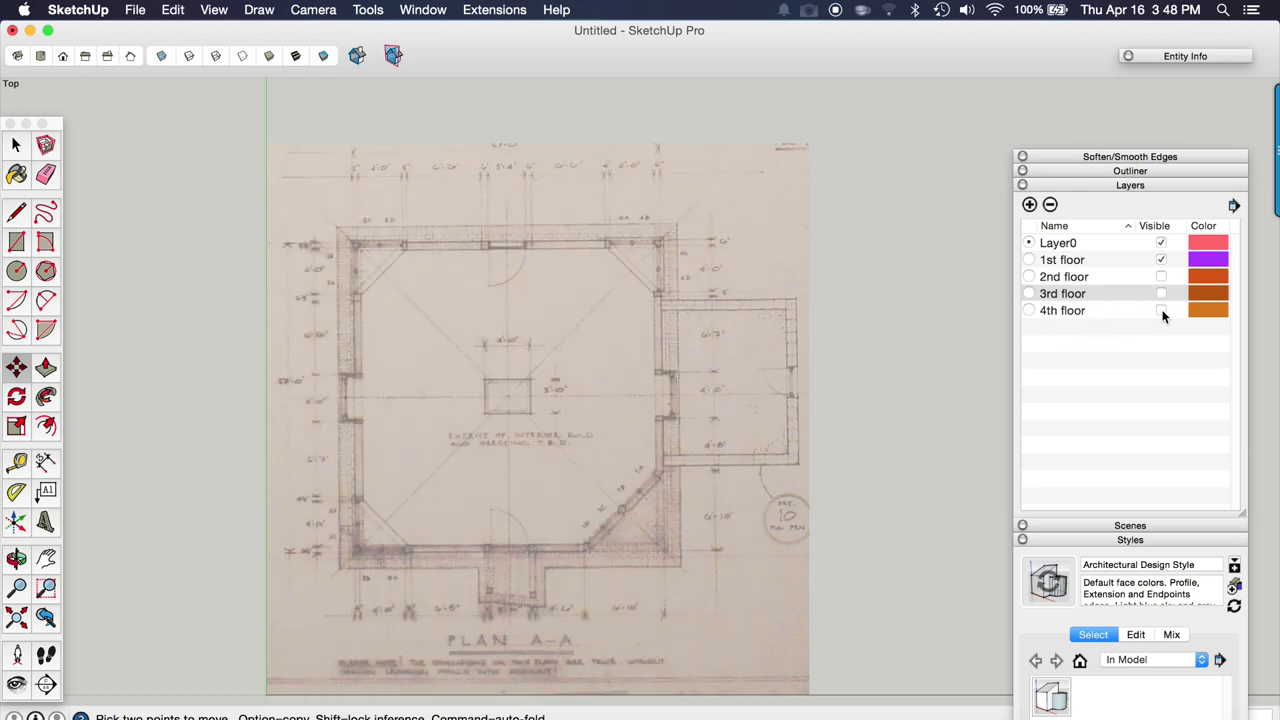
{"action": "left_click", "coordinate": [1160, 310]}
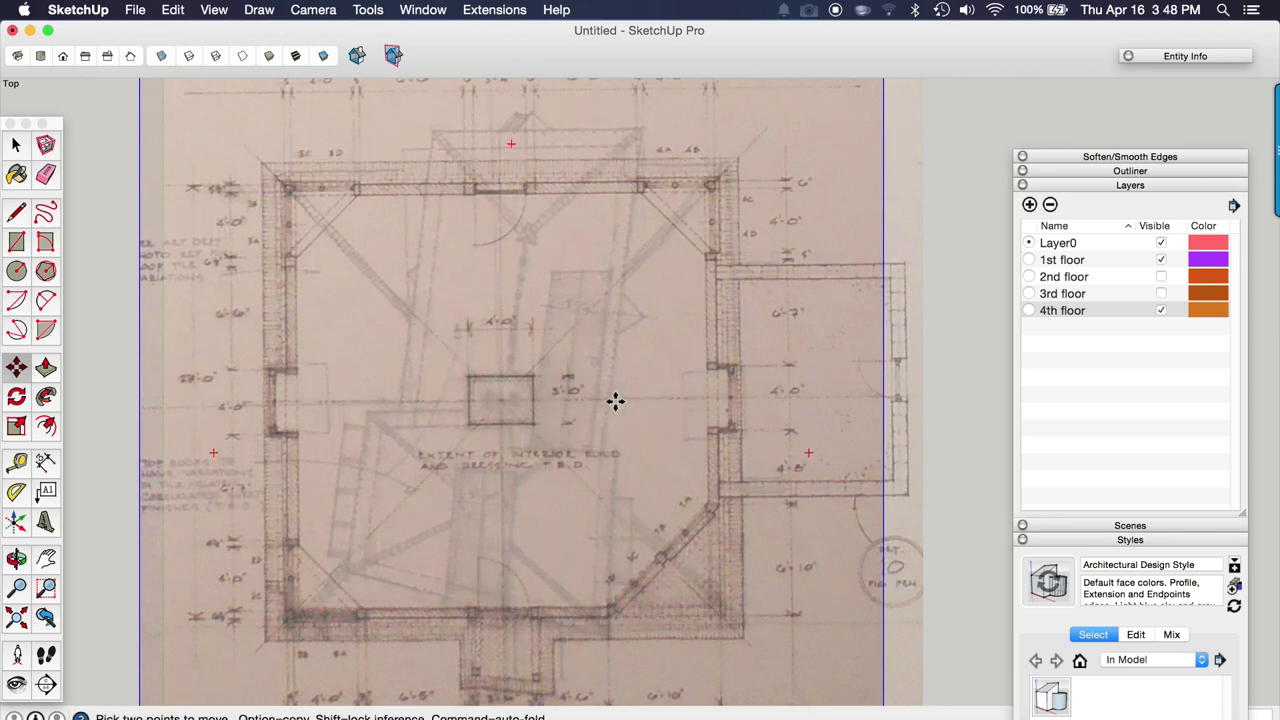
{"action": "mouse_move", "coordinate": [616, 402]}
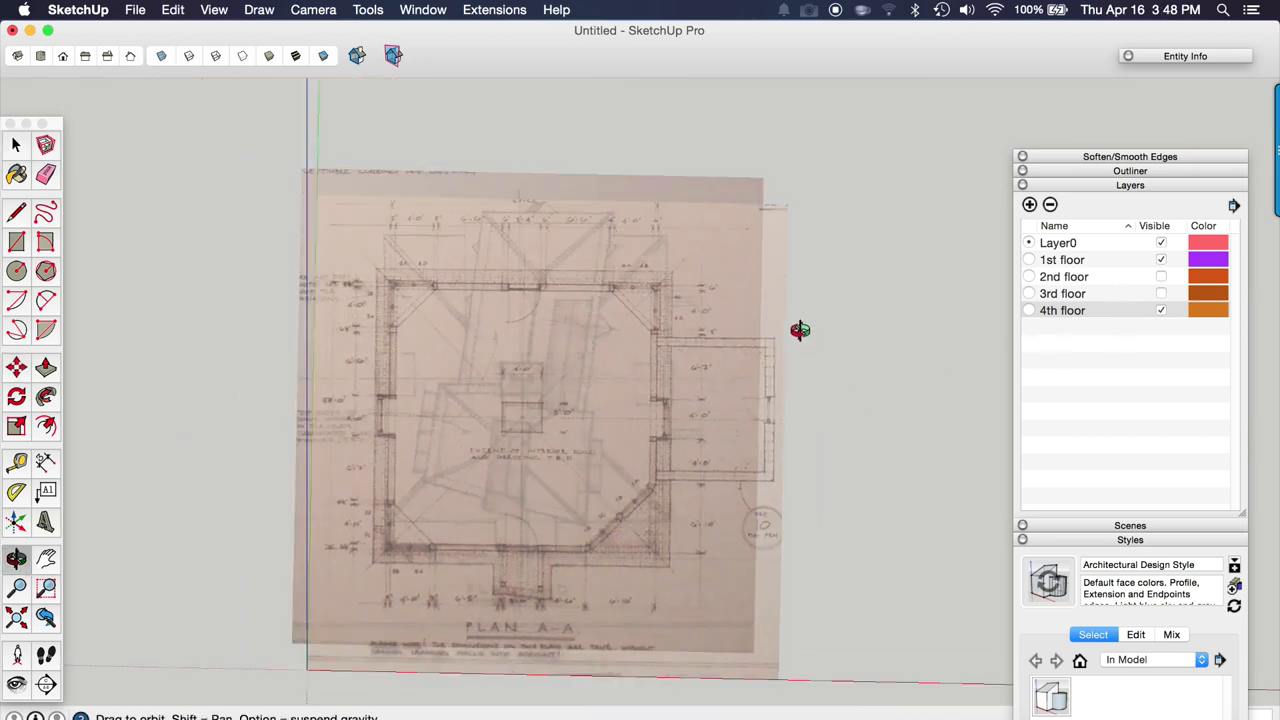
Step: Turn the 2nd and 3rd floor layers visible again and look straight down on the stack
{"action": "left_click_drag", "start_coordinate": [800, 330], "coordinate": [700, 324]}
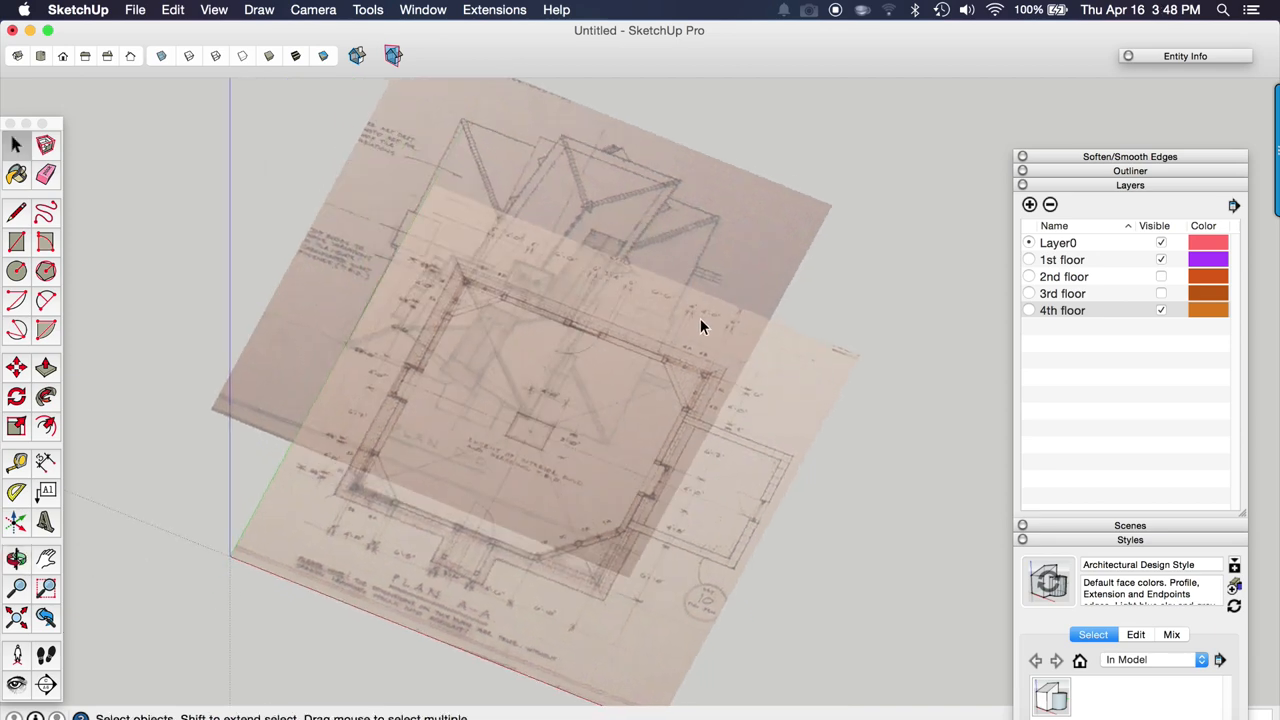
{"action": "left_click", "coordinate": [1160, 292]}
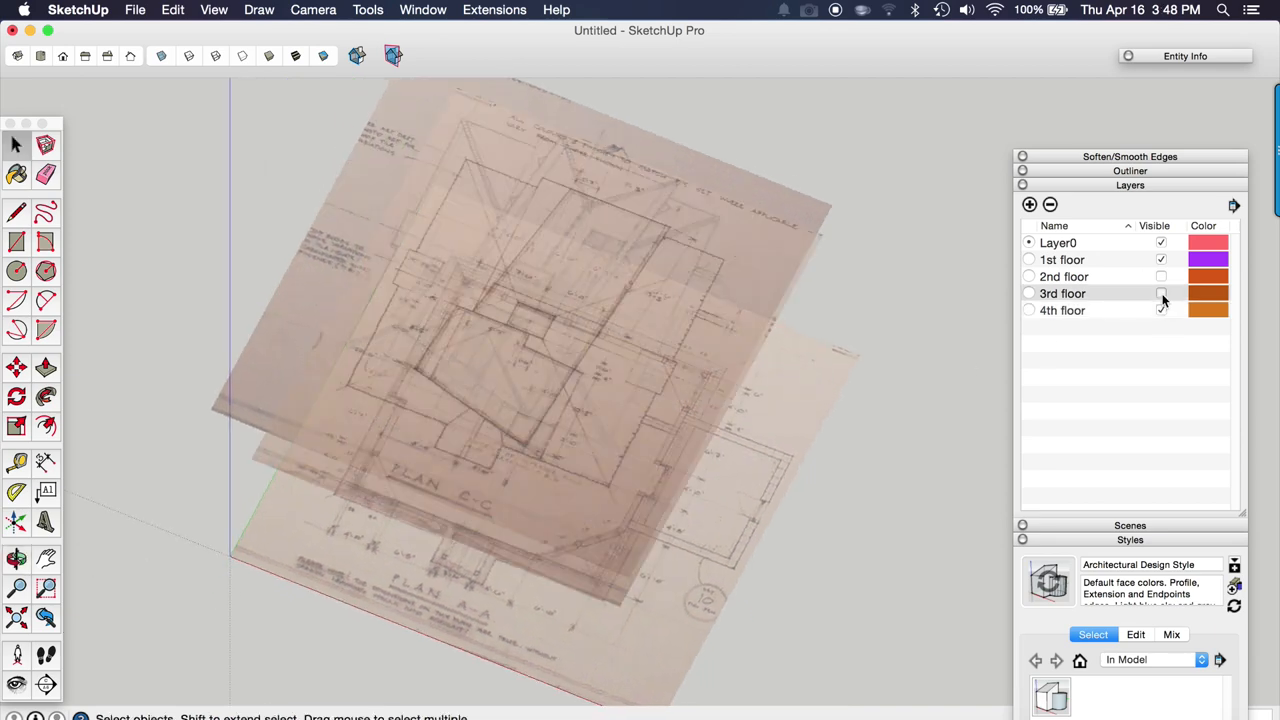
{"action": "left_click", "coordinate": [1160, 292]}
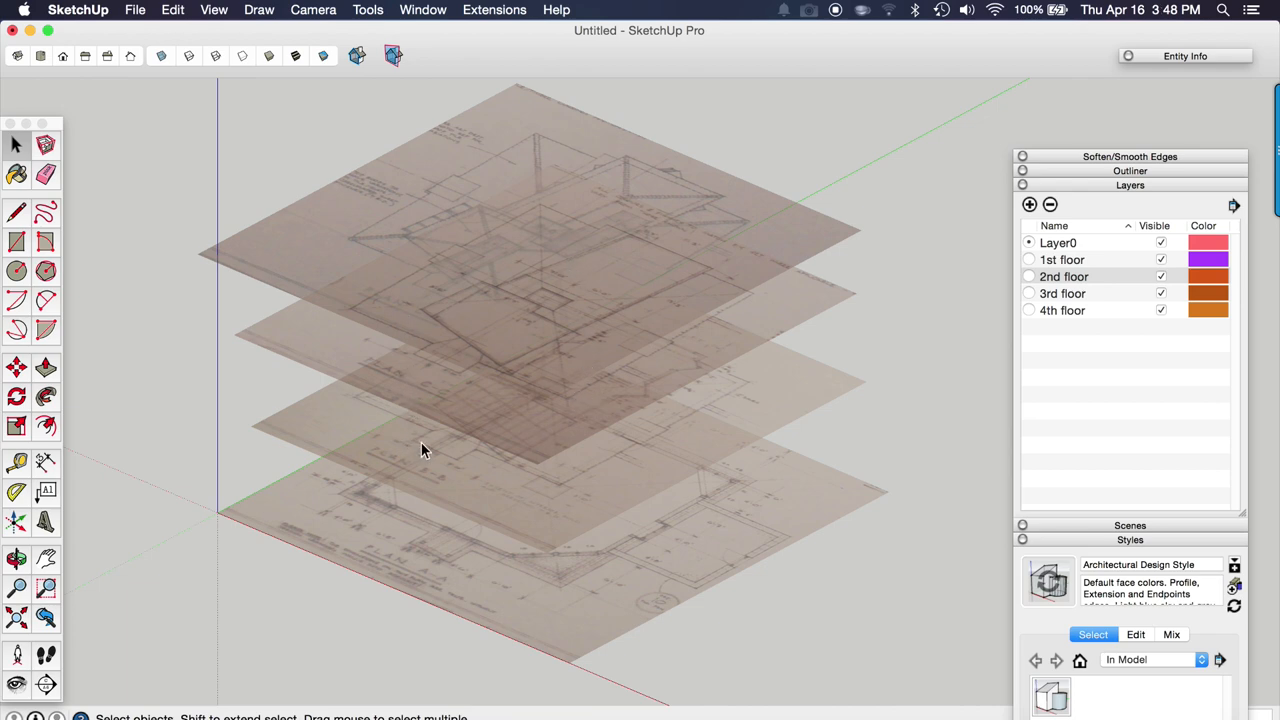
{"action": "mouse_move", "coordinate": [510, 478]}
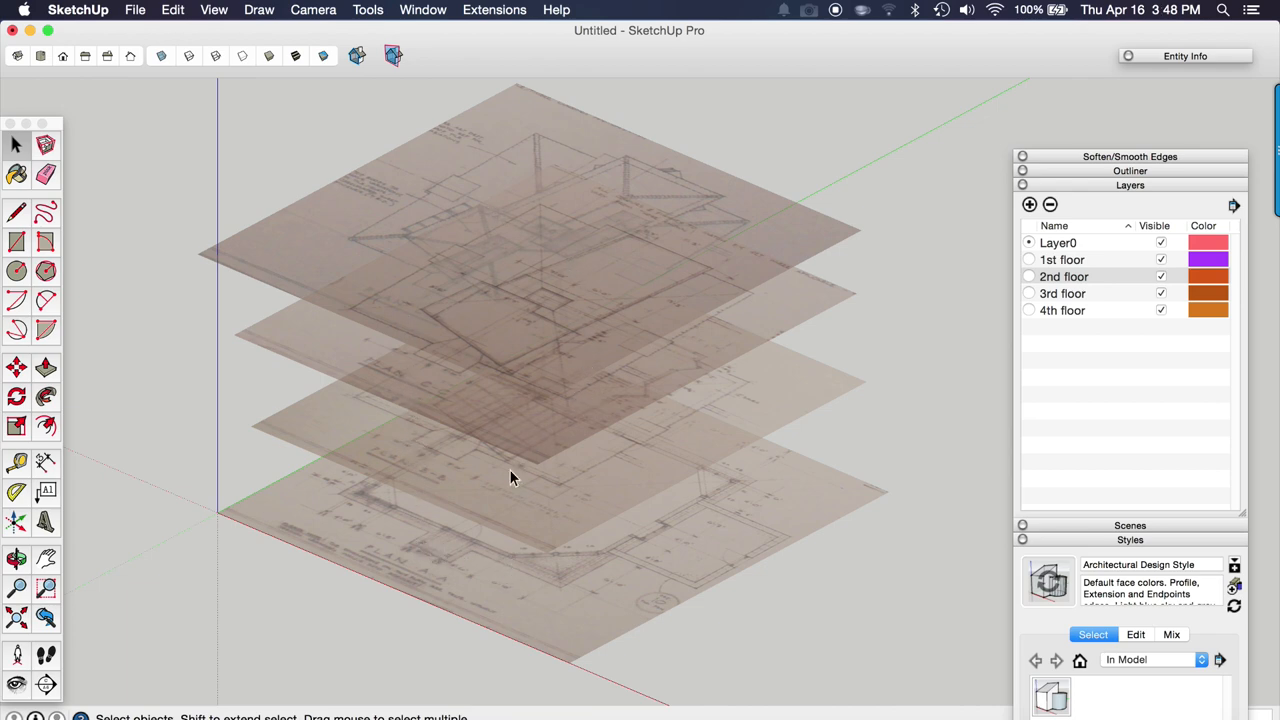
{"action": "mouse_move", "coordinate": [44, 58]}
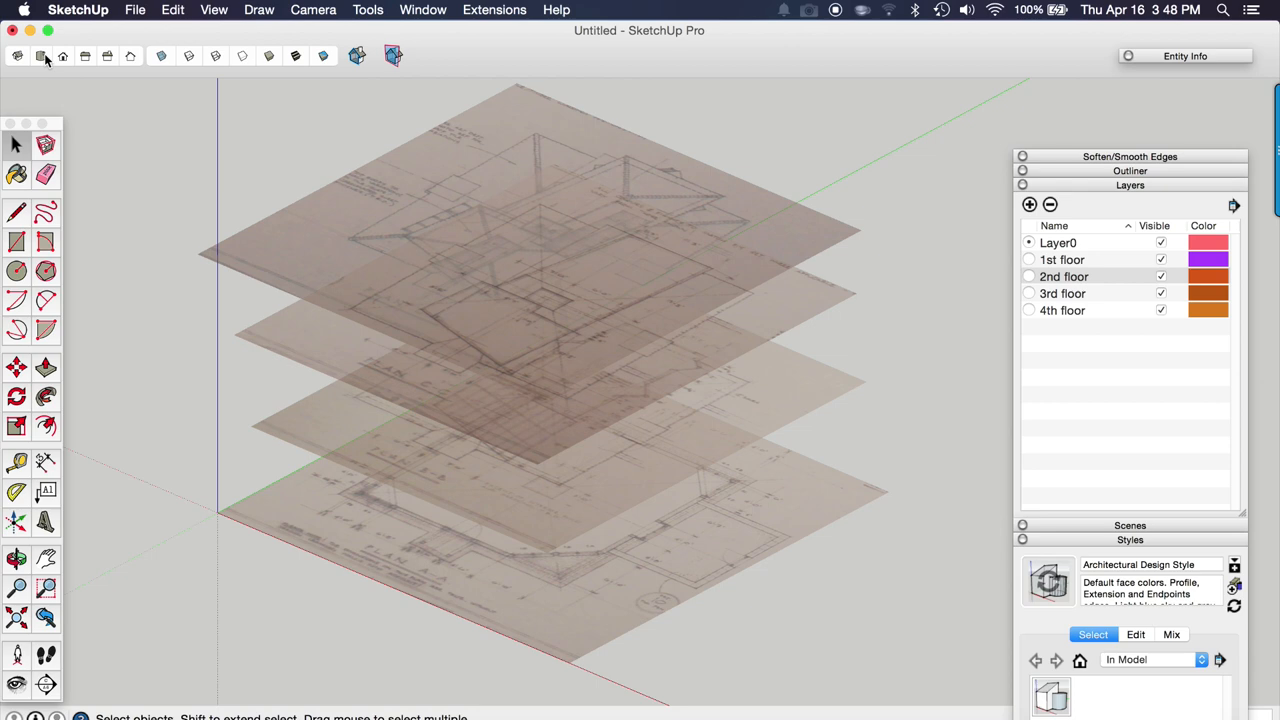
{"action": "left_click", "coordinate": [62, 56]}
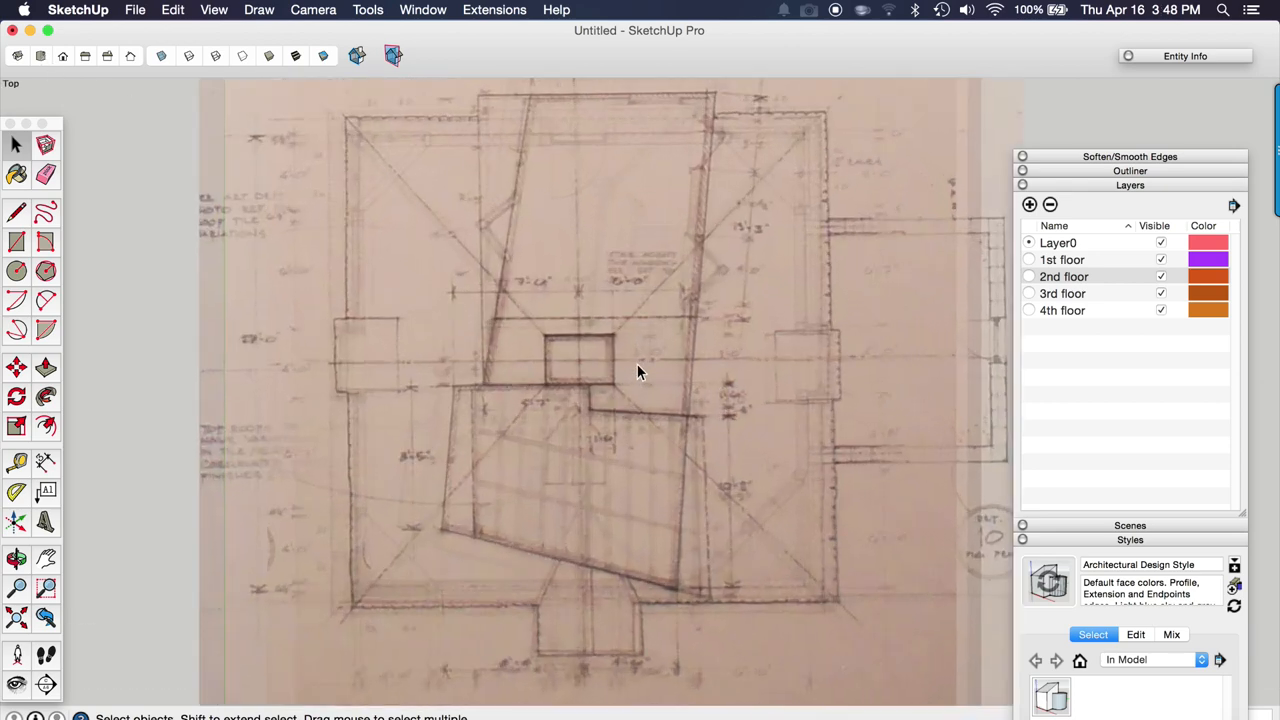
{"action": "mouse_move", "coordinate": [776, 528]}
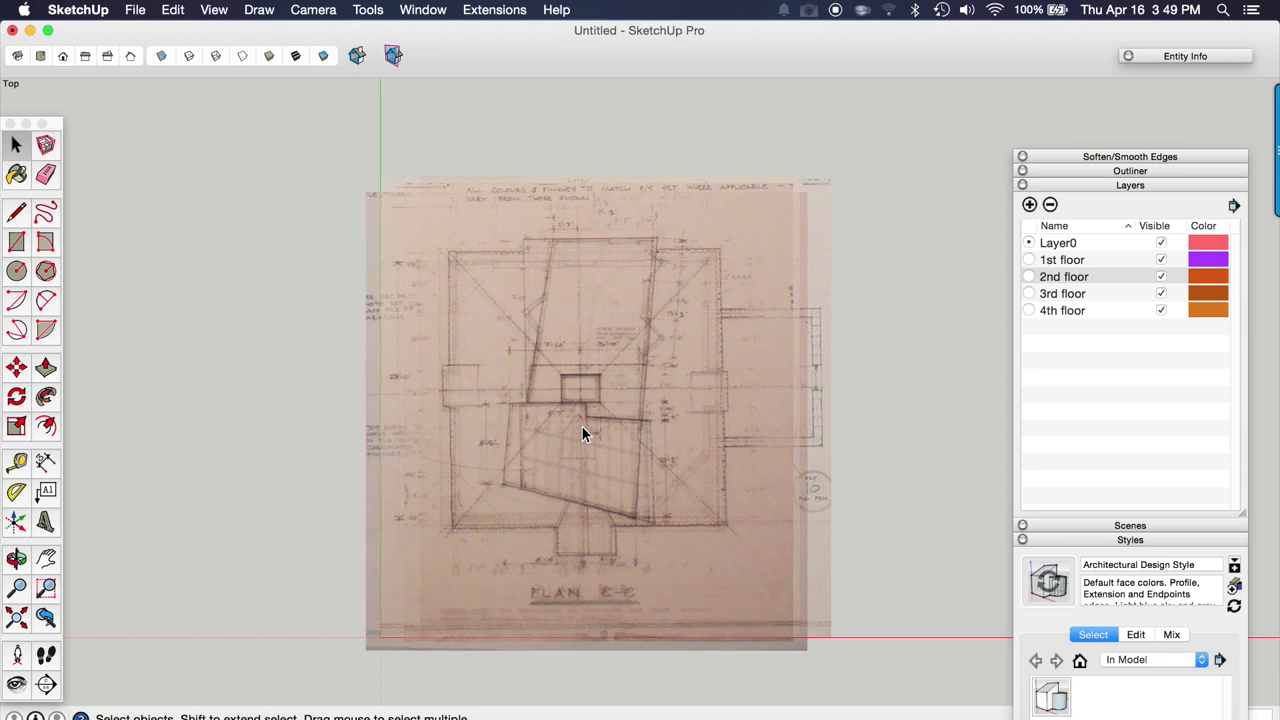
{"action": "mouse_move", "coordinate": [490, 344]}
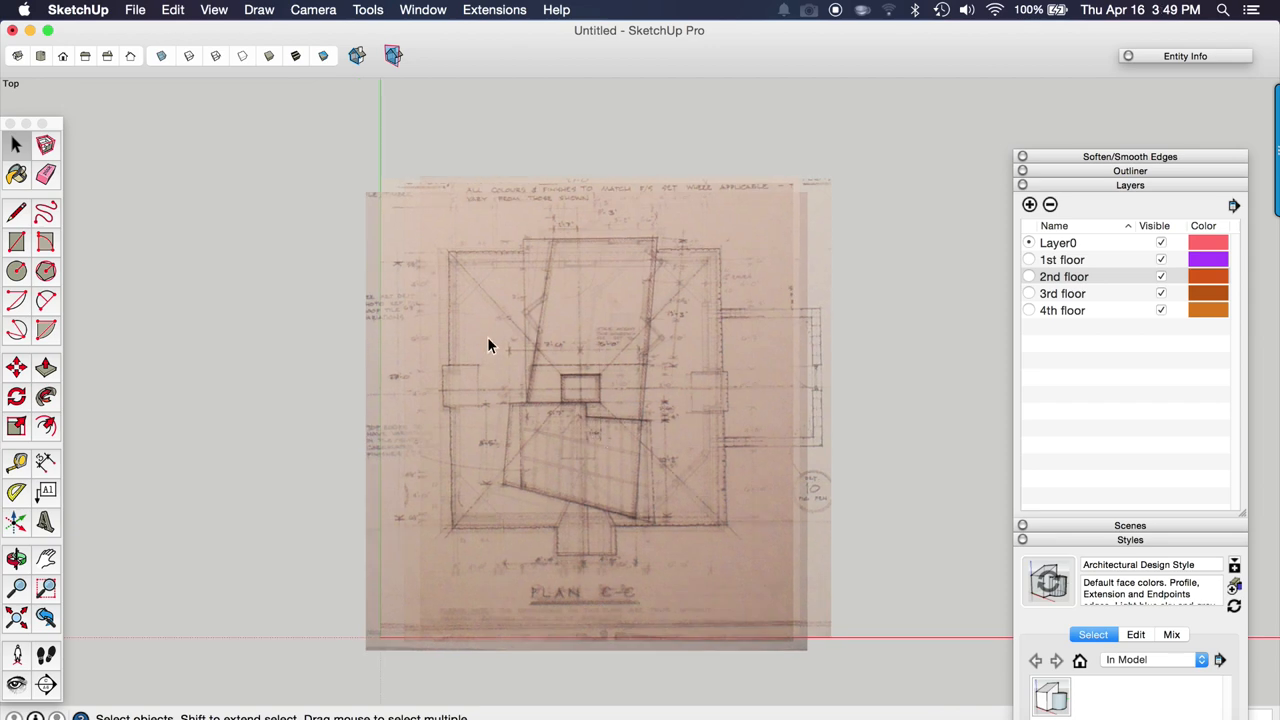
Step: Select all four stacked plan images and Make Group into one aligned stack
{"action": "scroll", "scroll_direction": "down", "scroll_amount": 3}
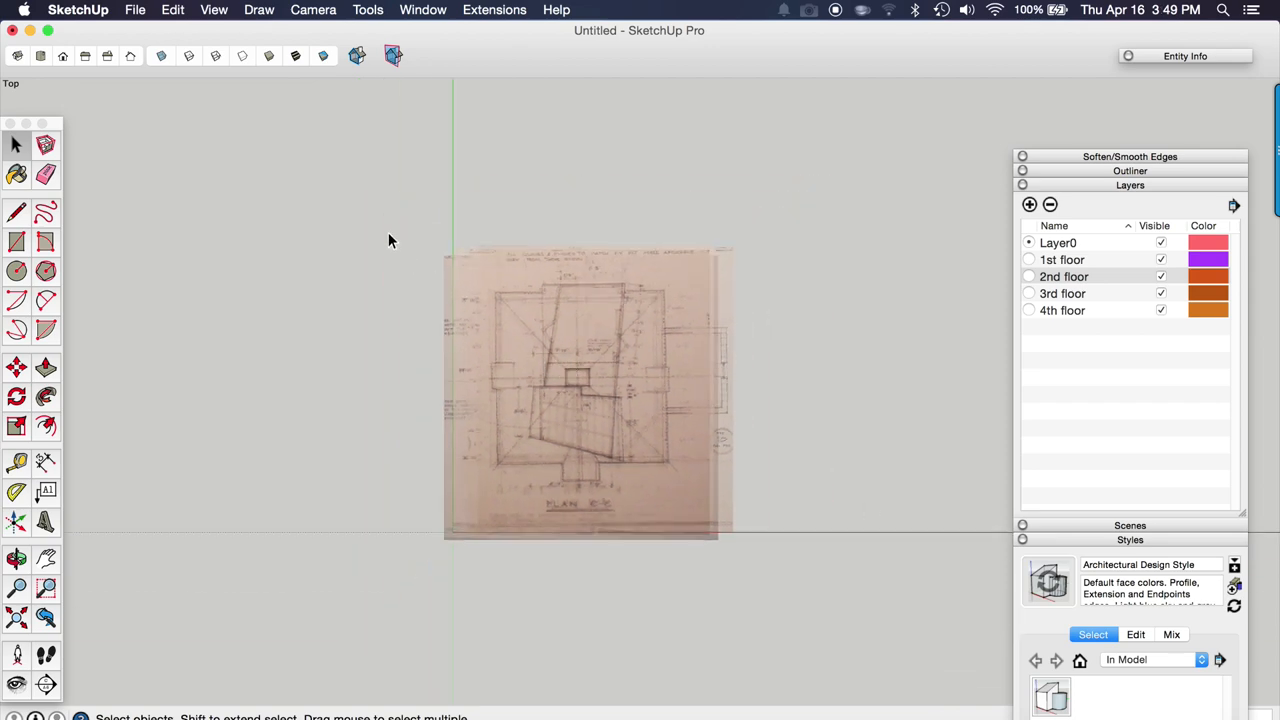
{"action": "left_click", "coordinate": [590, 390]}
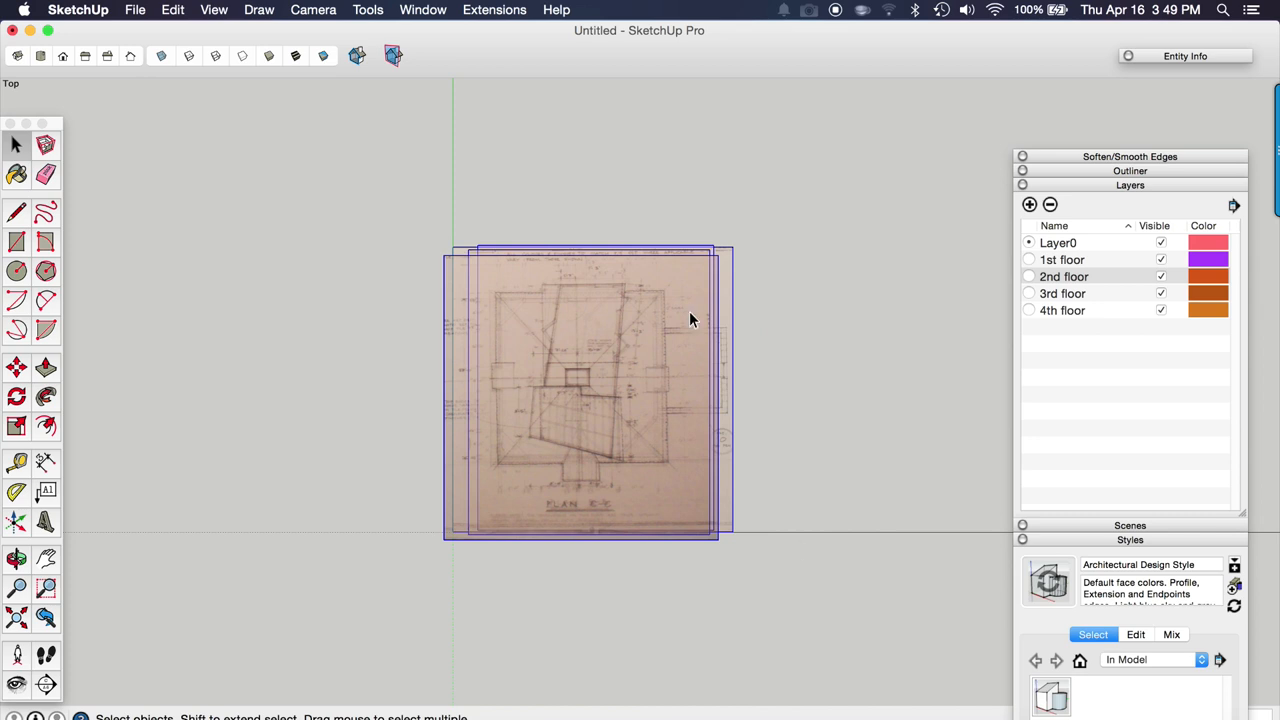
{"action": "right_click", "coordinate": [584, 392]}
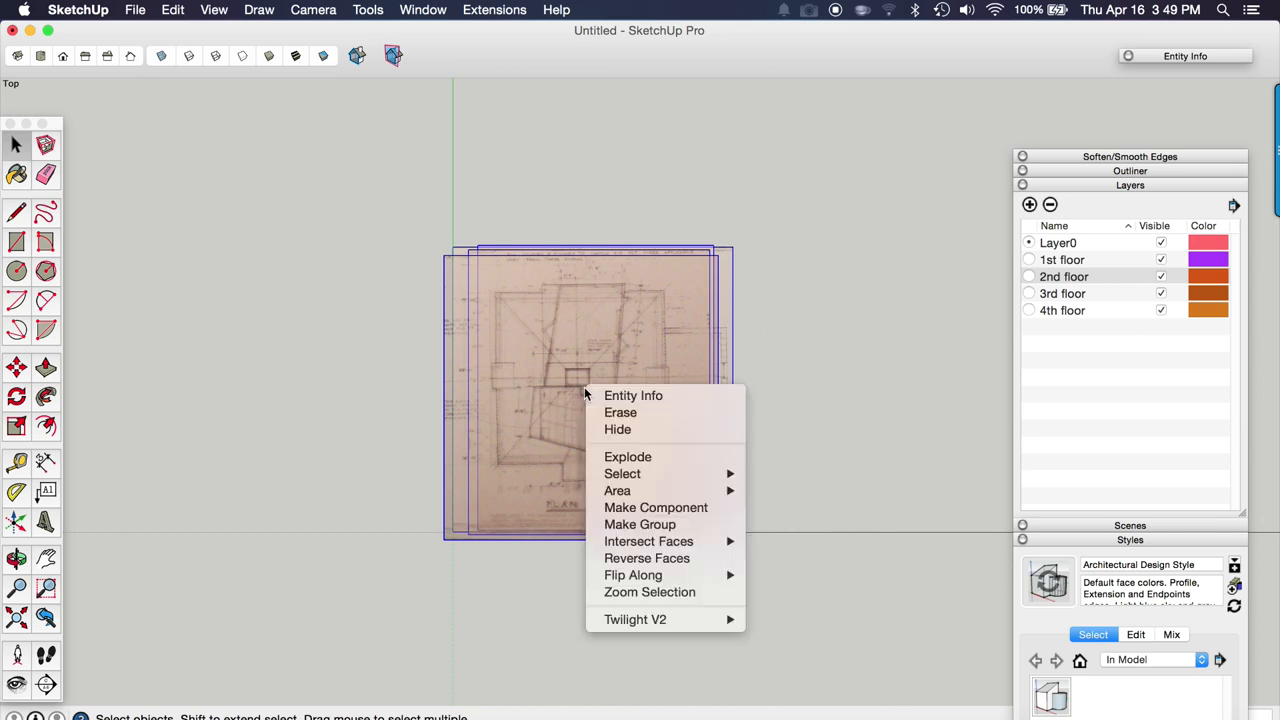
{"action": "mouse_move", "coordinate": [640, 524]}
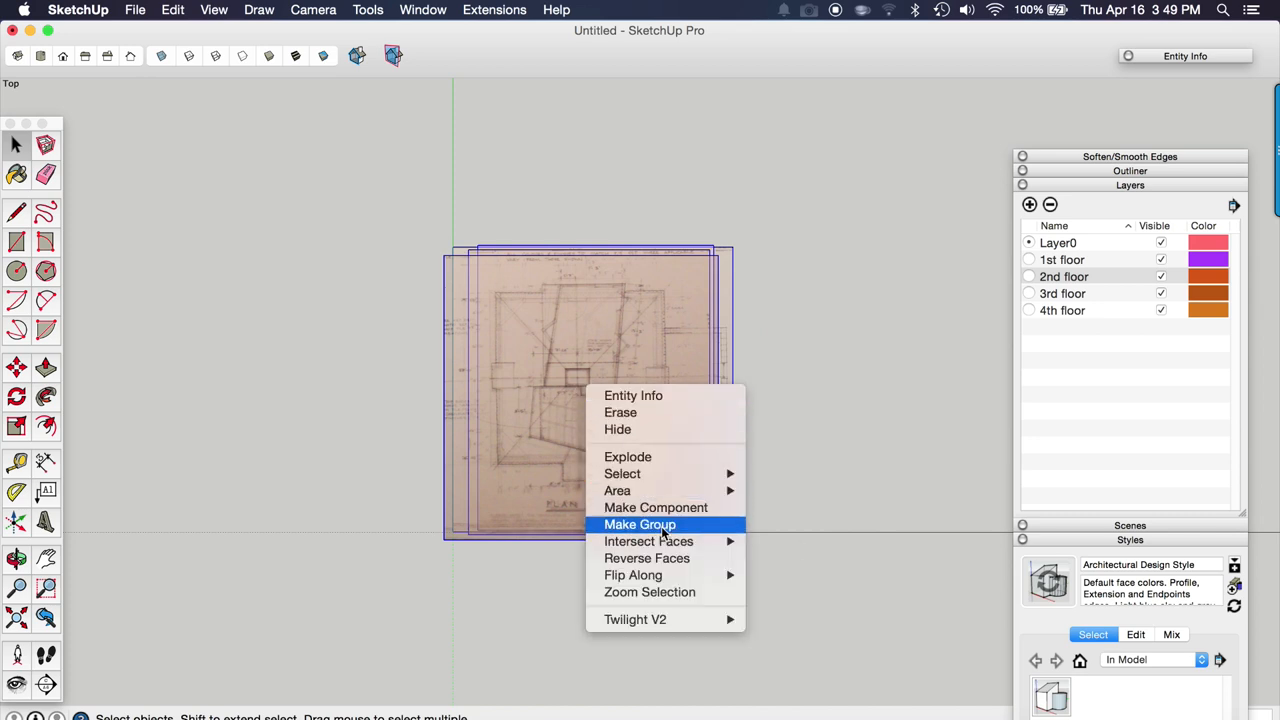
{"action": "left_click", "coordinate": [640, 524]}
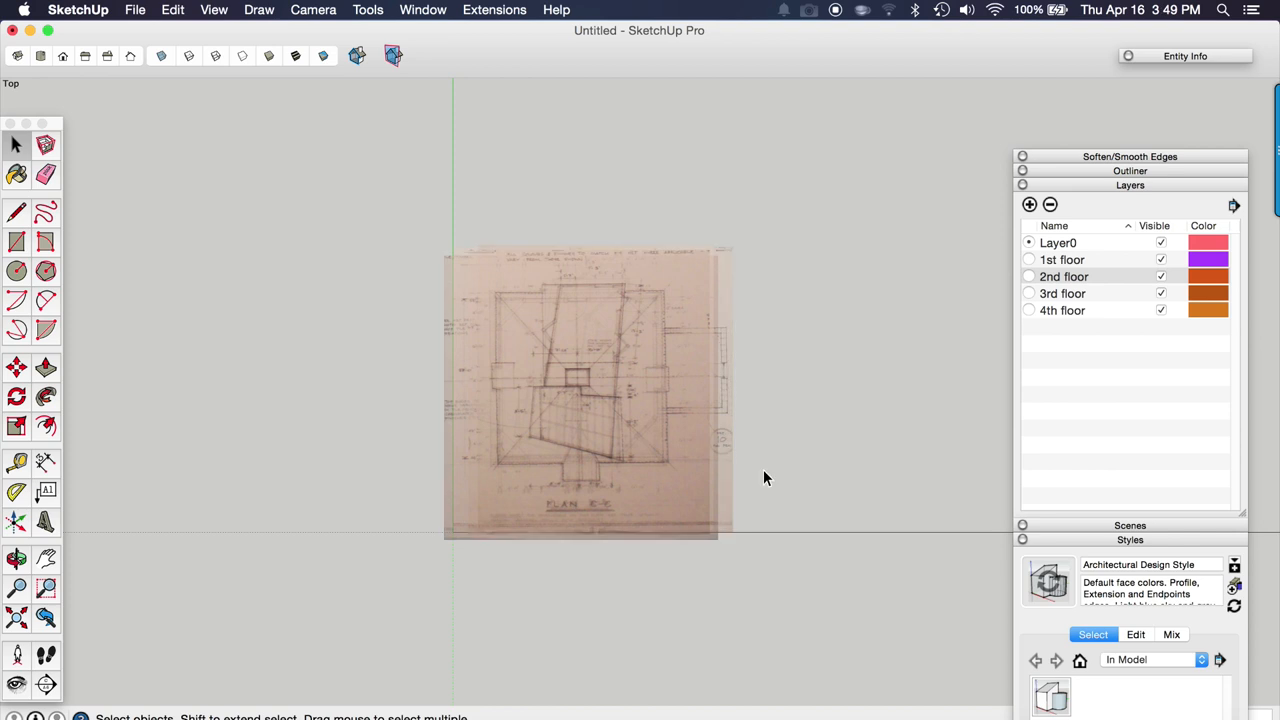
{"action": "left_click_drag", "start_coordinate": [764, 478], "coordinate": [490, 204]}
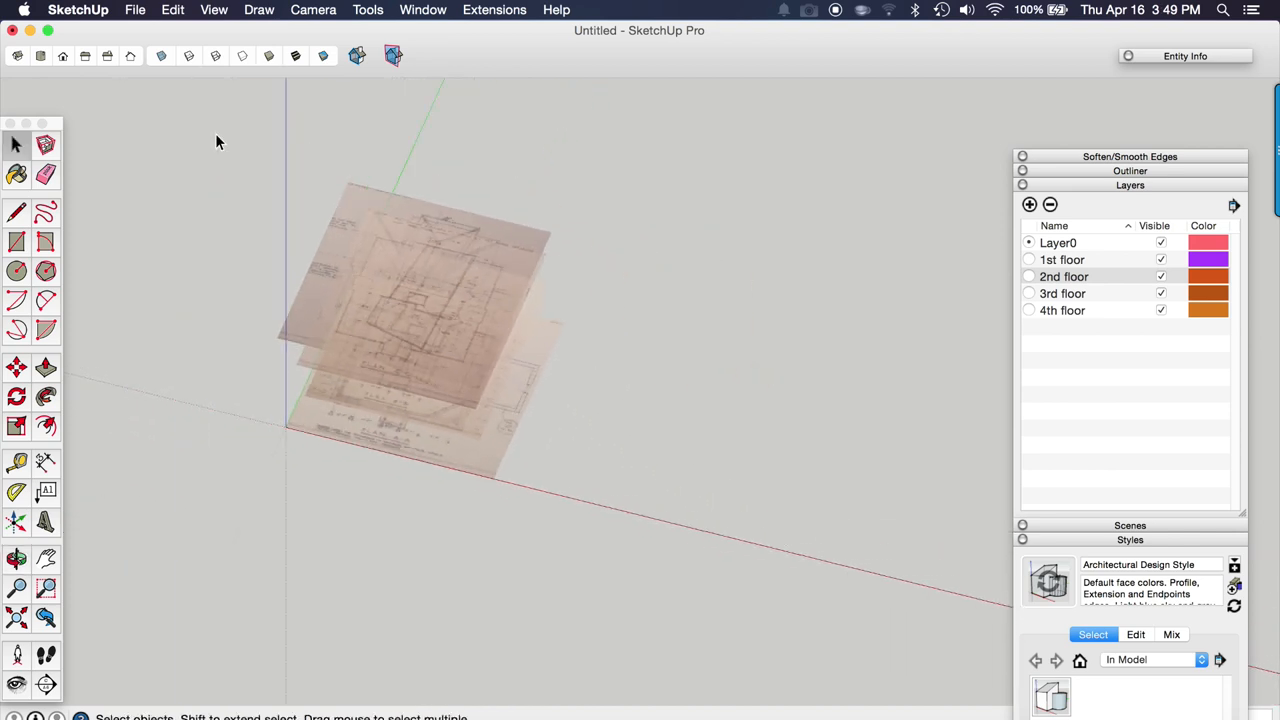
Step: Import the front elevation image beside the plans, then import the left.jpg elevation drawing
{"action": "left_click", "coordinate": [136, 8]}
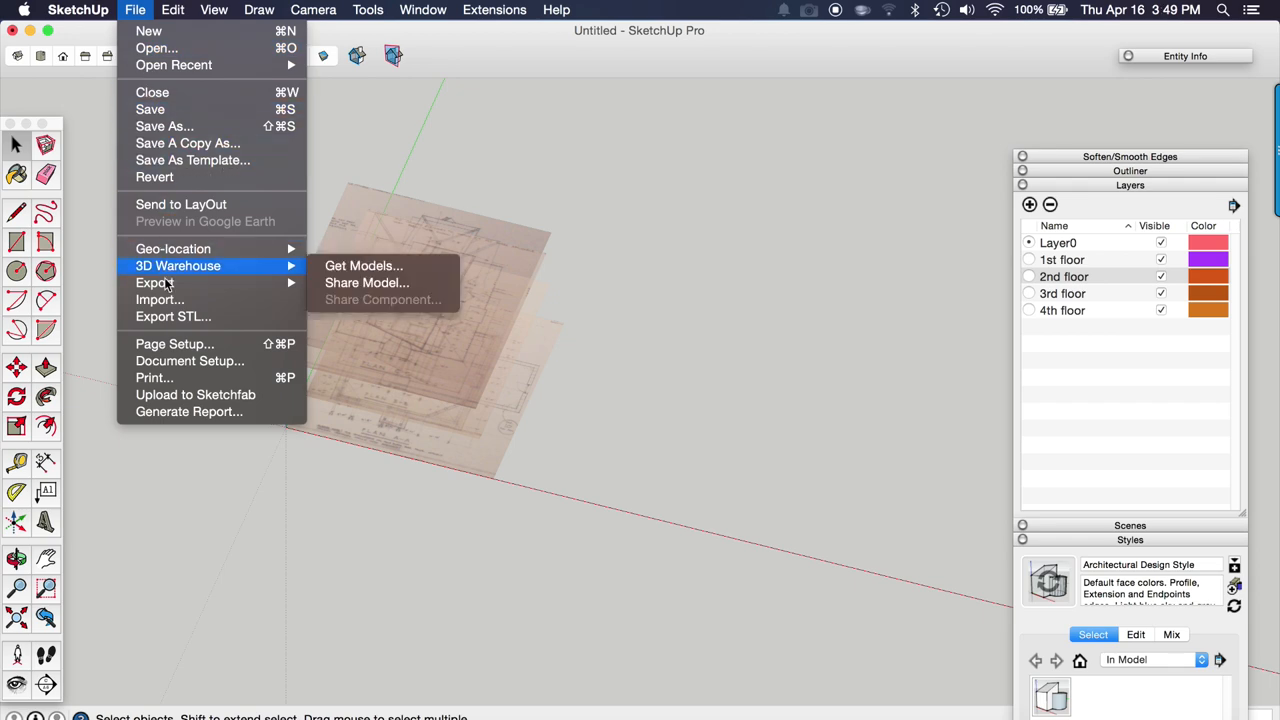
{"action": "left_click", "coordinate": [160, 300]}
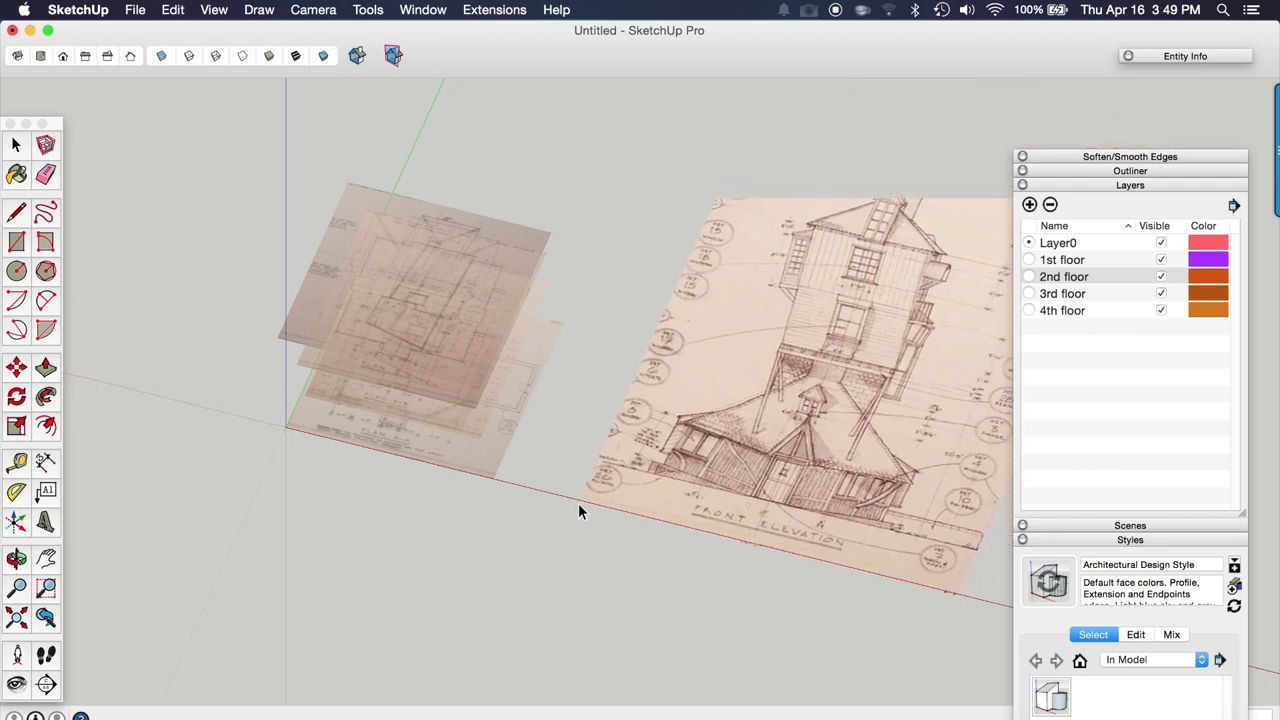
{"action": "left_click", "coordinate": [784, 424]}
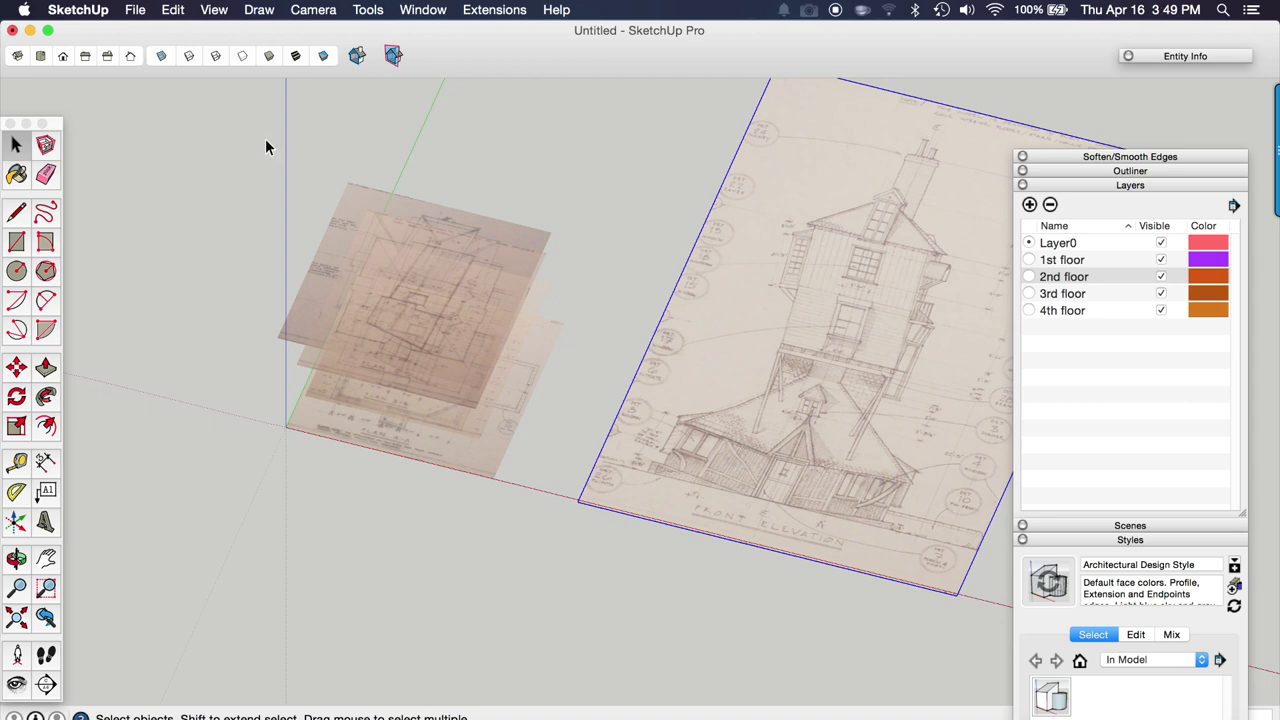
{"action": "left_click", "coordinate": [136, 8]}
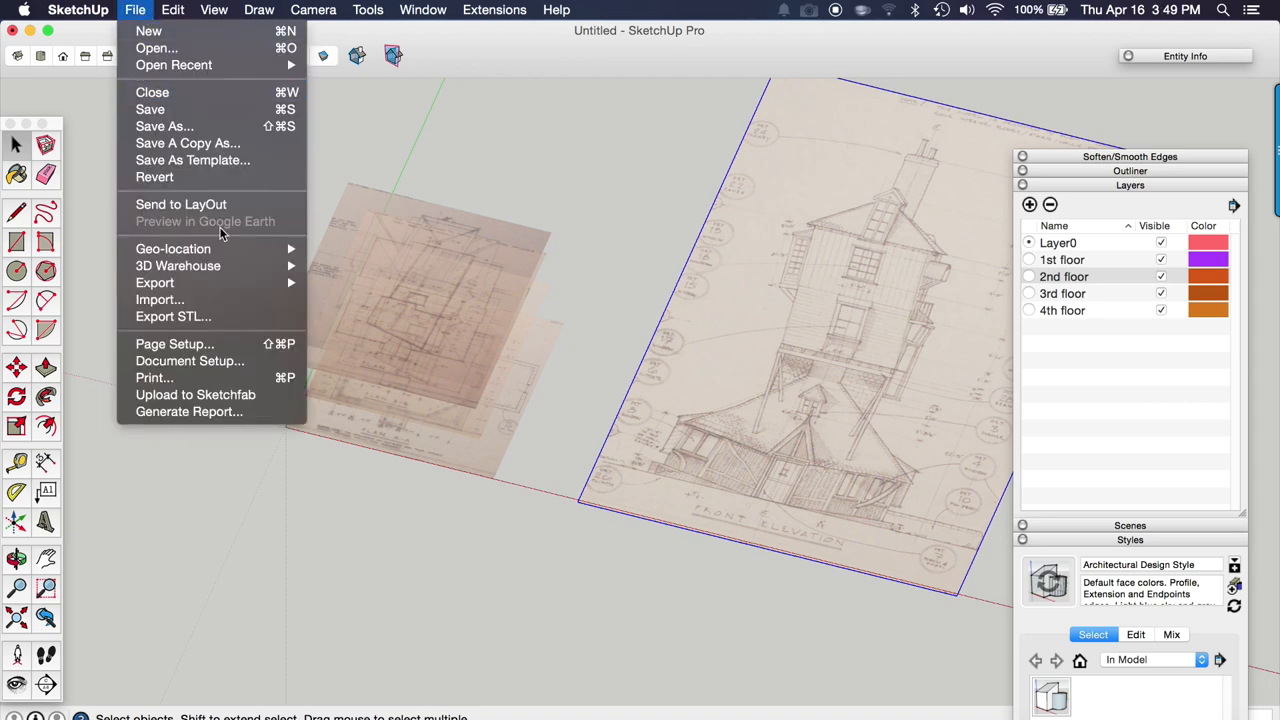
{"action": "left_click", "coordinate": [160, 300]}
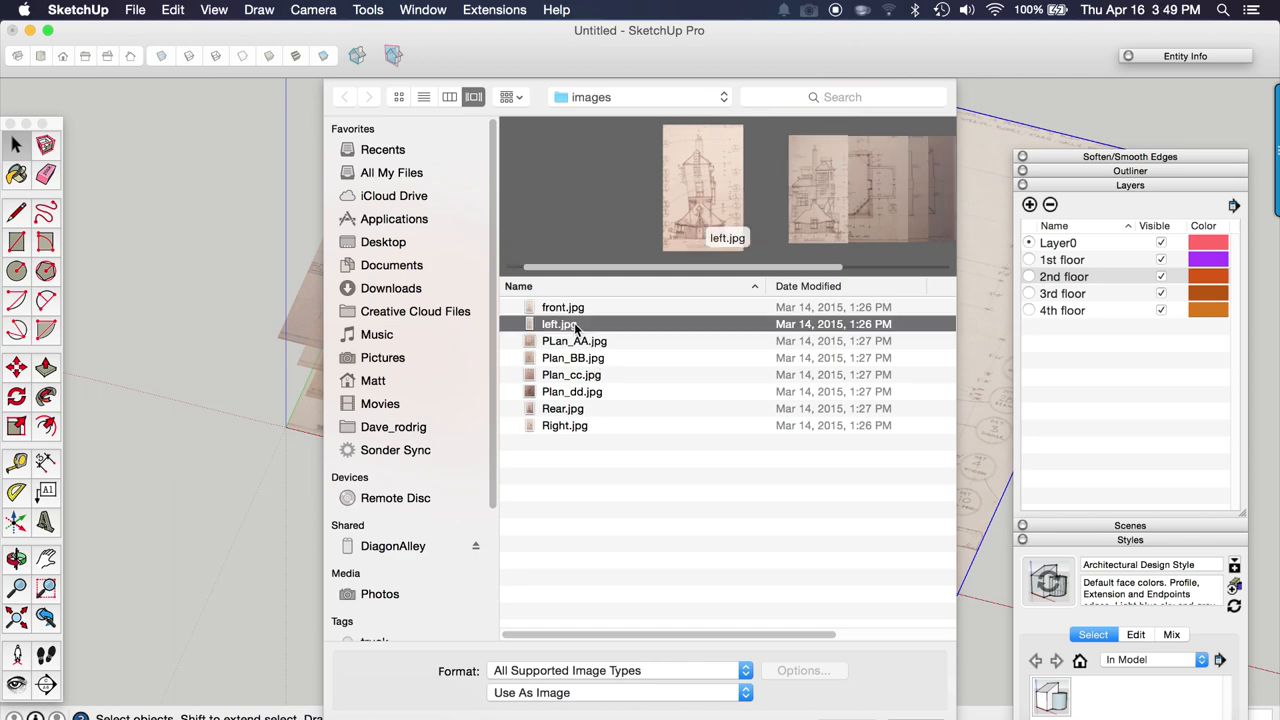
{"action": "double_click", "coordinate": [560, 324]}
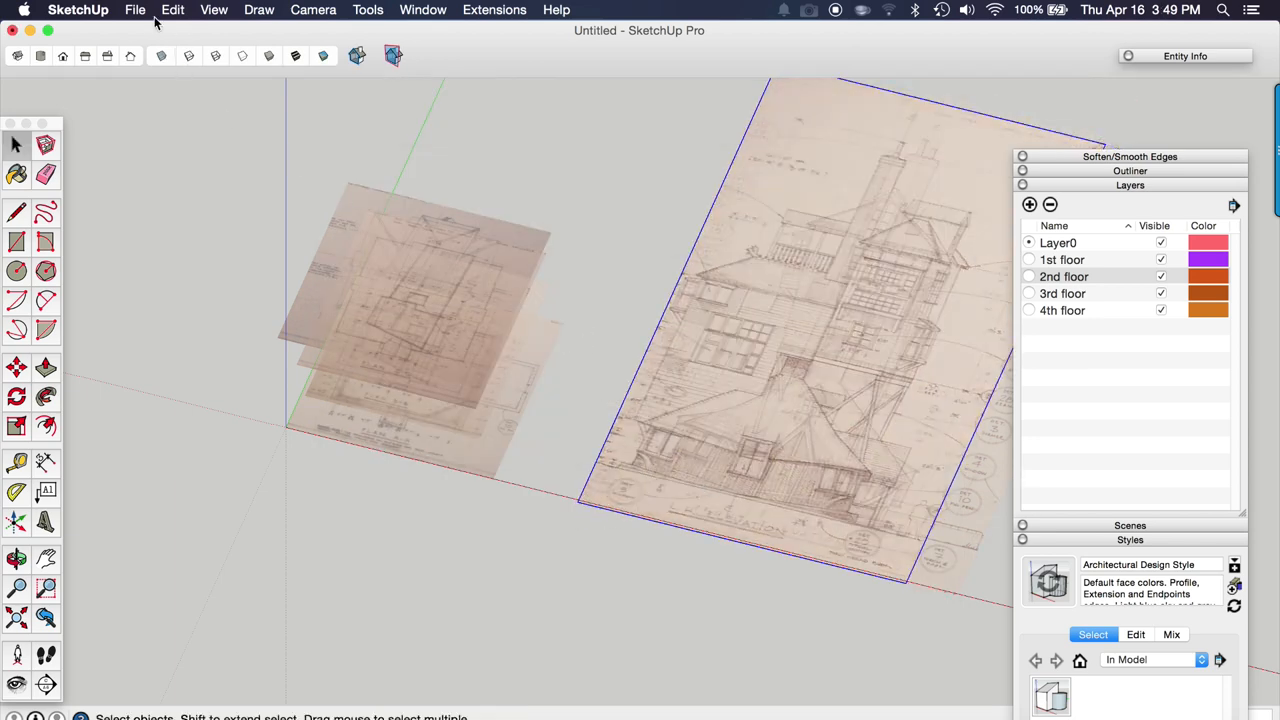
Step: Import the remaining elevation images into the model via File > Import
{"action": "left_click", "coordinate": [134, 8]}
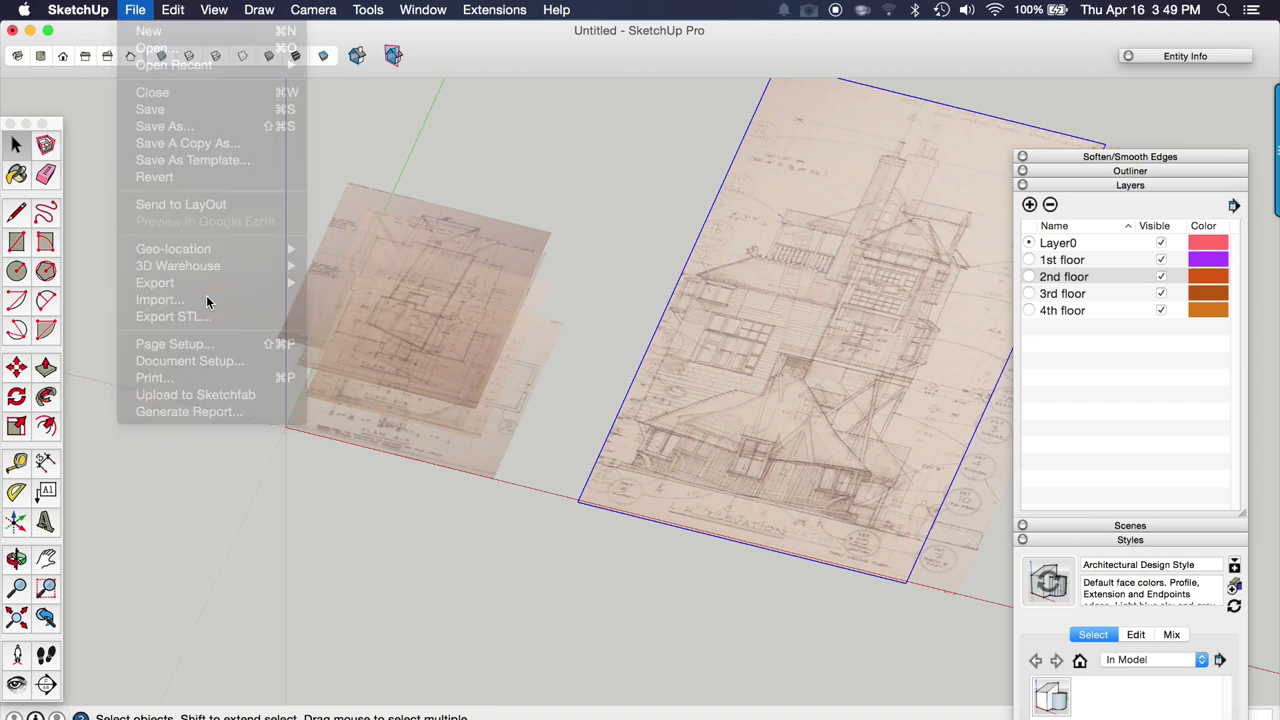
{"action": "left_click", "coordinate": [160, 300]}
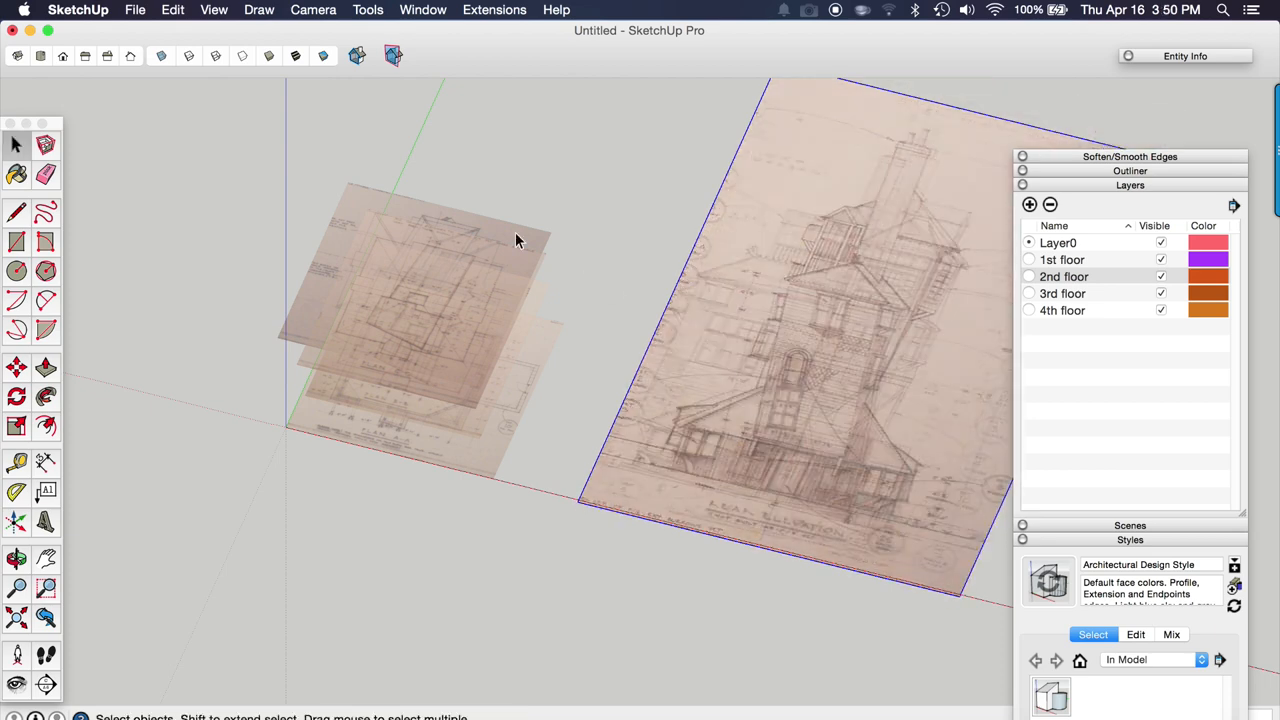
{"action": "left_click", "coordinate": [136, 8]}
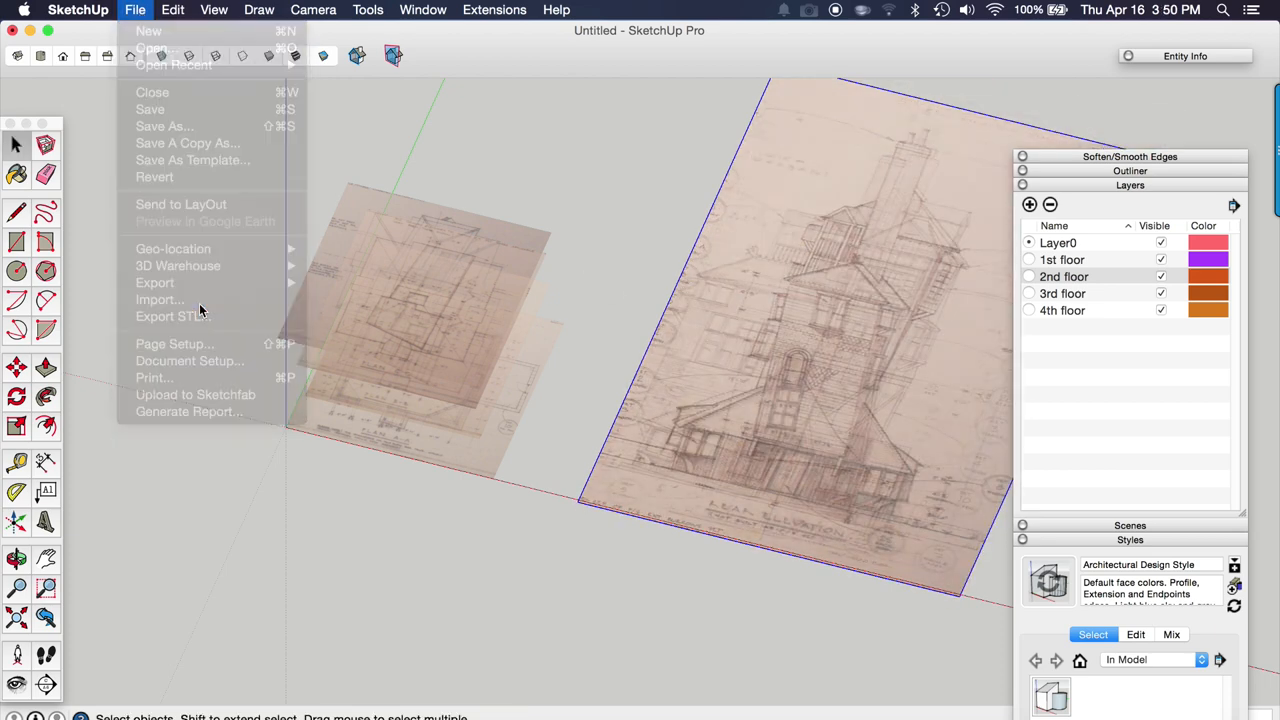
{"action": "left_click", "coordinate": [160, 300]}
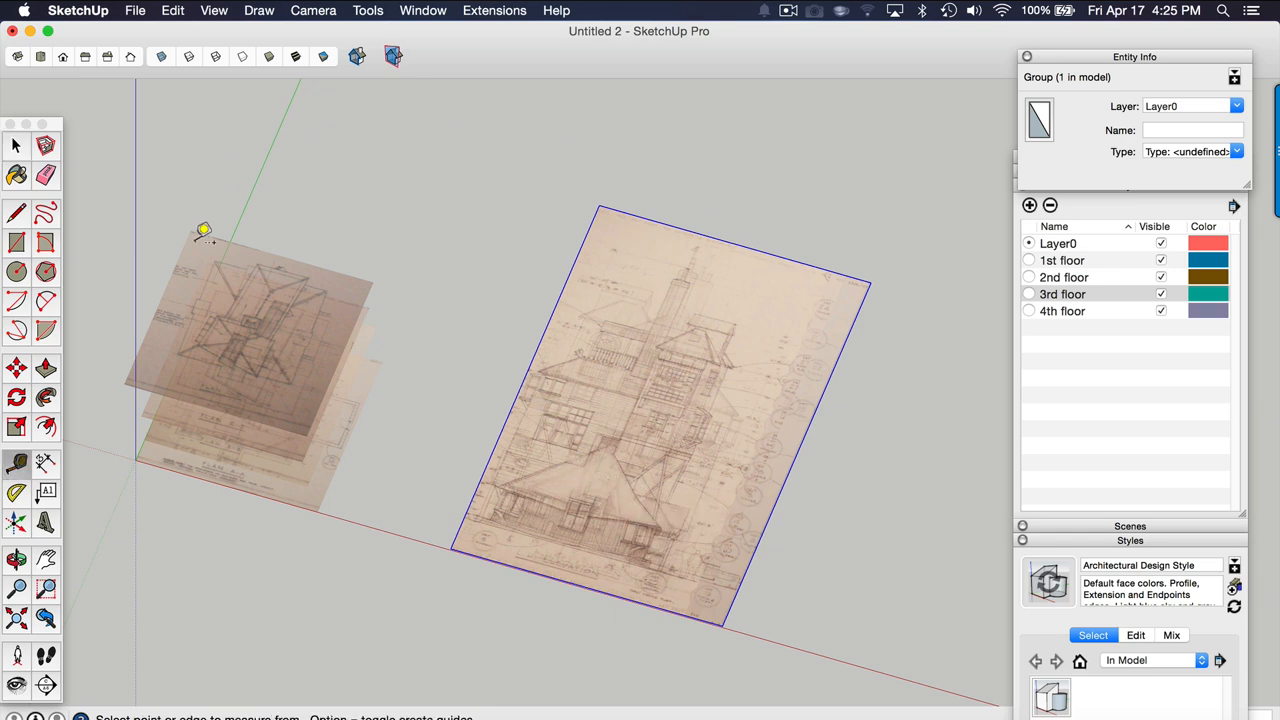
{"action": "mouse_move", "coordinate": [260, 322]}
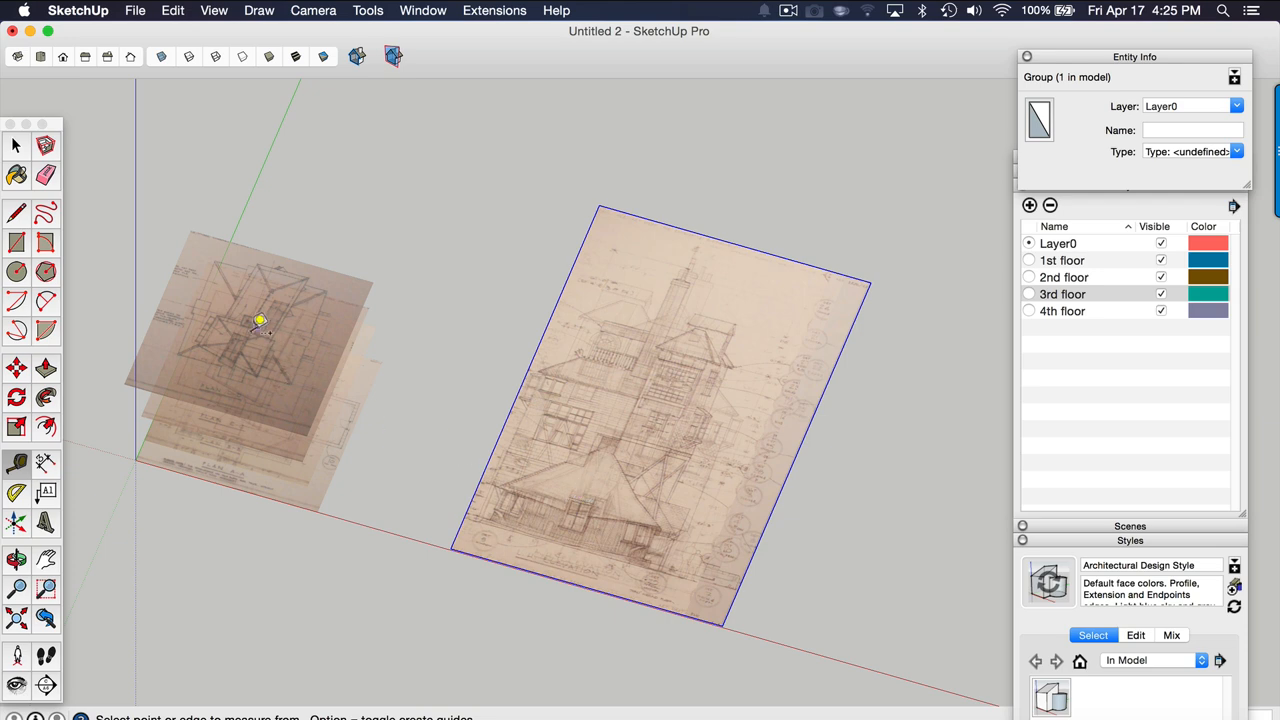
{"action": "mouse_move", "coordinate": [256, 360]}
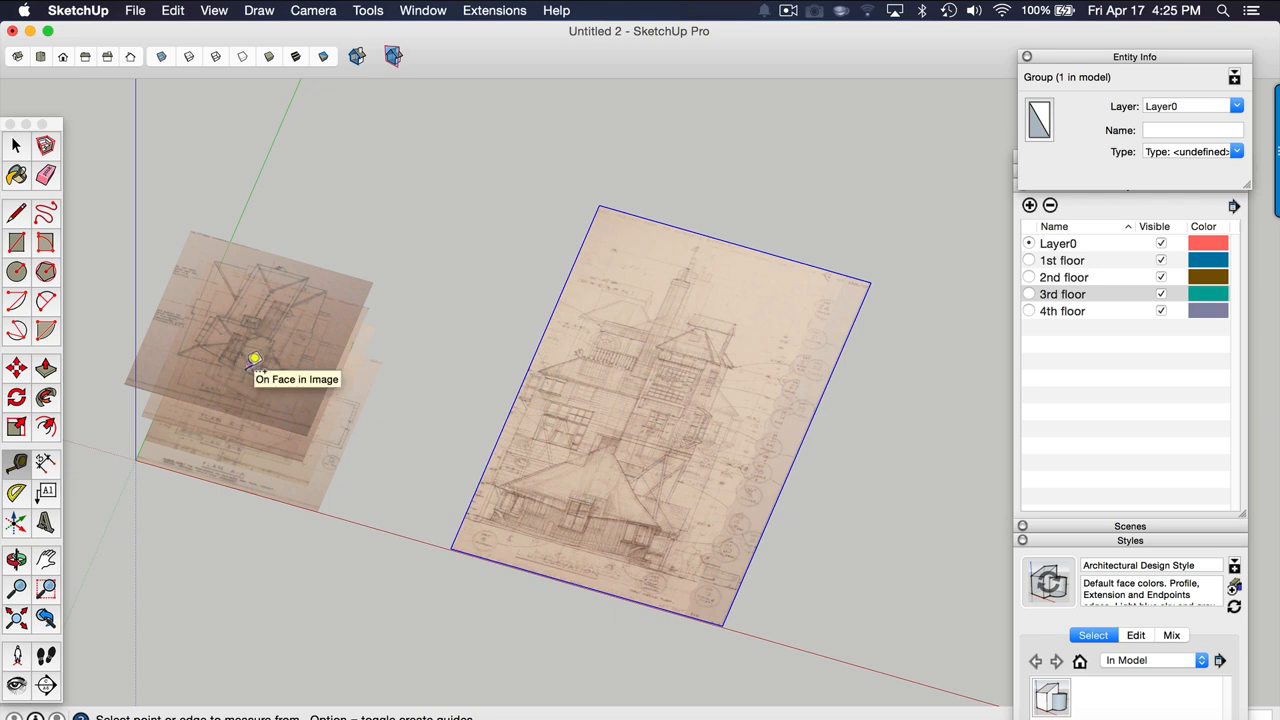
{"action": "mouse_move", "coordinate": [272, 324]}
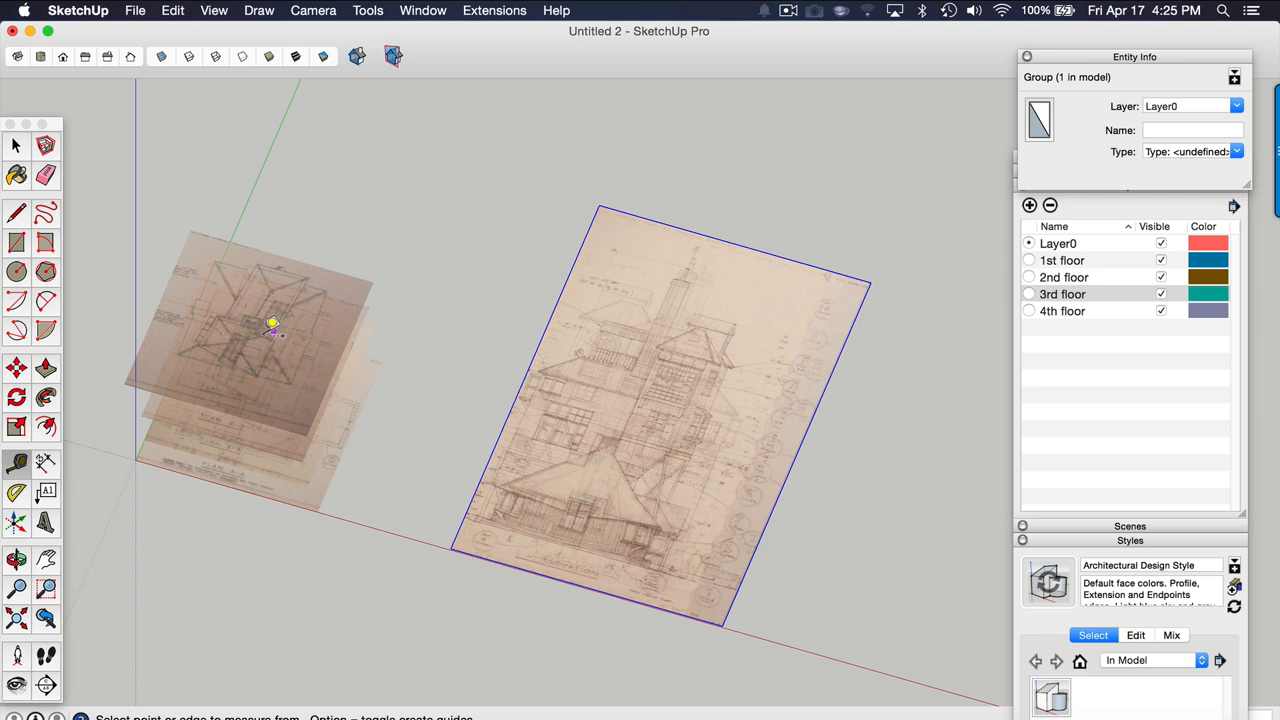
{"action": "mouse_move", "coordinate": [310, 372]}
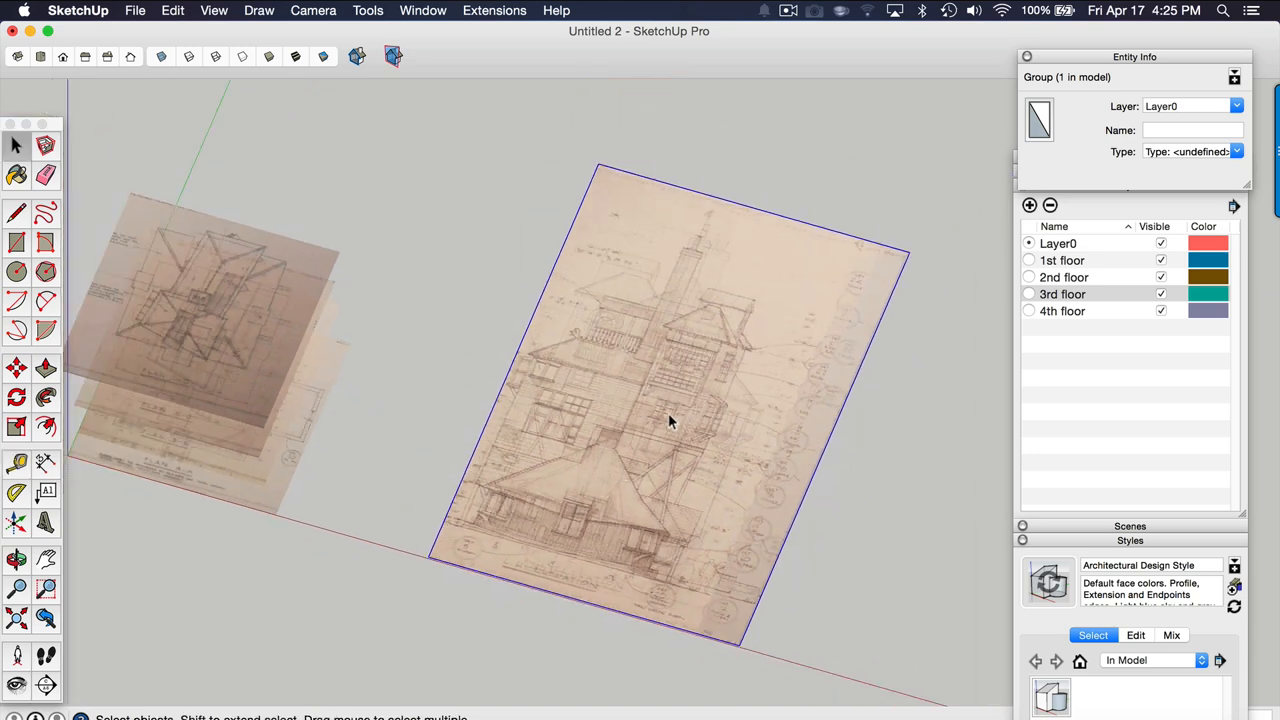
Step: Enter the rear elevation image's group for editing
{"action": "left_click", "coordinate": [672, 420]}
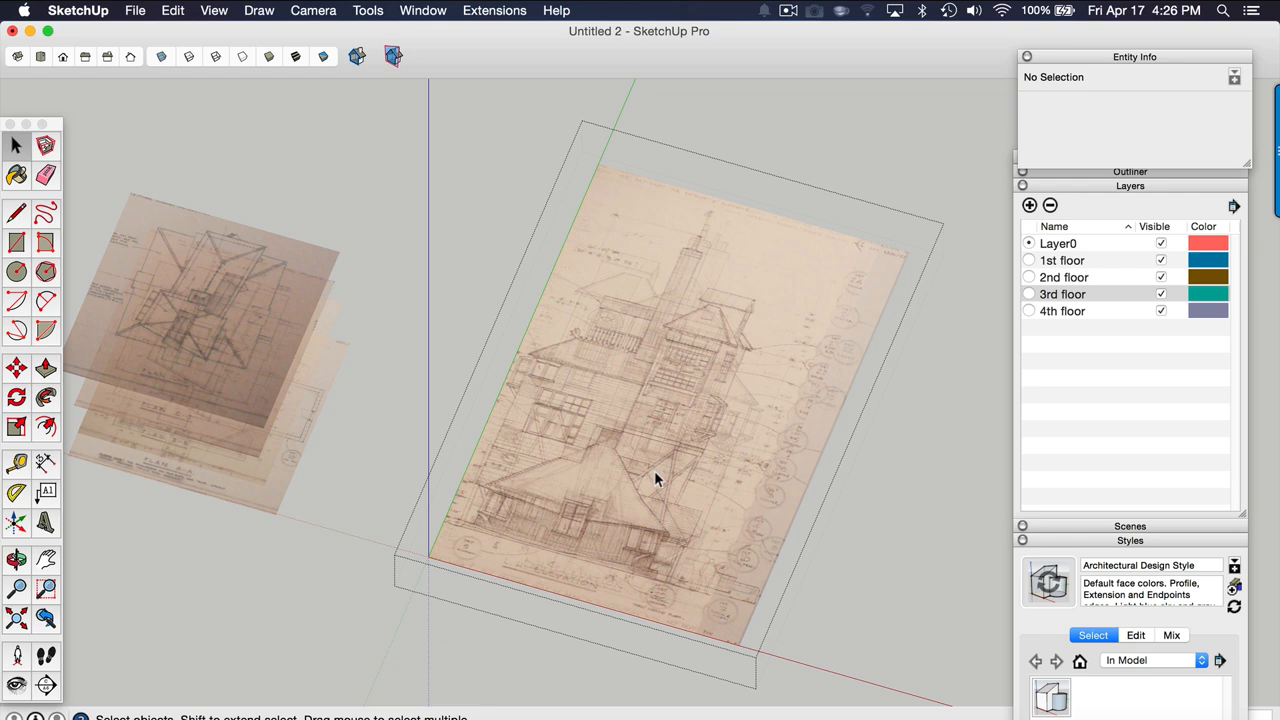
{"action": "mouse_move", "coordinate": [638, 464]}
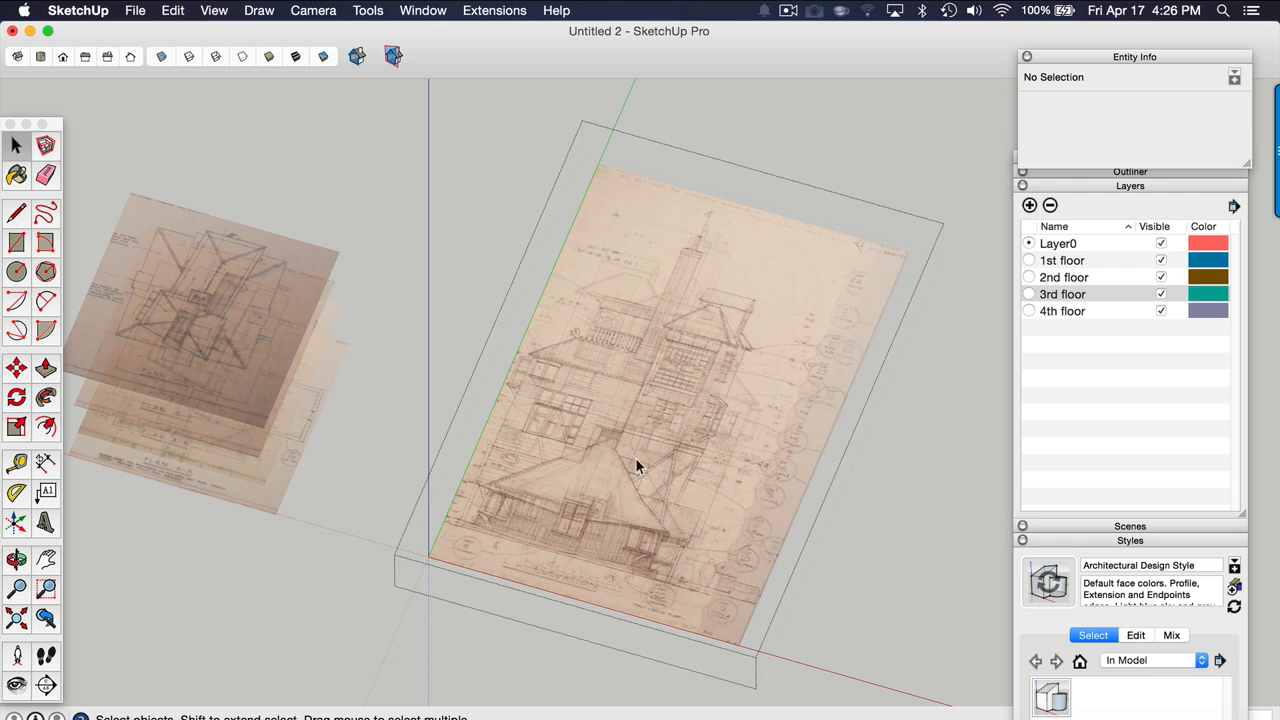
{"action": "left_click", "coordinate": [40, 56]}
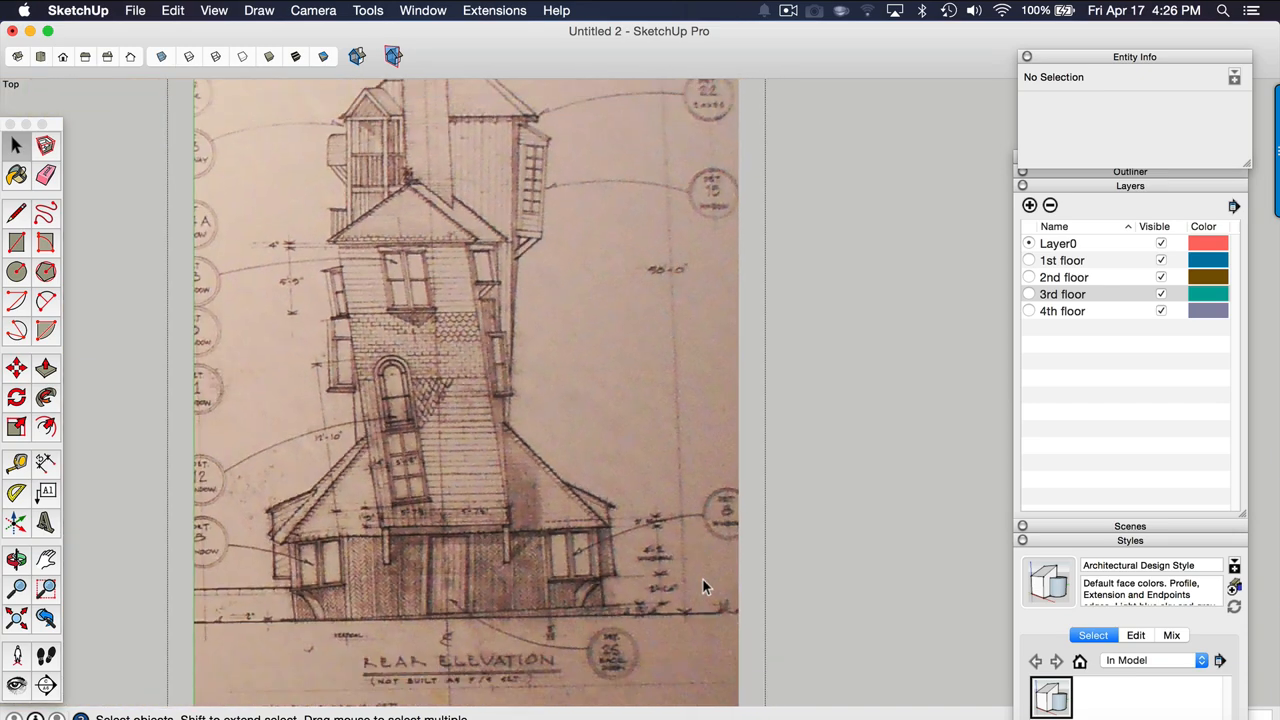
Step: Start a Tape Measure check along the Rear Elevation's vertical dimension marks
{"action": "left_click", "coordinate": [16, 464]}
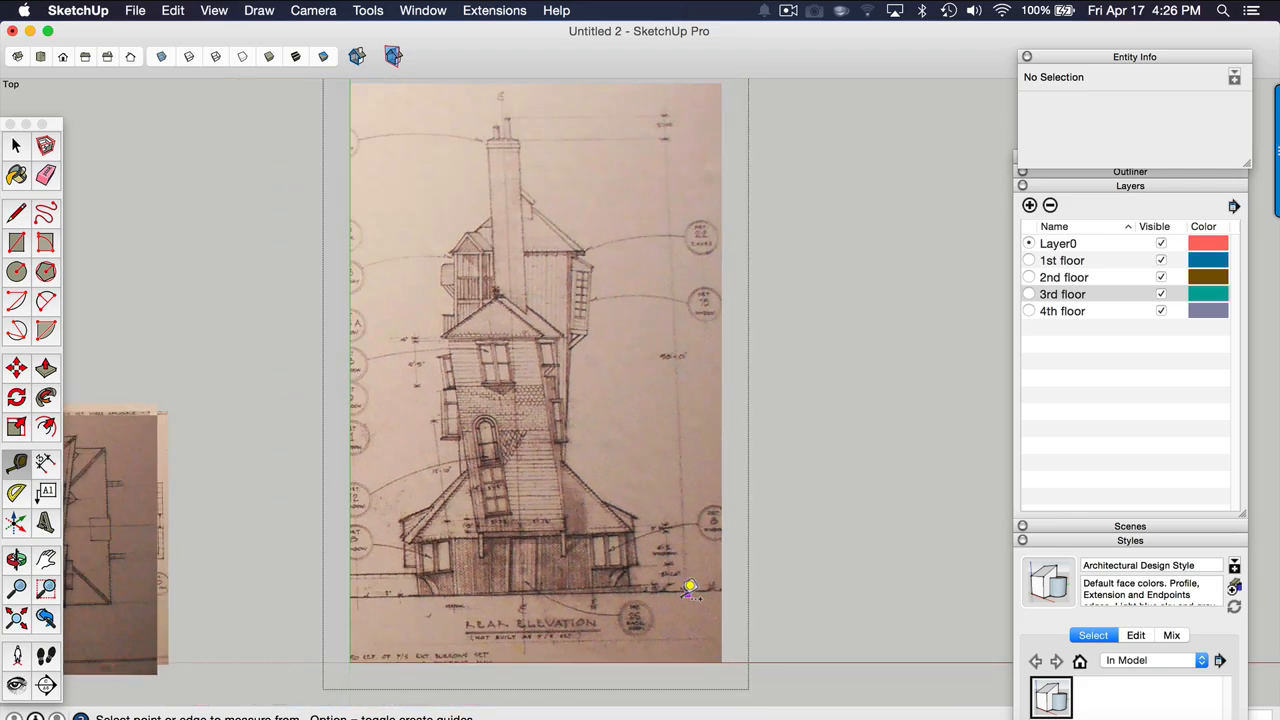
{"action": "scroll", "scroll_direction": "up", "scroll_amount": 3}
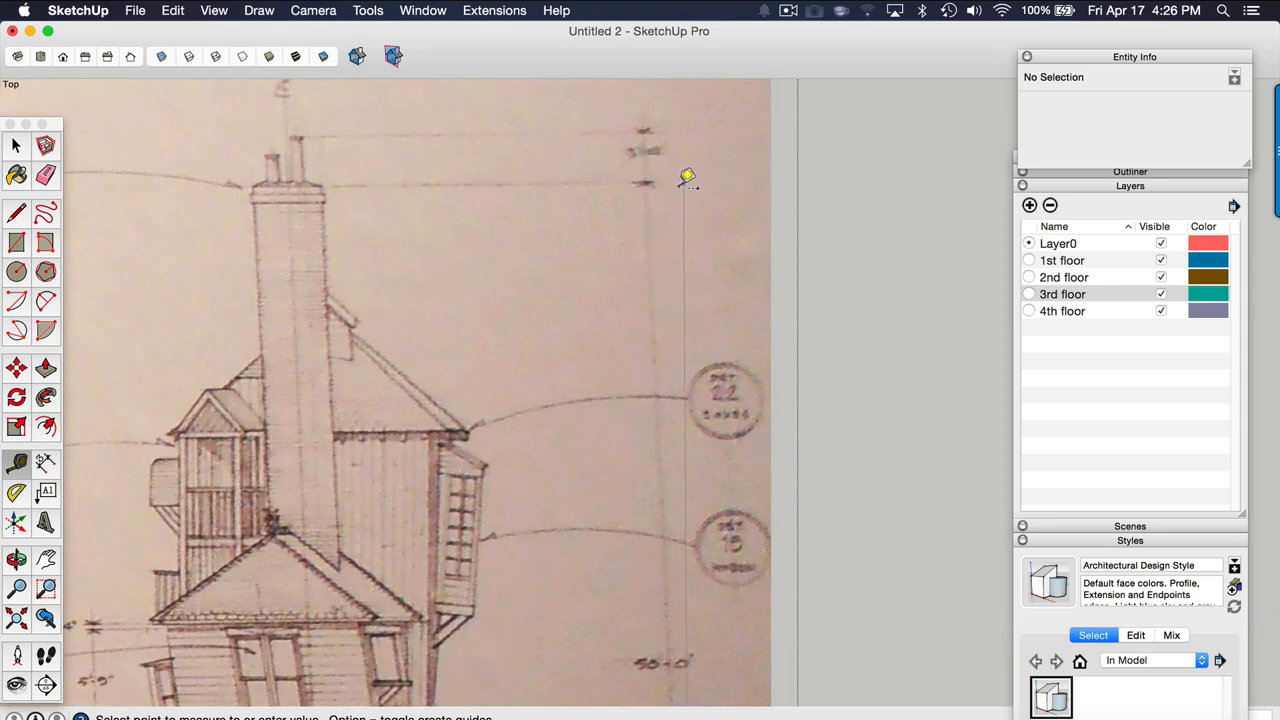
{"action": "mouse_move", "coordinate": [650, 180]}
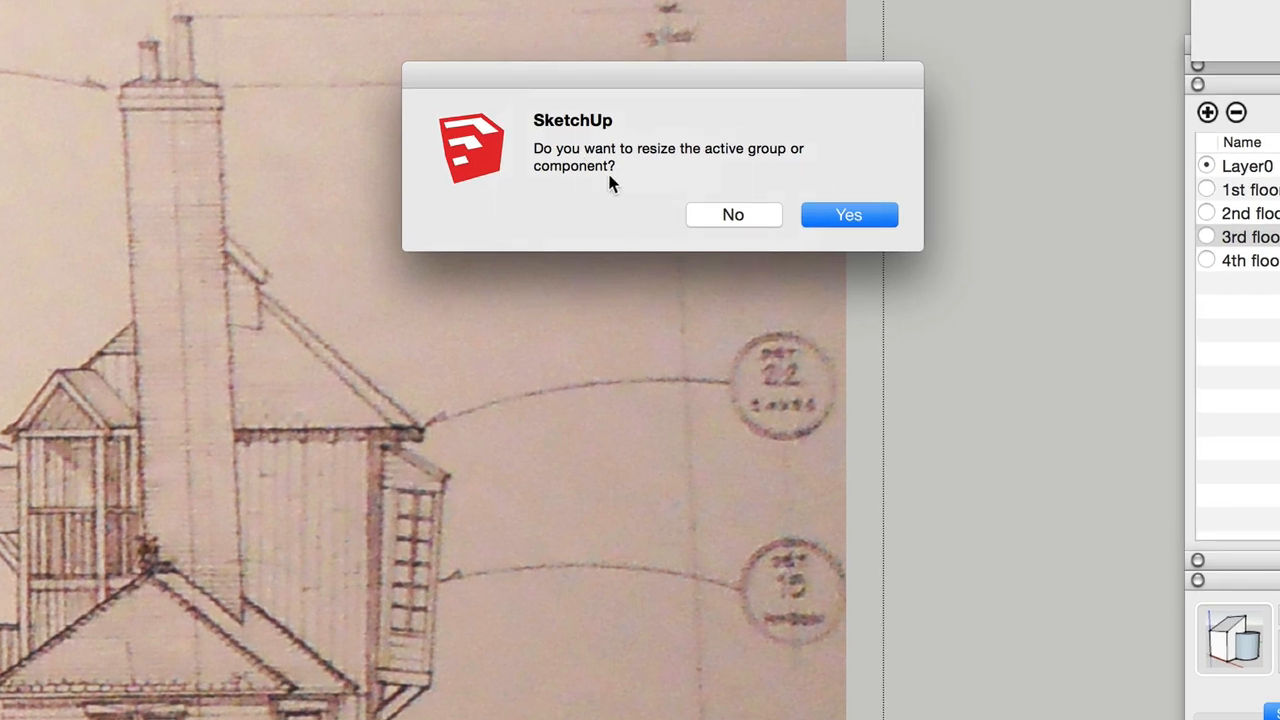
{"action": "mouse_move", "coordinate": [712, 176]}
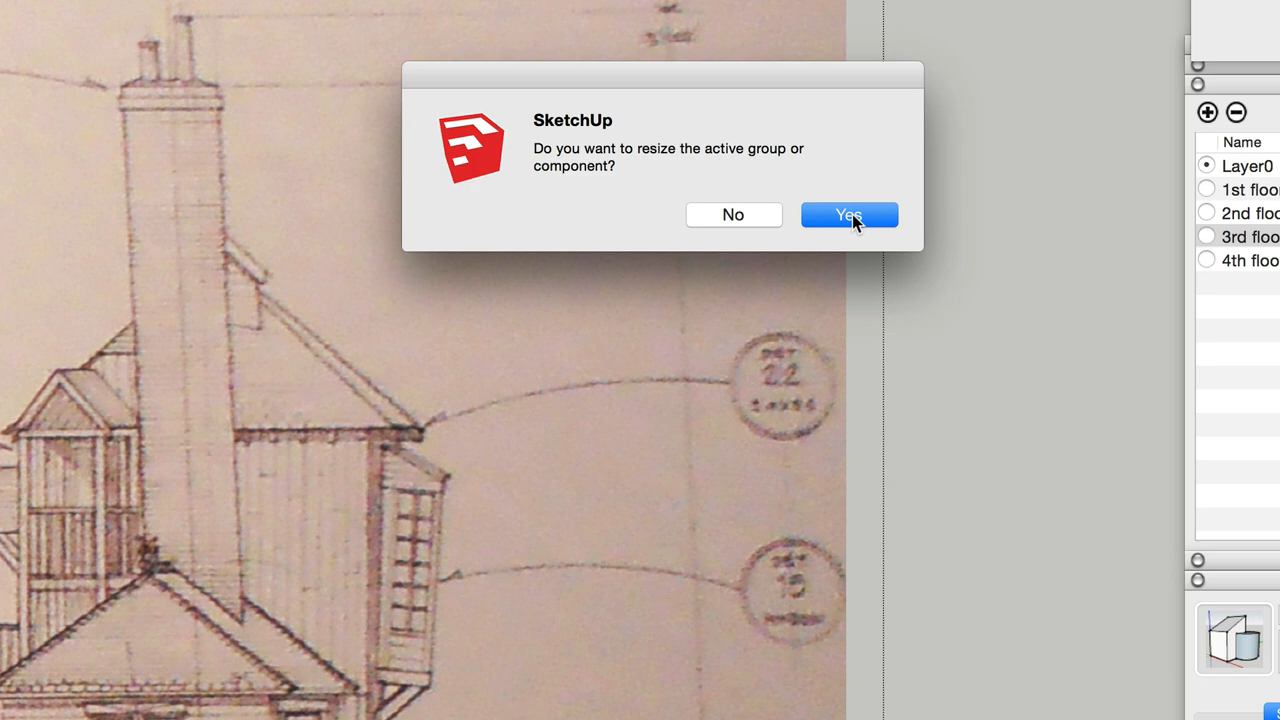
Step: Confirm resizing the rear elevation group to its printed height and orbit to check
{"action": "left_click", "coordinate": [848, 216]}
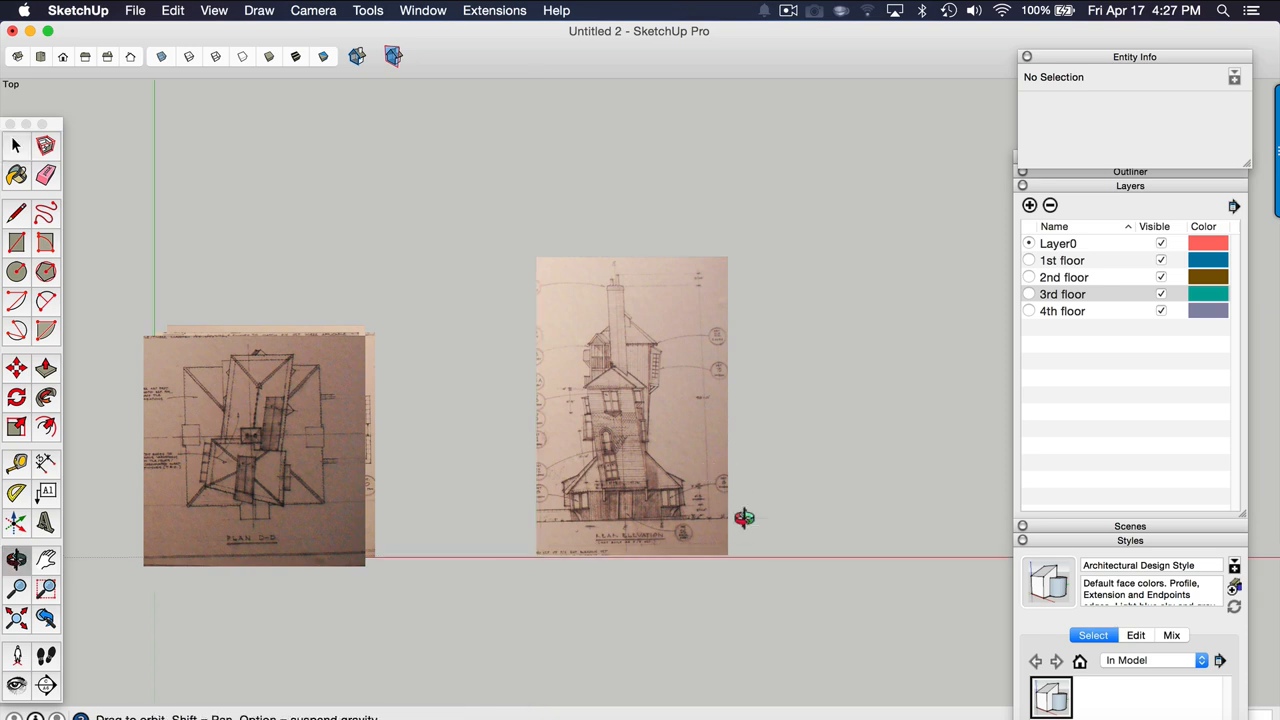
{"action": "left_click_drag", "start_coordinate": [744, 518], "coordinate": [600, 548]}
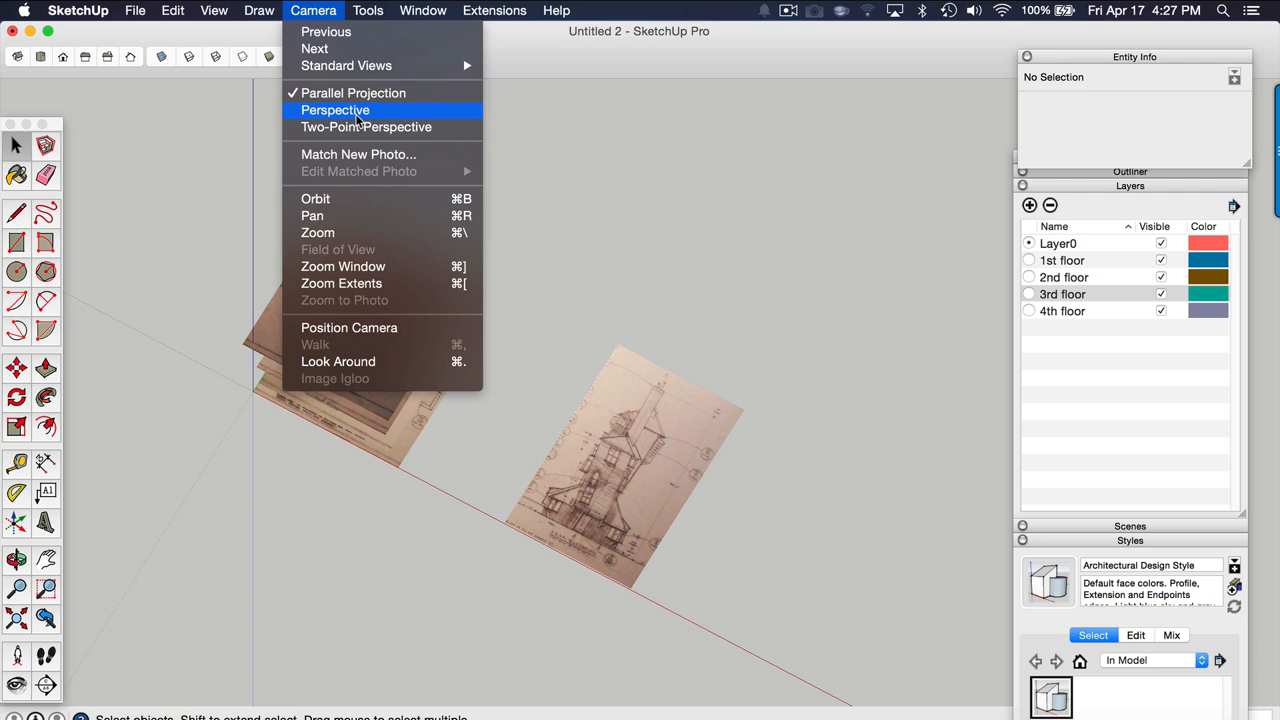
Step: Switch the camera to Perspective and select the elevation group, orbiting around the stack
{"action": "left_click", "coordinate": [336, 110]}
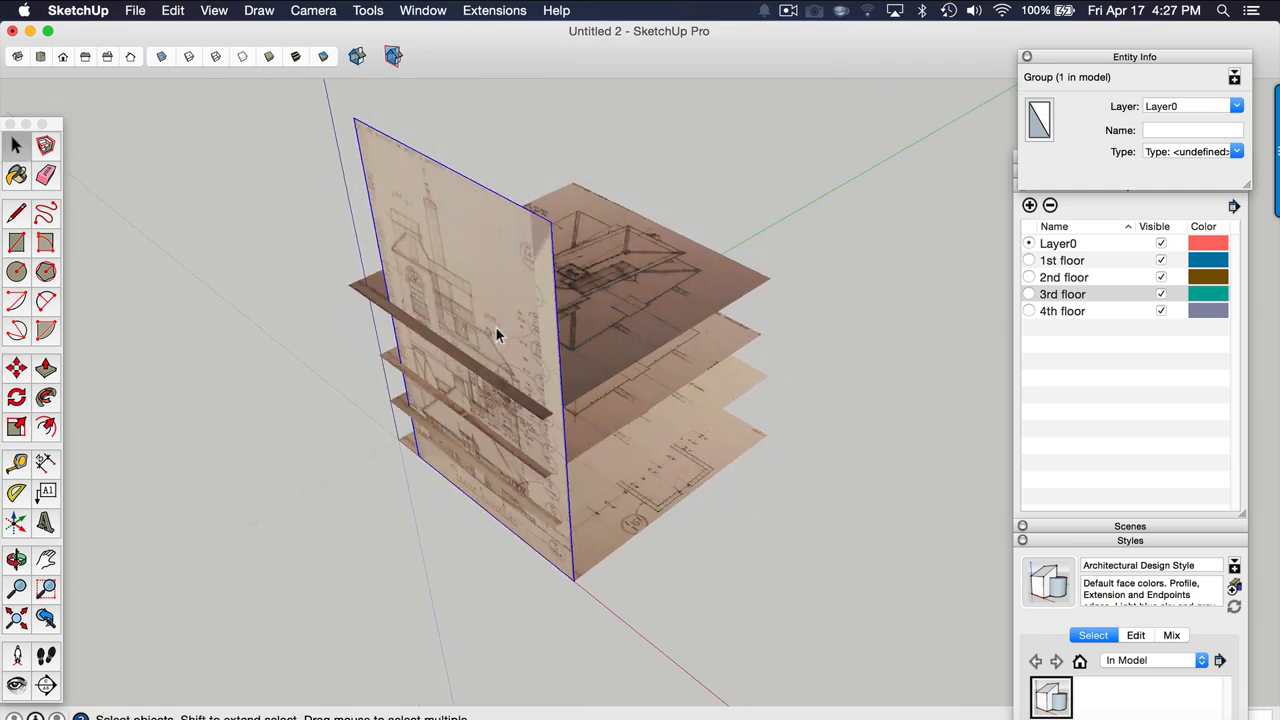
{"action": "left_click", "coordinate": [480, 260]}
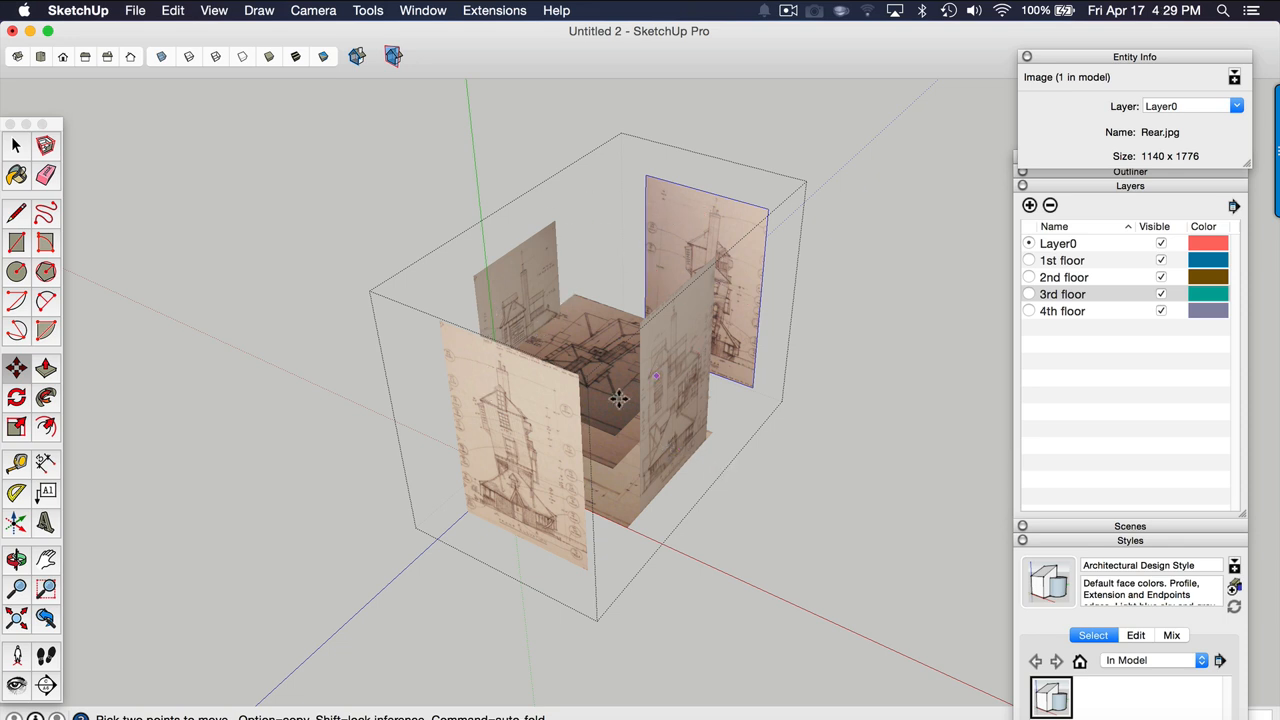
{"action": "left_click_drag", "start_coordinate": [620, 400], "coordinate": [790, 270]}
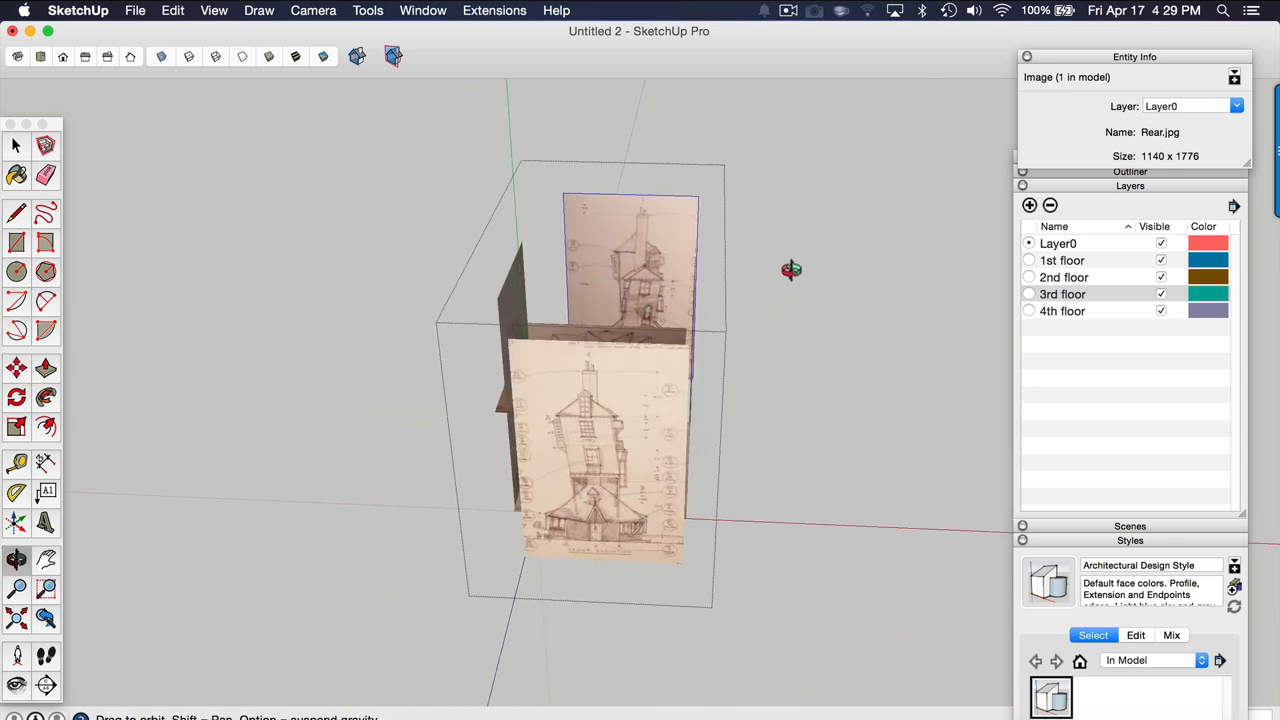
{"action": "left_click_drag", "start_coordinate": [792, 270], "coordinate": [608, 388]}
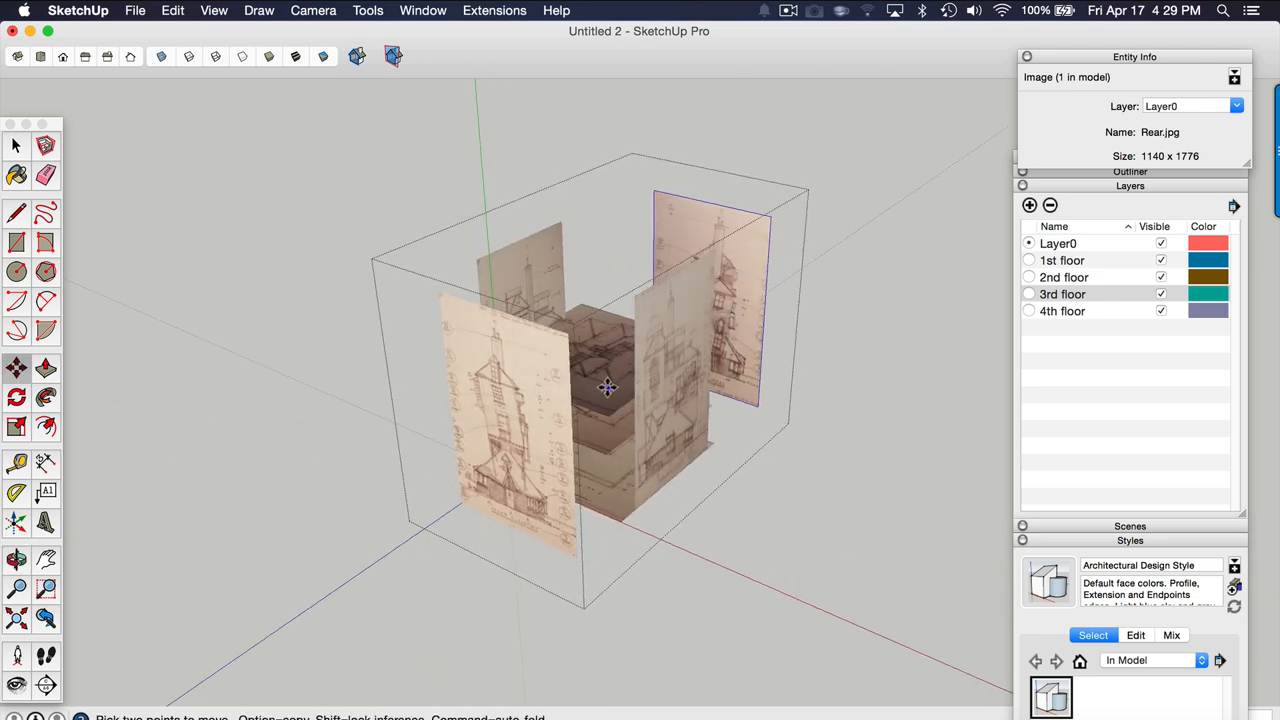
{"action": "mouse_move", "coordinate": [584, 440]}
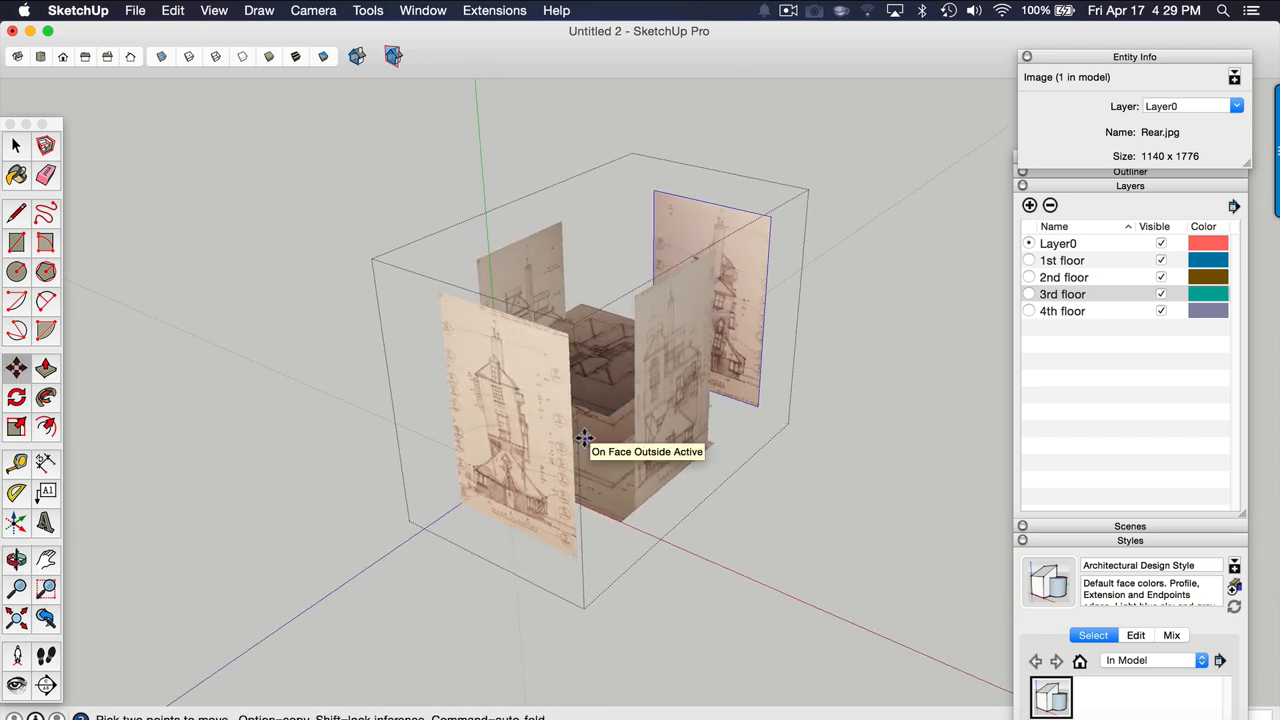
{"action": "mouse_move", "coordinate": [556, 486]}
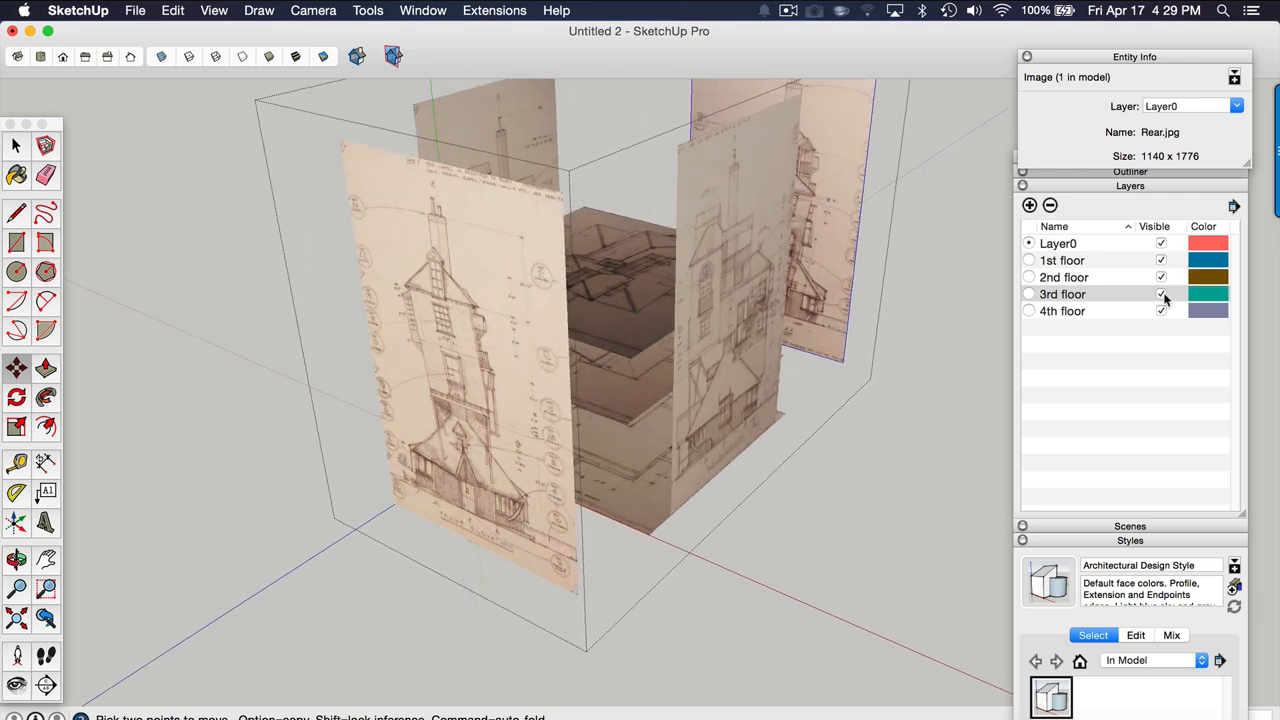
Step: Hide the 3rd and 4th floor layers and move front.jpg to the floor plan corner
{"action": "left_click", "coordinate": [1160, 312]}
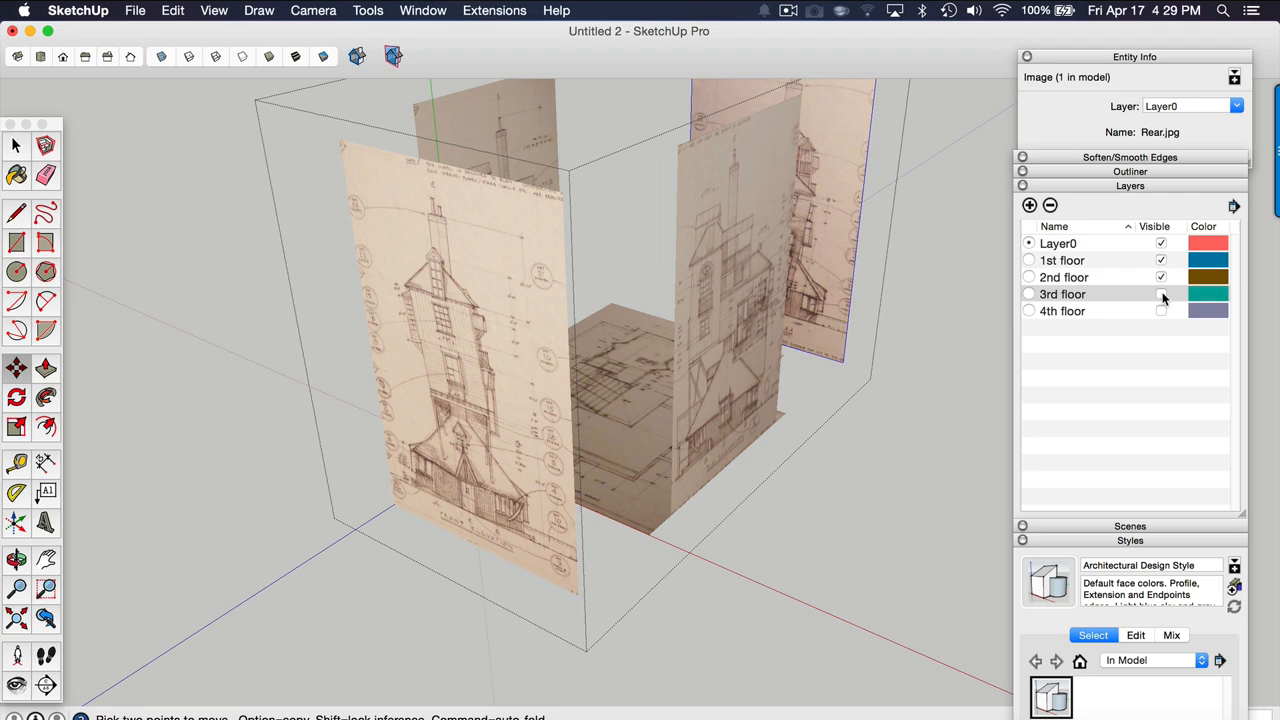
{"action": "left_click", "coordinate": [1160, 294]}
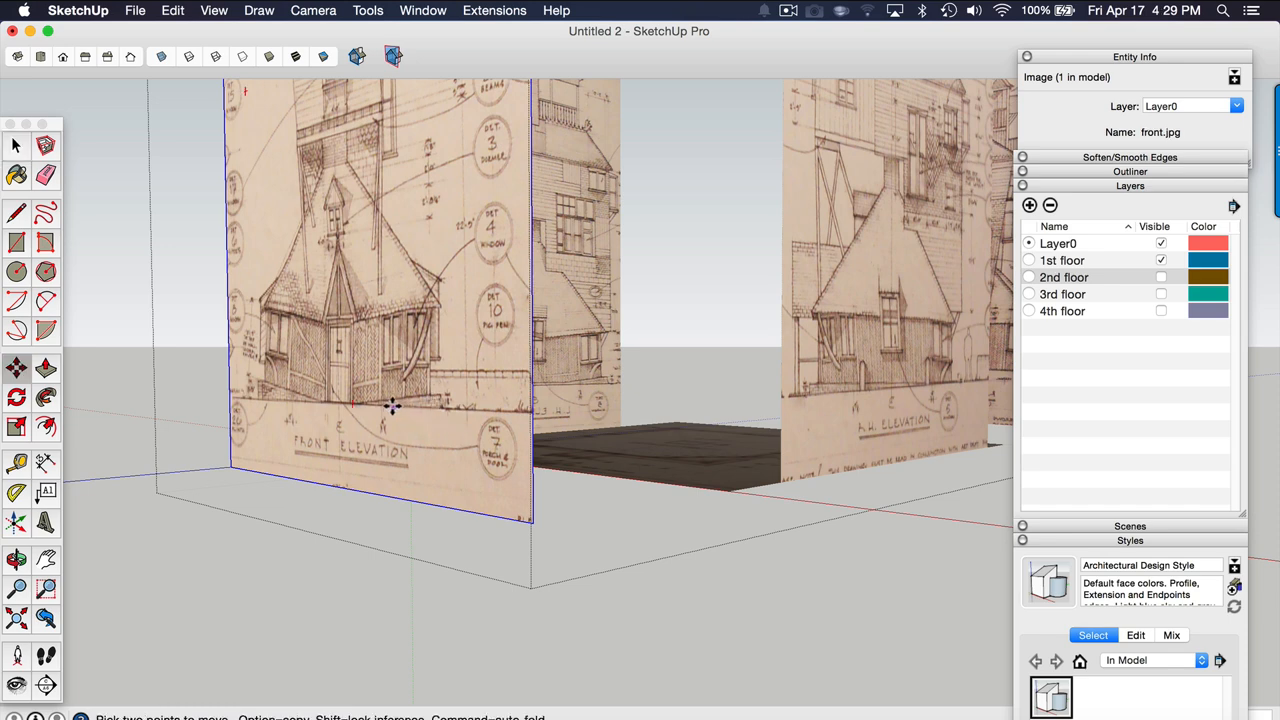
{"action": "scroll", "scroll_direction": "up", "scroll_amount": 3}
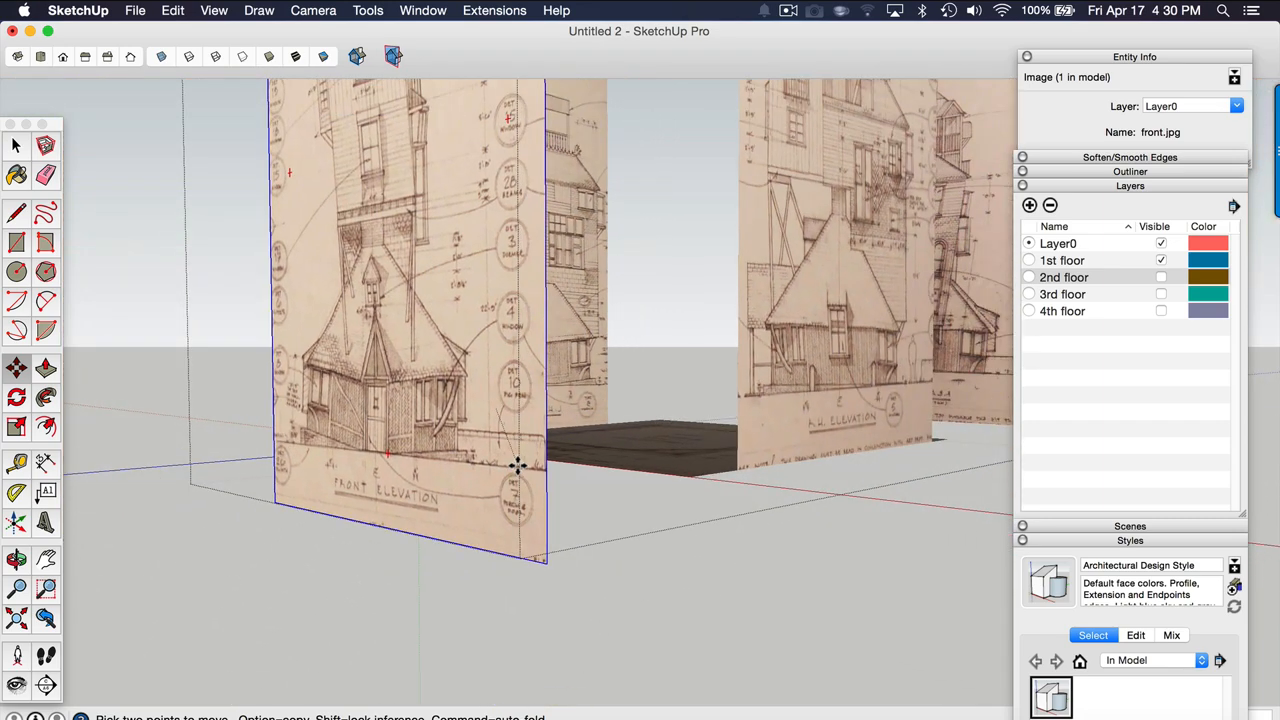
{"action": "left_click_drag", "start_coordinate": [516, 464], "coordinate": [500, 442]}
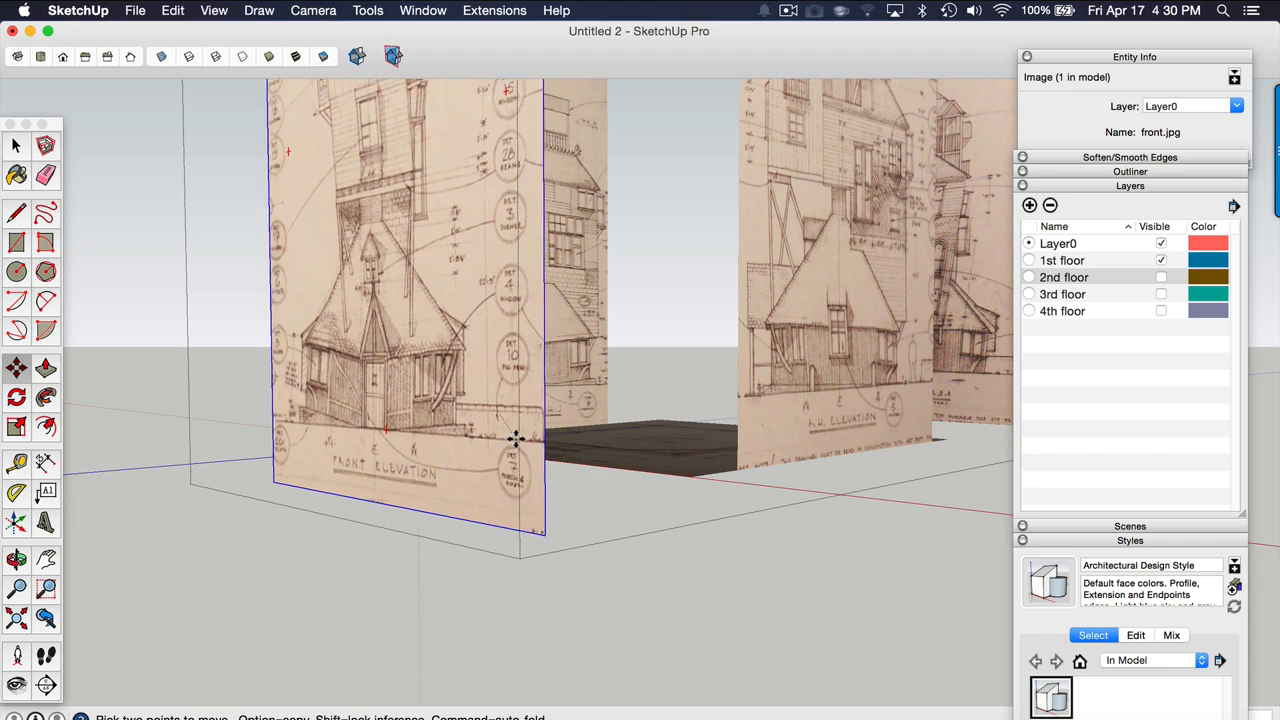
{"action": "left_click_drag", "start_coordinate": [516, 440], "coordinate": [604, 444]}
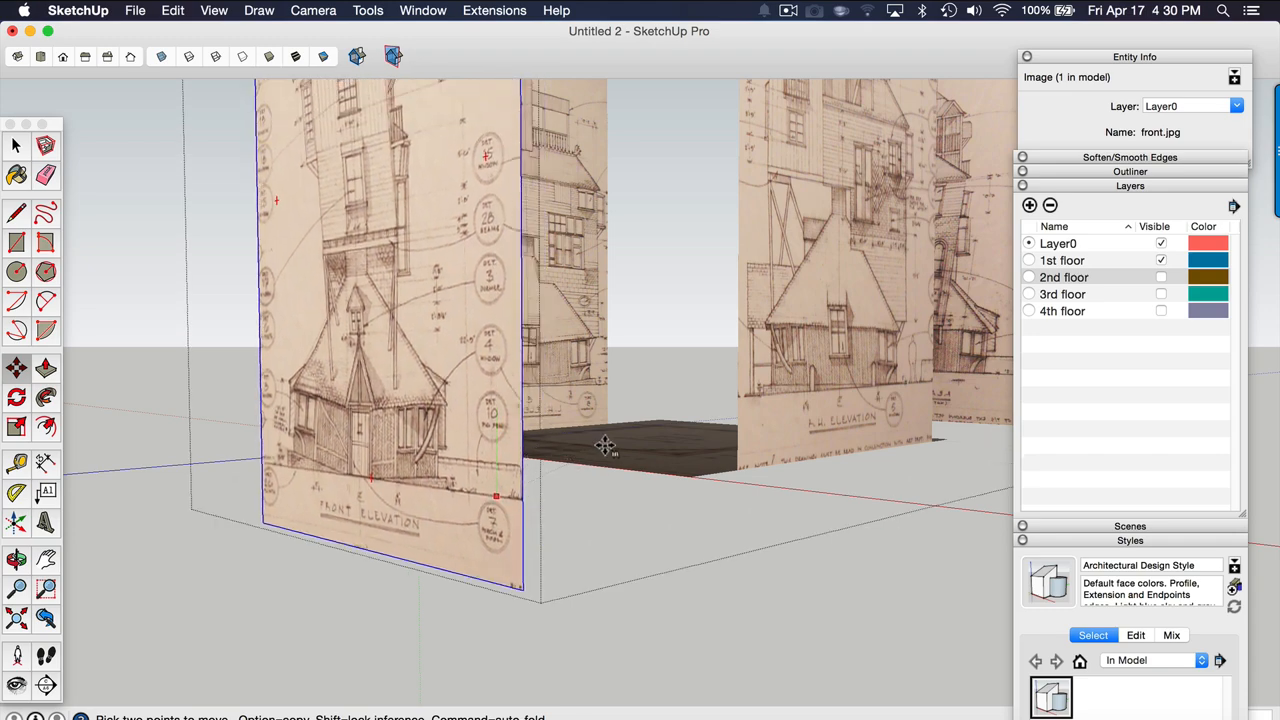
{"action": "left_click_drag", "start_coordinate": [604, 444], "coordinate": [604, 556]}
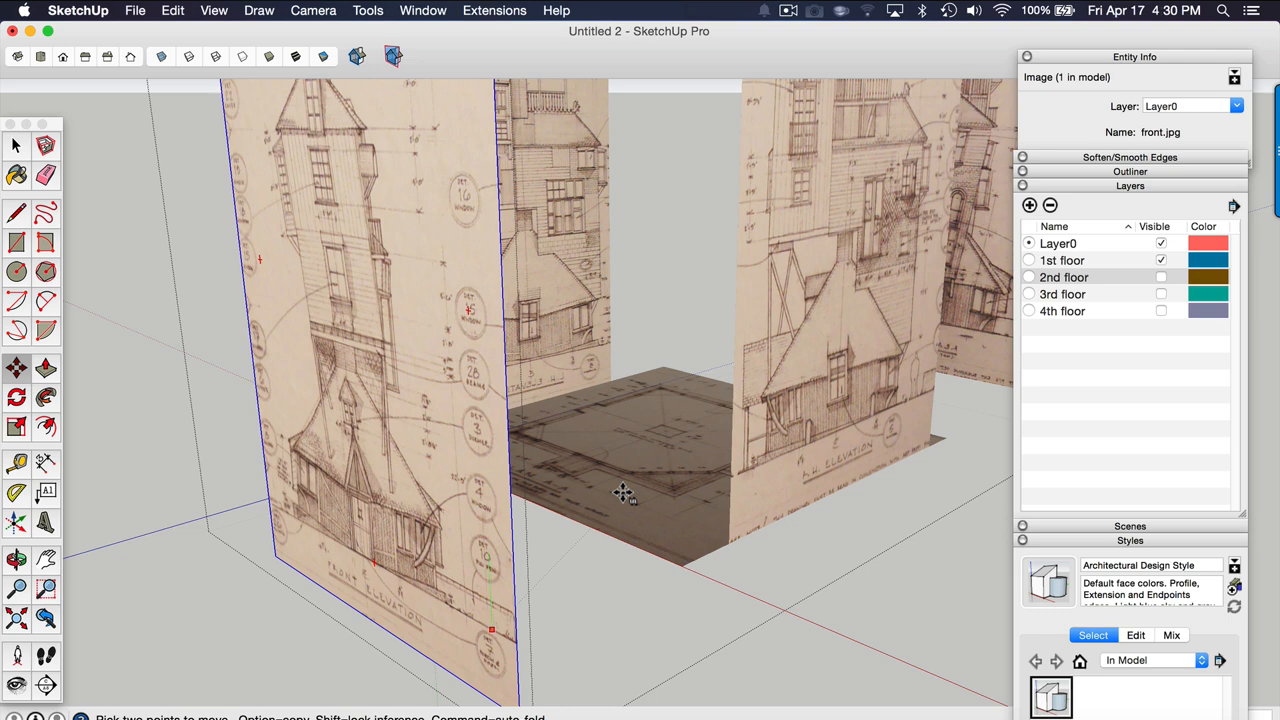
{"action": "mouse_move", "coordinate": [632, 504]}
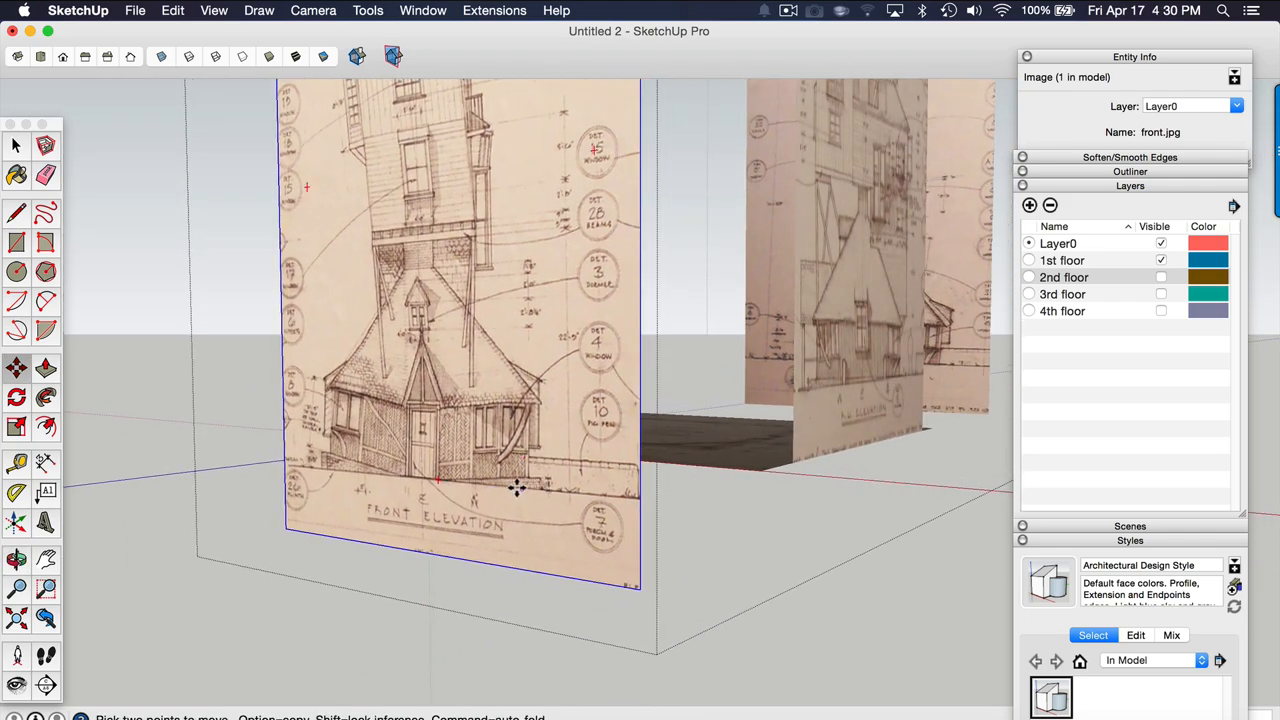
{"action": "mouse_move", "coordinate": [536, 490]}
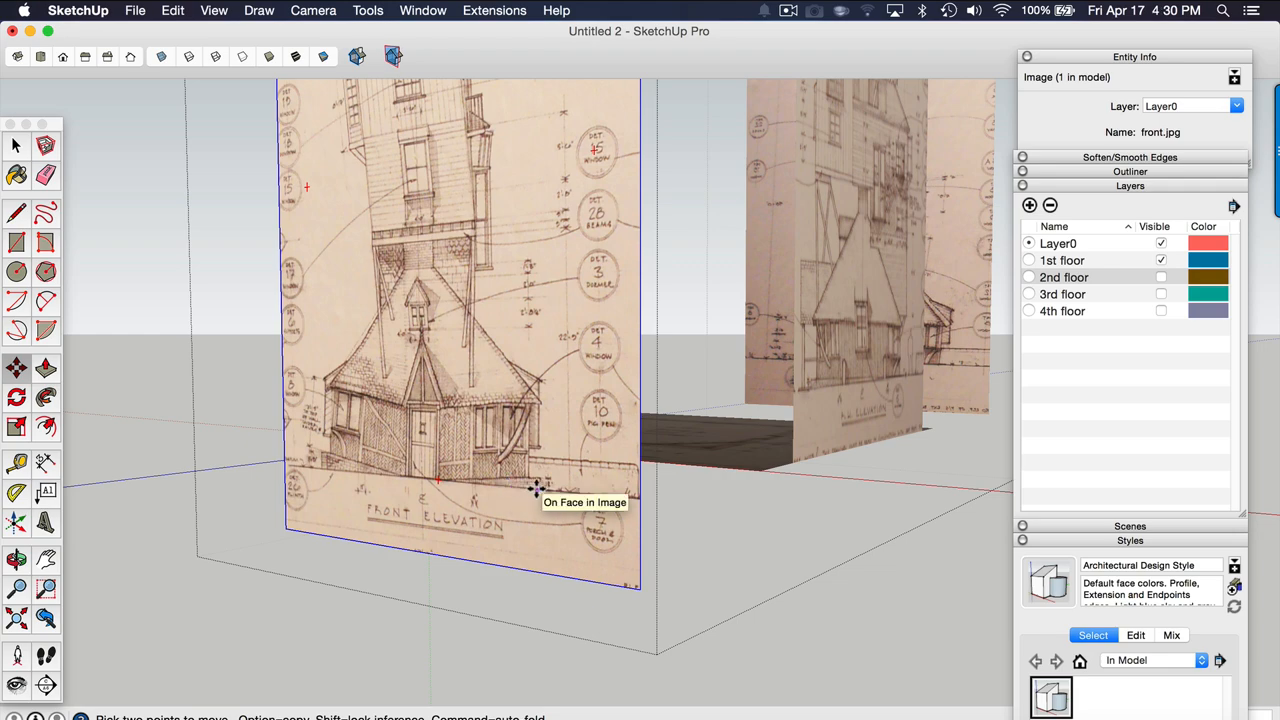
{"action": "mouse_move", "coordinate": [716, 442]}
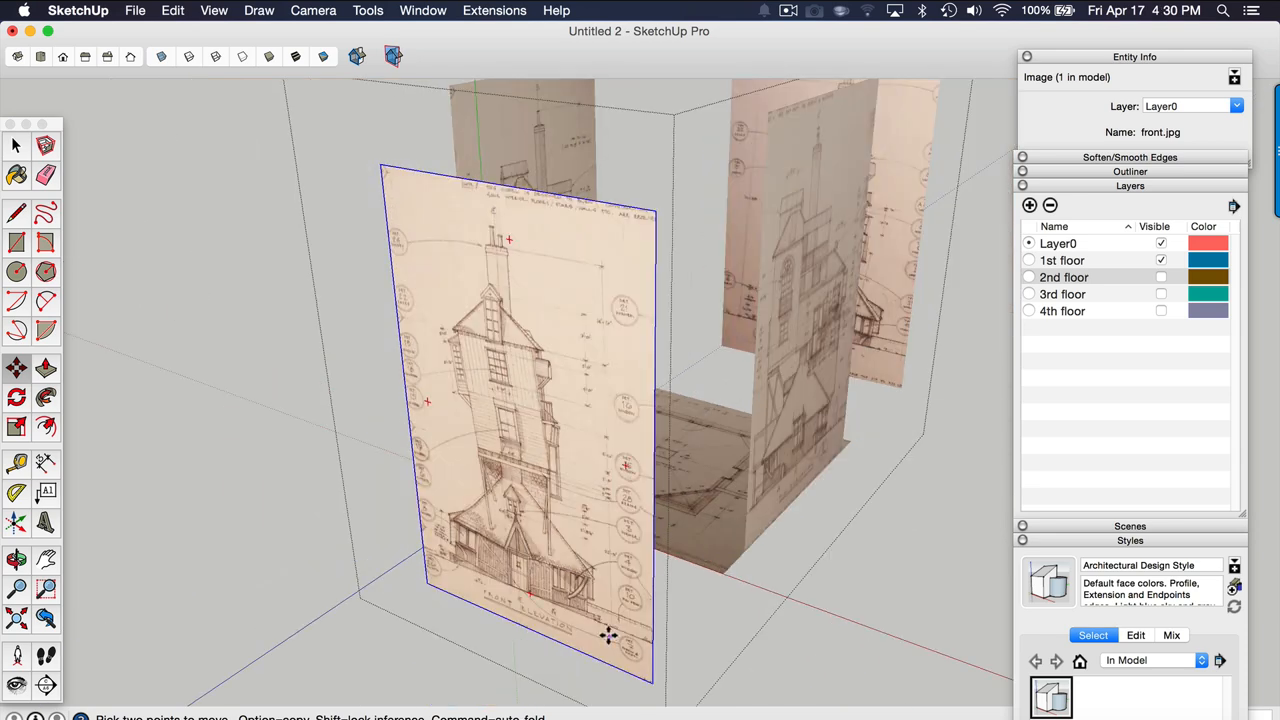
Step: Settle the front elevation onto the front edge of the bounding box
{"action": "left_click_drag", "start_coordinate": [608, 636], "coordinate": [640, 556]}
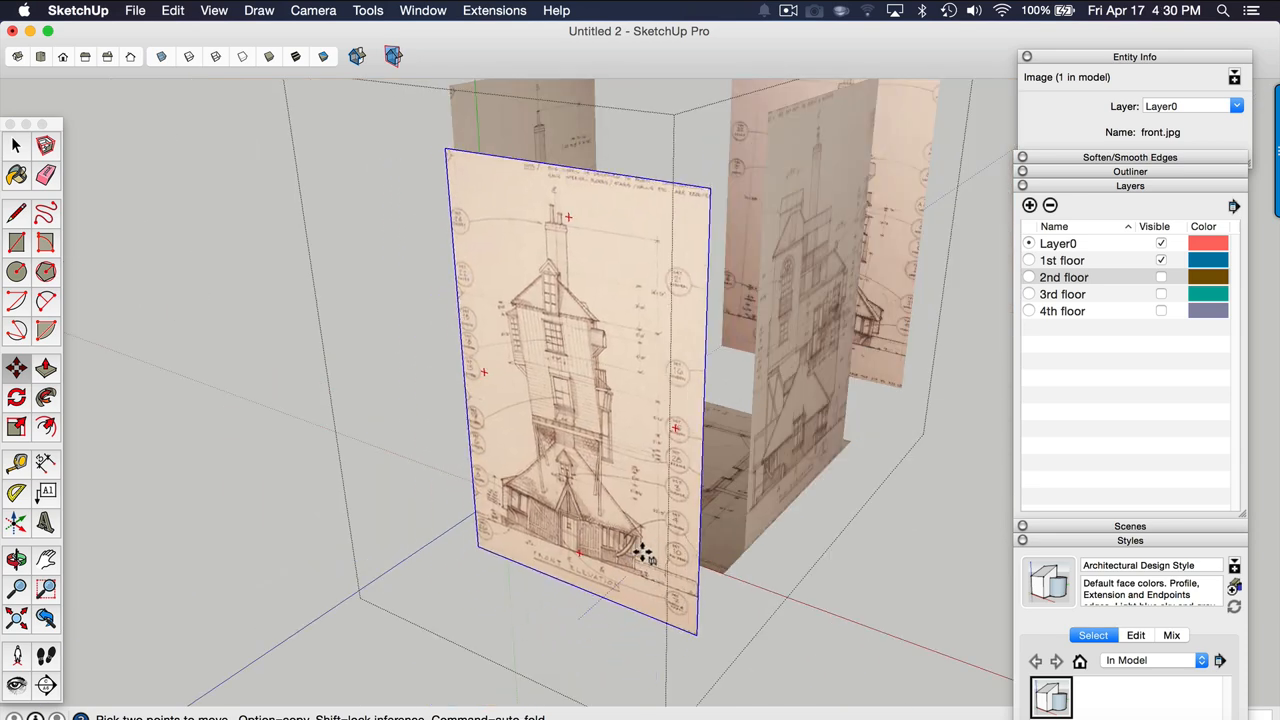
{"action": "left_click_drag", "start_coordinate": [640, 550], "coordinate": [684, 490]}
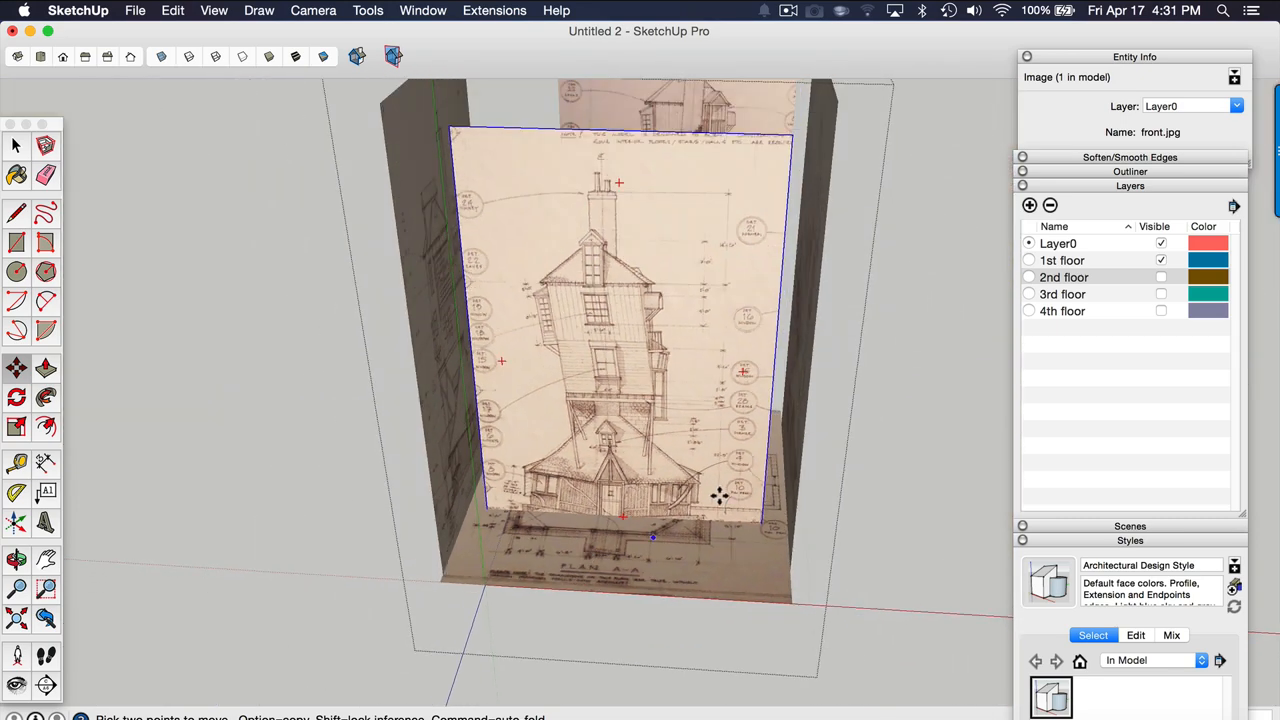
{"action": "scroll", "scroll_direction": "up", "scroll_amount": 3}
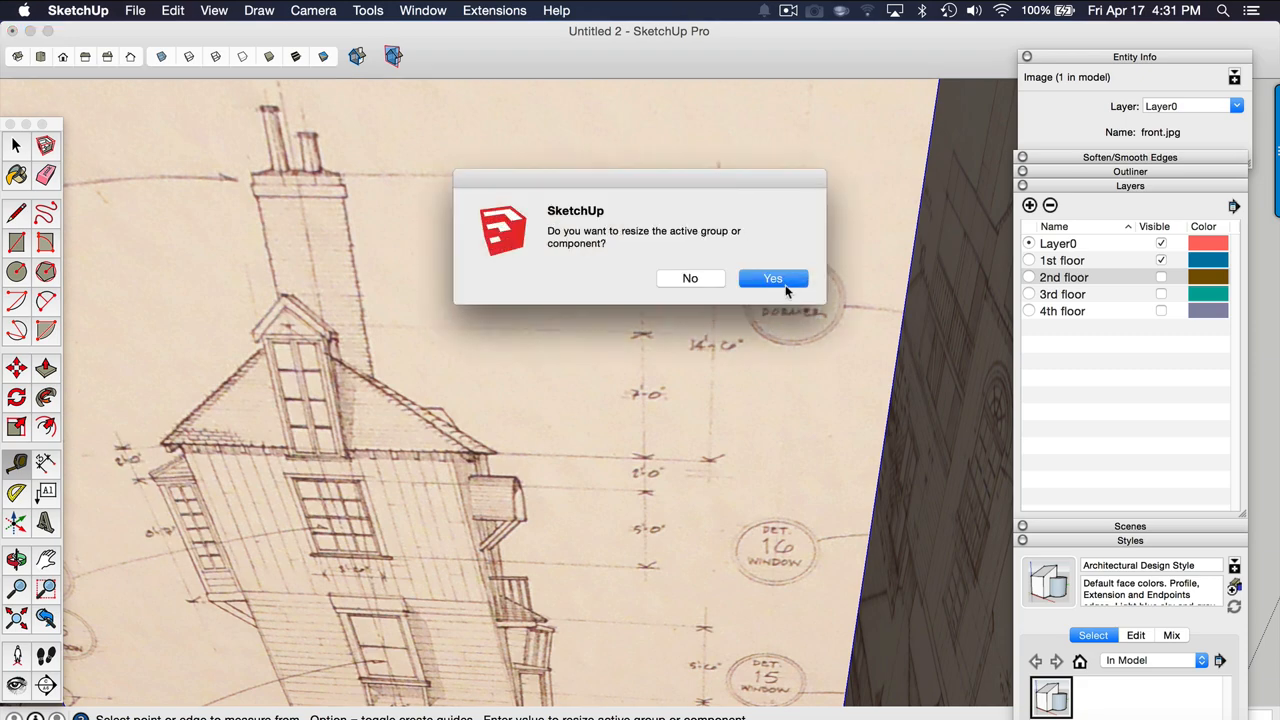
Step: Confirm resizing front.jpg to the measured length and inspect its base
{"action": "left_click", "coordinate": [772, 278]}
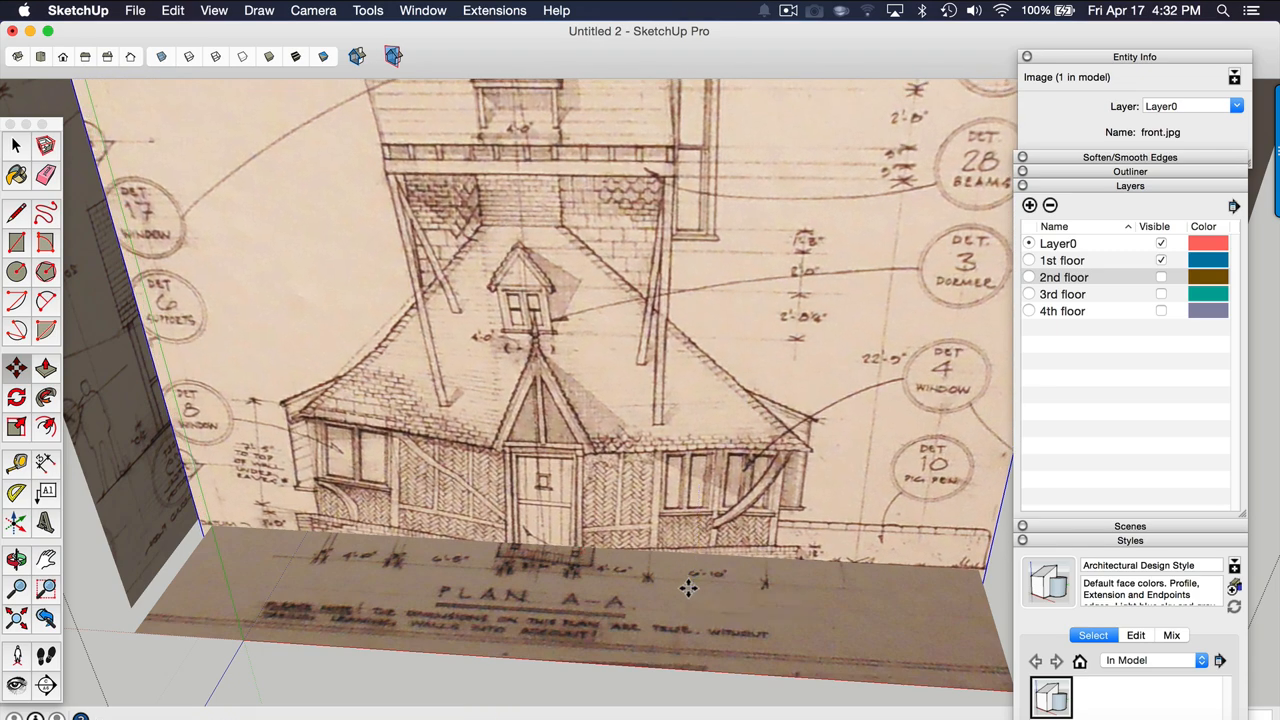
{"action": "left_click_drag", "start_coordinate": [688, 588], "coordinate": [708, 336]}
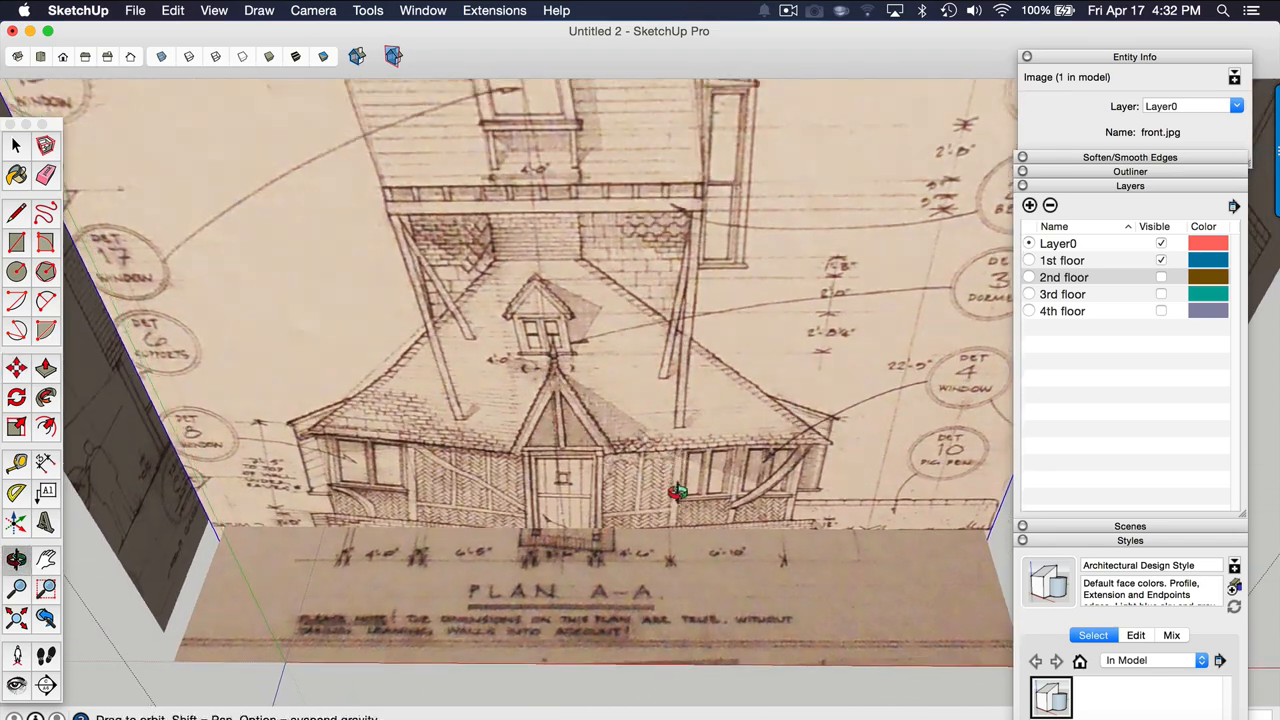
{"action": "left_click_drag", "start_coordinate": [678, 490], "coordinate": [470, 404]}
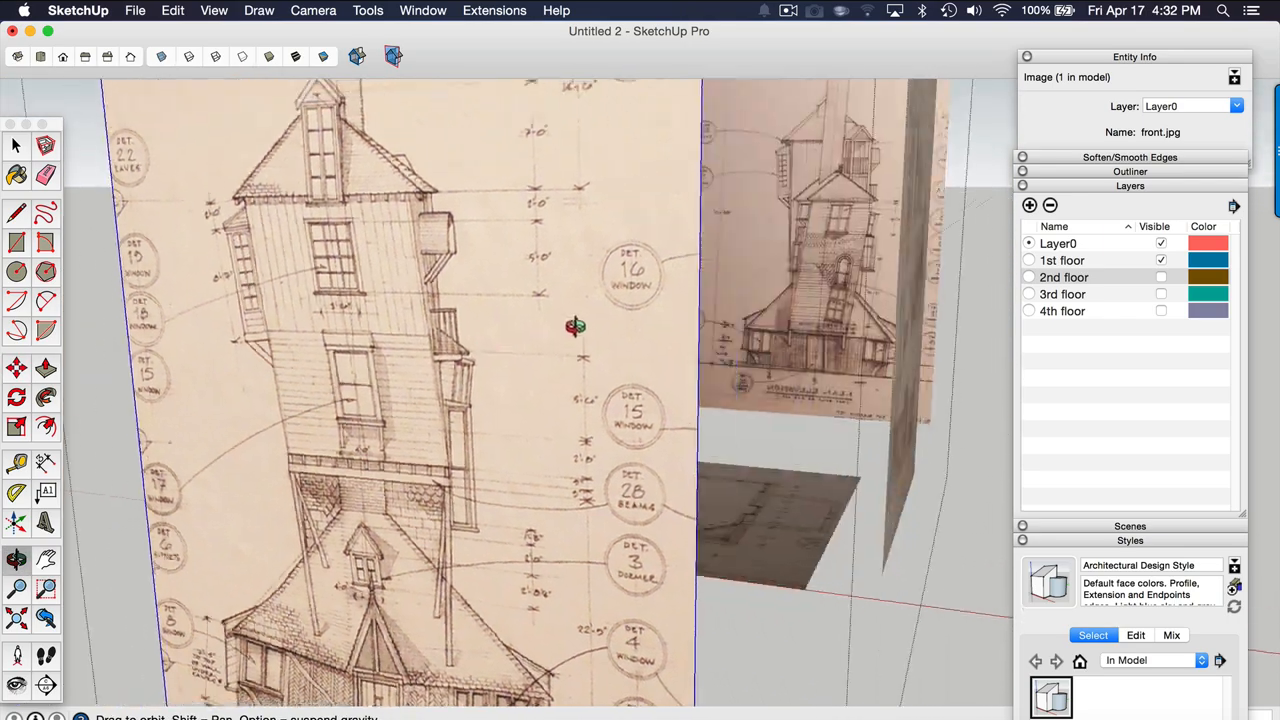
Step: Move the resized front elevation back against the box front and select Rear.jpg
{"action": "left_click_drag", "start_coordinate": [576, 324], "coordinate": [590, 410]}
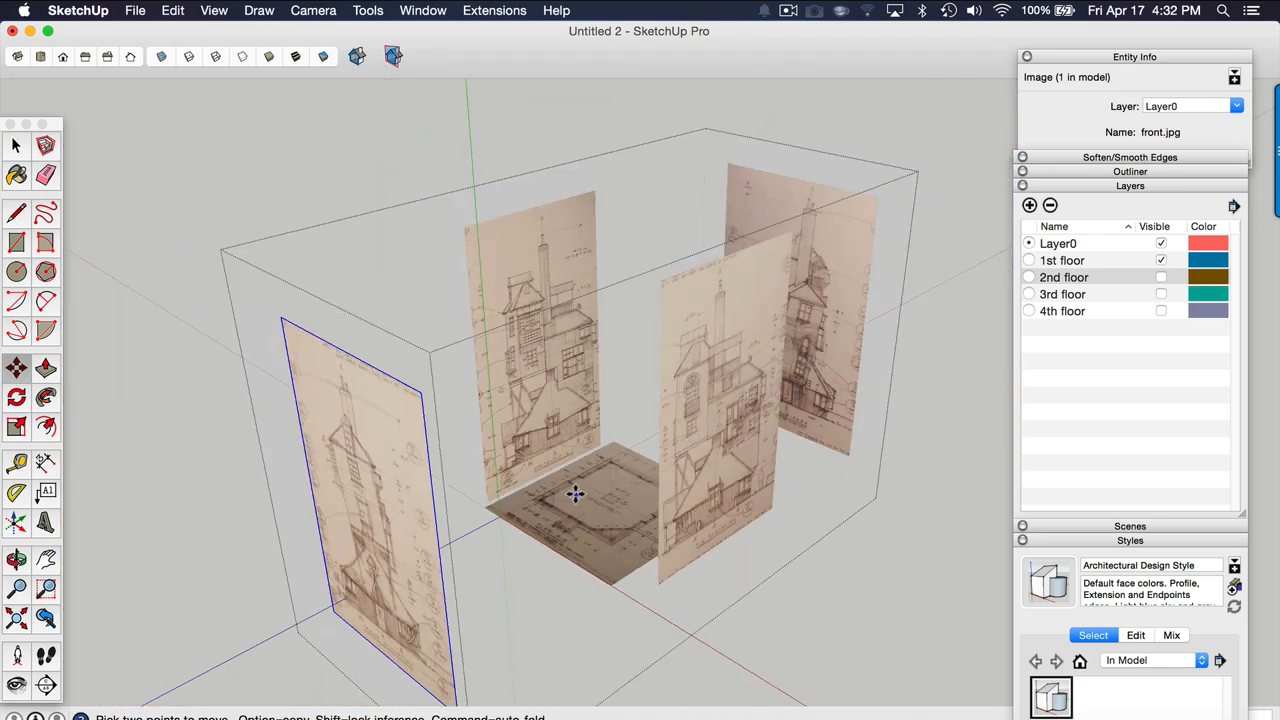
{"action": "left_click_drag", "start_coordinate": [576, 490], "coordinate": [608, 380]}
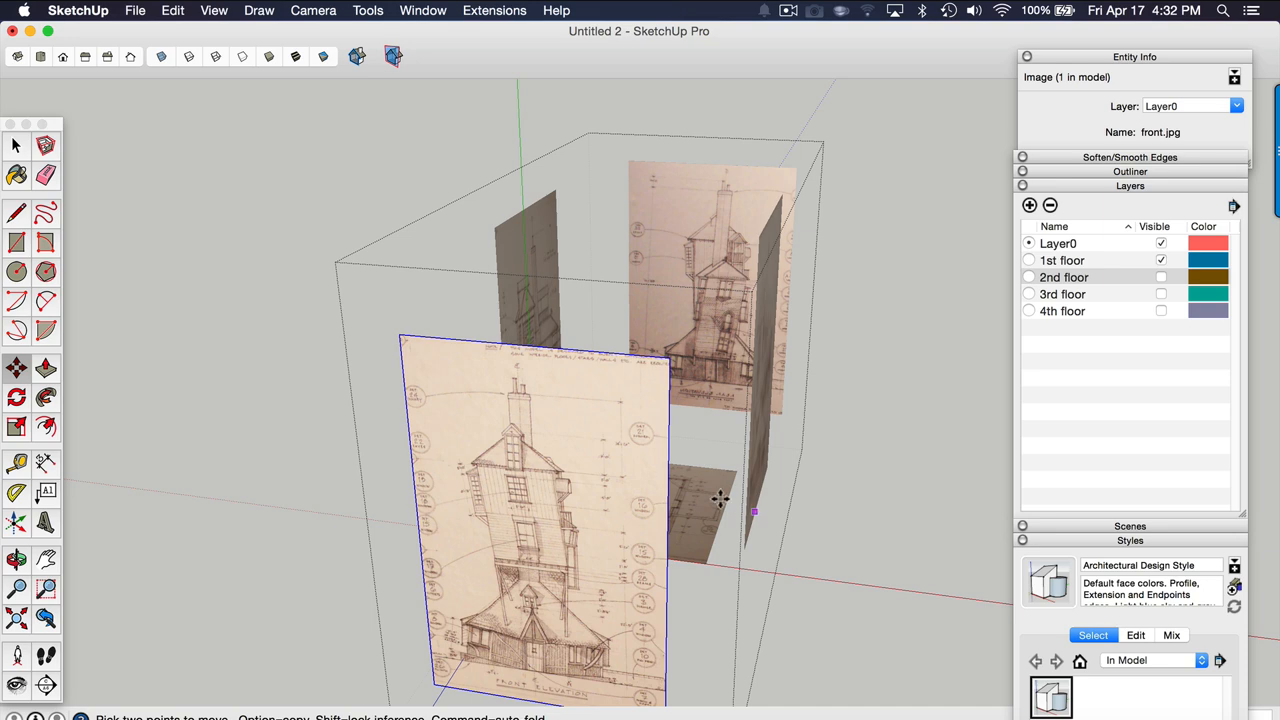
{"action": "left_click", "coordinate": [680, 216]}
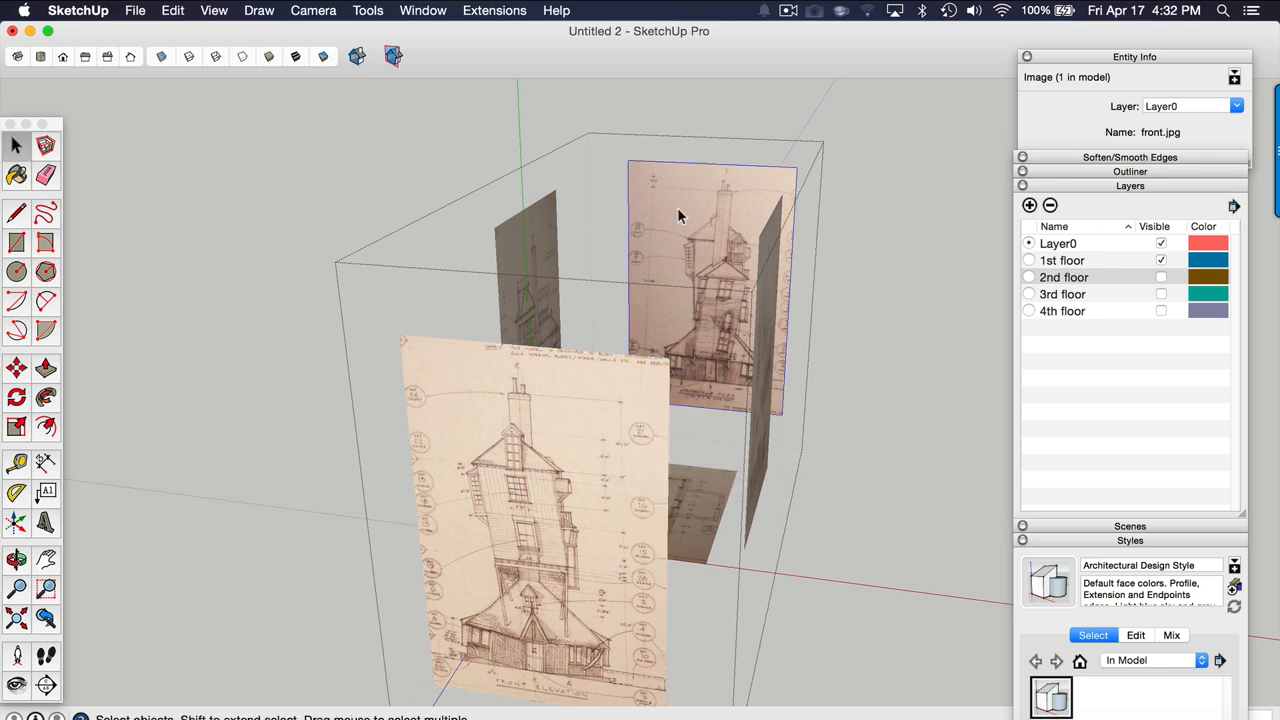
Step: Orbit around the box to check the rear elevation's position
{"action": "left_click_drag", "start_coordinate": [678, 216], "coordinate": [810, 360]}
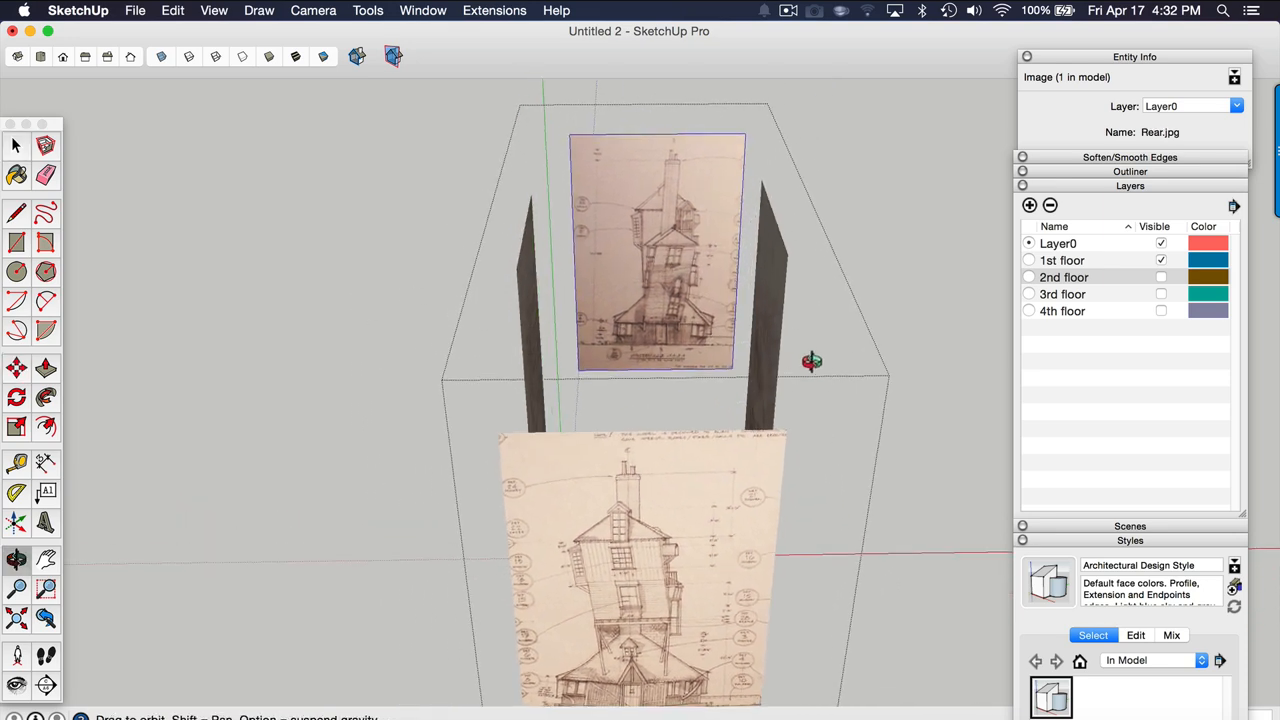
{"action": "left_click_drag", "start_coordinate": [812, 360], "coordinate": [762, 256]}
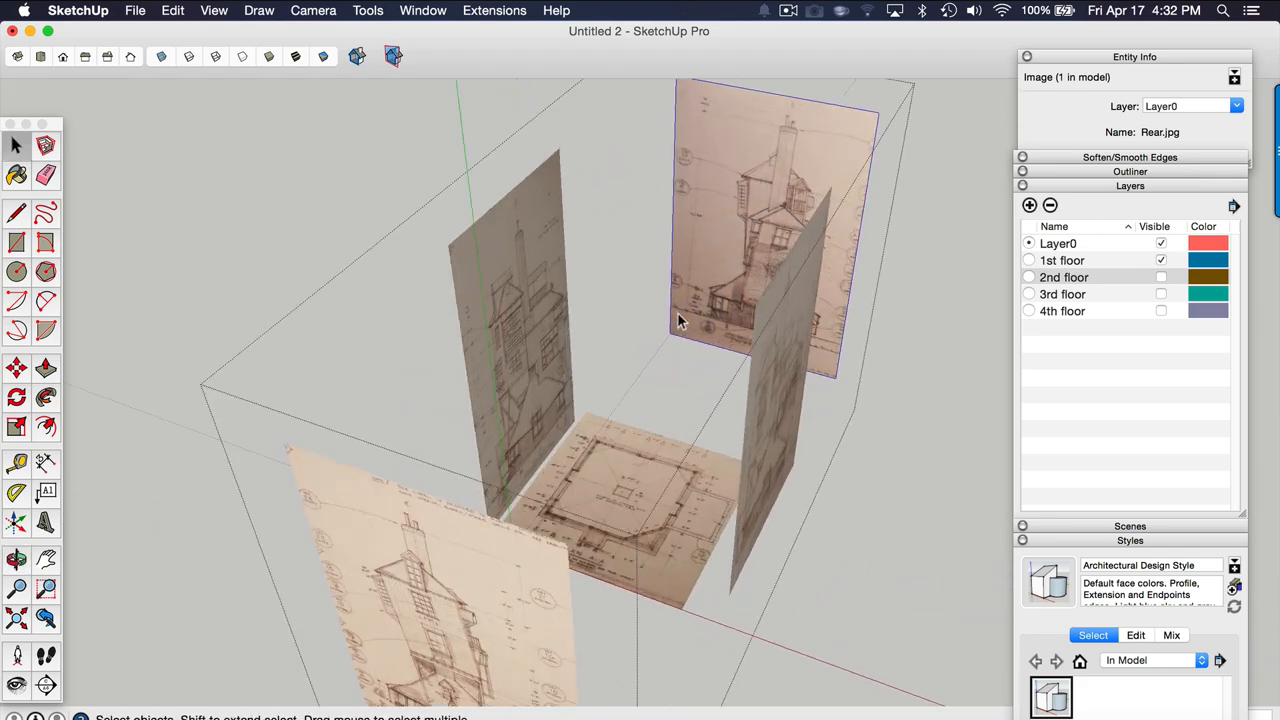
{"action": "left_click_drag", "start_coordinate": [680, 320], "coordinate": [580, 556]}
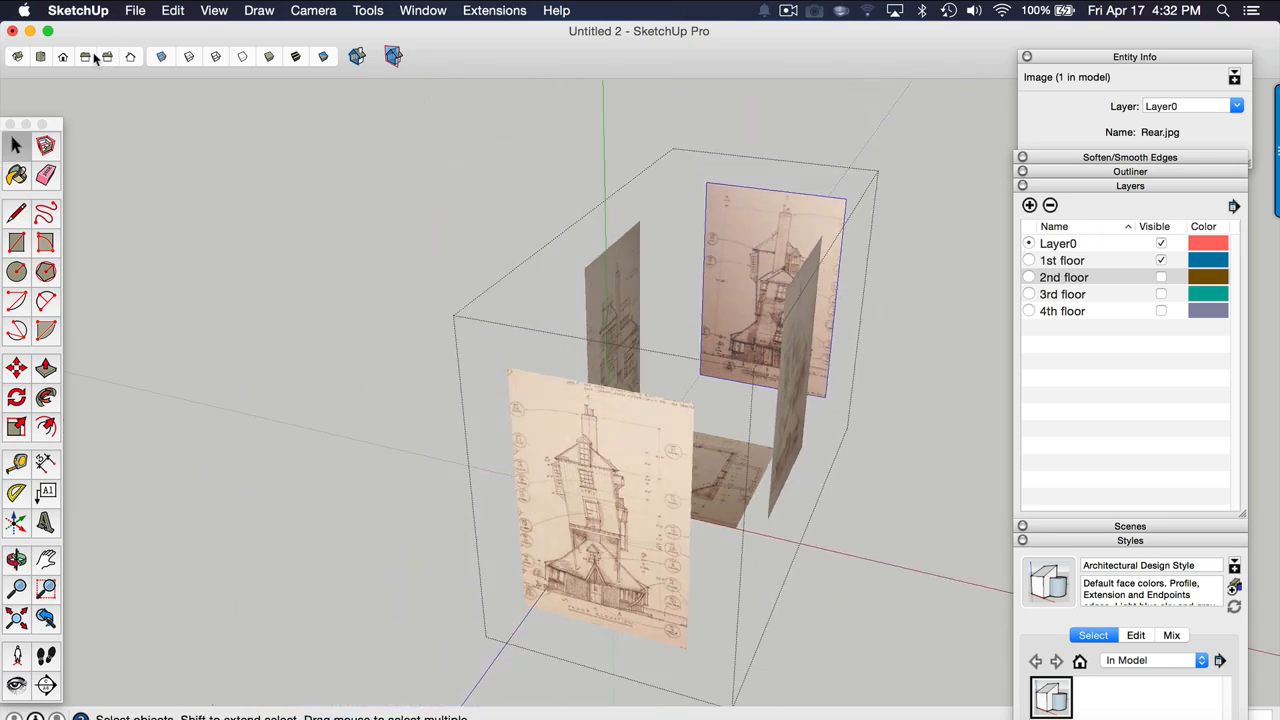
Step: From the Front standard view, move Rear.jpg sideways until it overlaps front.jpg
{"action": "left_click", "coordinate": [64, 56]}
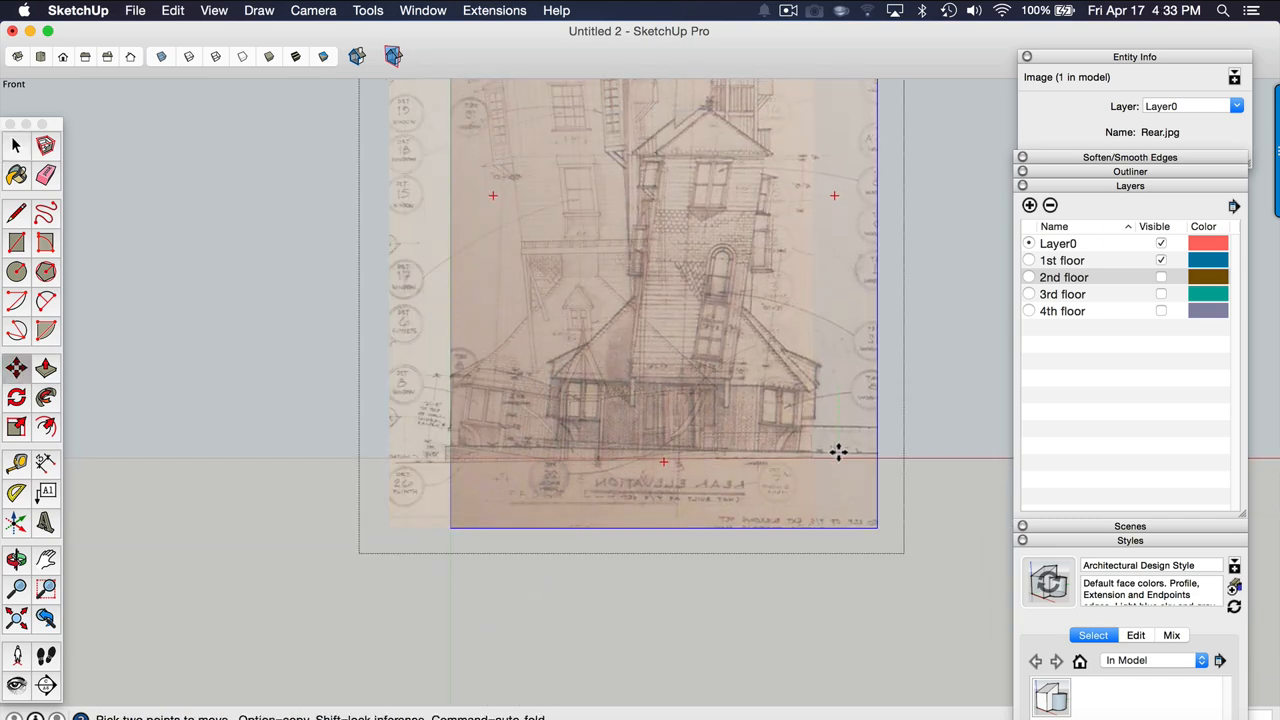
{"action": "left_click_drag", "start_coordinate": [838, 452], "coordinate": [858, 468]}
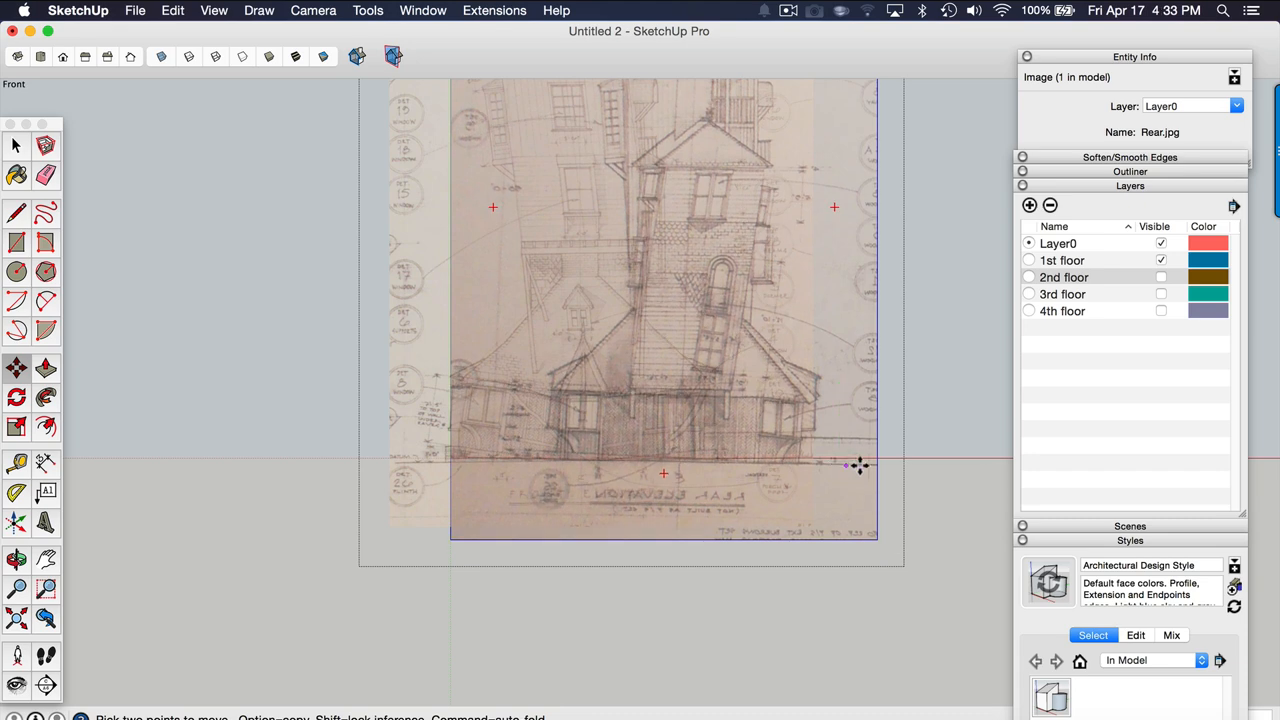
{"action": "left_click_drag", "start_coordinate": [858, 466], "coordinate": [760, 466]}
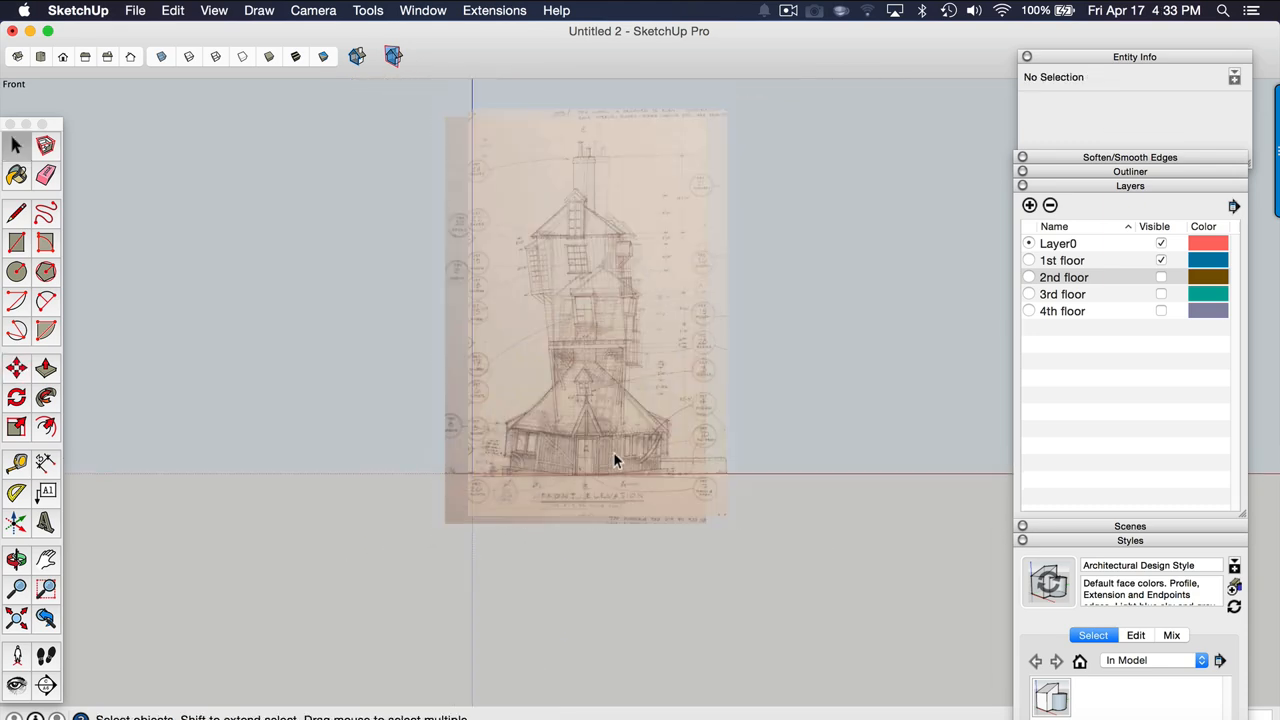
{"action": "scroll", "scroll_direction": "up", "scroll_amount": 3}
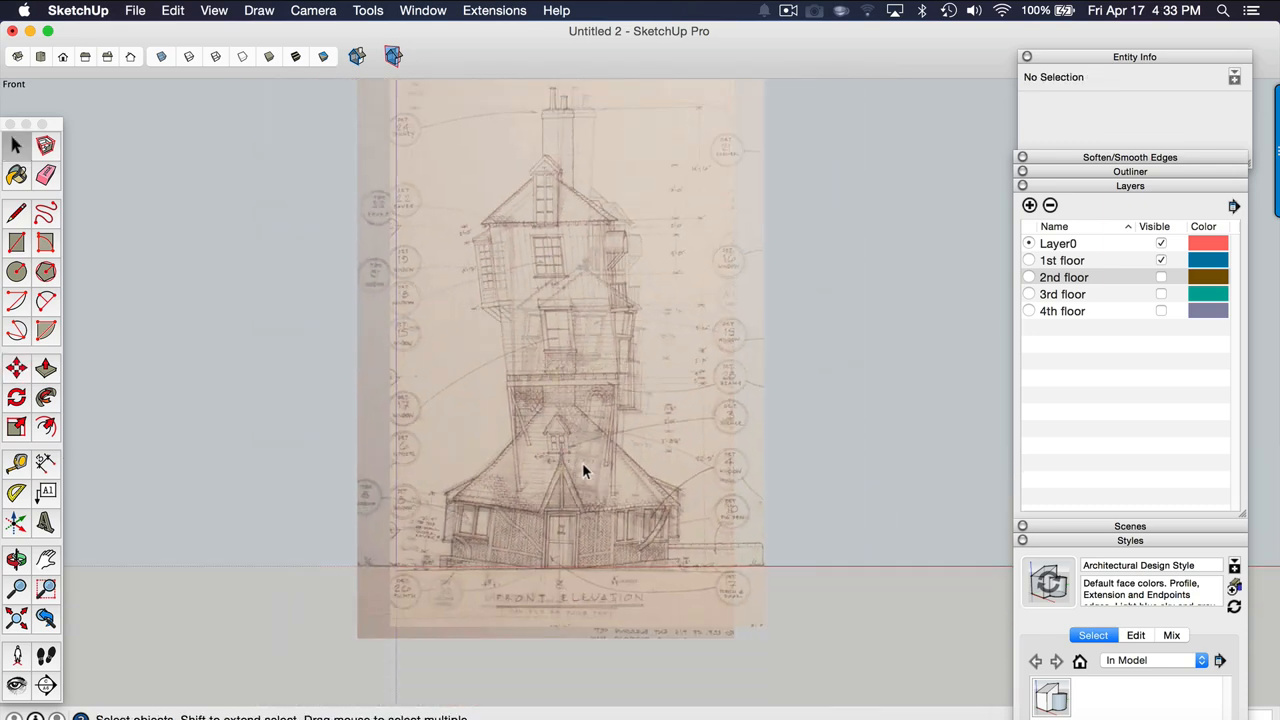
{"action": "mouse_move", "coordinate": [772, 450]}
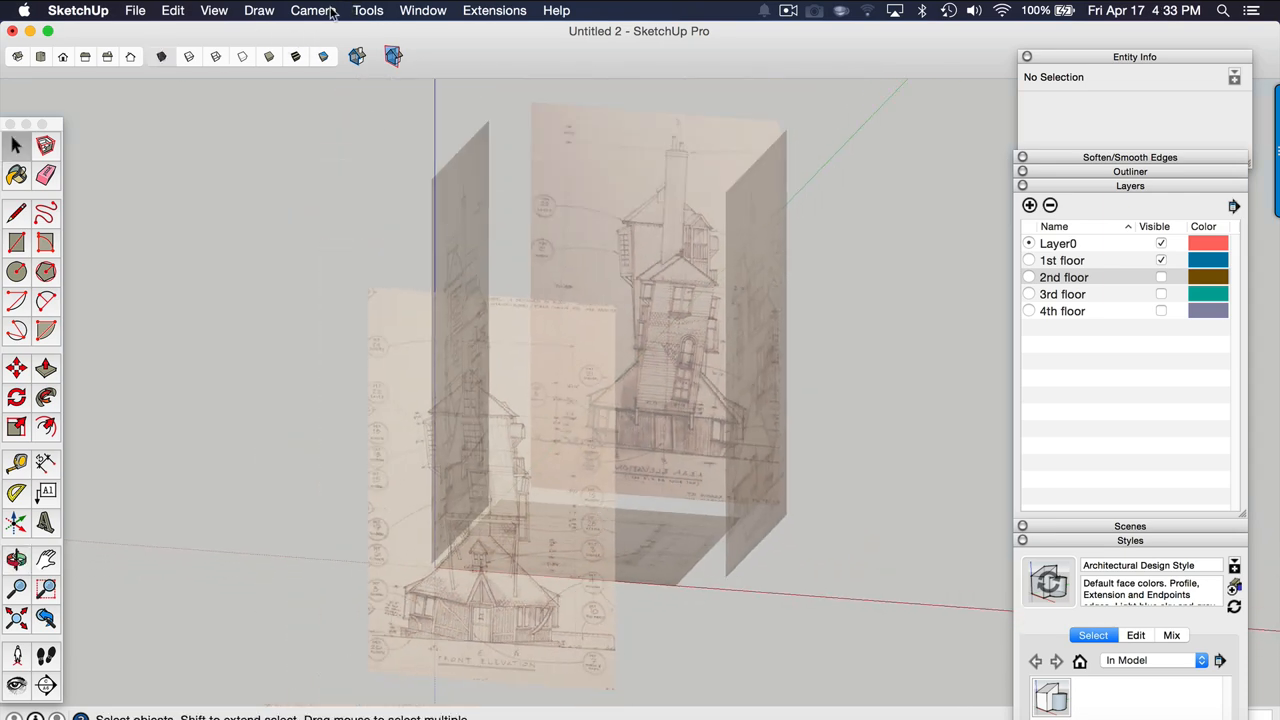
{"action": "left_click", "coordinate": [312, 10]}
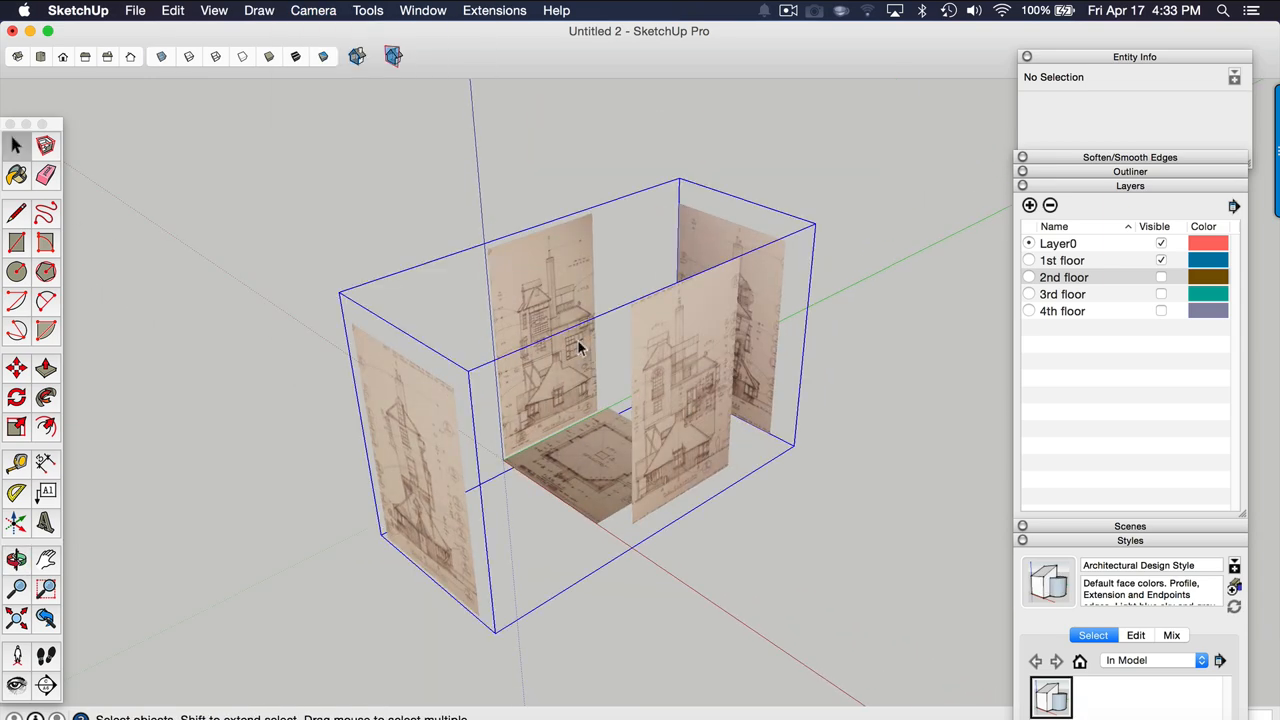
{"action": "left_click", "coordinate": [556, 330]}
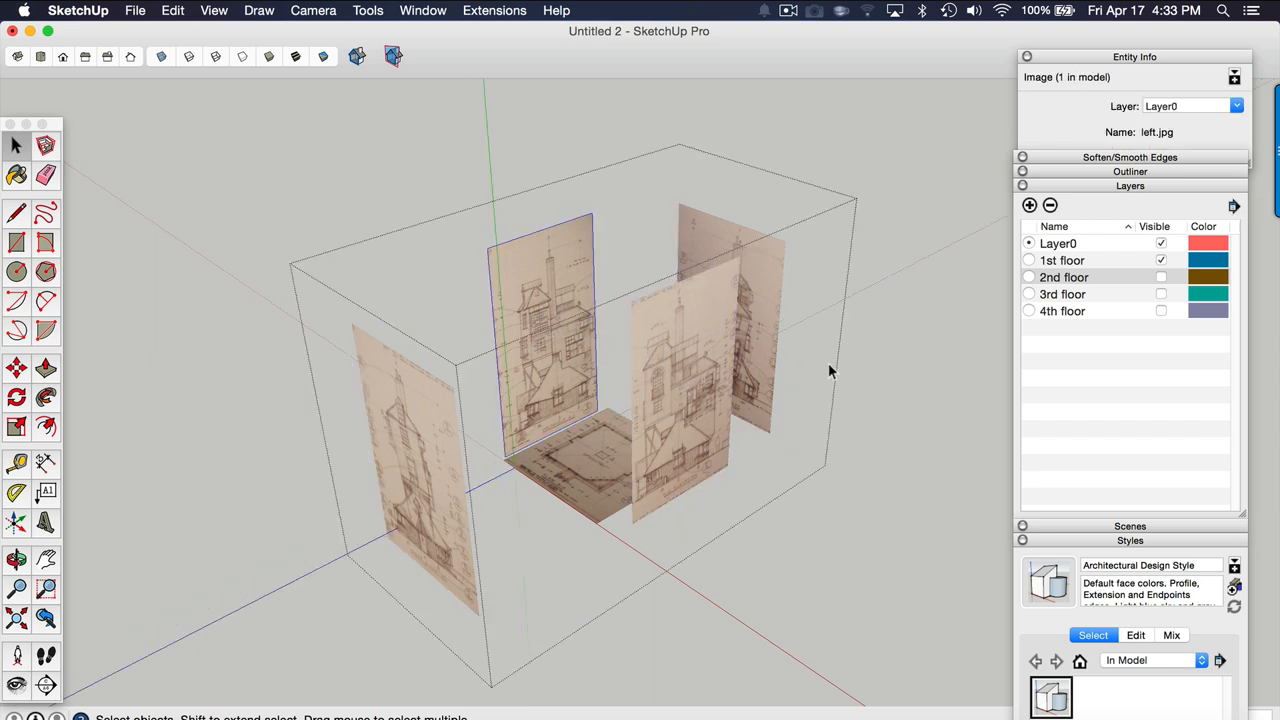
{"action": "mouse_move", "coordinate": [1088, 348]}
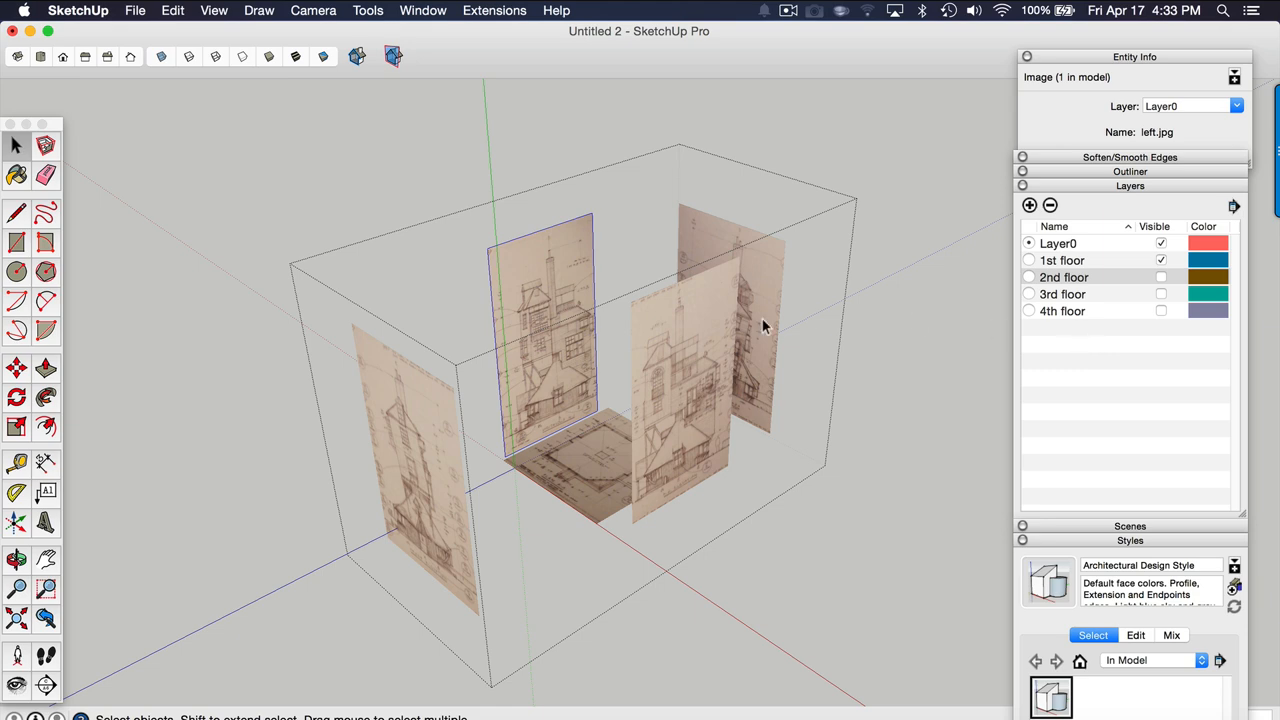
{"action": "mouse_move", "coordinate": [518, 358]}
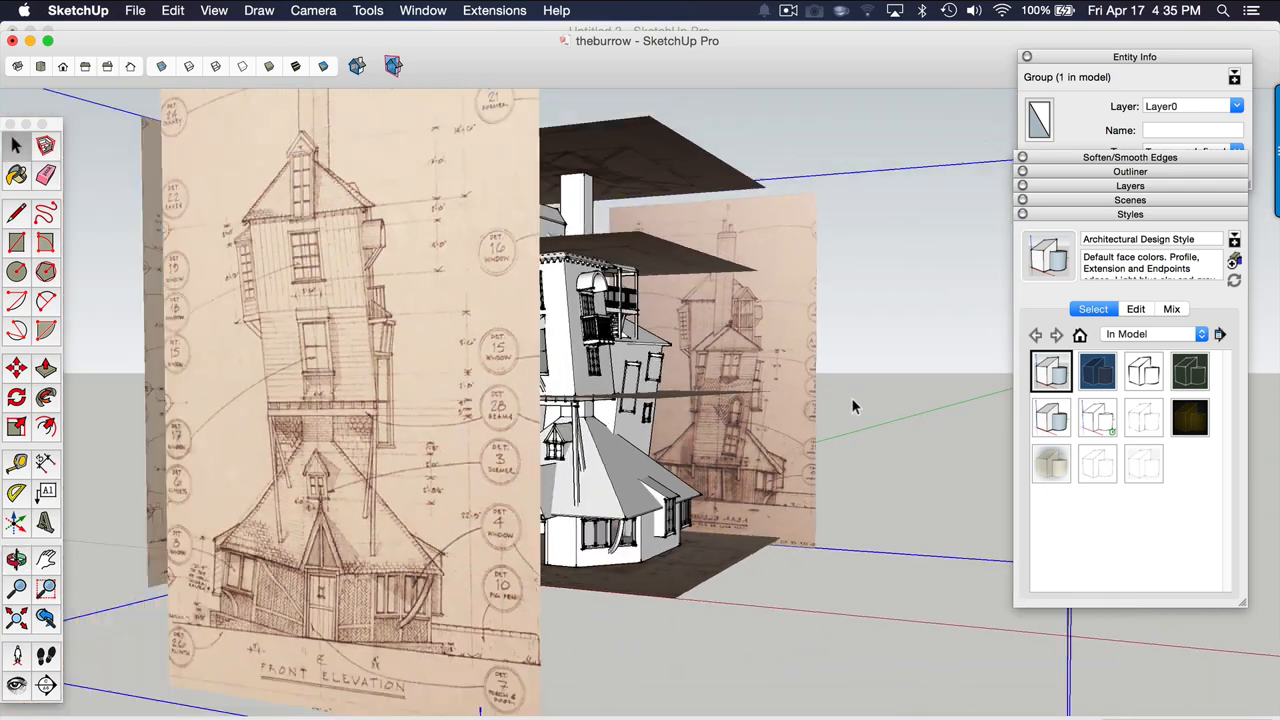
Step: Orbit around the finished Burrow model amid its elevations and stacked floor plans
{"action": "left_click_drag", "start_coordinate": [854, 406], "coordinate": [424, 444]}
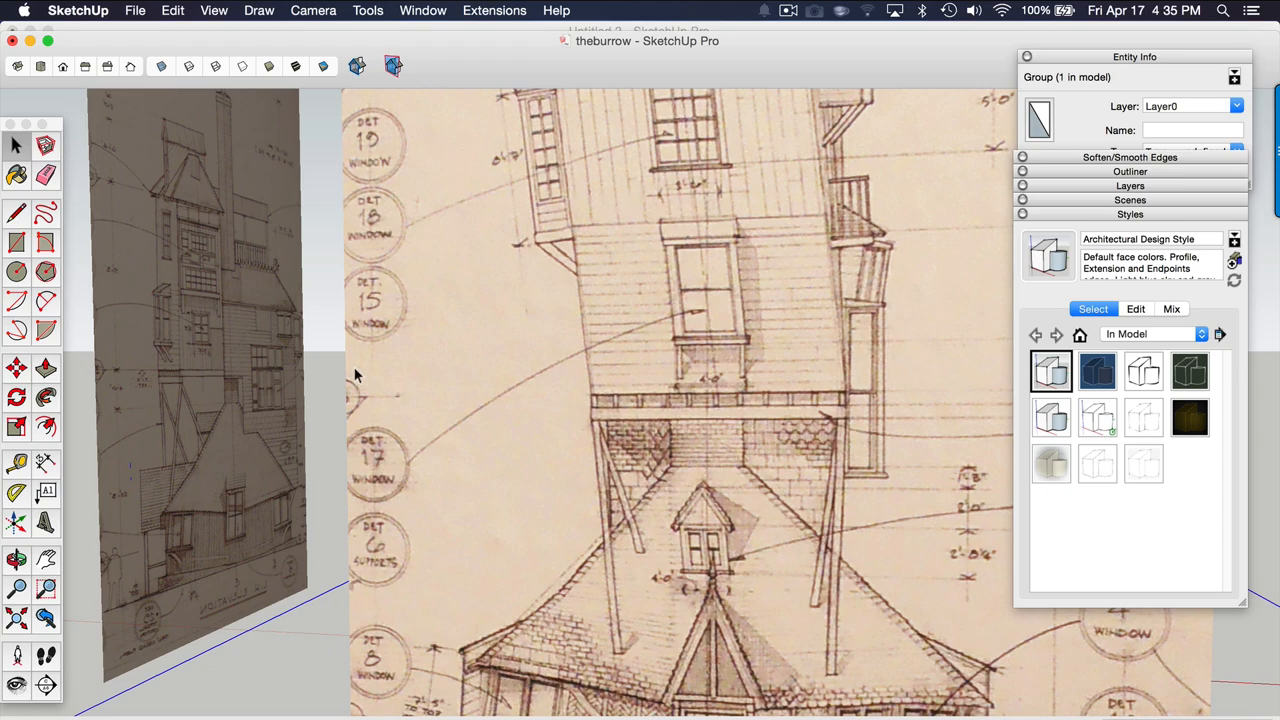
{"action": "mouse_move", "coordinate": [368, 404]}
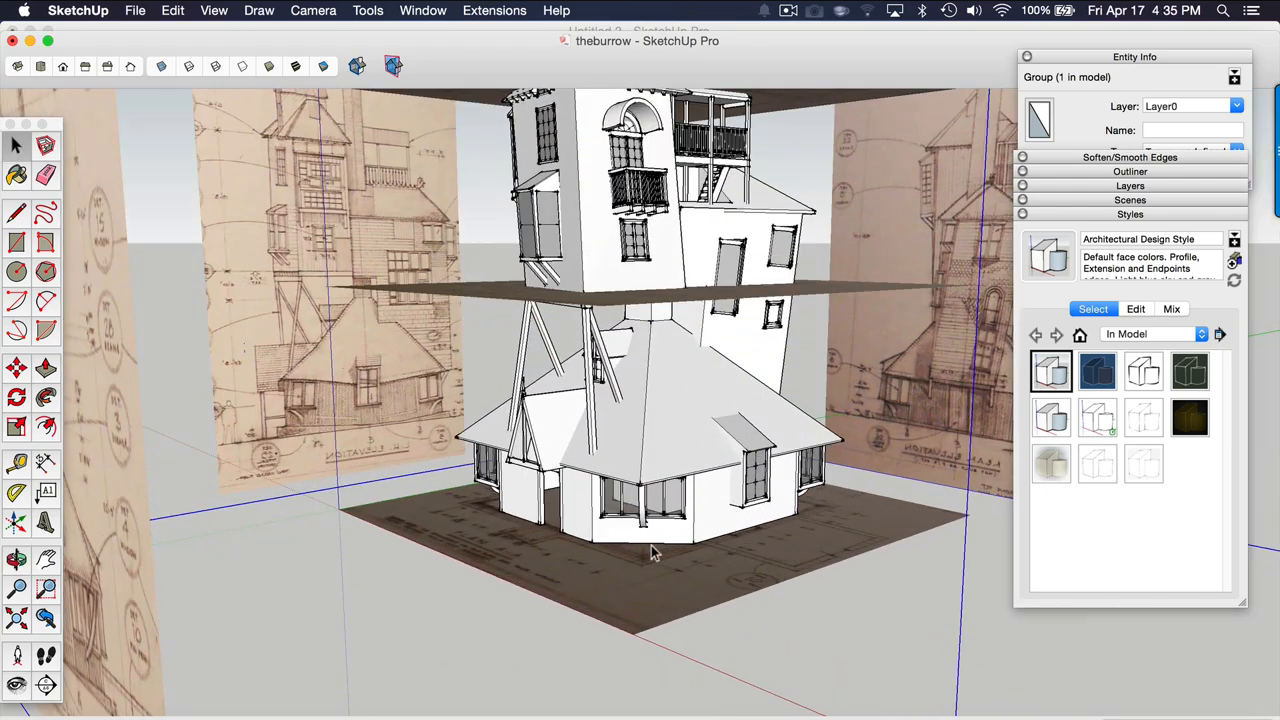
{"action": "left_click_drag", "start_coordinate": [650, 400], "coordinate": [670, 300]}
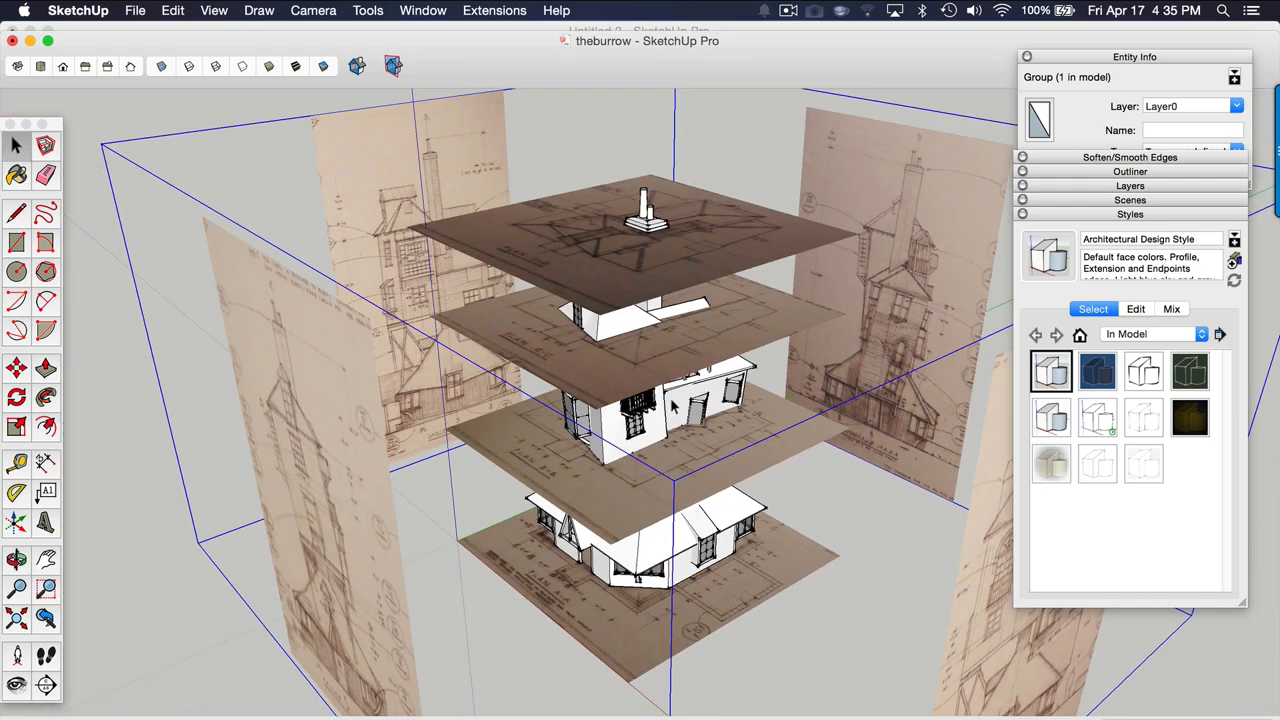
{"action": "mouse_move", "coordinate": [990, 300]}
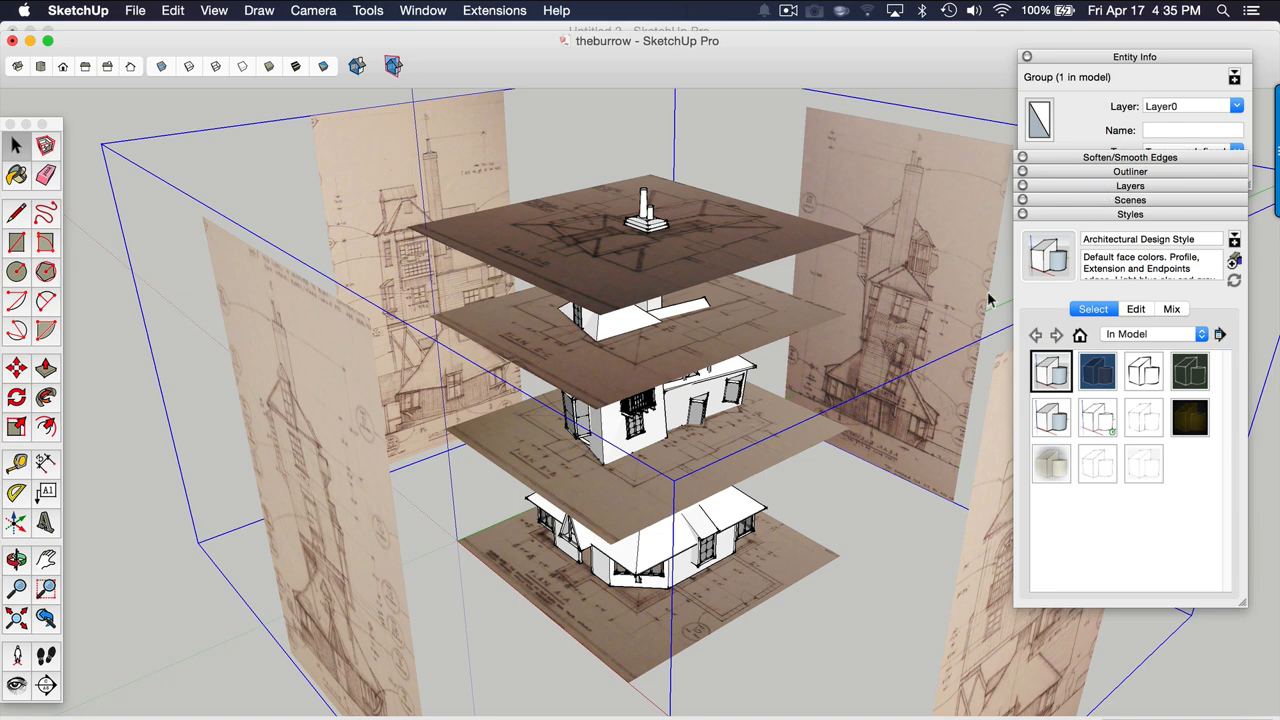